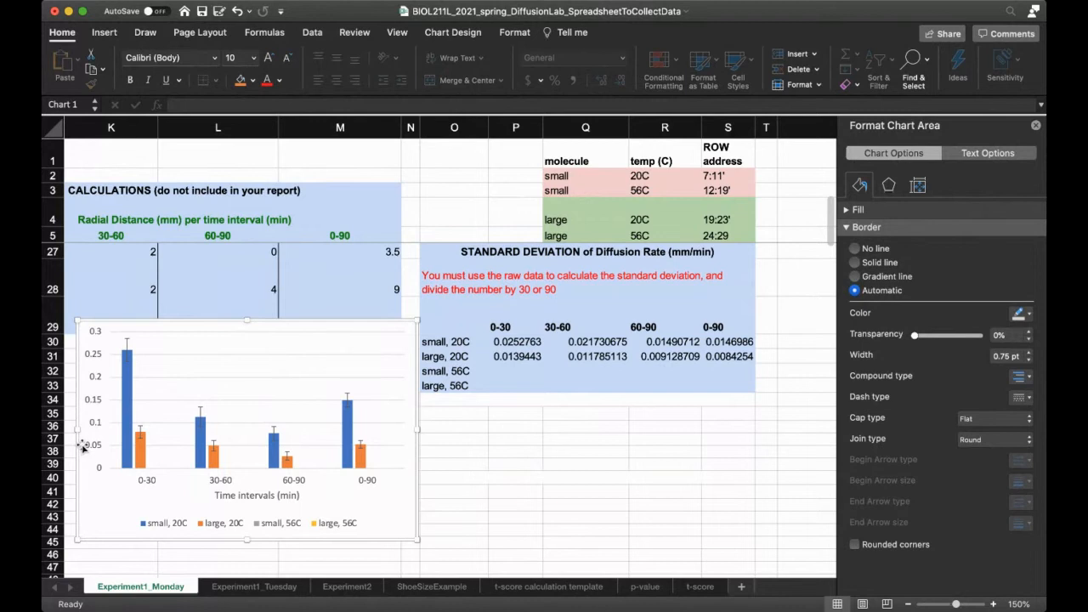
mouse_move(231, 463)
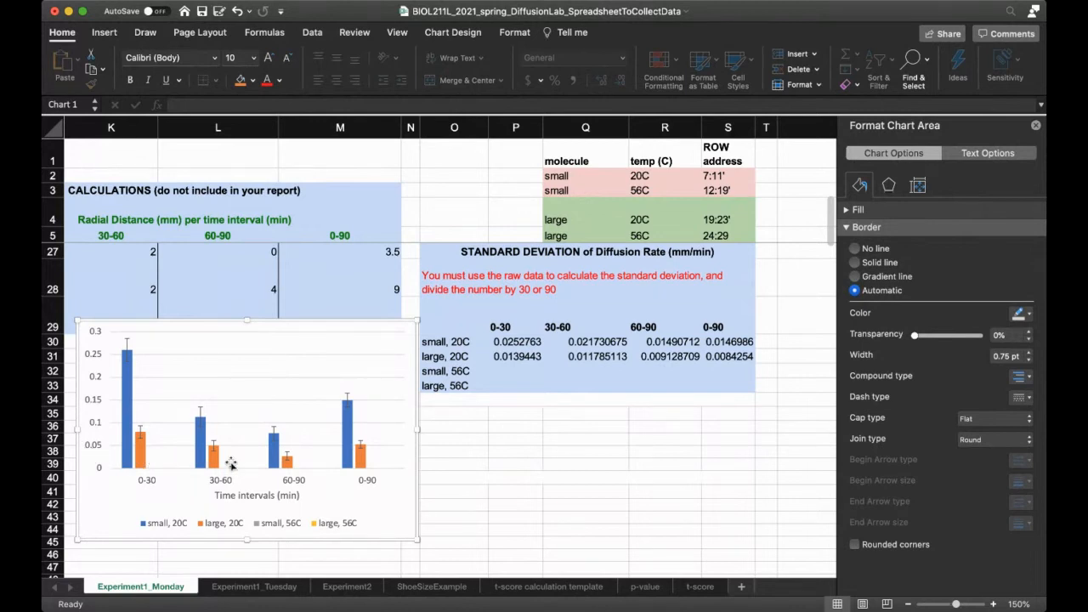
mouse_move(298, 466)
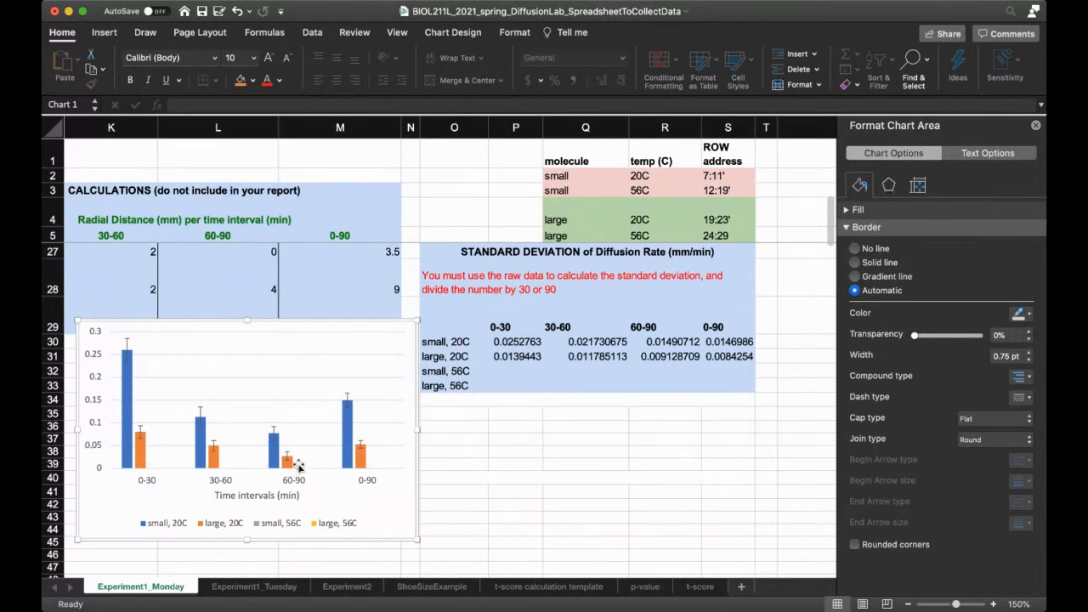
mouse_move(649, 371)
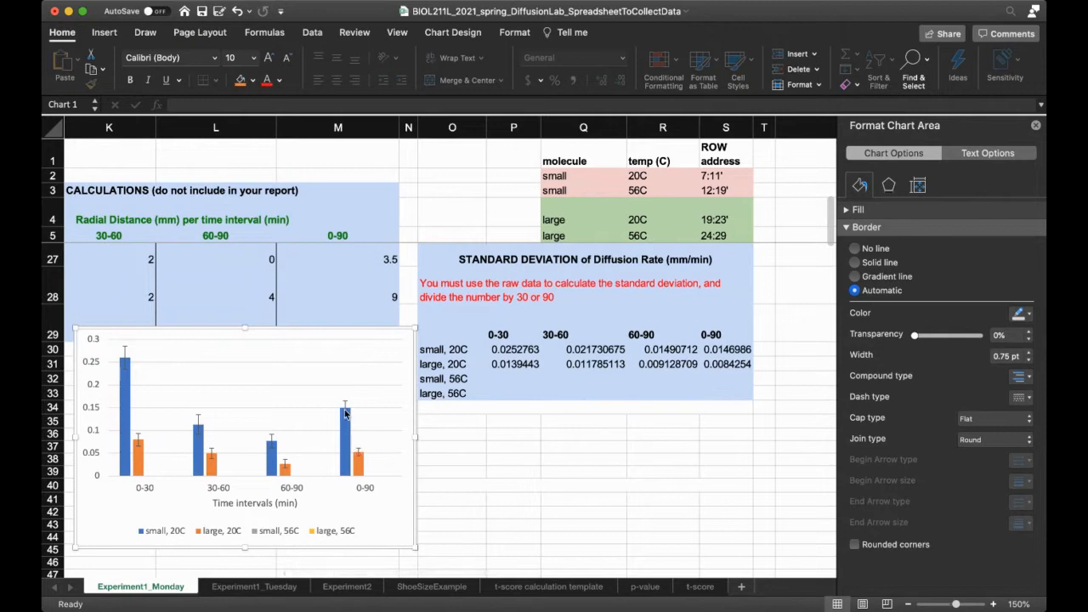
mouse_move(542, 394)
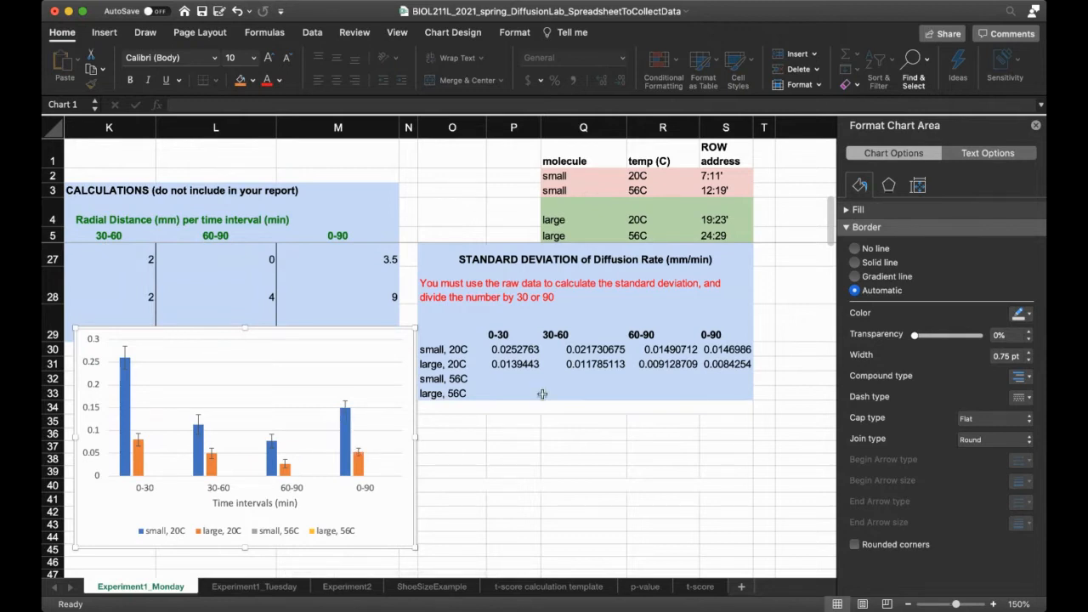
mouse_move(348, 448)
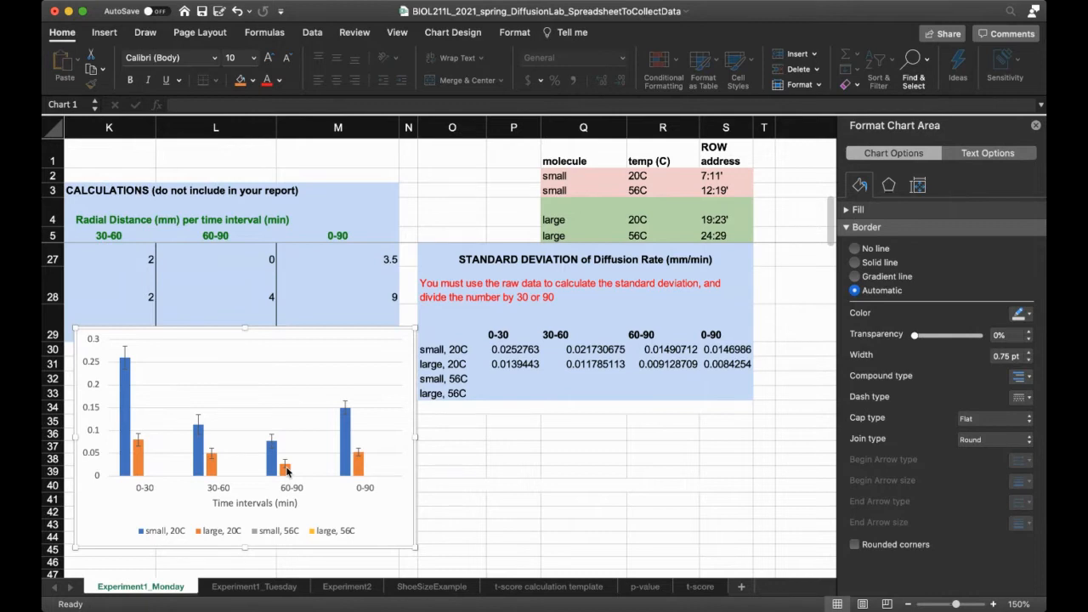
Review the radial distance formulas in rows 12, 14 and 17 of the data table.
scroll(up, 3)
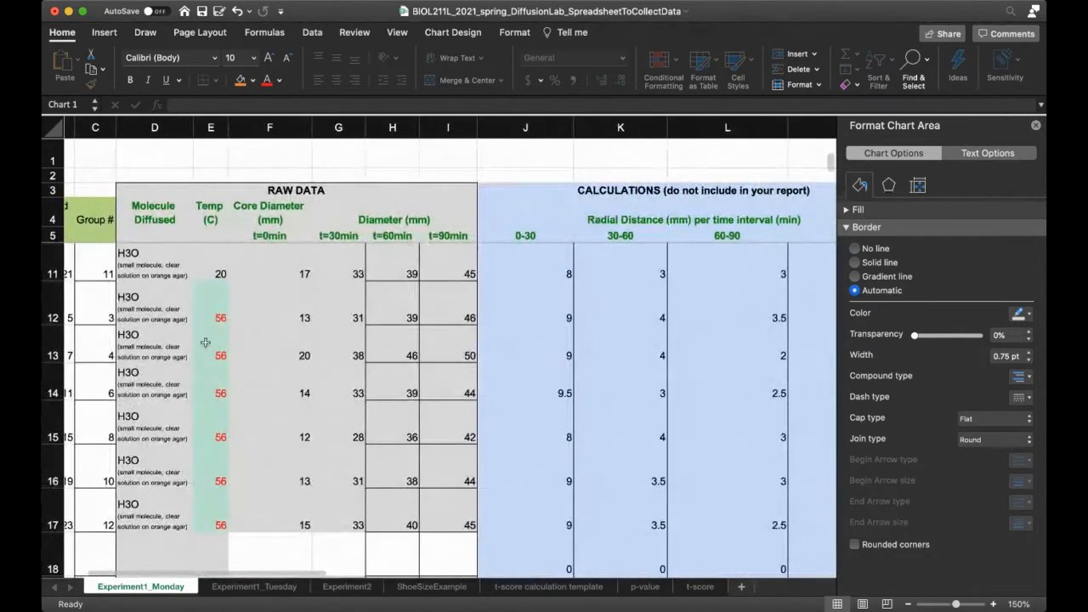
mouse_move(143, 314)
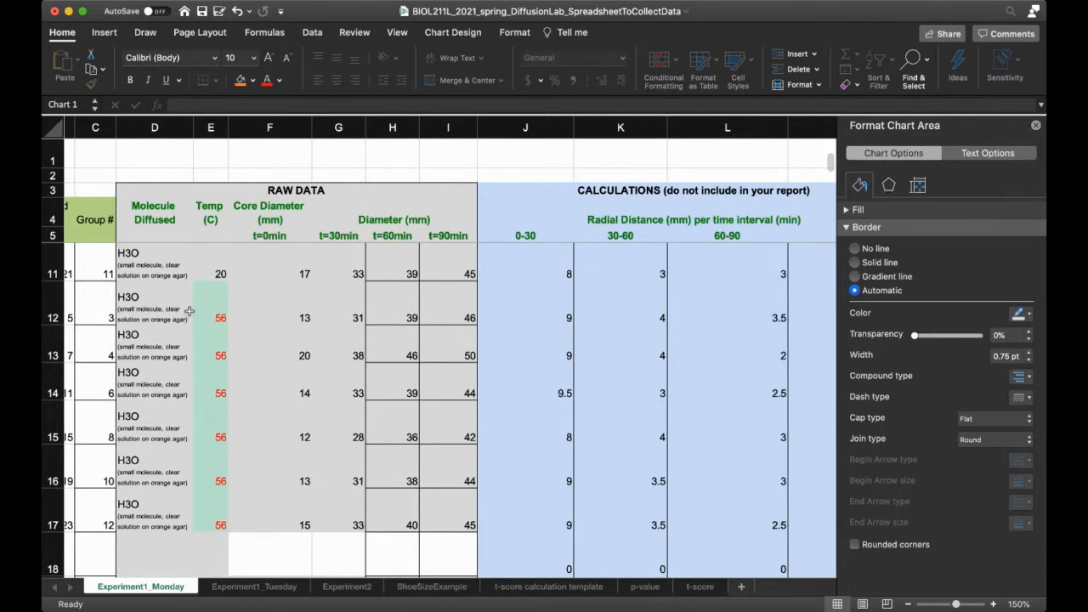
mouse_move(204, 311)
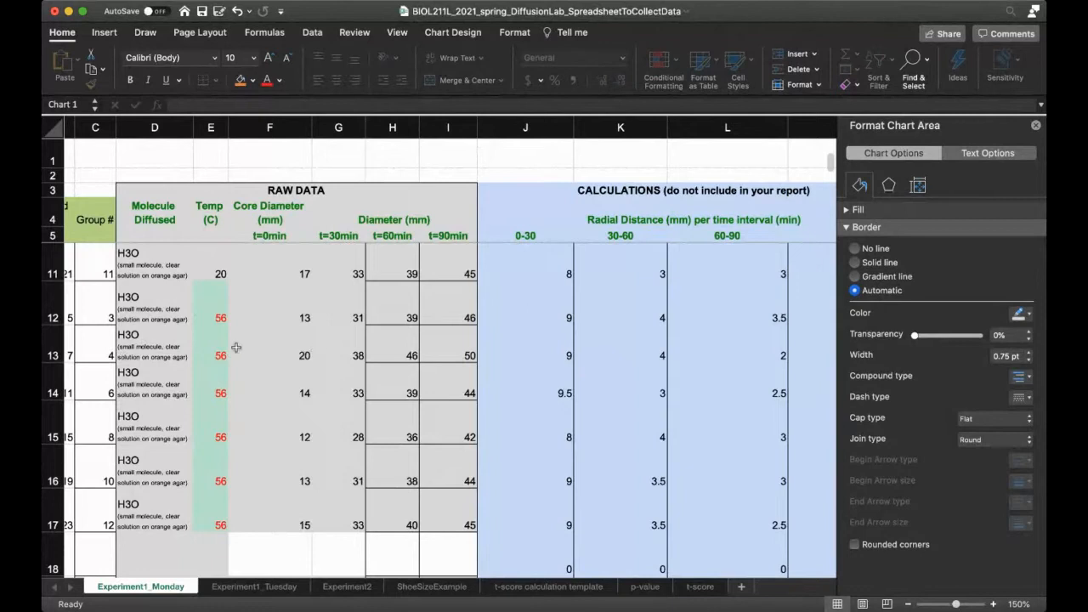
mouse_move(157, 347)
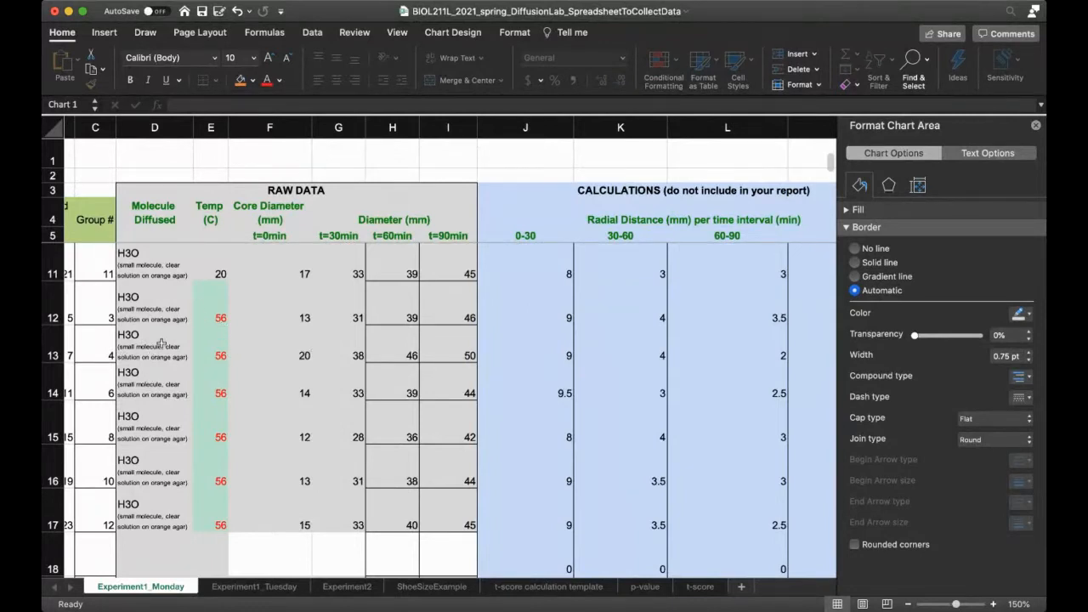
mouse_move(156, 482)
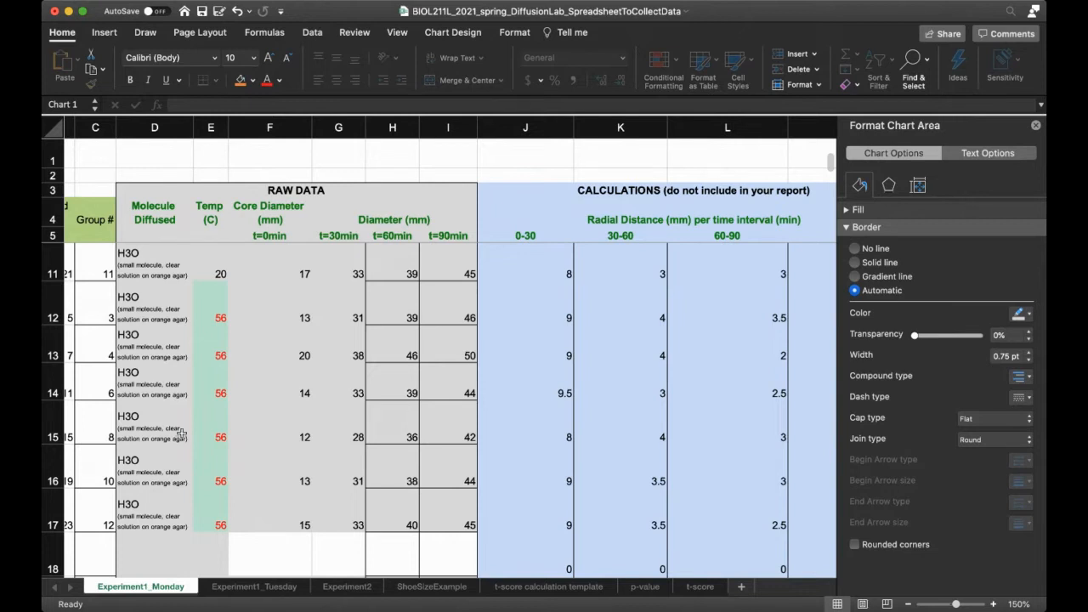
mouse_move(515, 313)
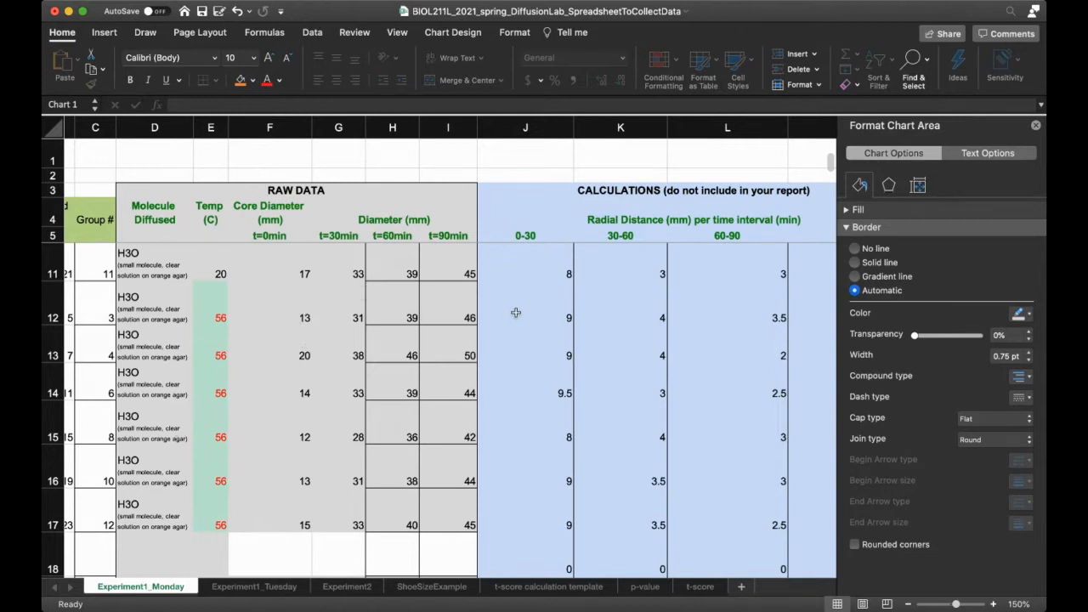
mouse_move(534, 486)
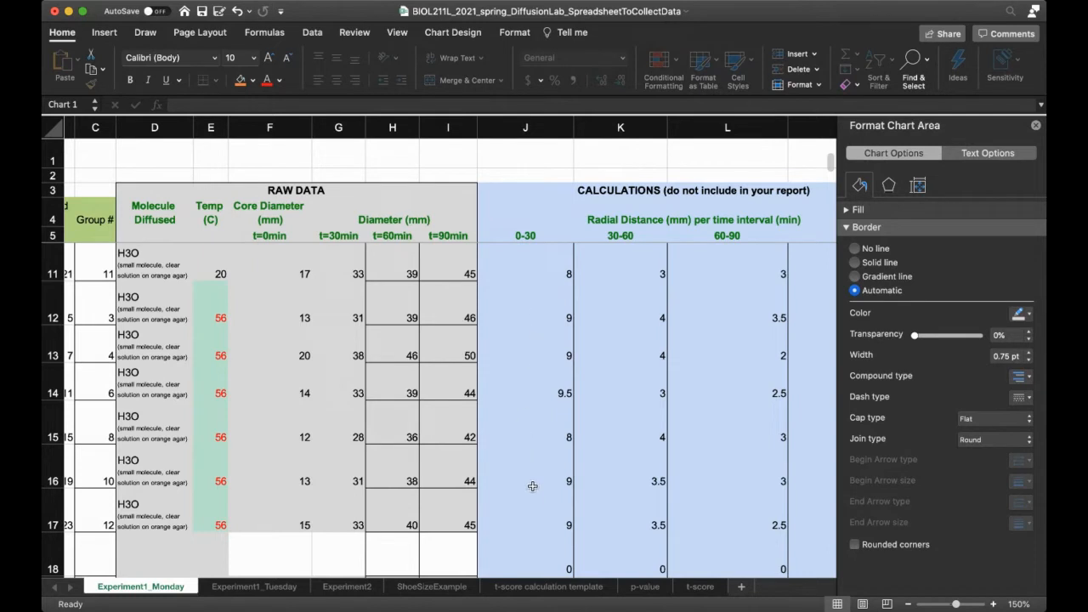
click(523, 318)
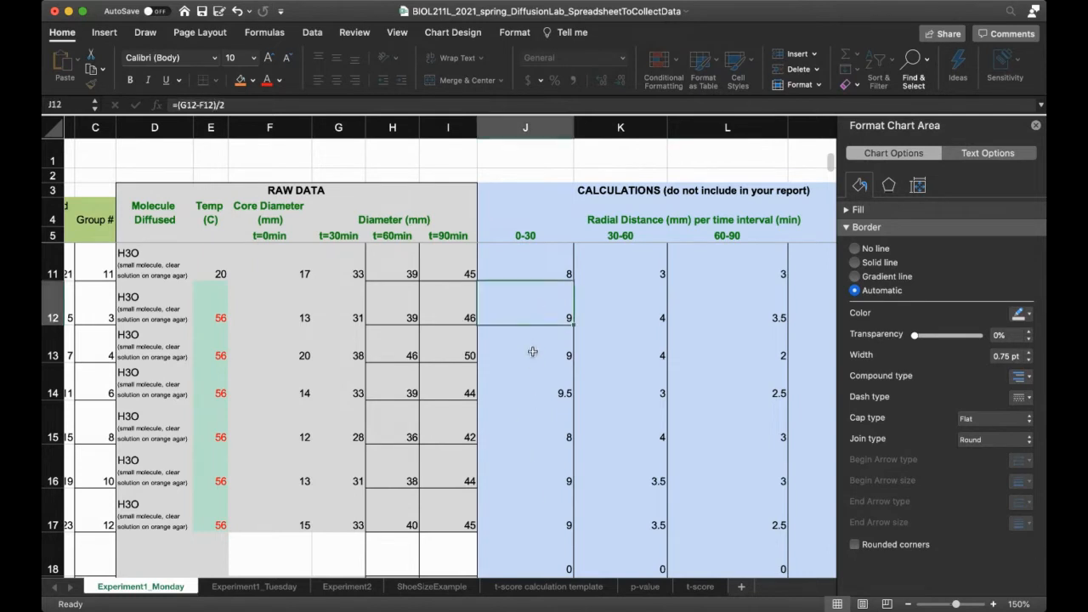
click(523, 393)
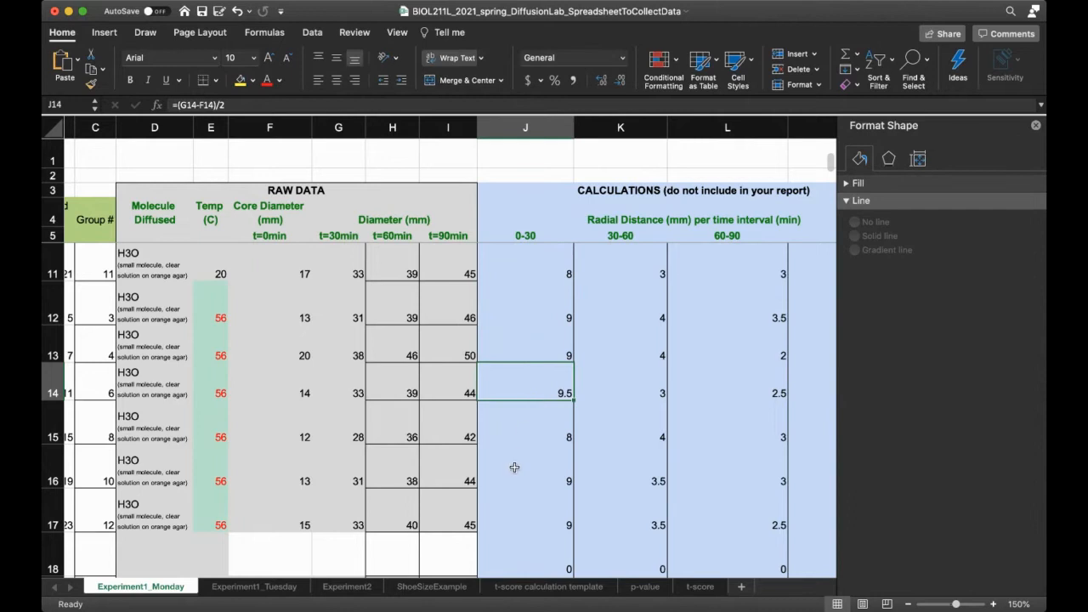
click(524, 524)
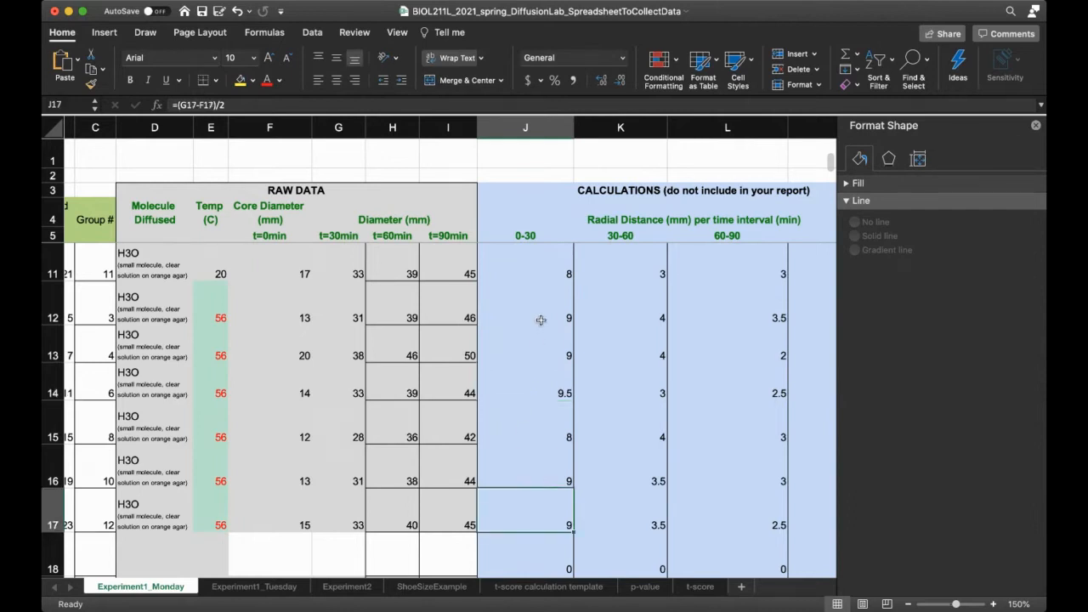
mouse_move(540, 481)
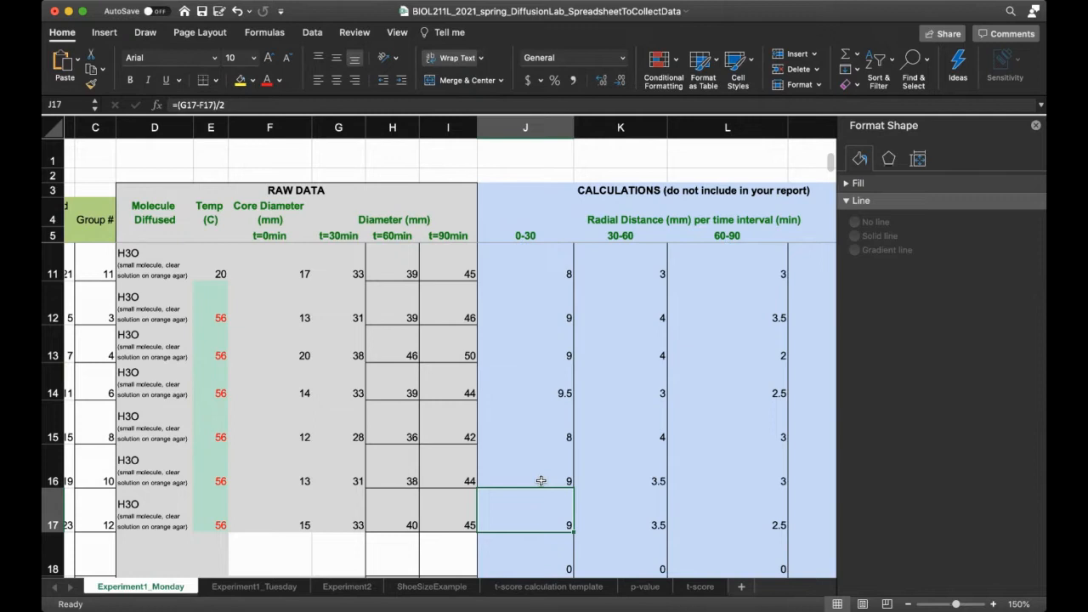
mouse_move(635, 313)
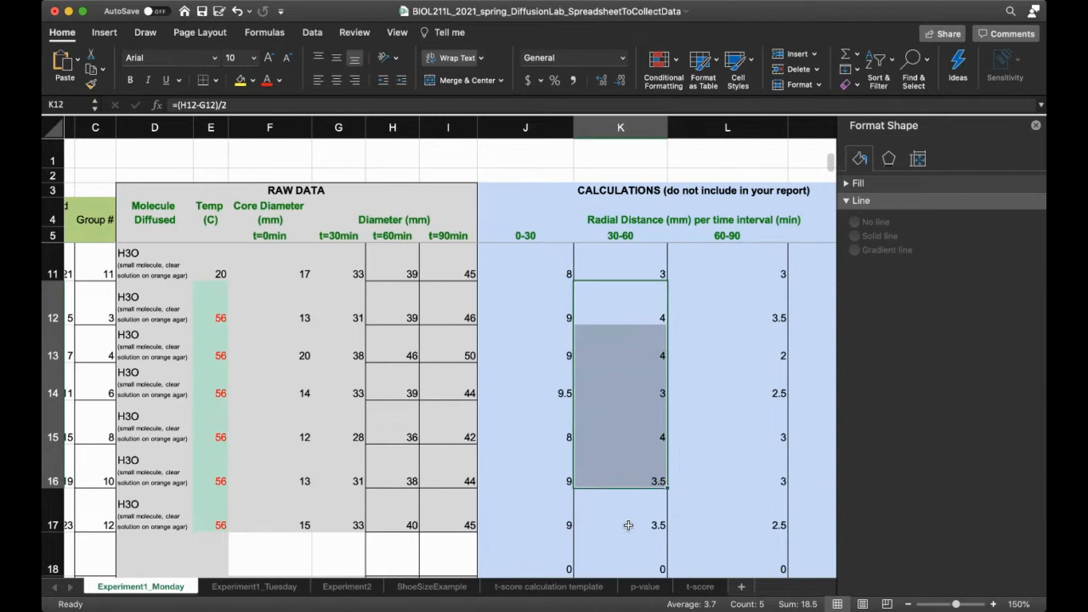
mouse_move(615, 476)
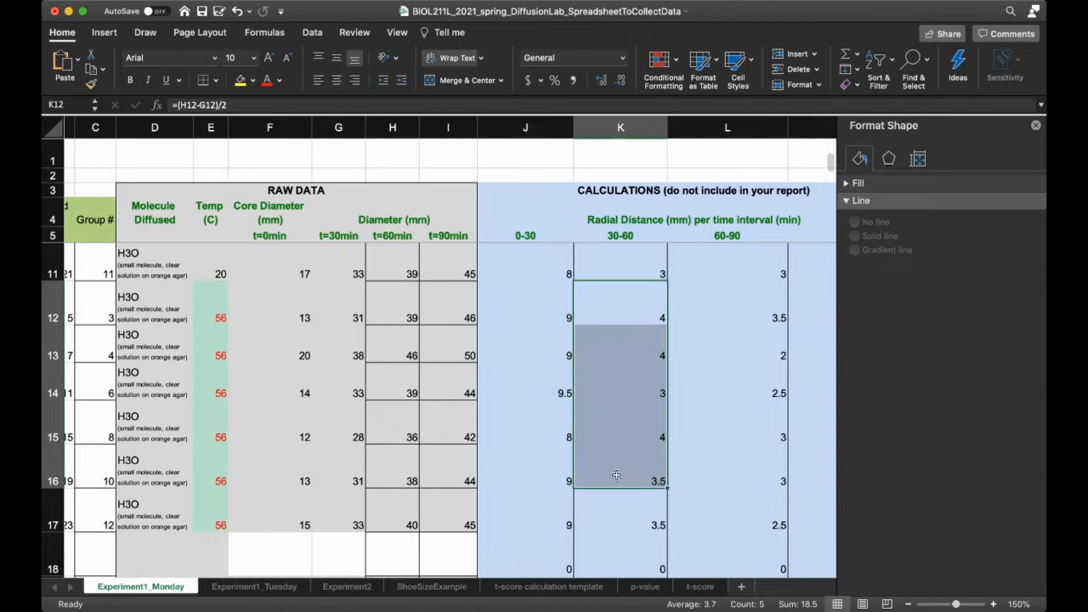
mouse_move(599, 436)
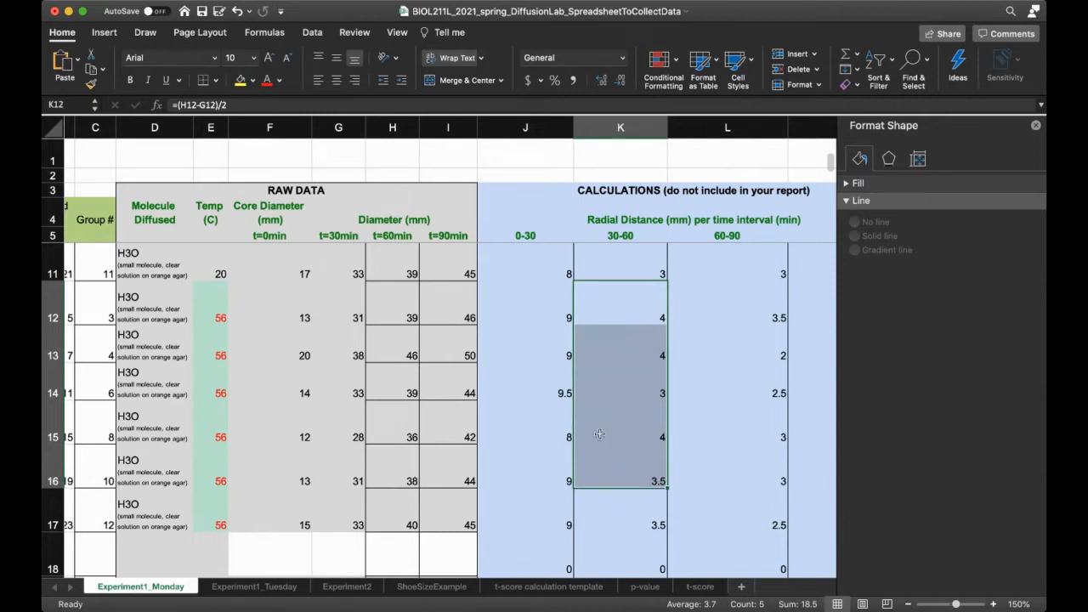
mouse_move(603, 388)
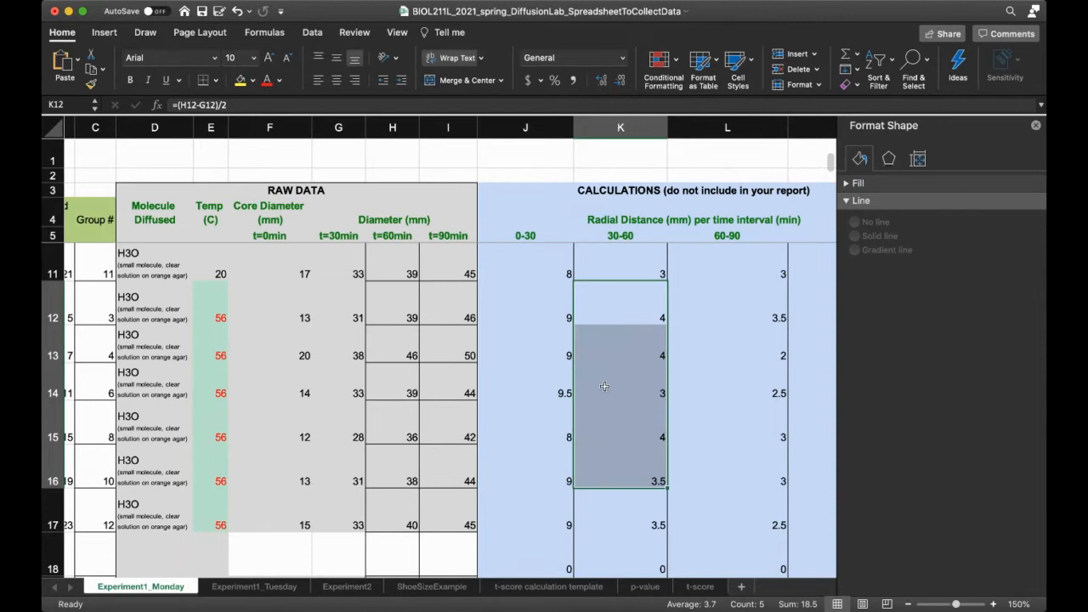
mouse_move(565, 450)
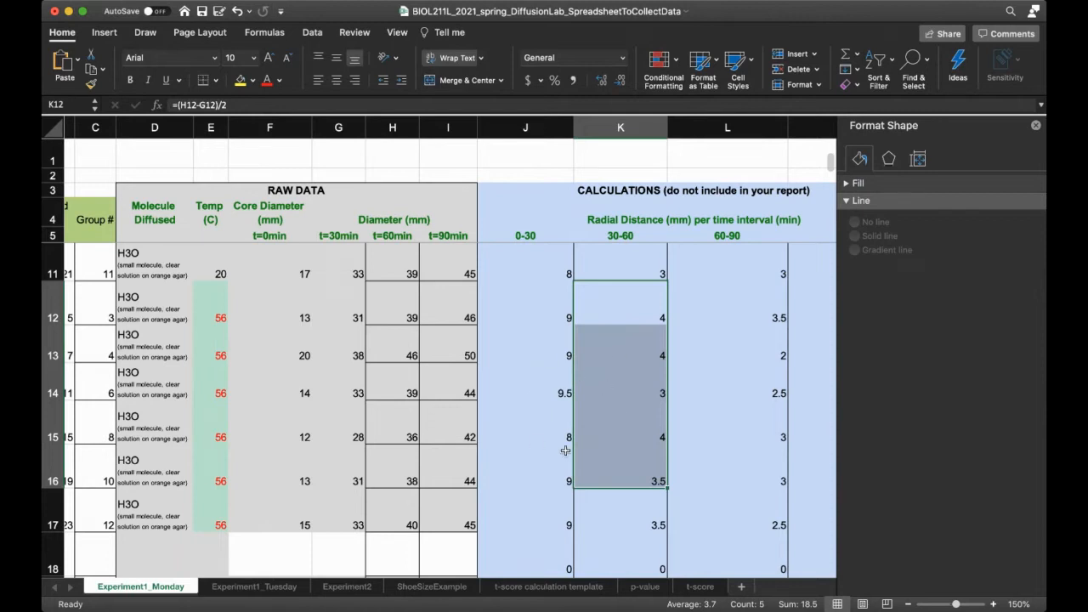
scroll(up, 3)
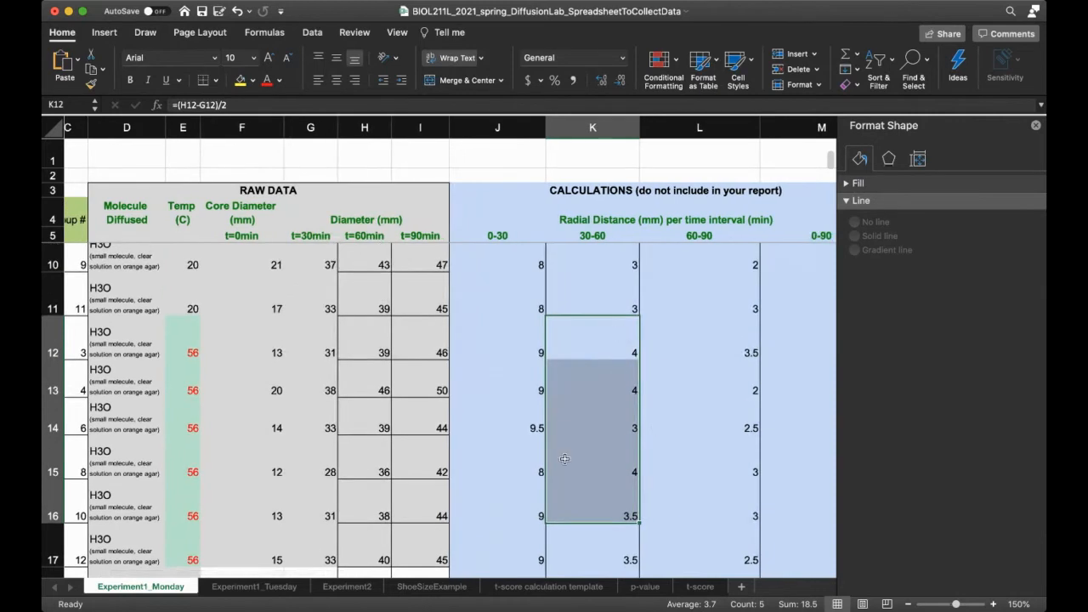
mouse_move(435, 435)
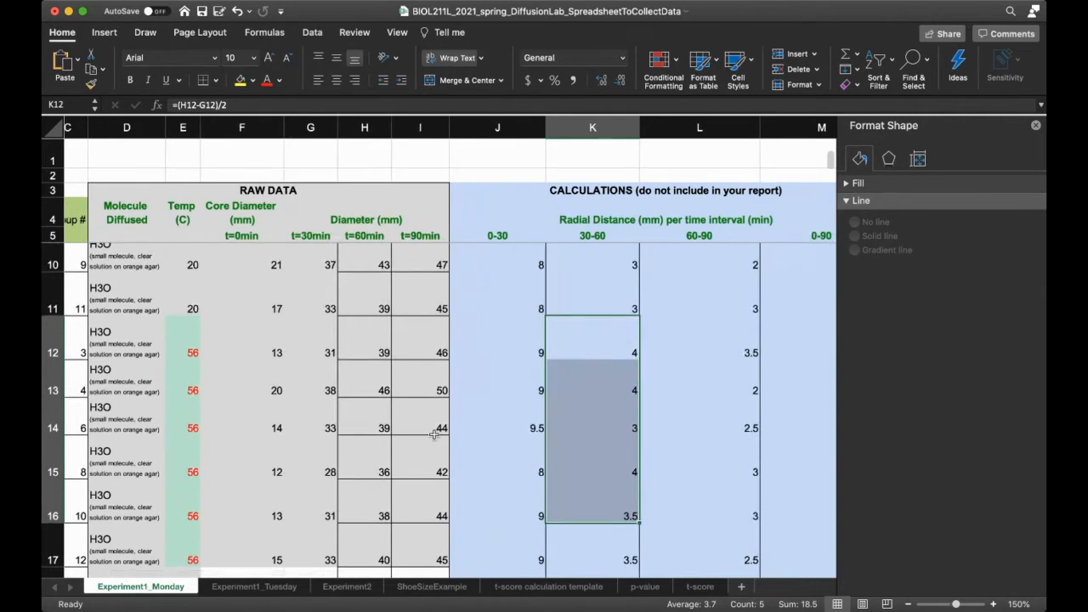
mouse_move(162, 499)
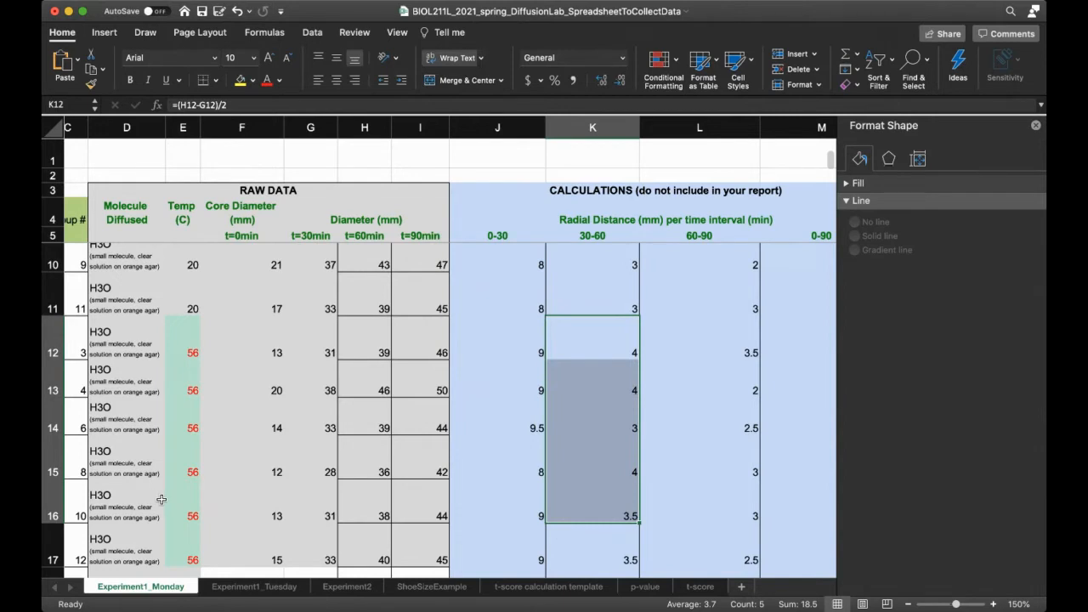
Scroll across and down the worksheet to bring Table 1 into view.
scroll(down, 3)
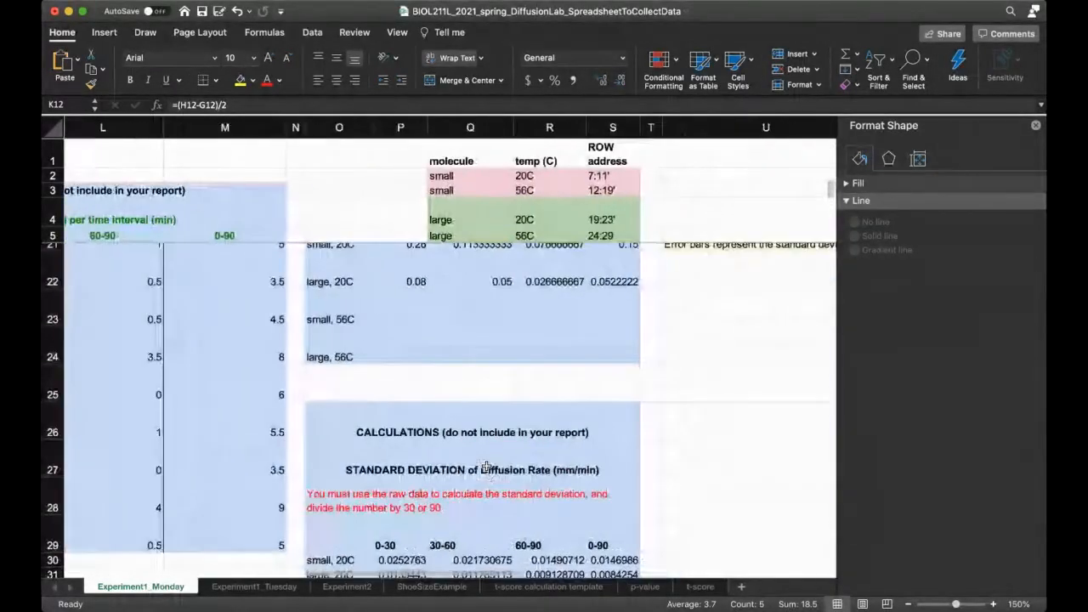
scroll(right, 3)
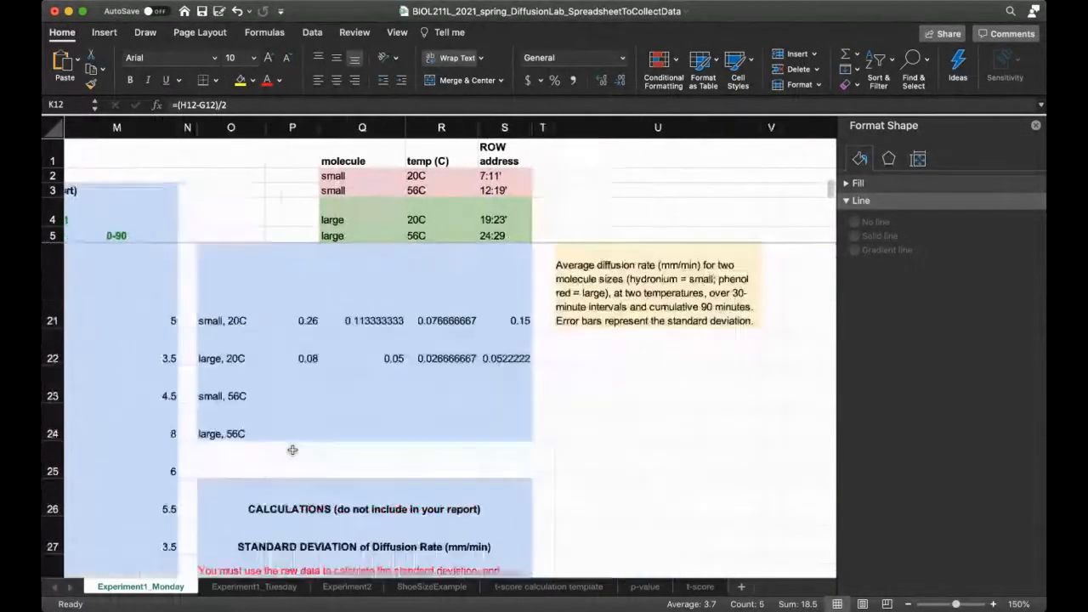
scroll(down, 3)
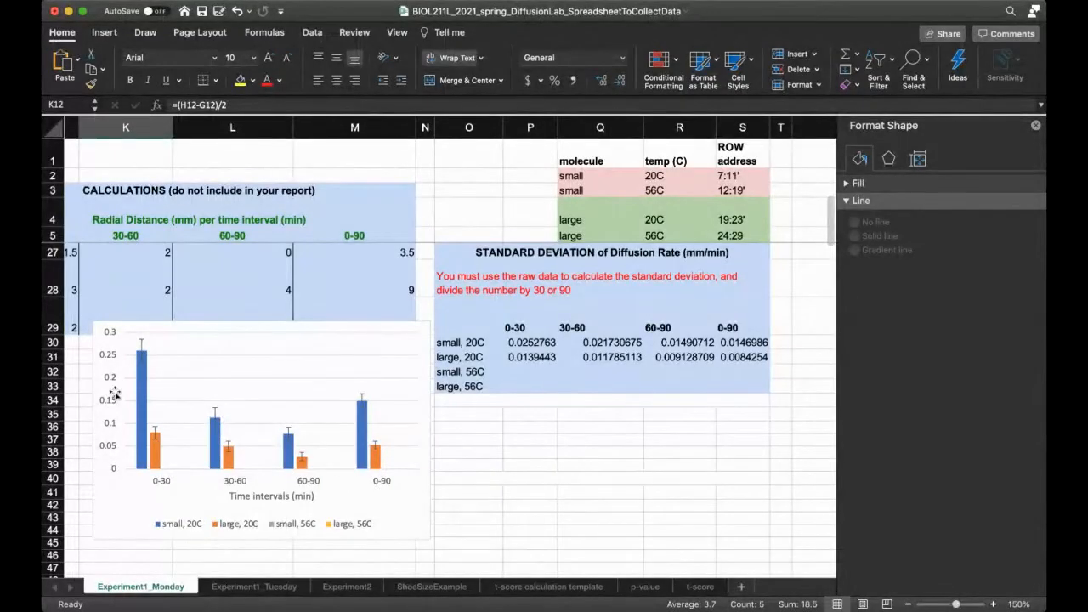
mouse_move(343, 466)
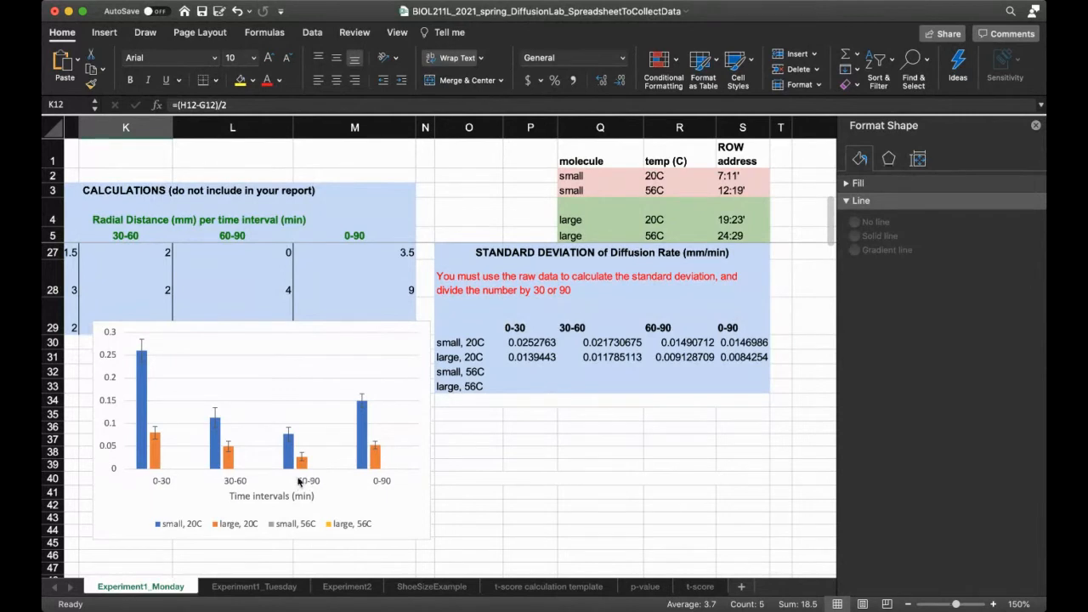
mouse_move(281, 434)
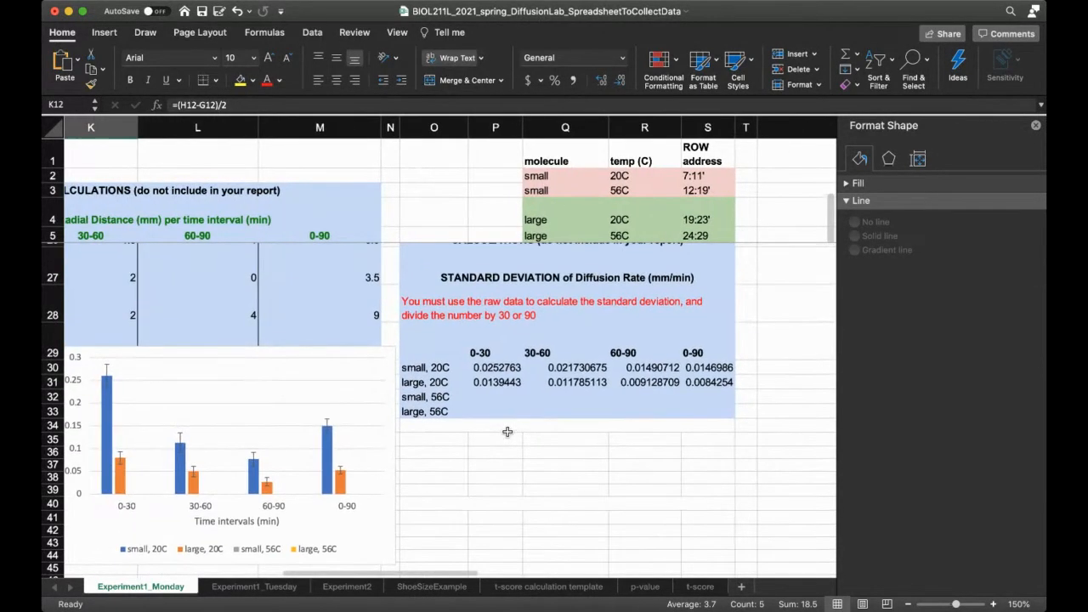
scroll(right, 3)
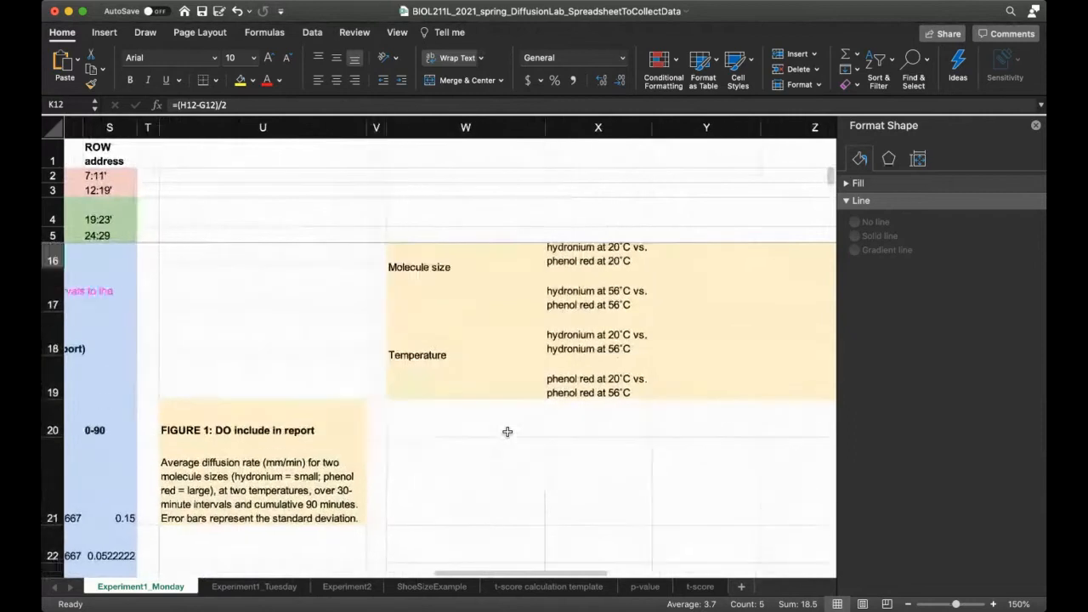
scroll(down, 3)
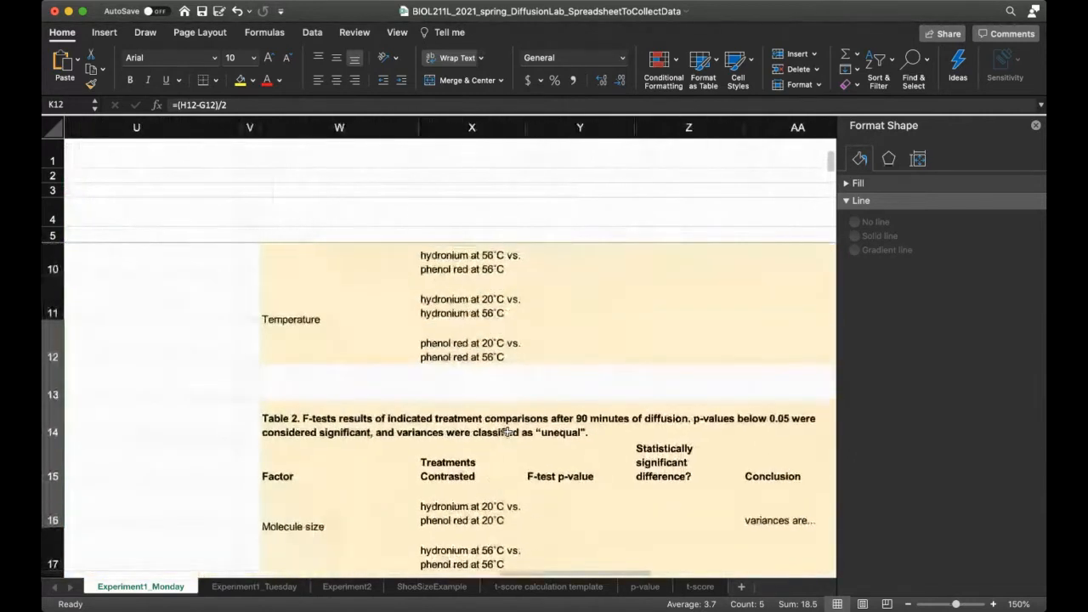
scroll(up, 3)
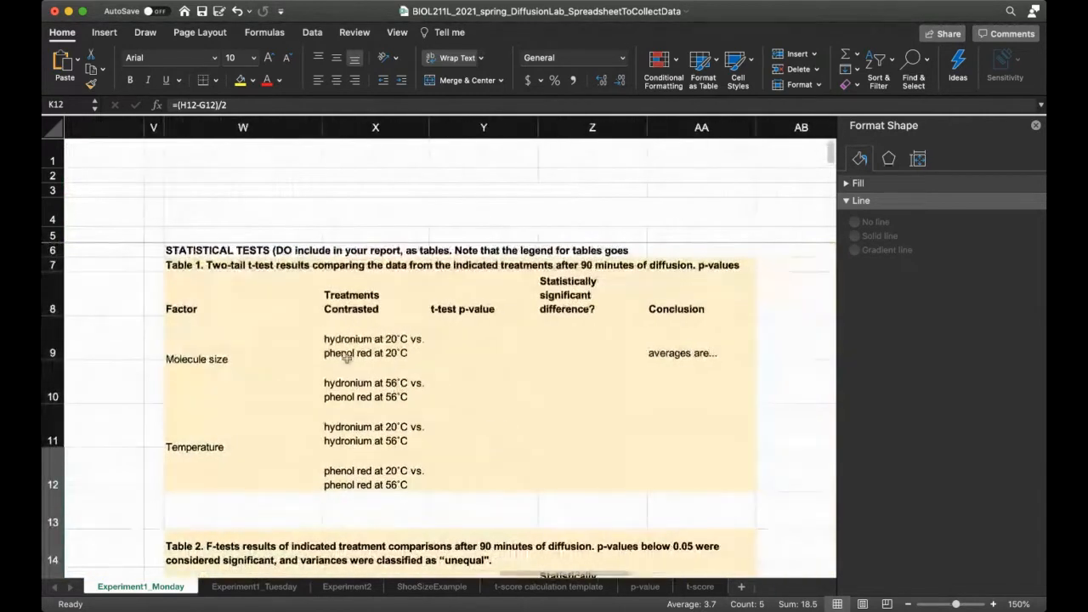
mouse_move(555, 370)
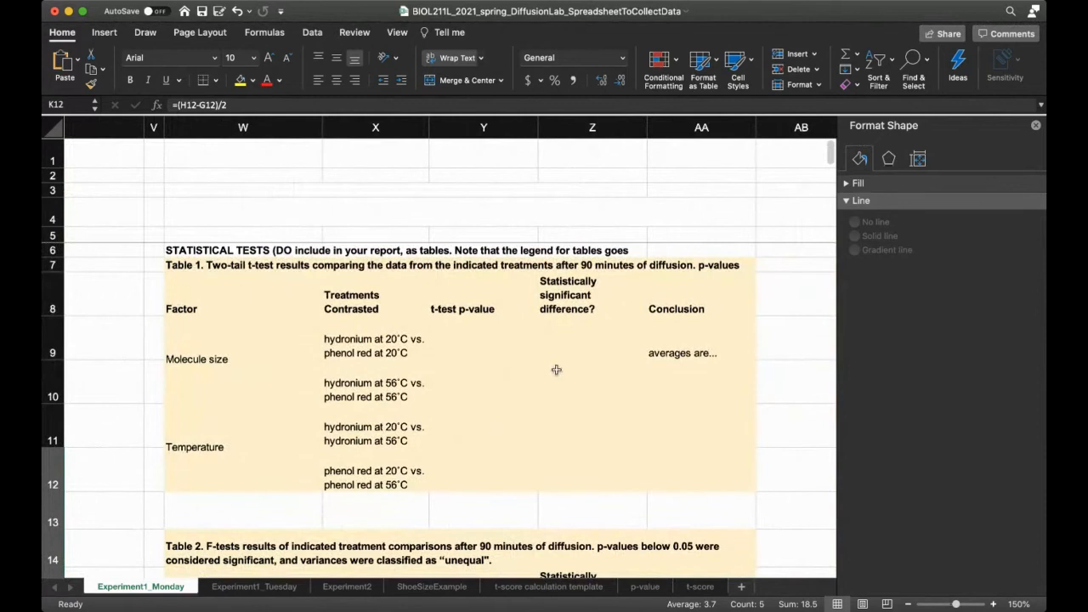
scroll(down, 3)
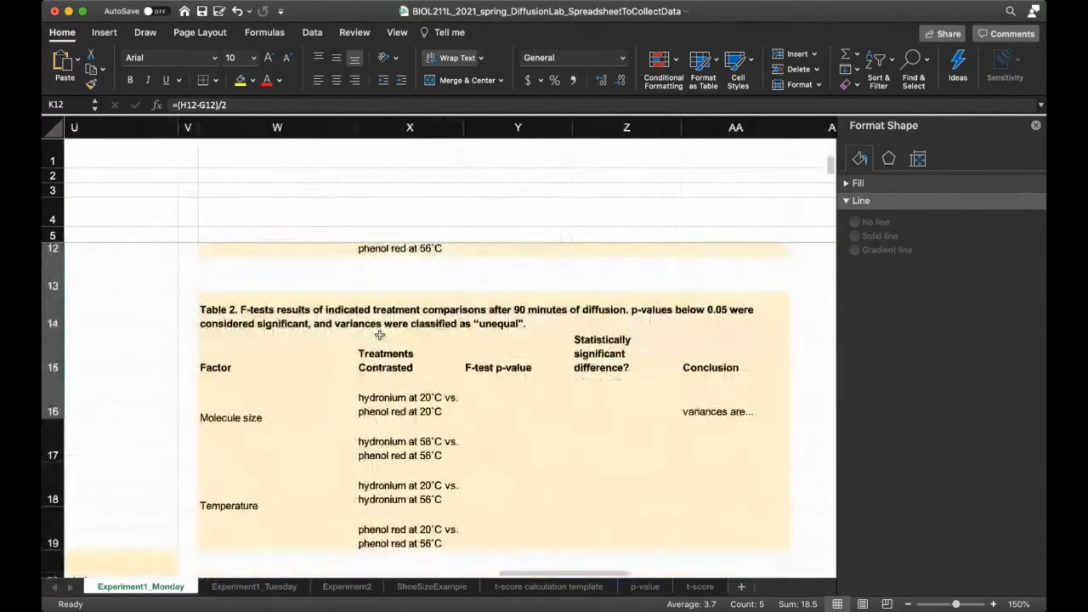
scroll(down, 3)
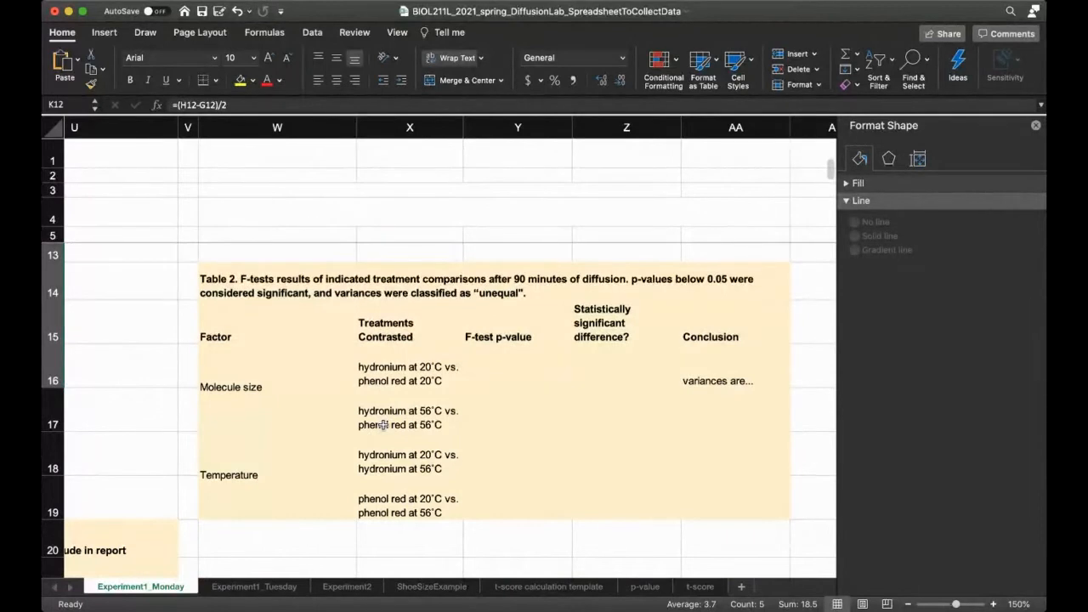
scroll(up, 3)
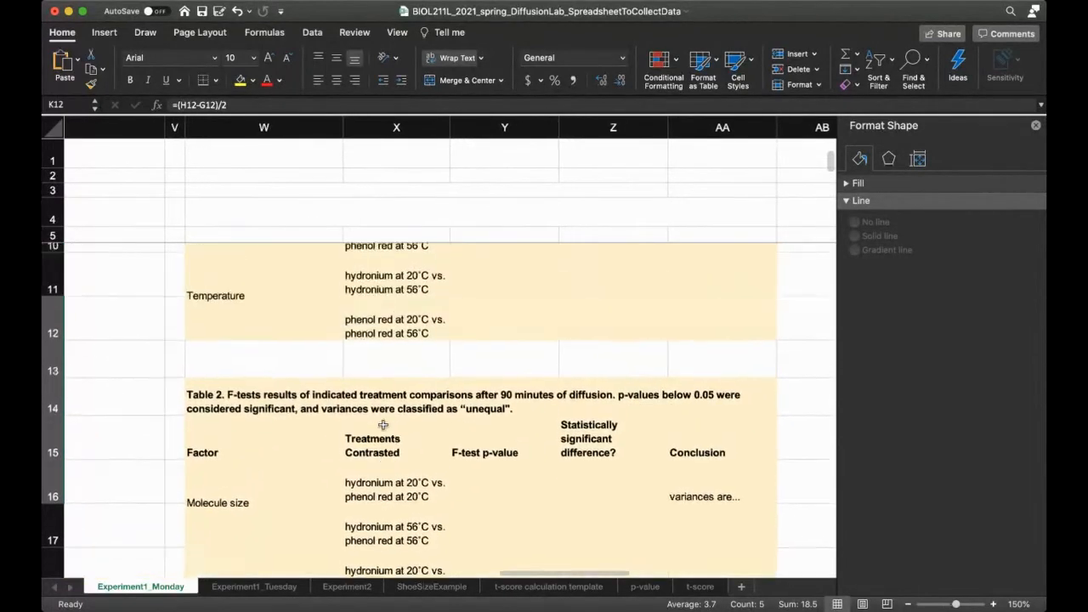
scroll(up, 3)
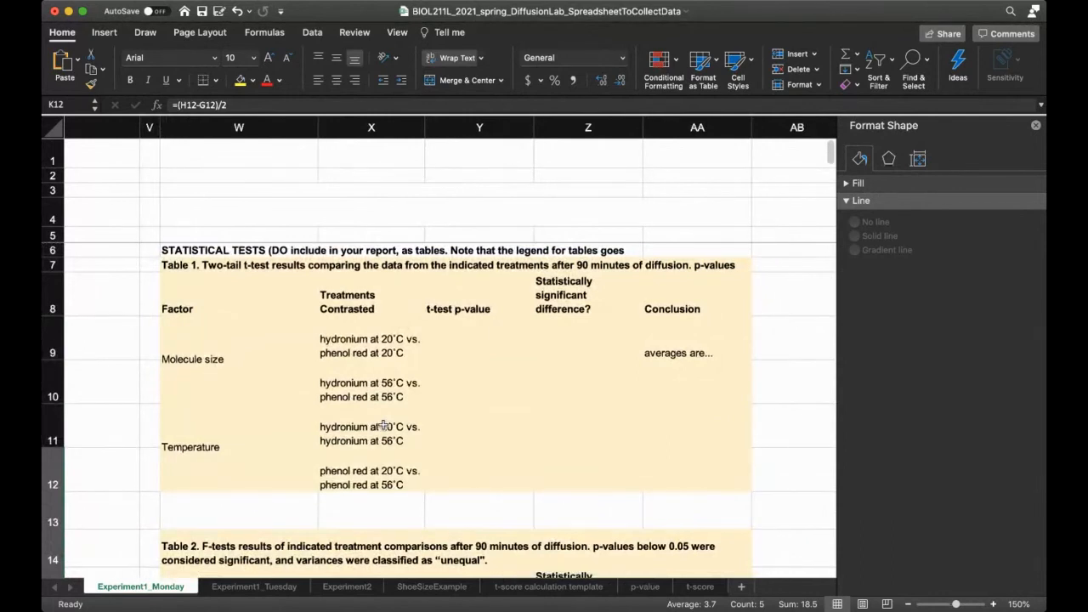
mouse_move(398, 419)
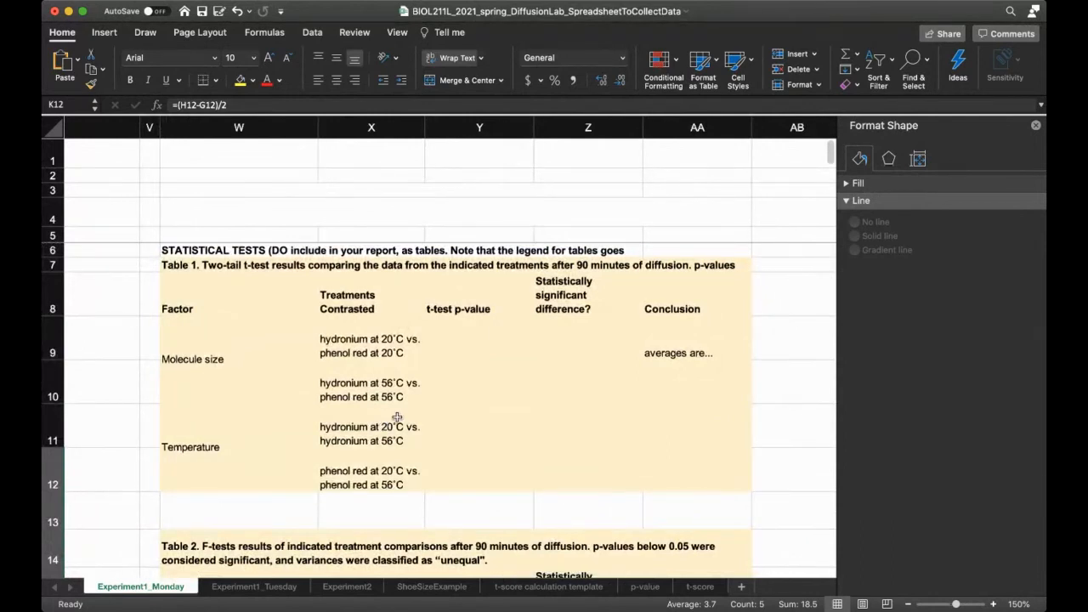
mouse_move(466, 351)
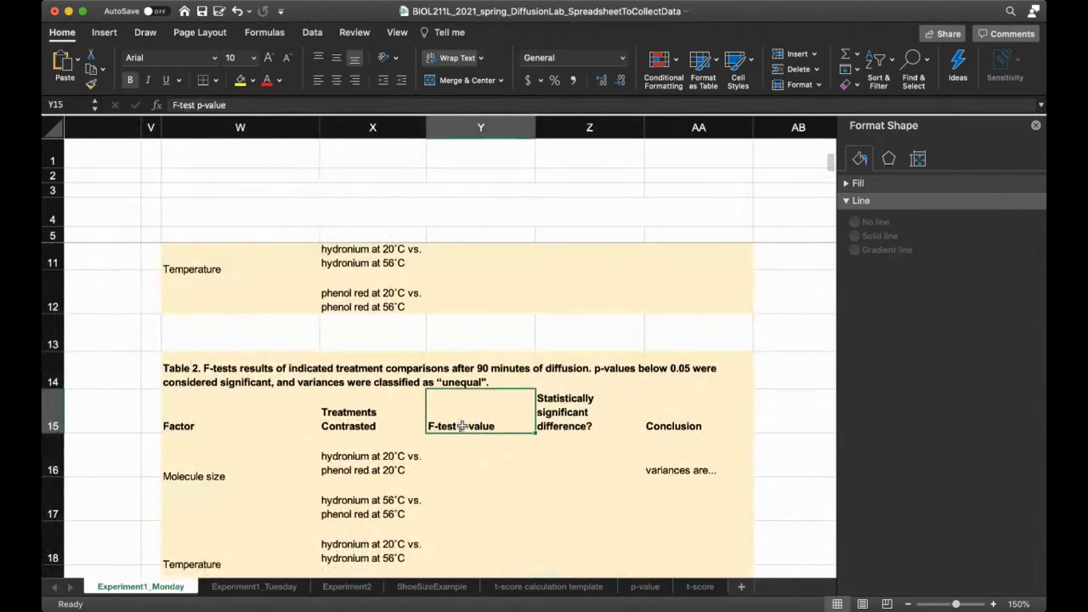
Review the 20°C and 56°C hydronium vs phenol red comparisons and the empty first p-value cell.
scroll(up, 3)
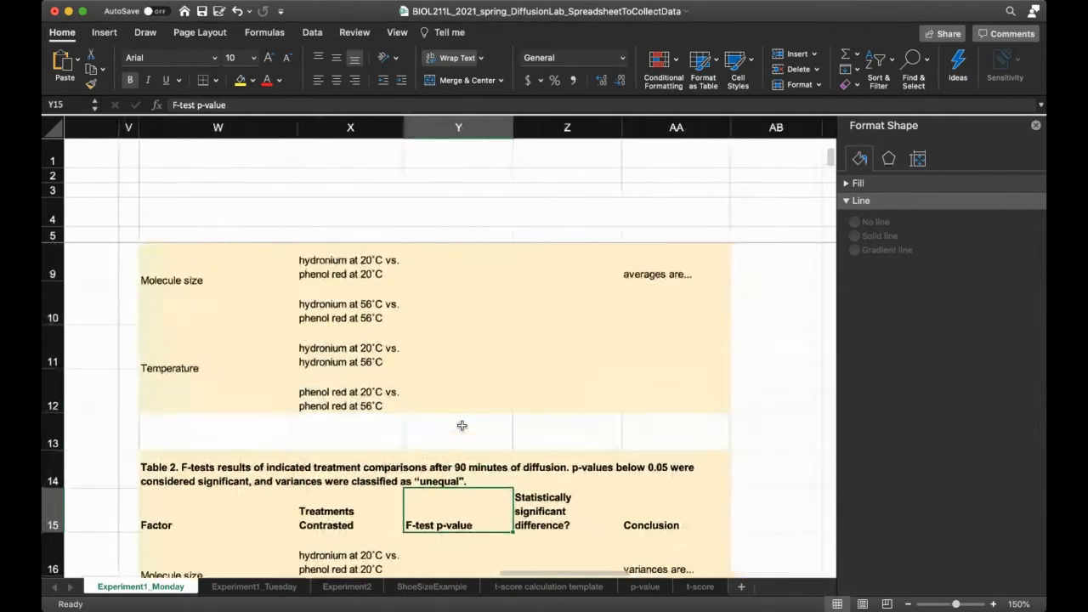
scroll(up, 3)
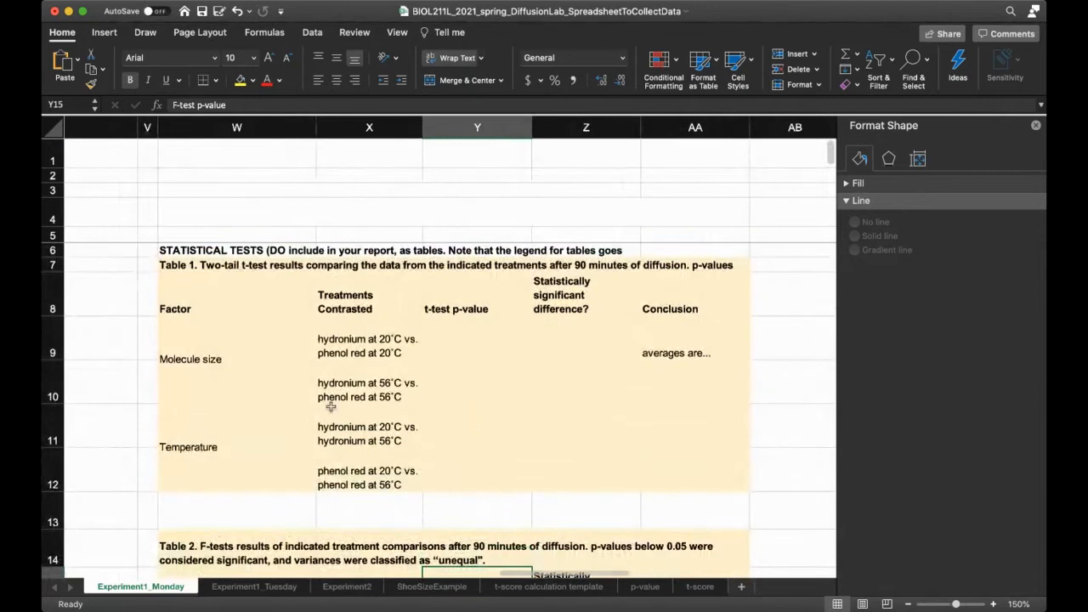
click(369, 347)
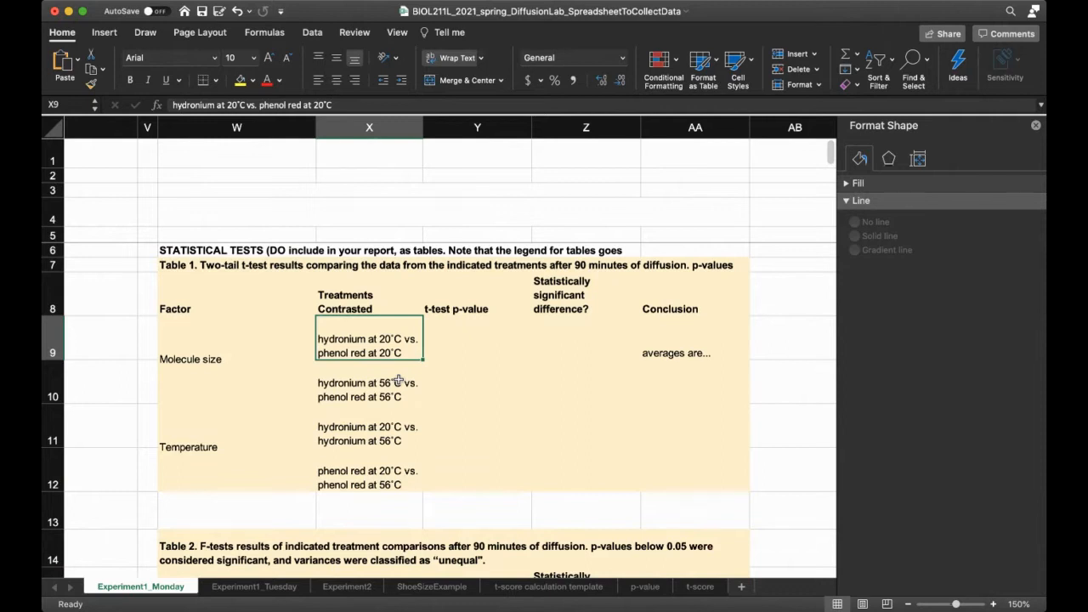
click(367, 389)
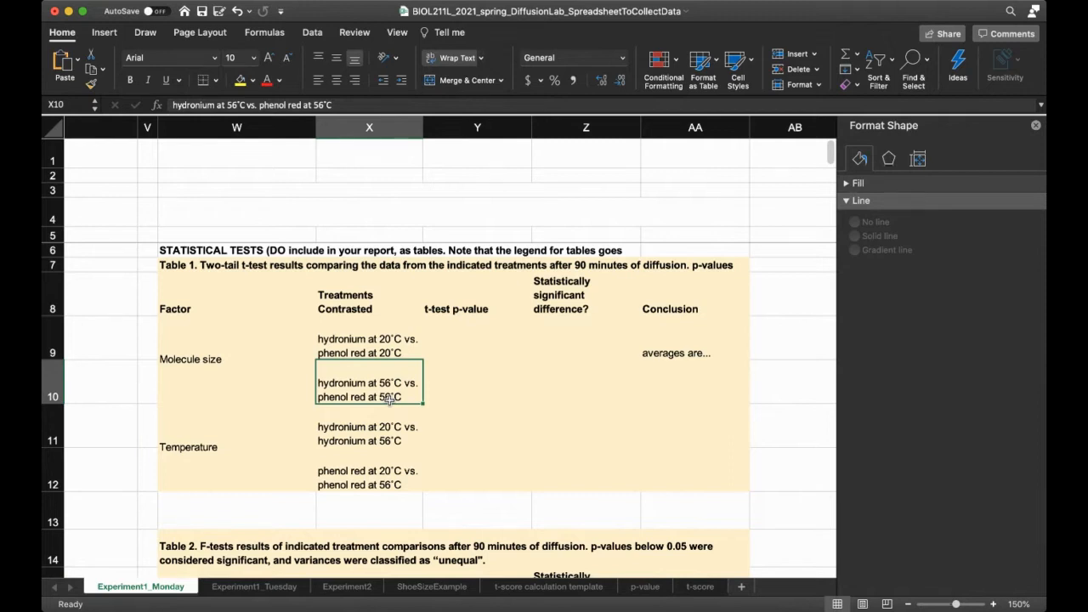
click(367, 347)
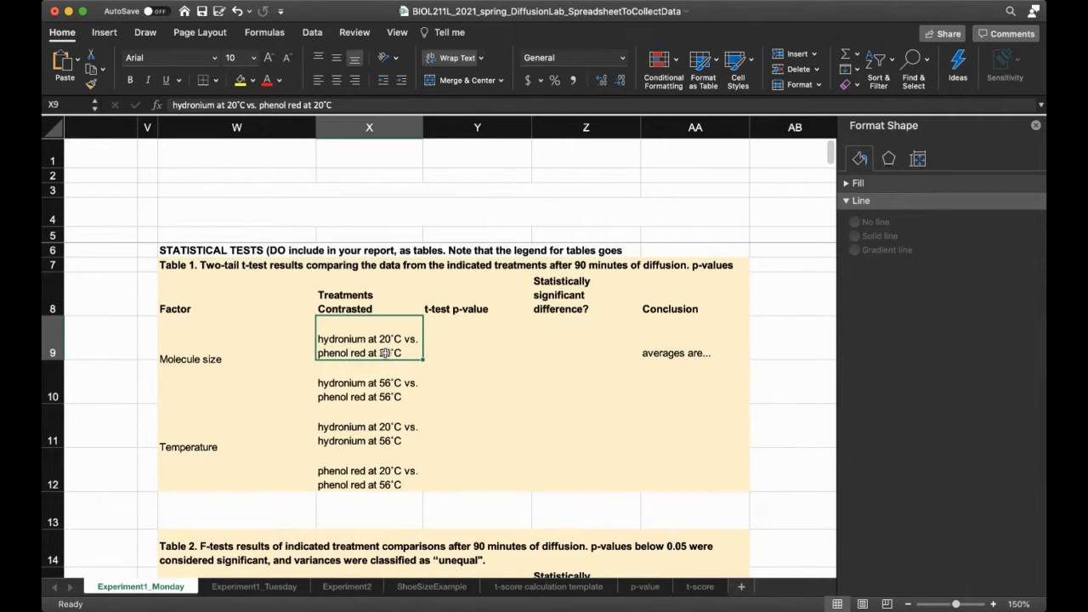
click(476, 338)
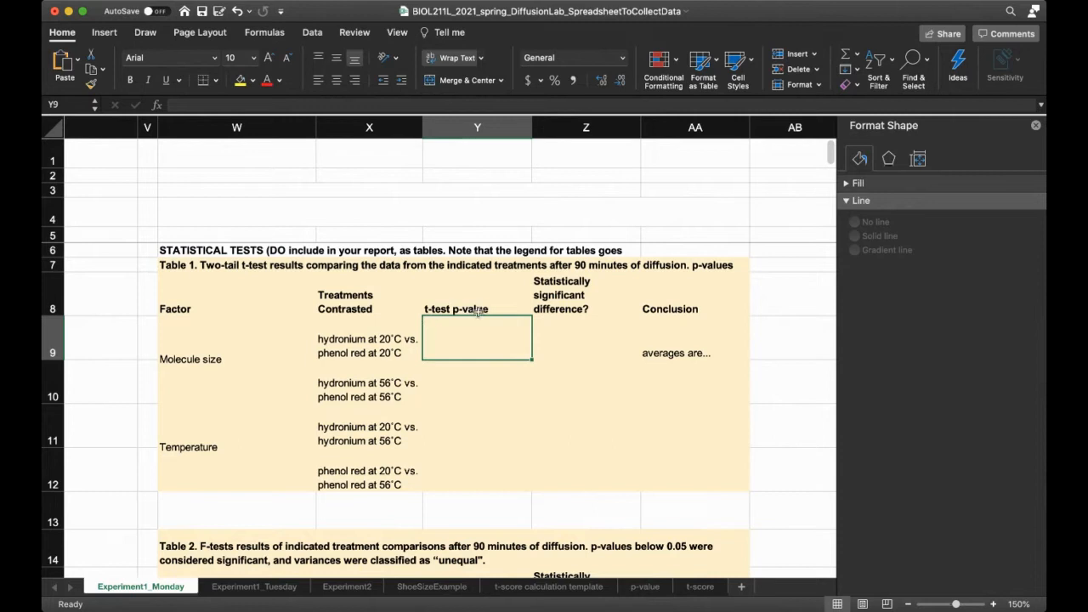
mouse_move(452, 340)
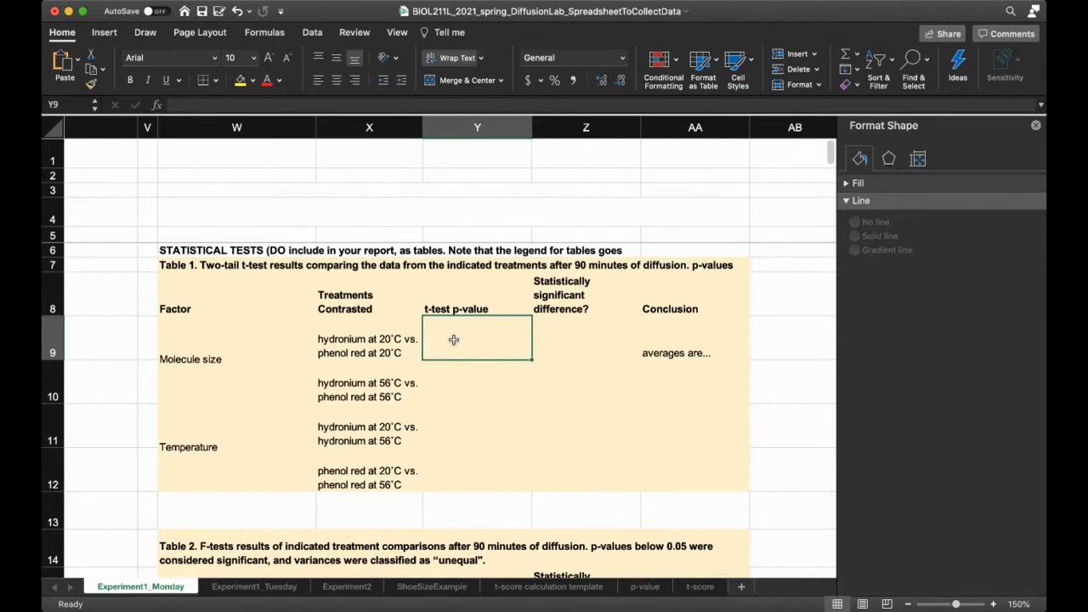
Check the first t-test p-value cell and the Molecule size and Temperature factor labels.
scroll(down, 3)
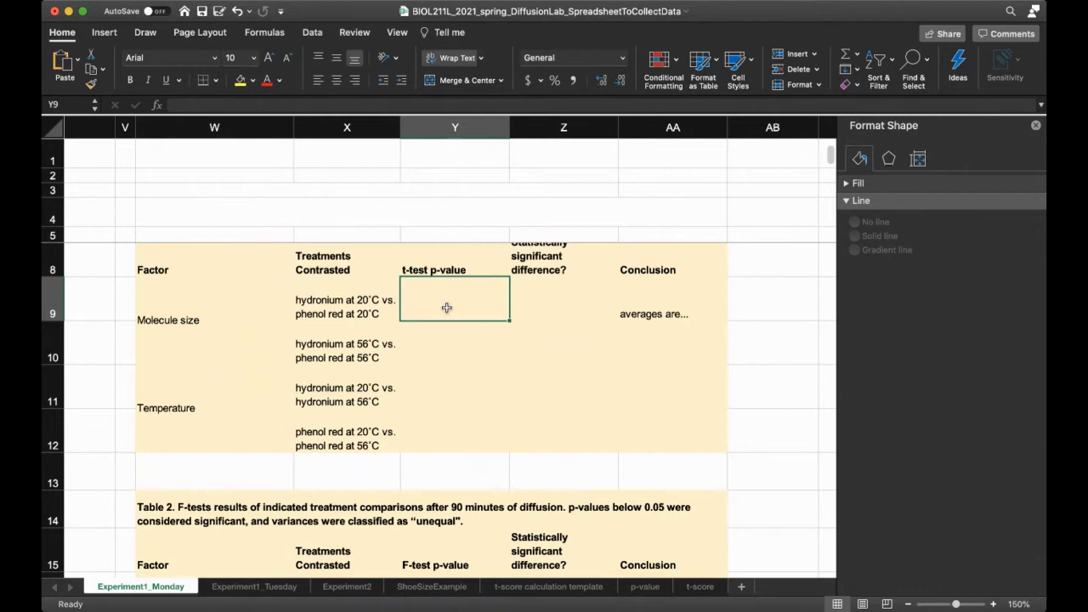
scroll(up, 3)
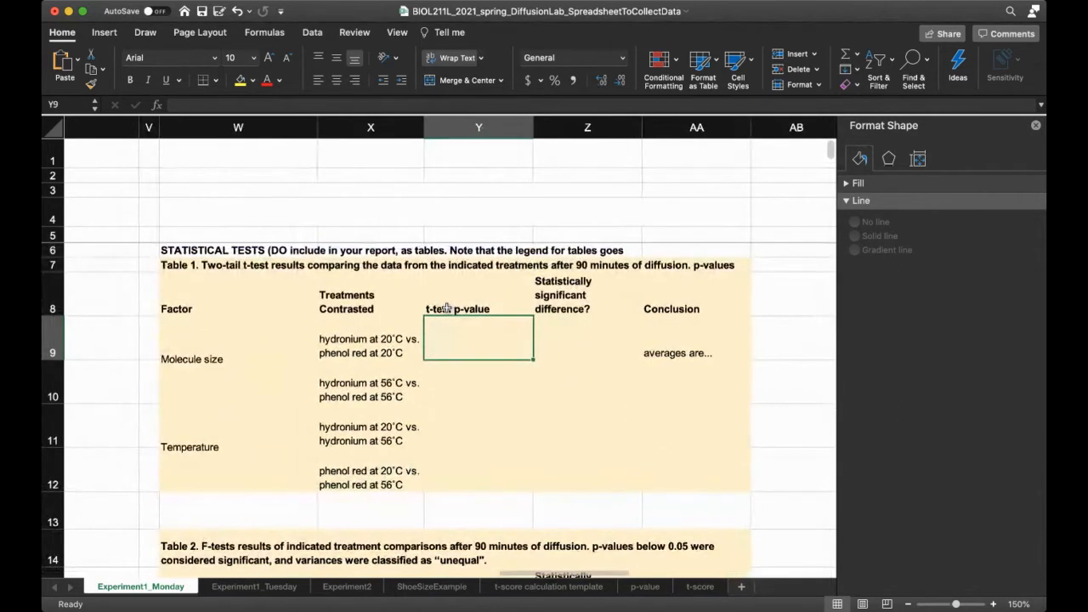
scroll(left, 3)
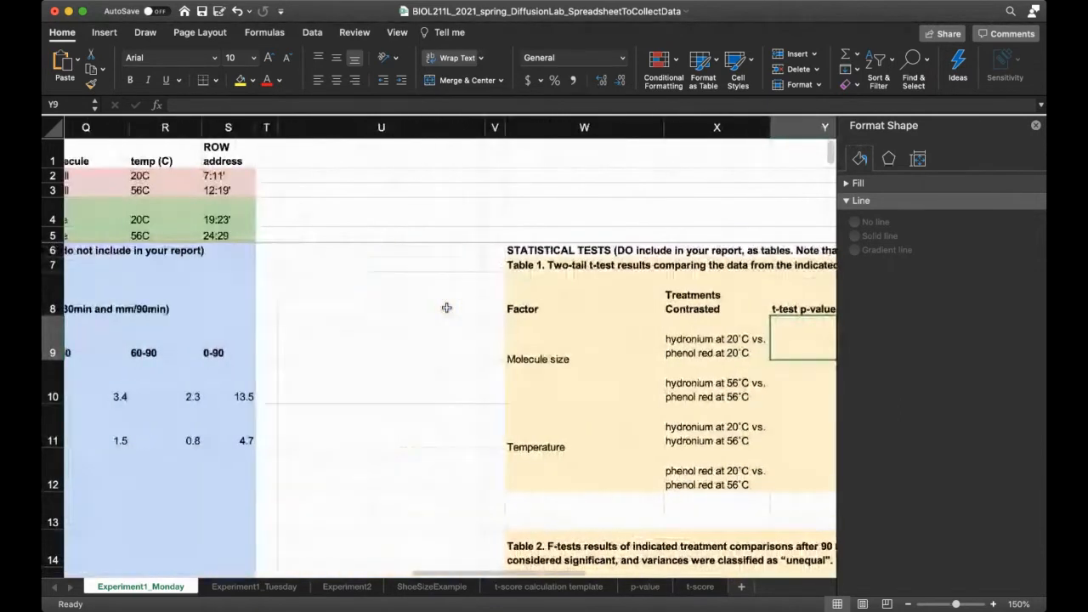
scroll(left, 3)
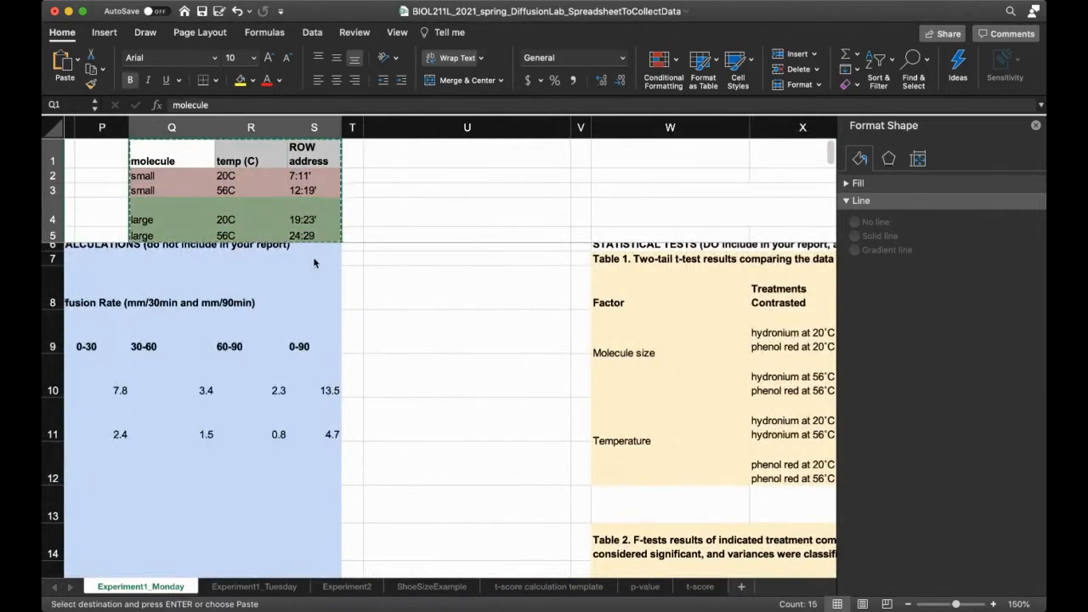
scroll(right, 3)
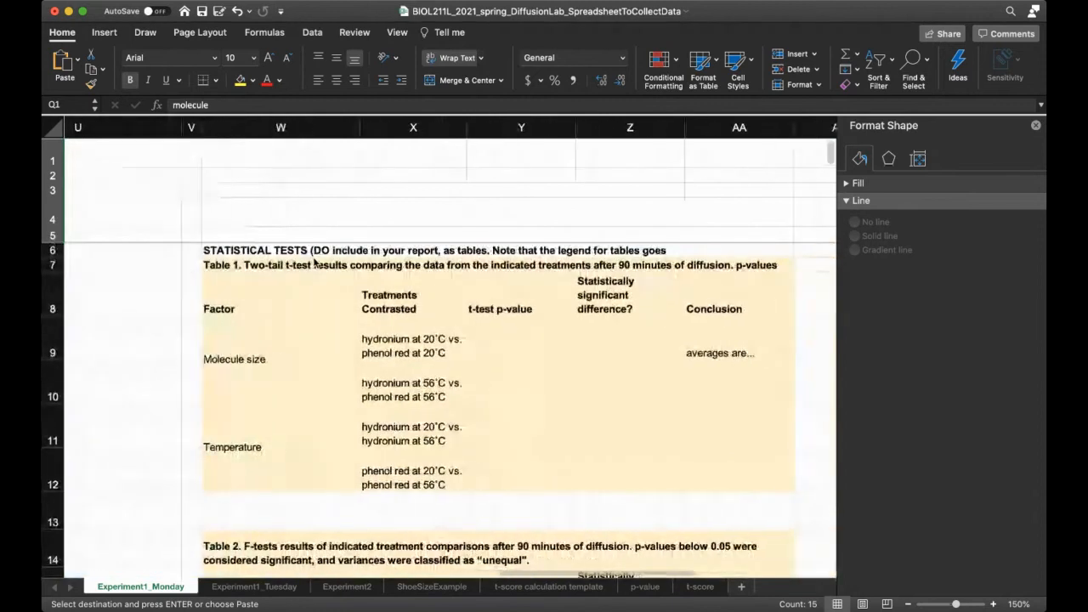
click(520, 160)
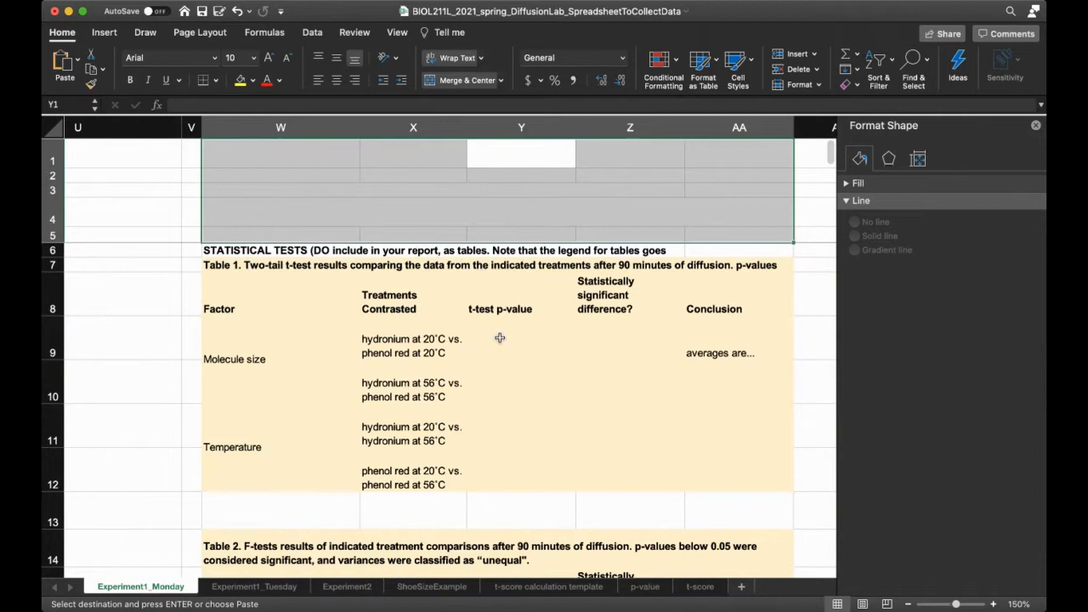
click(520, 338)
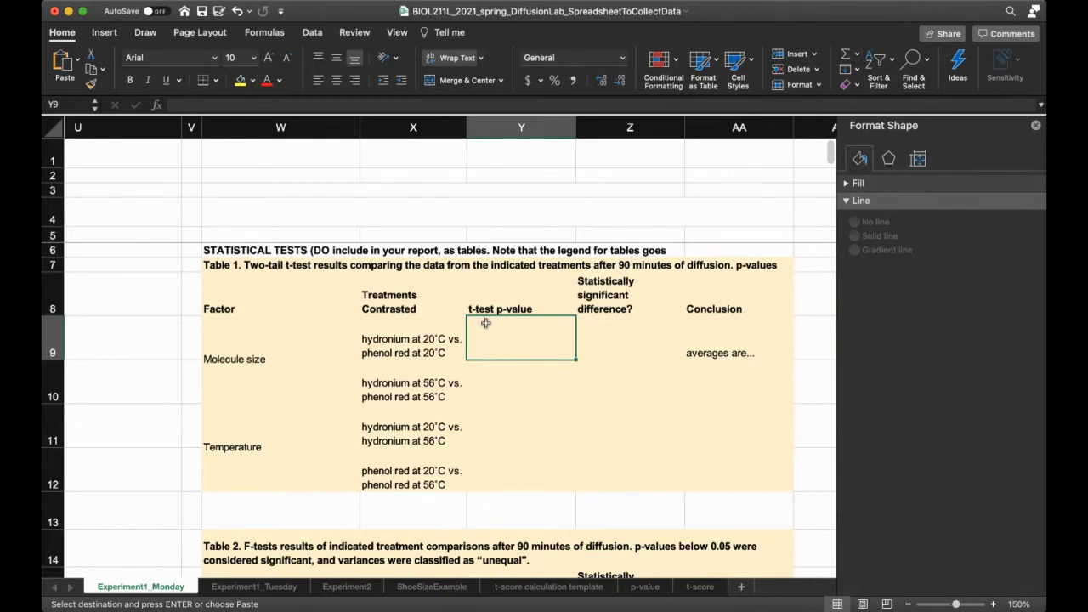
click(272, 359)
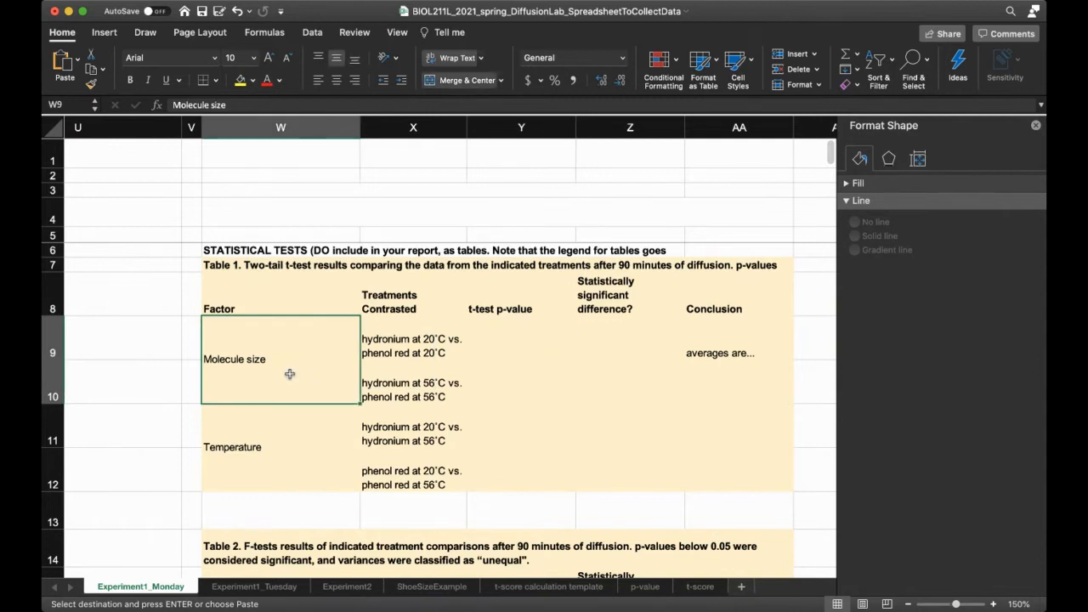
click(268, 463)
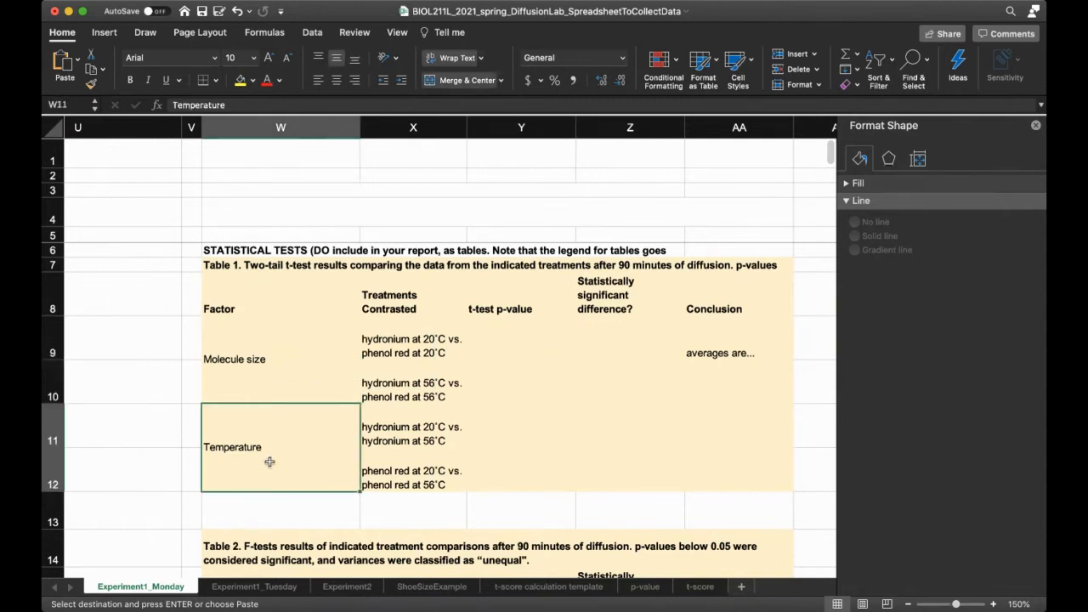
mouse_move(364, 418)
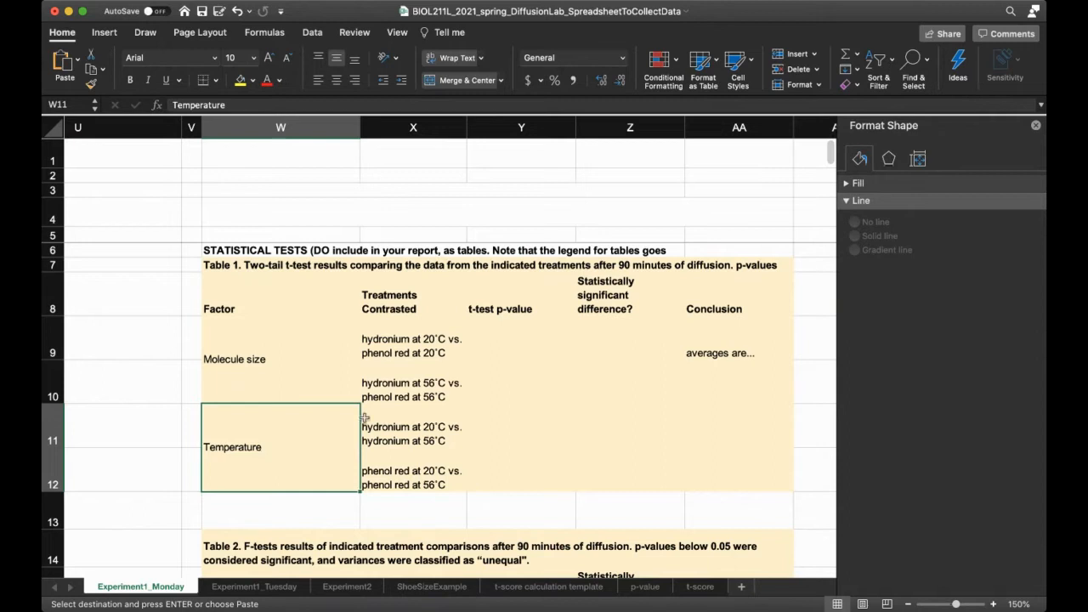
mouse_move(440, 352)
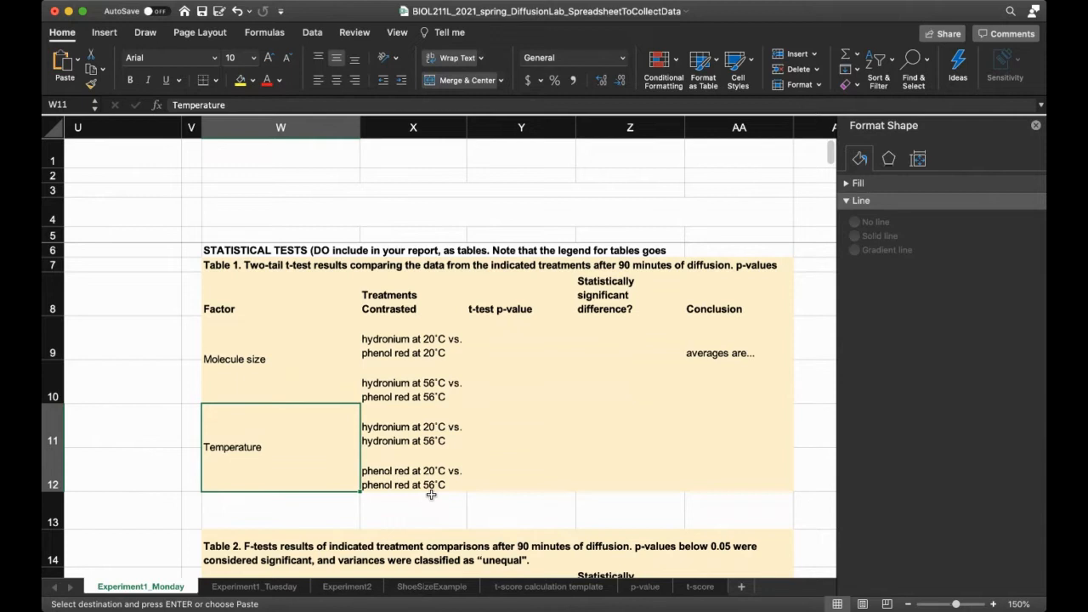
Revisit the empty p-value cell and the 20°C and 56°C comparison rows.
click(520, 337)
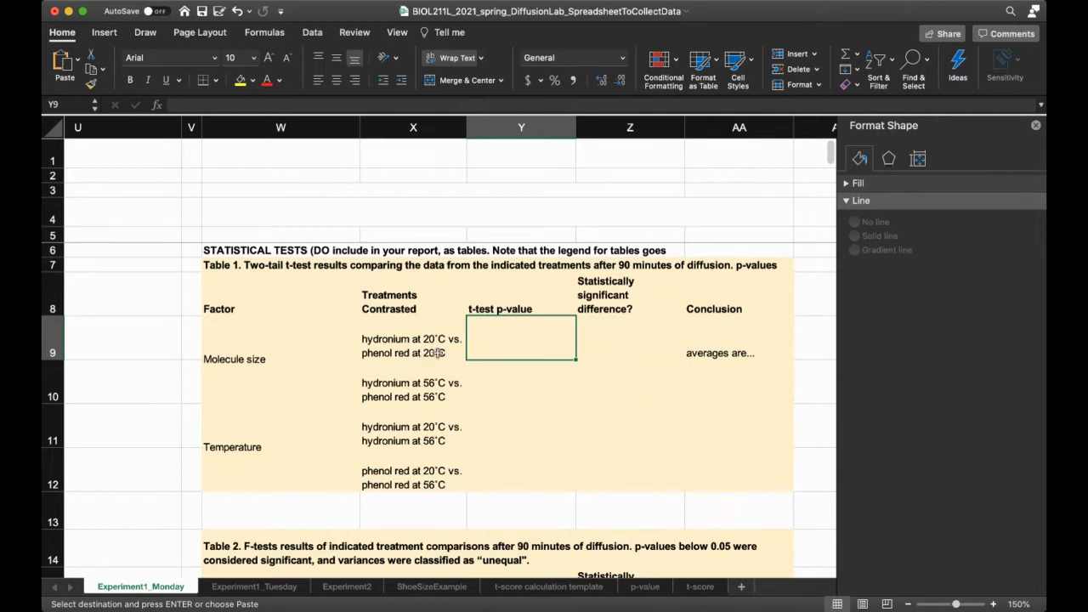
click(411, 347)
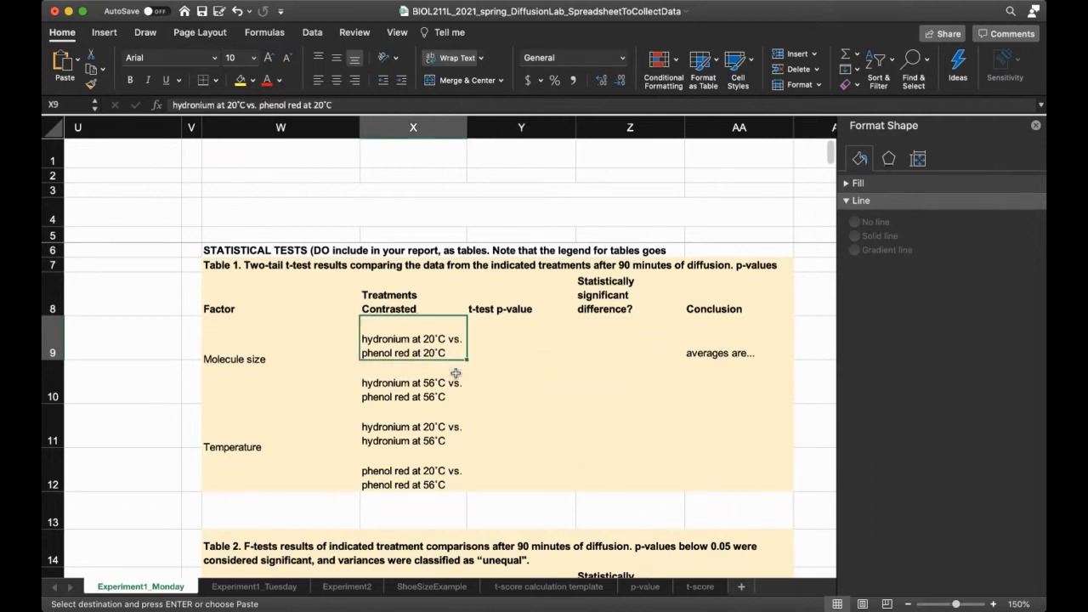
mouse_move(395, 364)
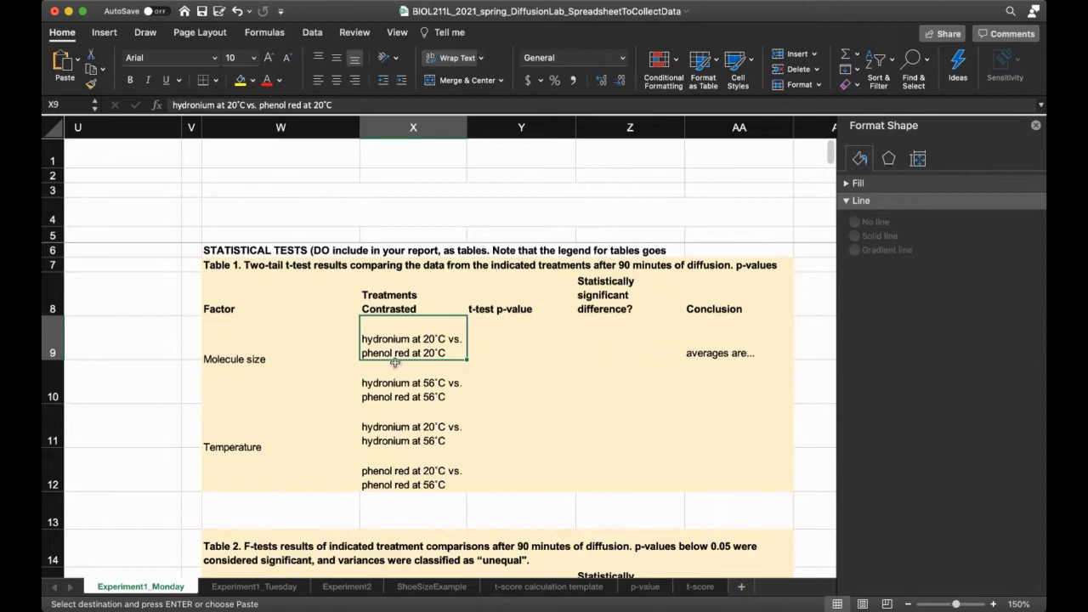
mouse_move(442, 344)
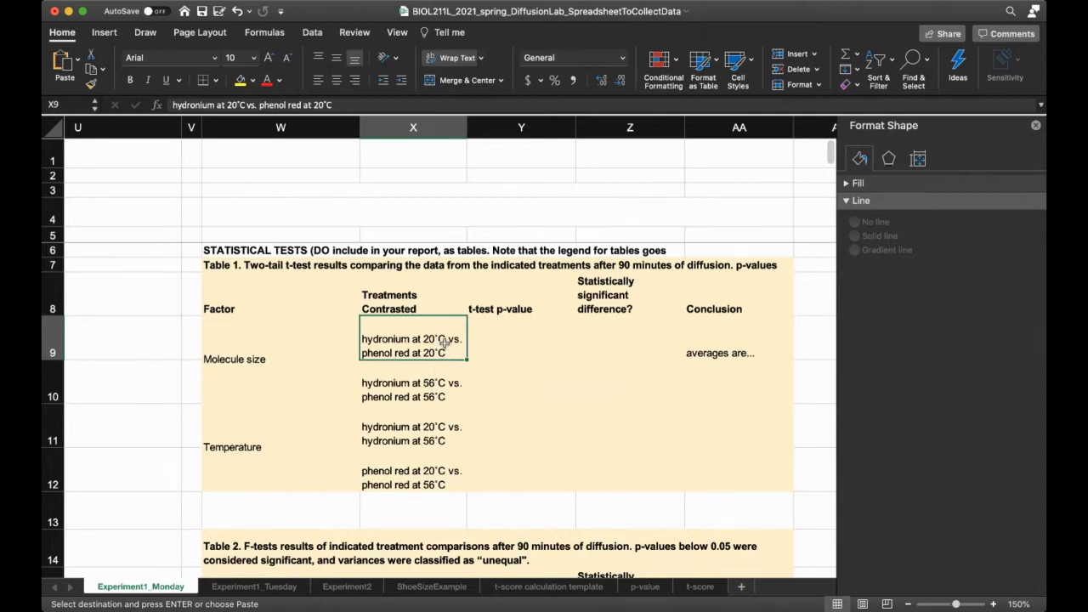
click(413, 389)
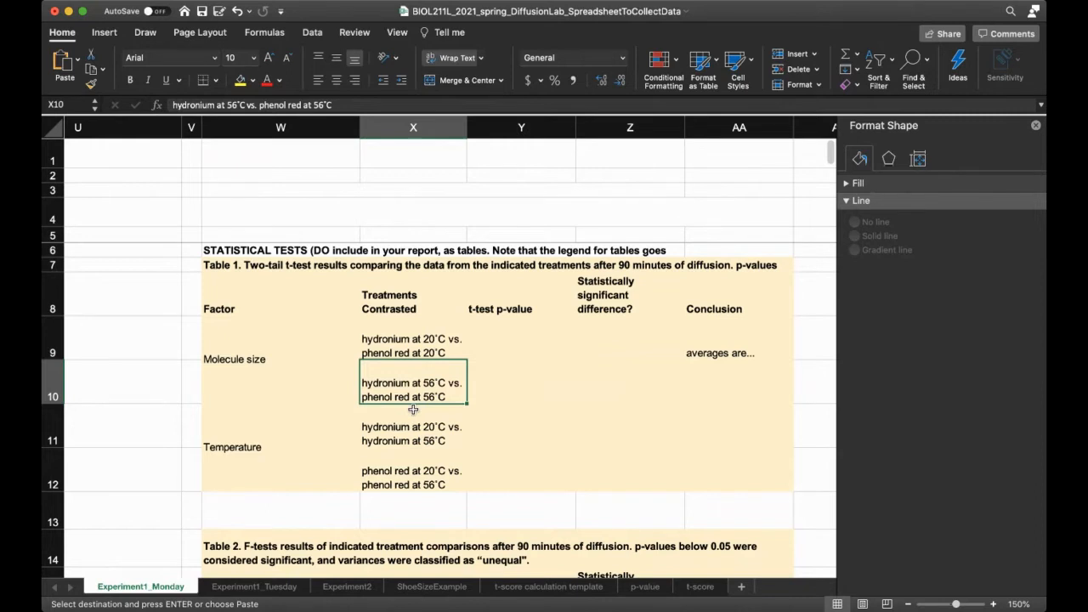
mouse_move(286, 456)
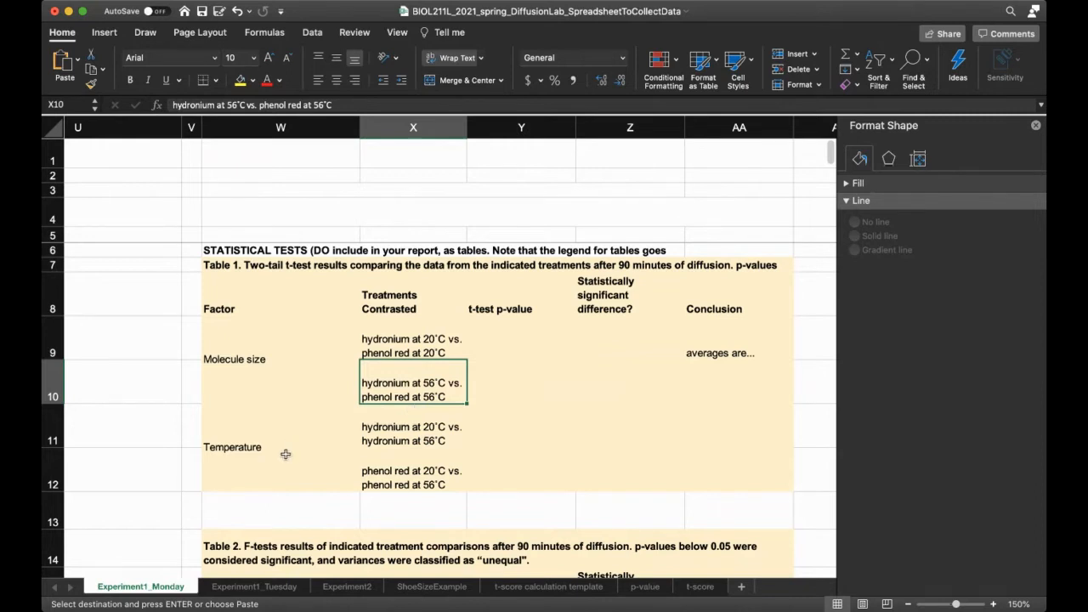
click(413, 433)
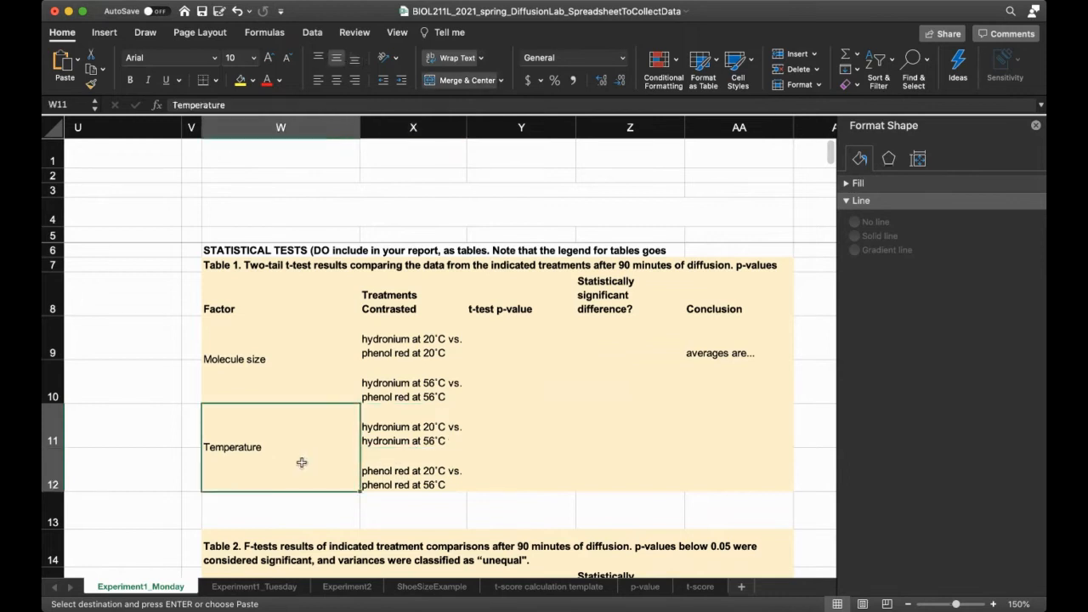
click(411, 433)
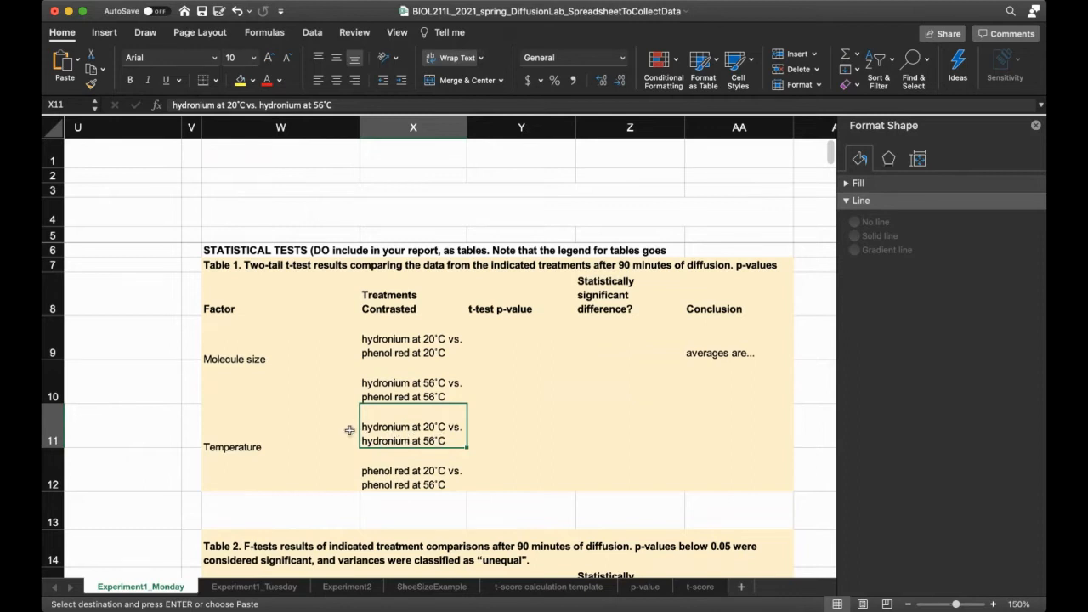
click(411, 476)
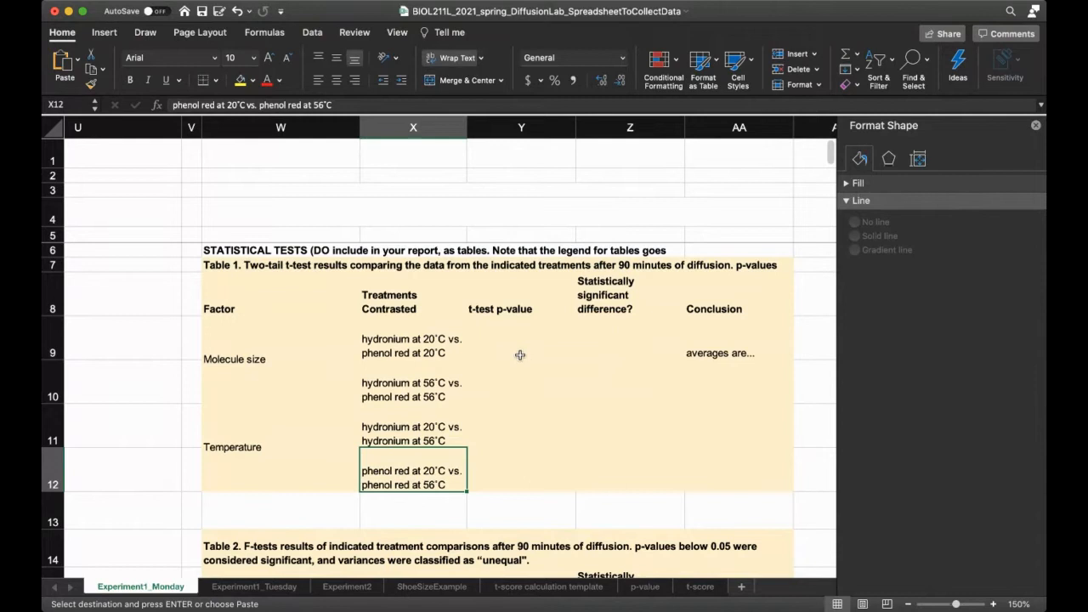
mouse_move(284, 361)
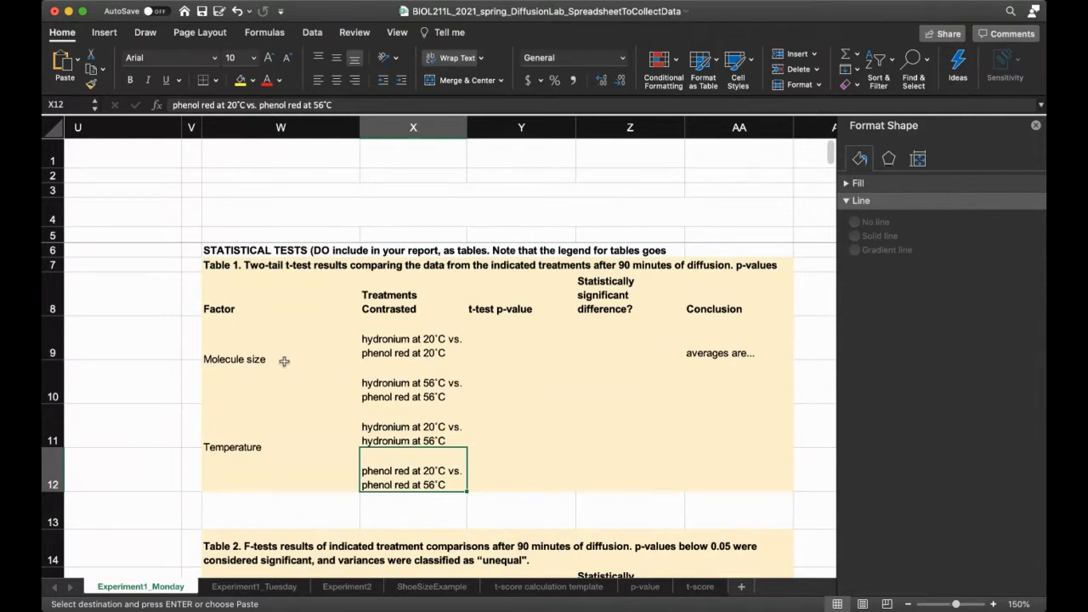
click(281, 359)
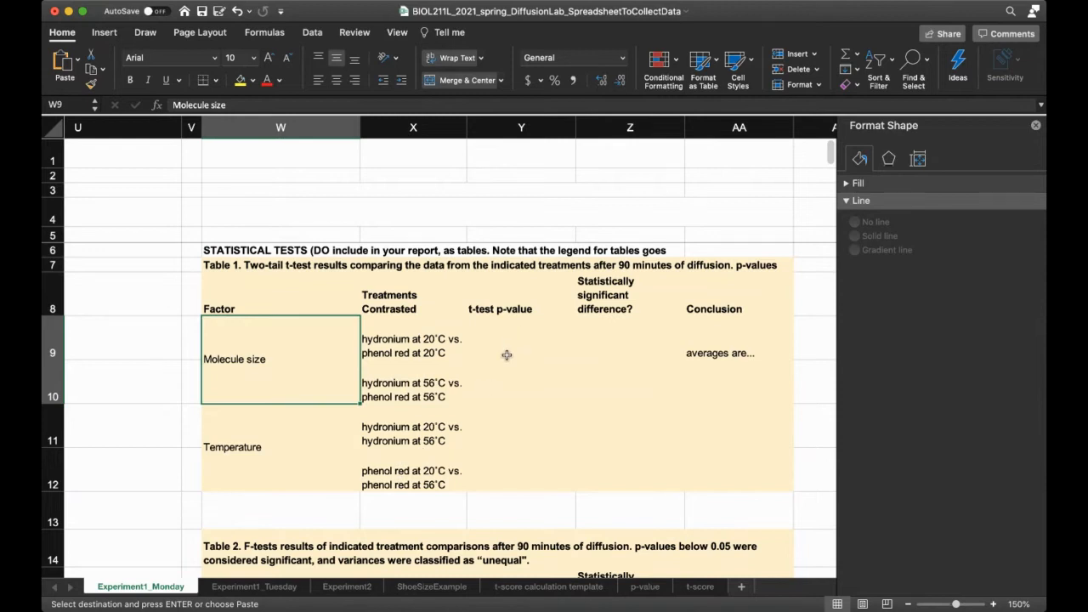
click(520, 338)
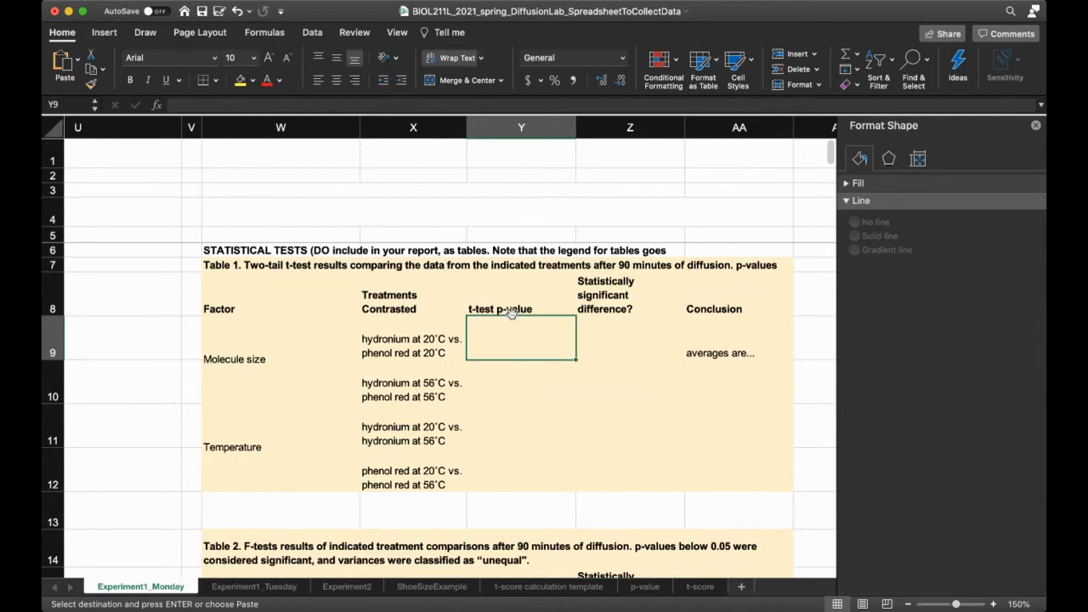
mouse_move(510, 342)
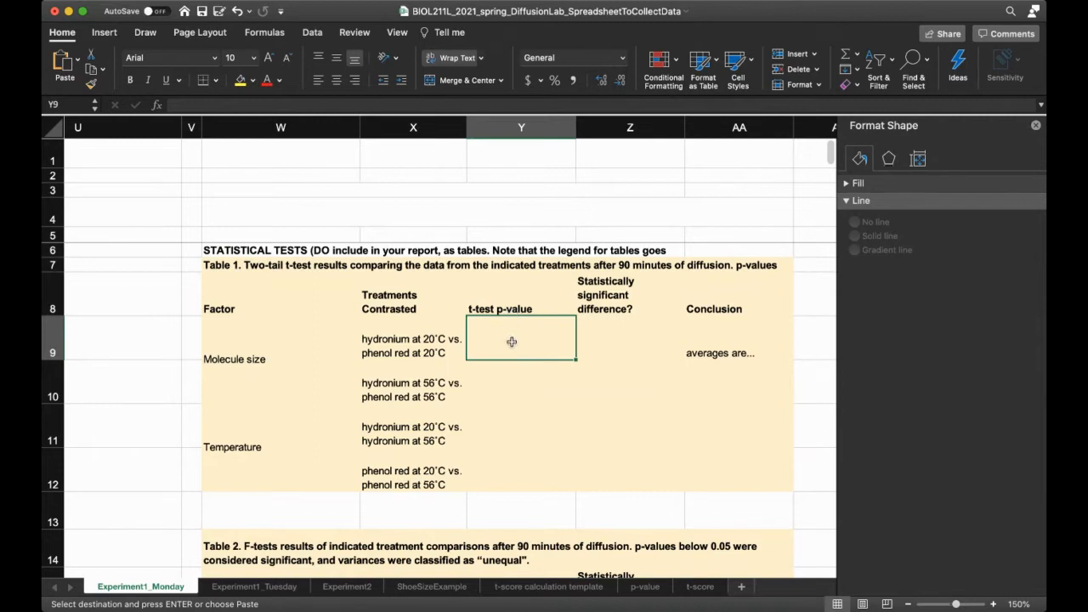
scroll(left, 3)
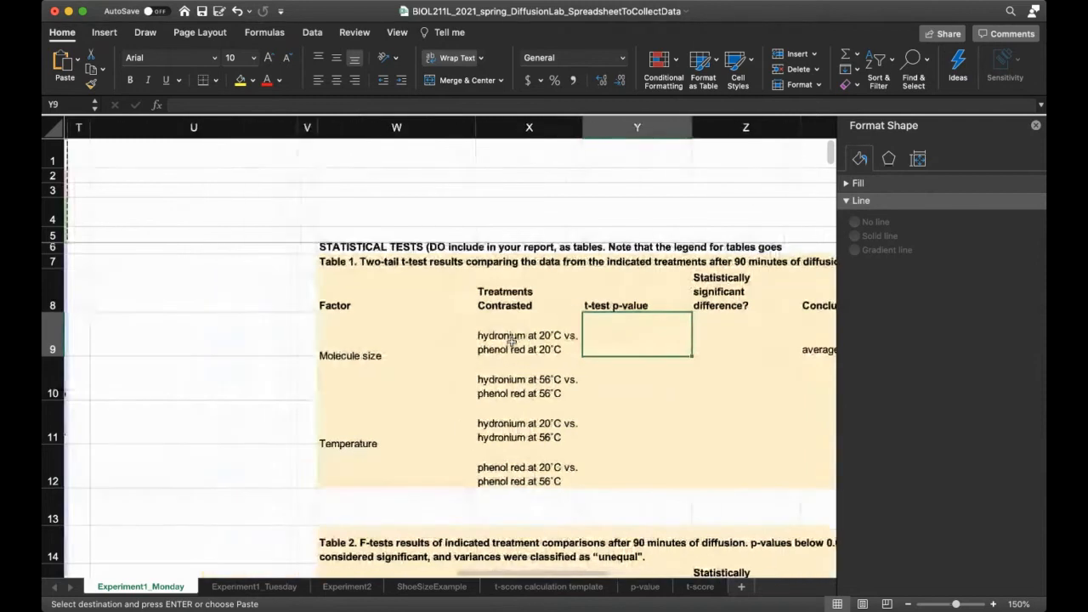
scroll(left, 3)
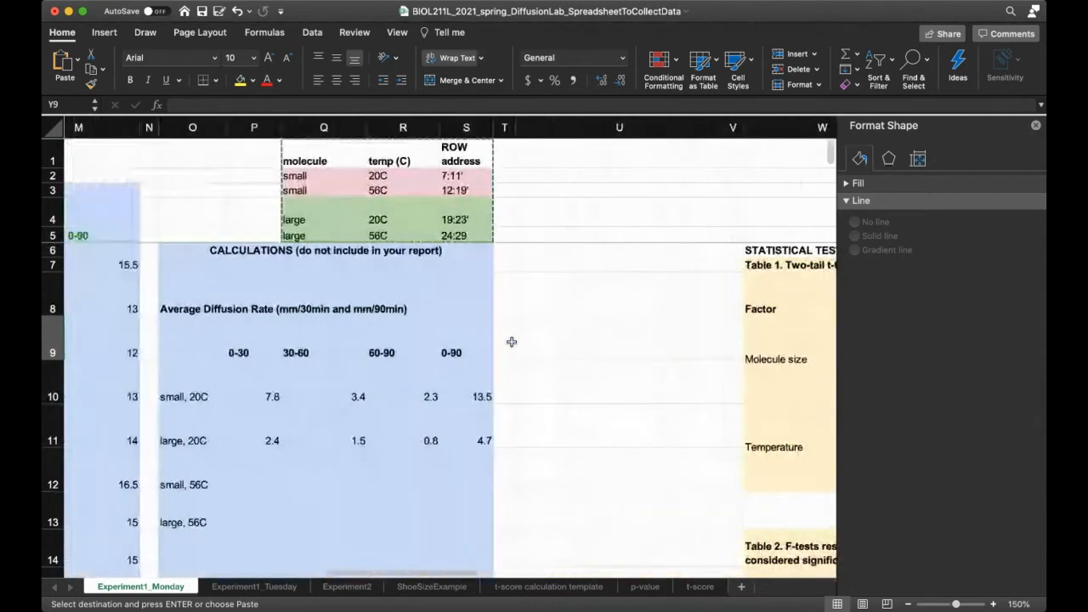
scroll(left, 3)
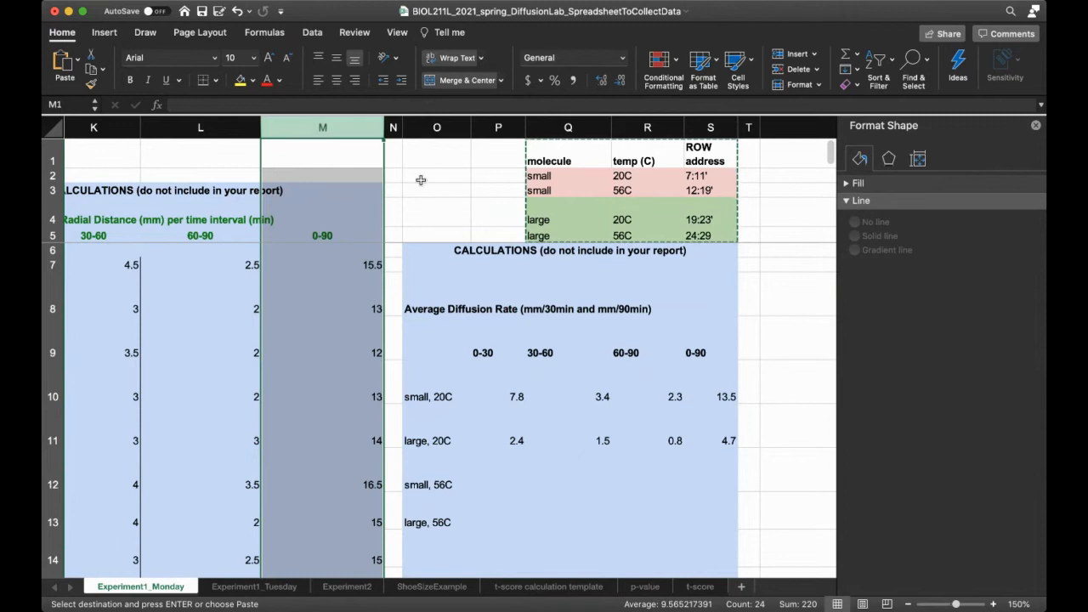
scroll(right, 3)
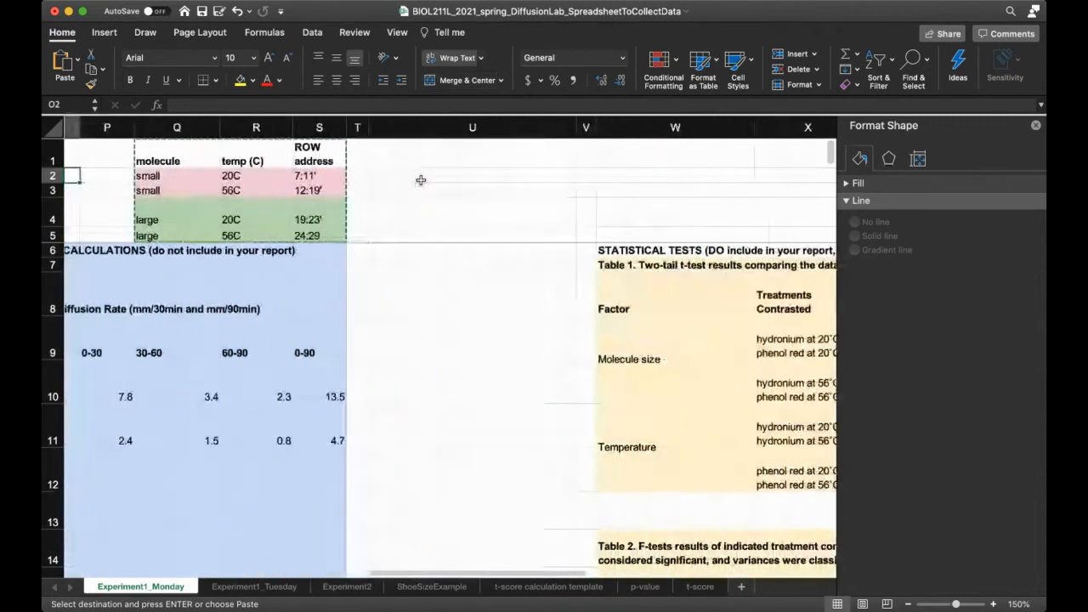
scroll(right, 3)
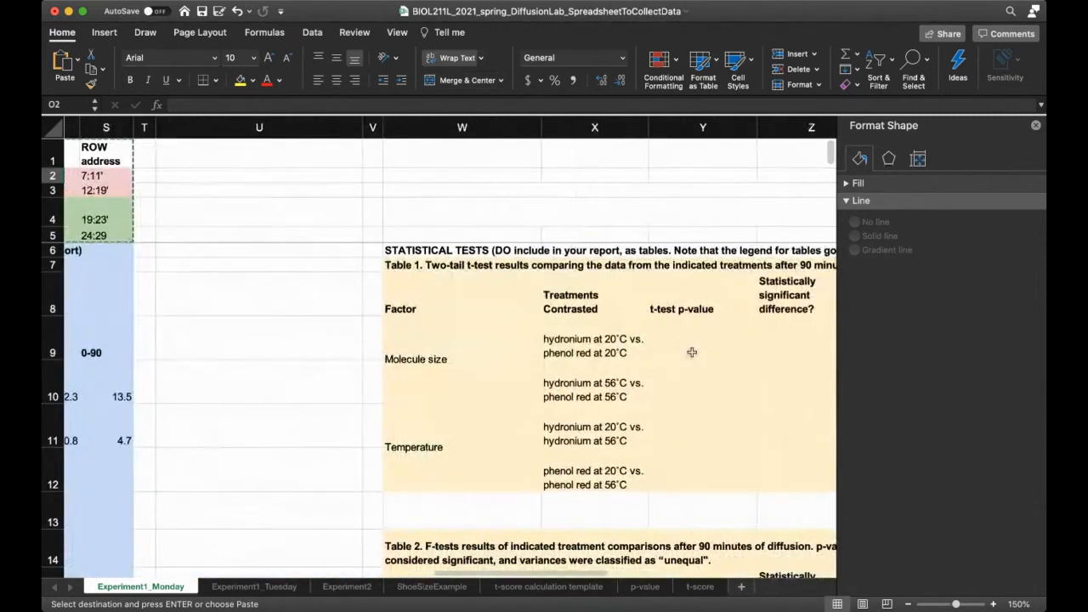
click(702, 339)
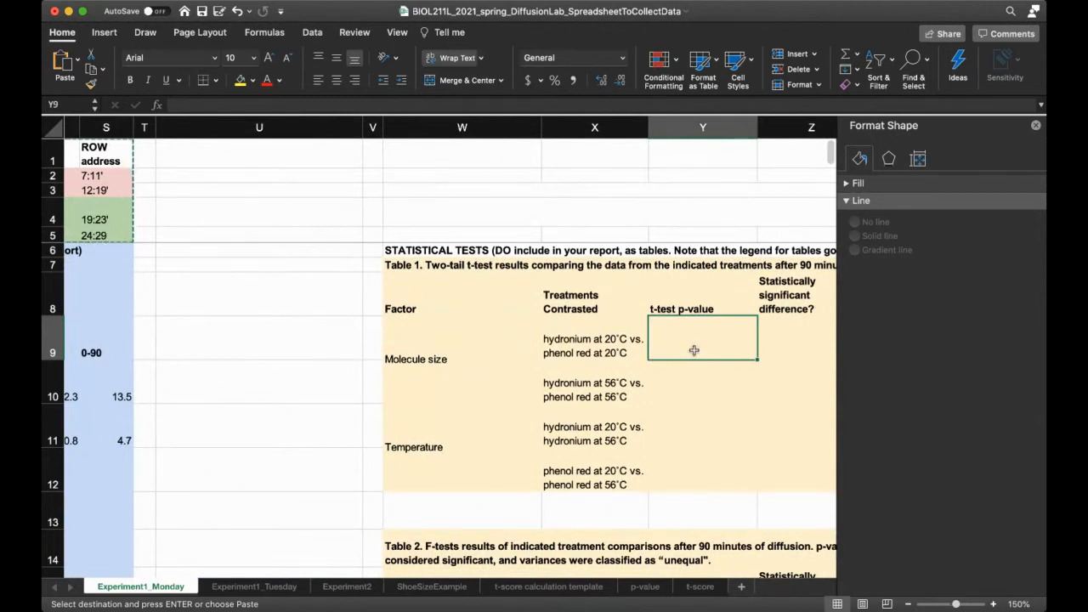
Start the range pair in the 20°C p-value cell, filling the first range as M7:M1.
text((M)
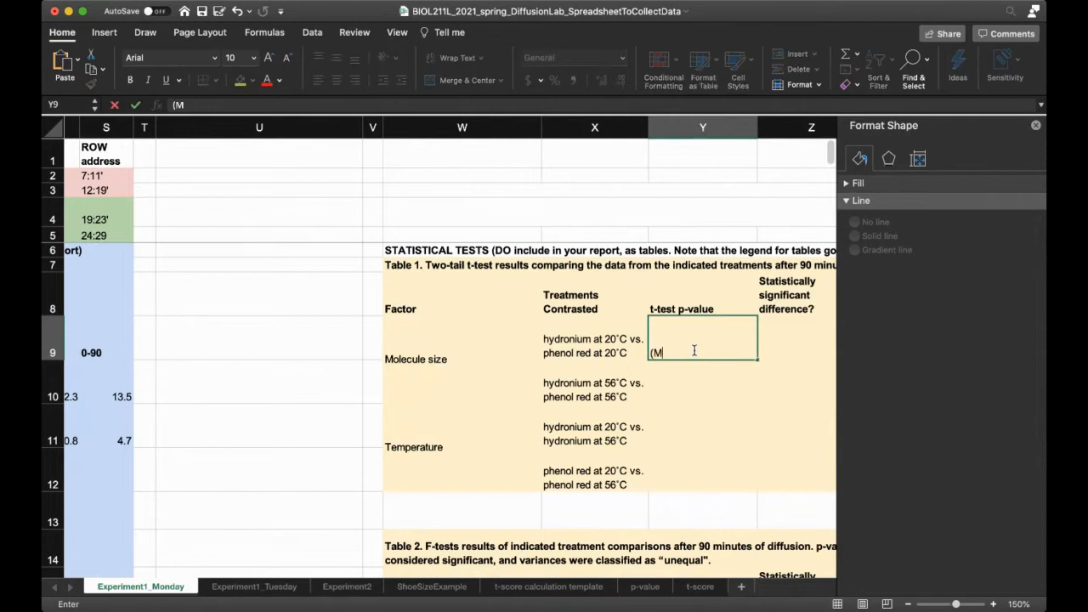
text(:)
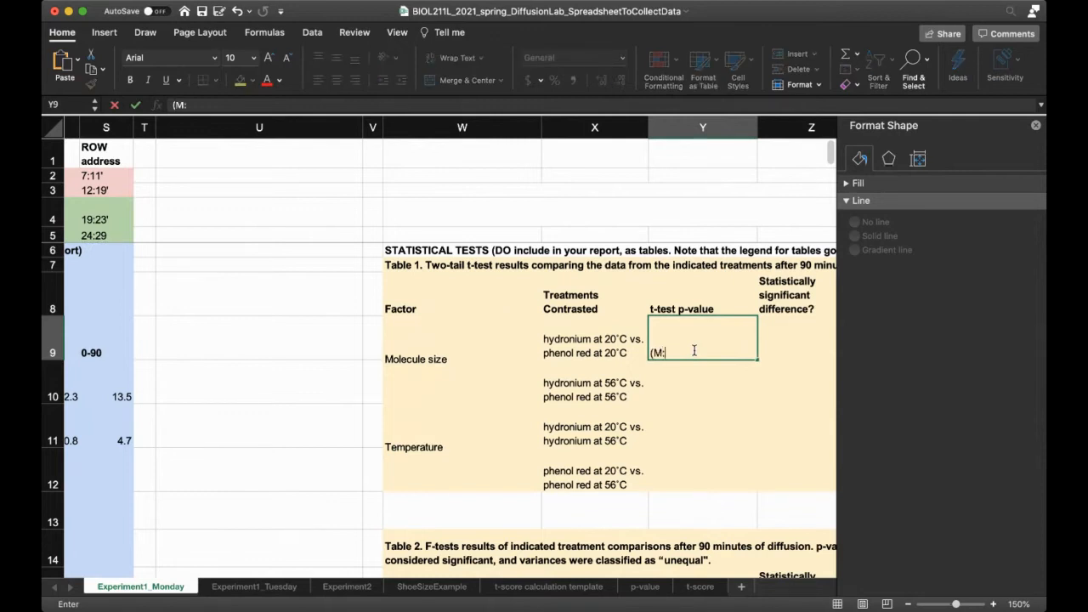
text(M,)
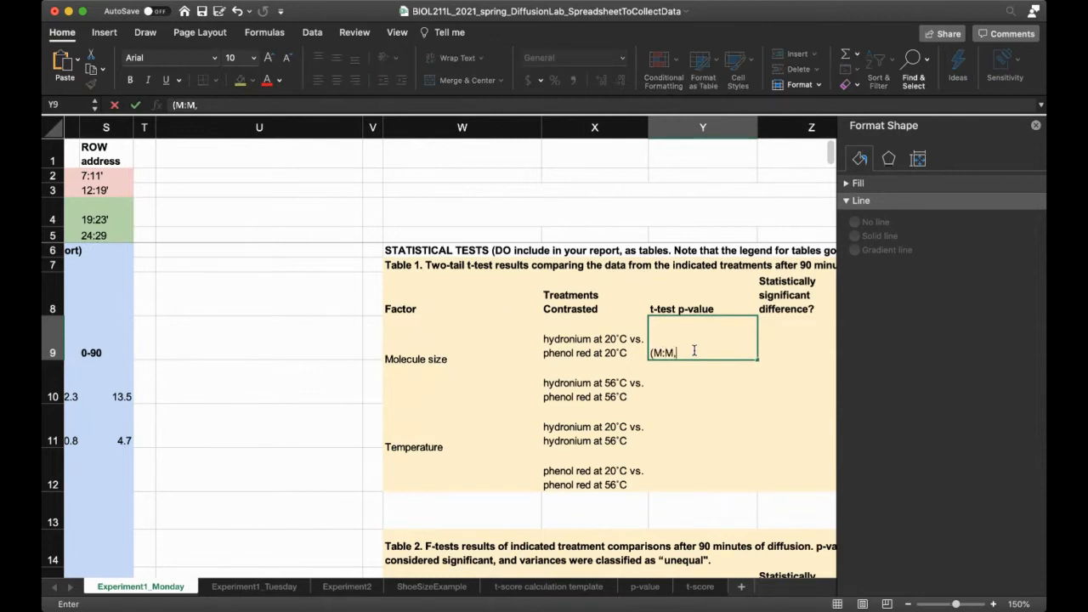
text(M)
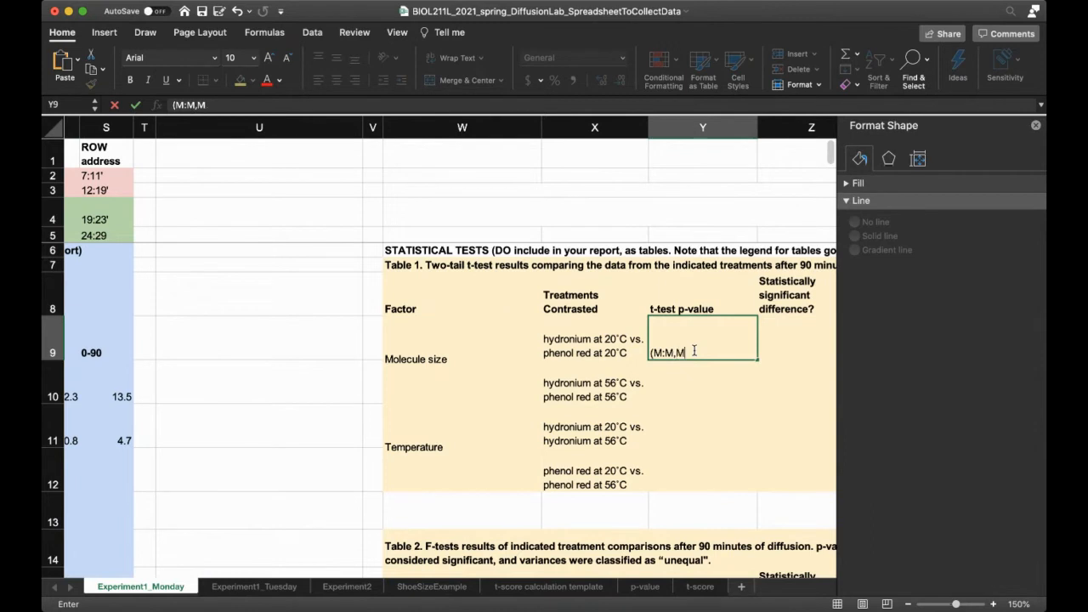
text(:M)
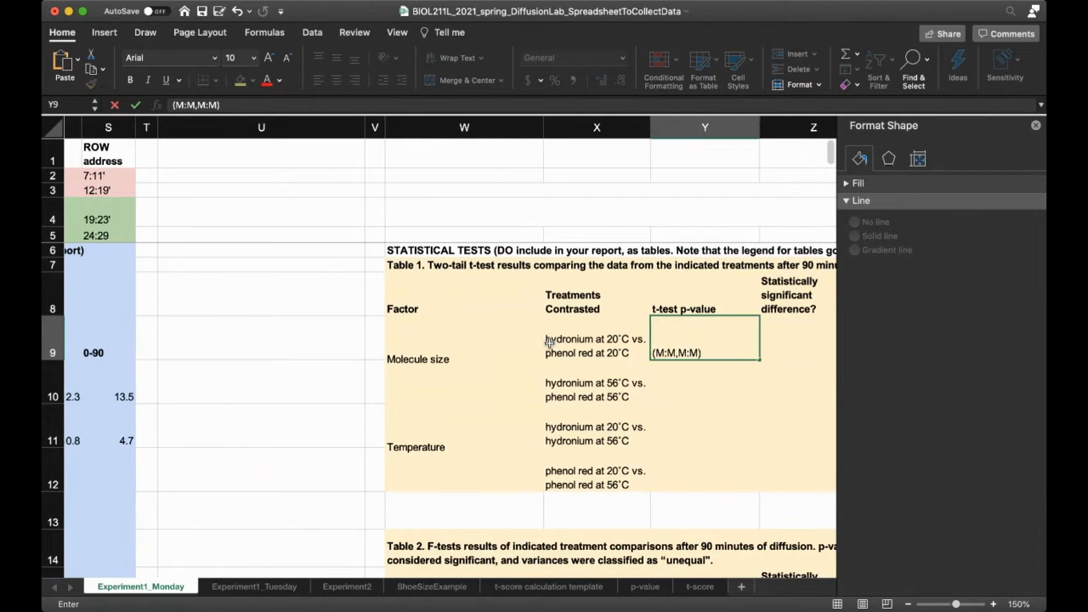
scroll(left, 3)
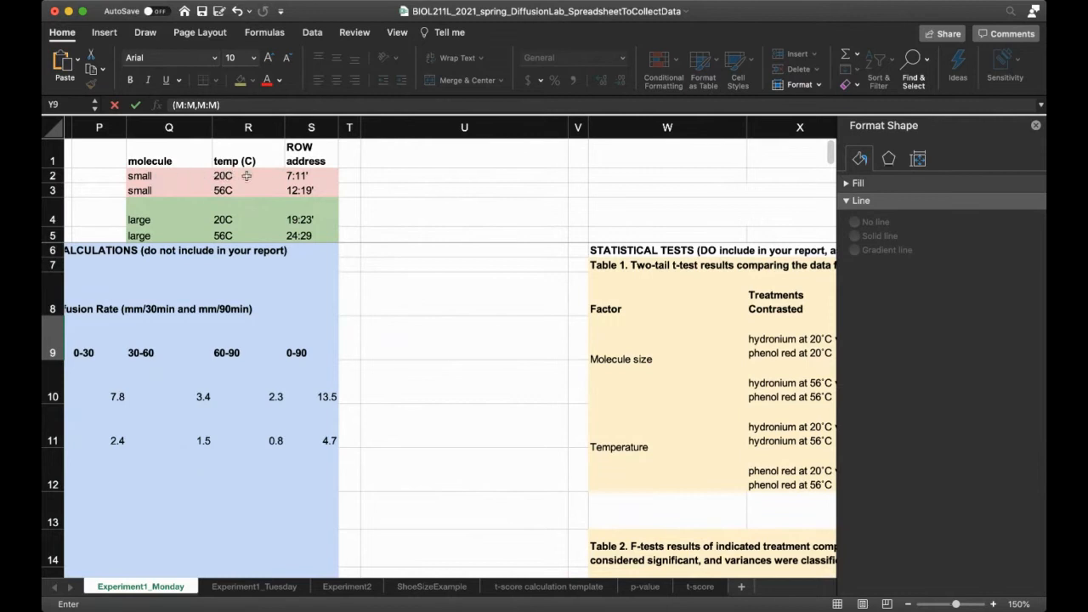
scroll(right, 3)
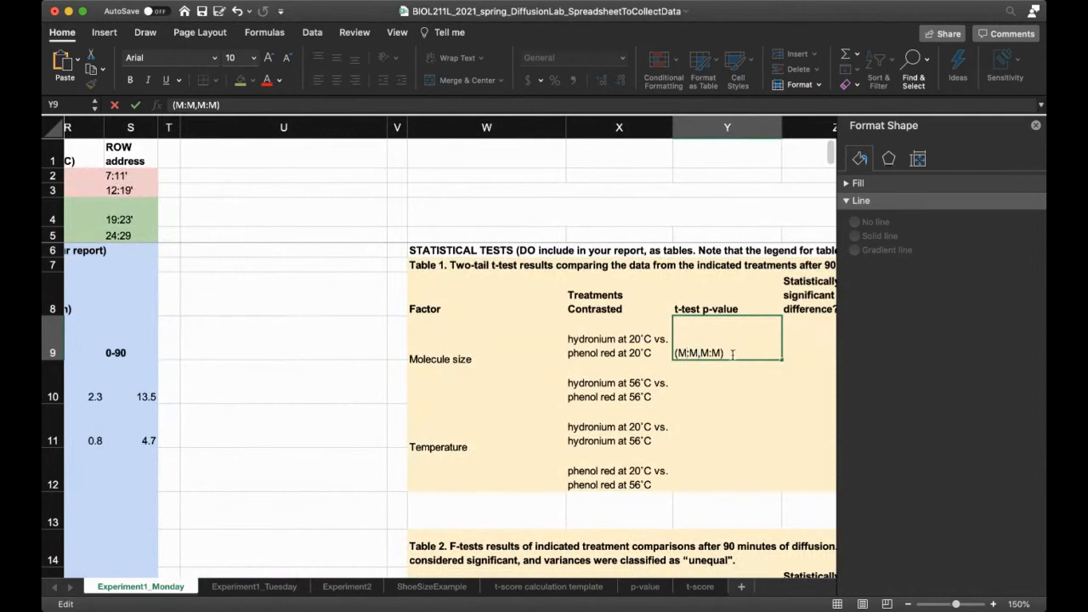
text(7)
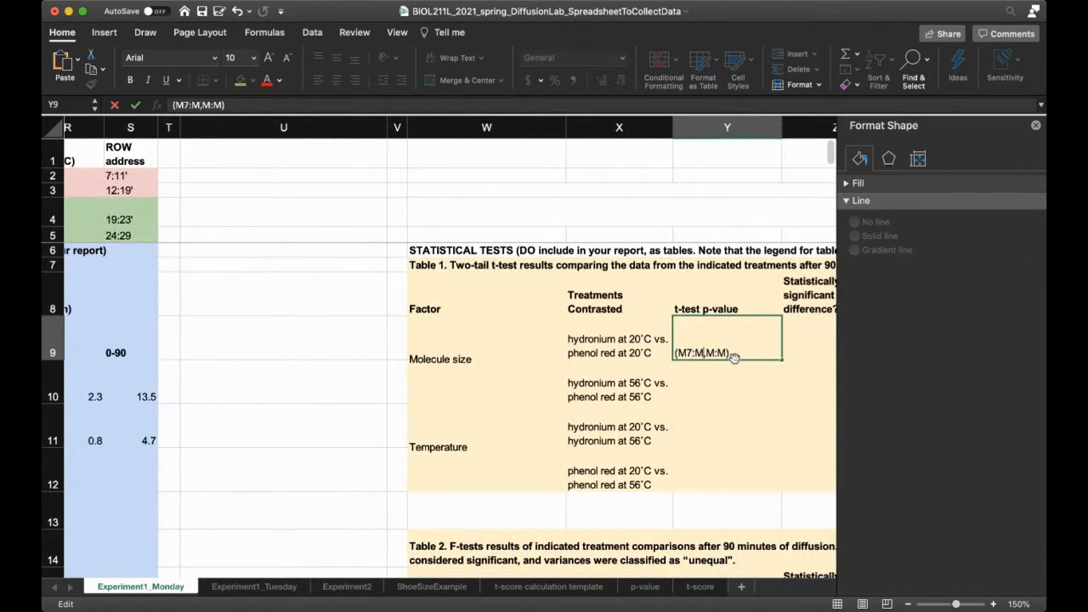
text(1)
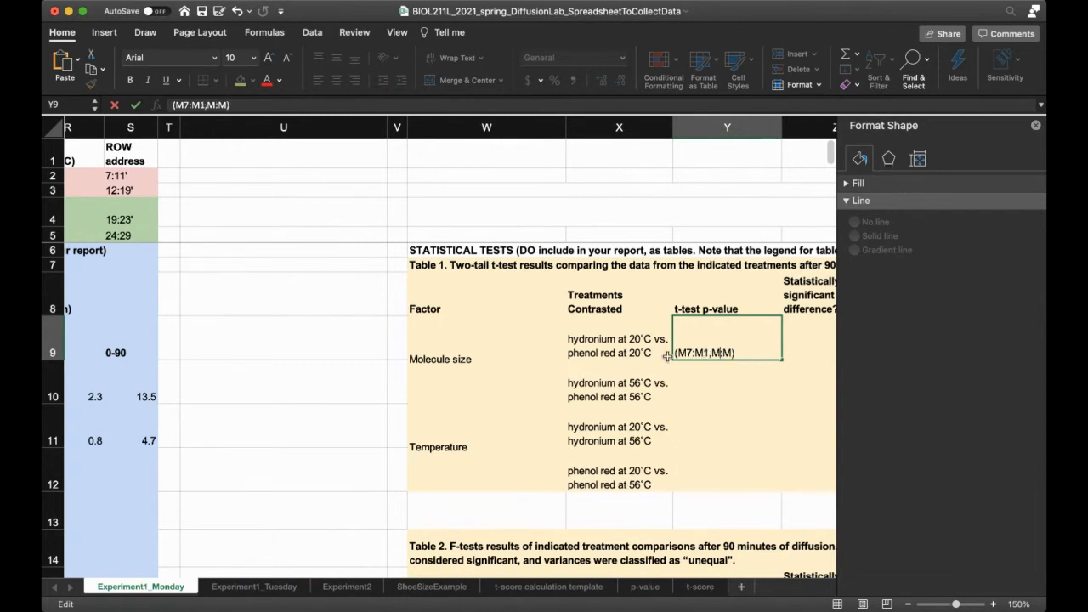
mouse_move(531, 400)
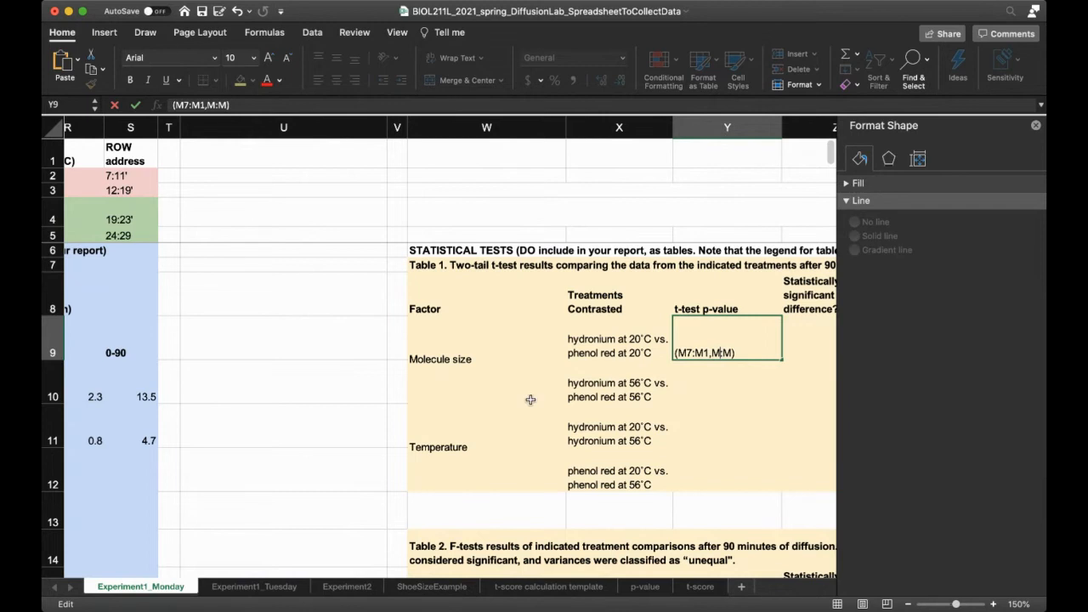
Complete the entry as (M7:M1,M19:M23), commit it and reselect the p-value cell.
scroll(left, 3)
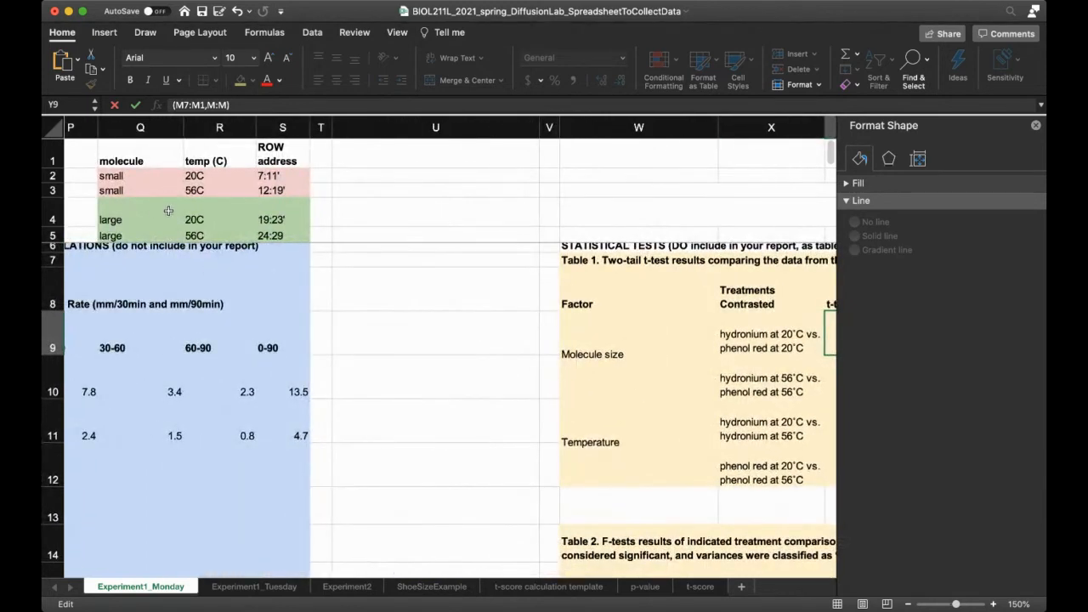
mouse_move(254, 208)
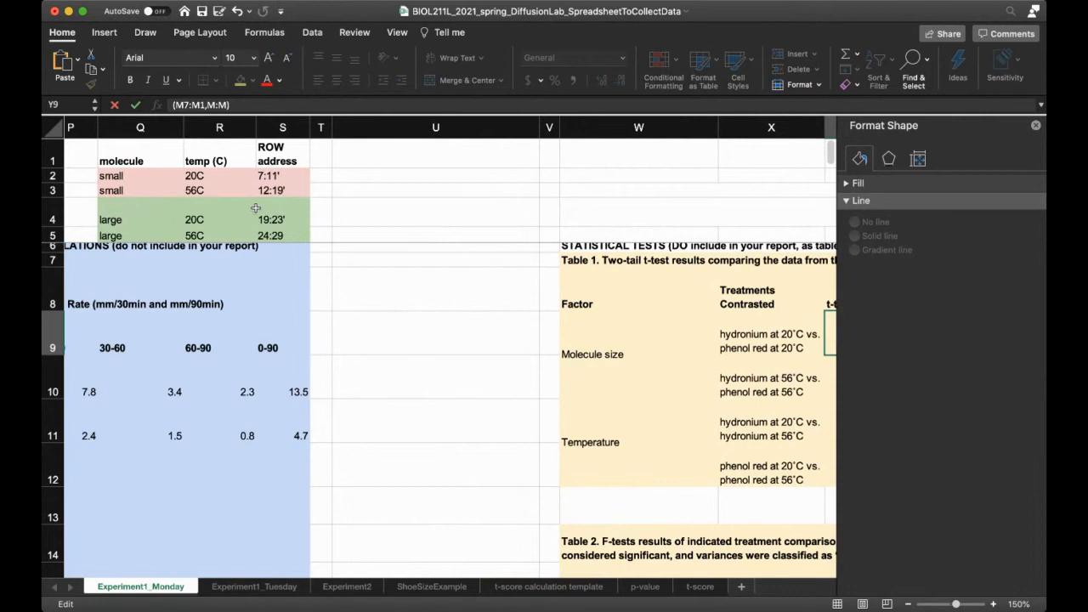
scroll(right, 3)
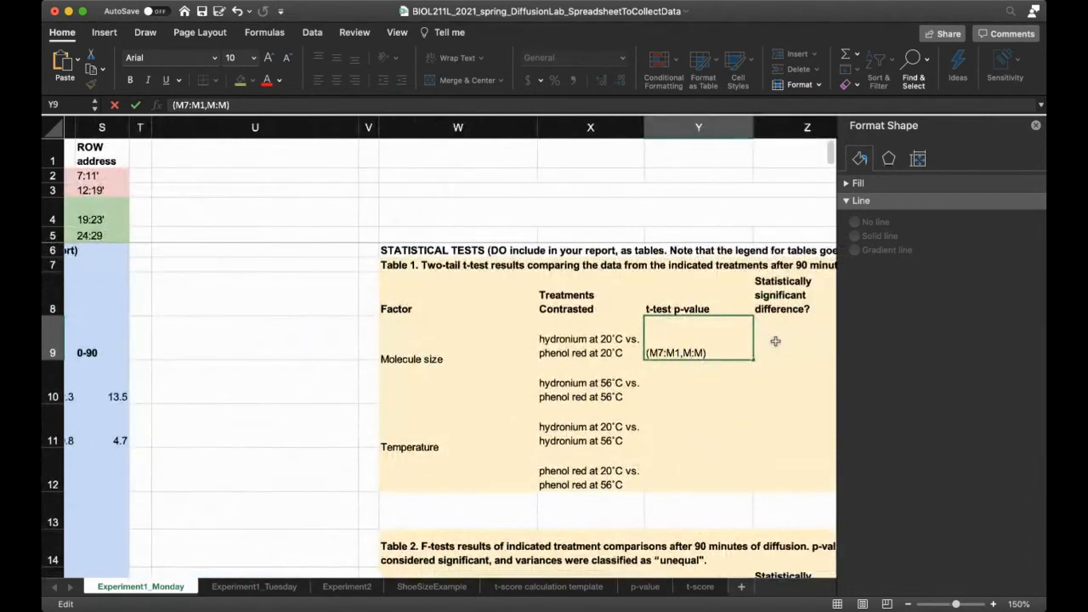
text(19)
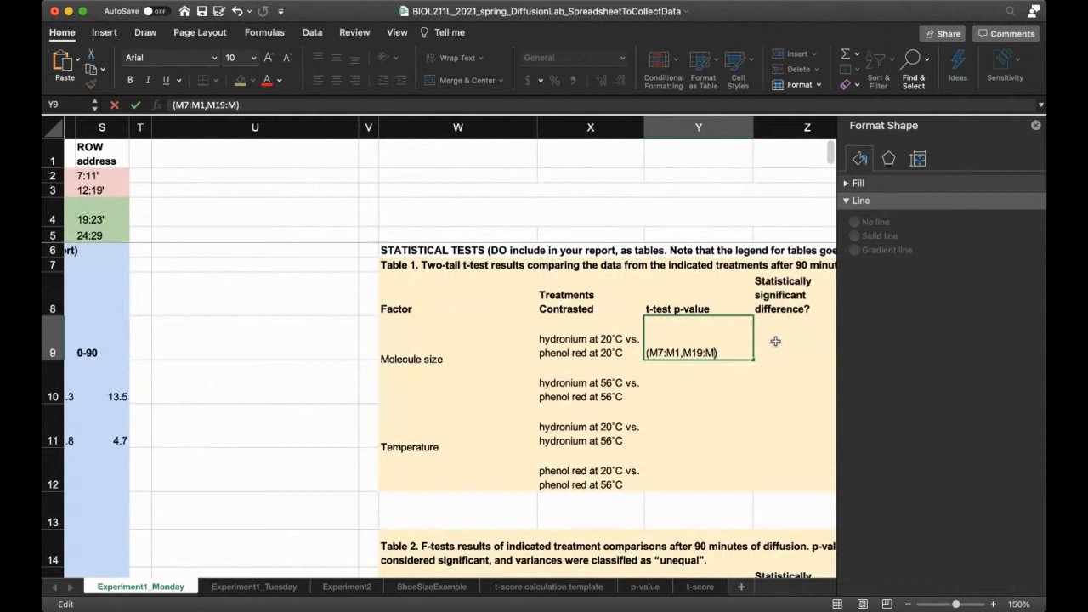
text(23)
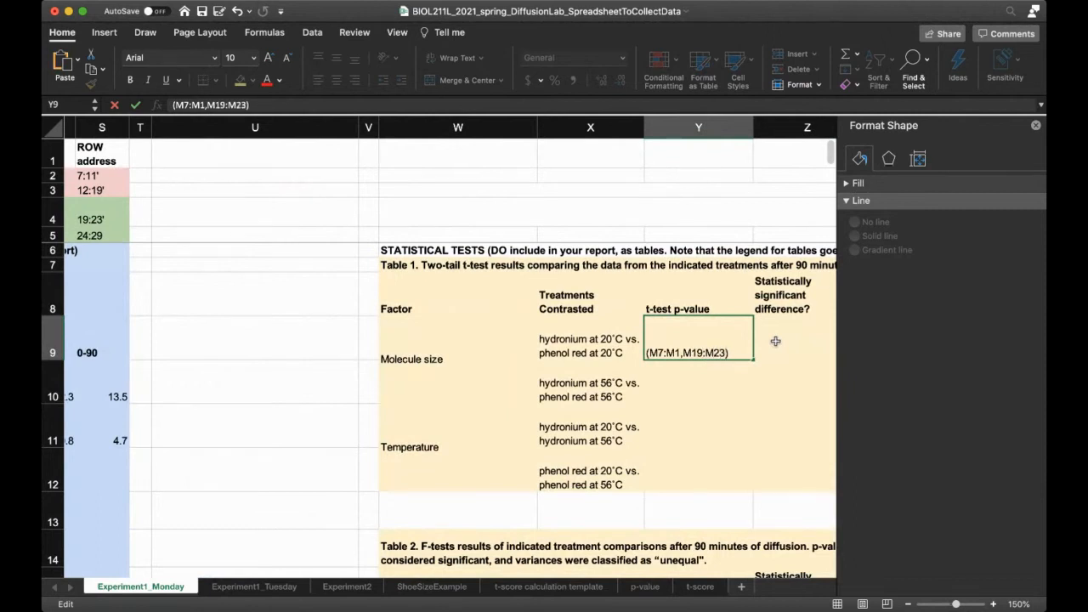
click(697, 396)
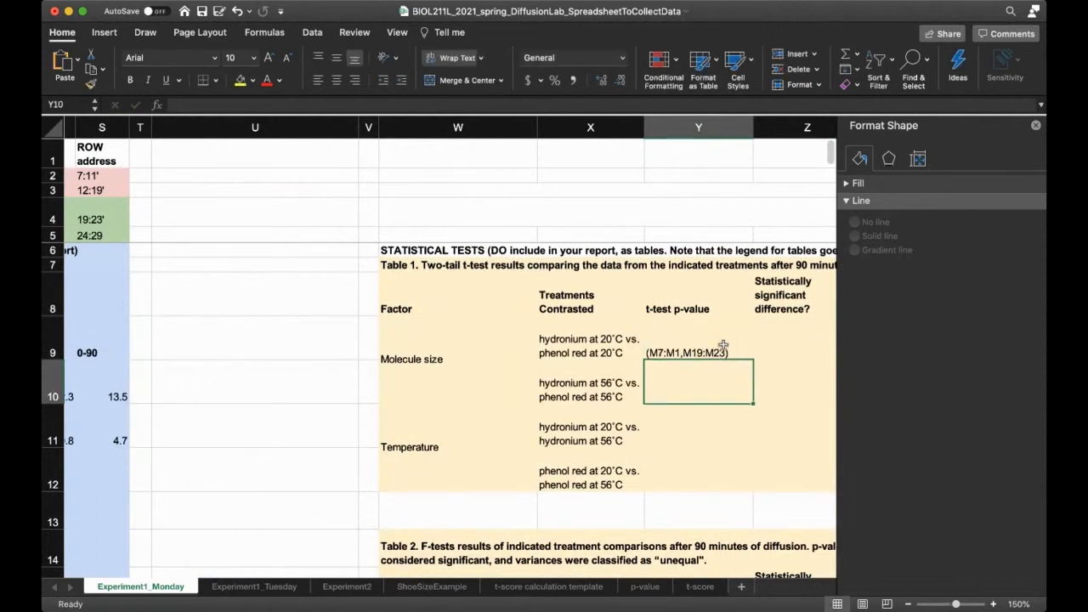
click(697, 348)
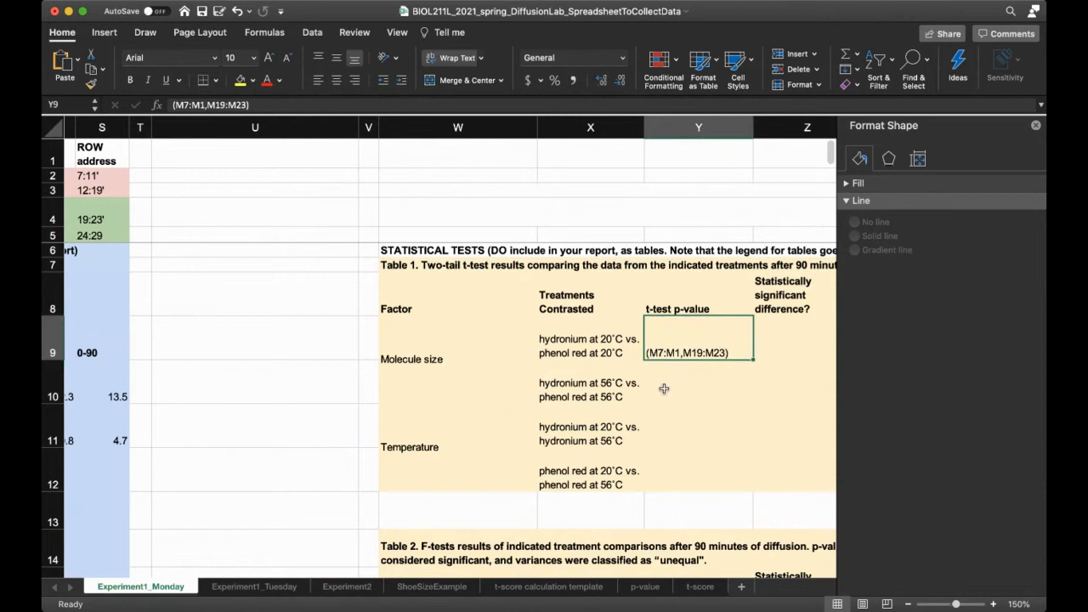
mouse_move(687, 365)
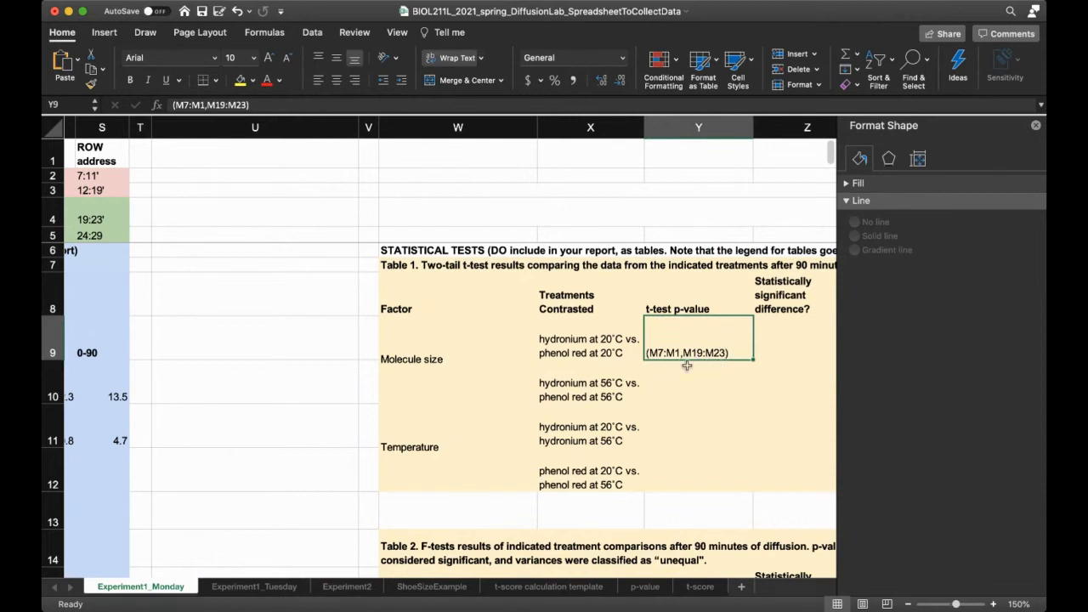
mouse_move(704, 371)
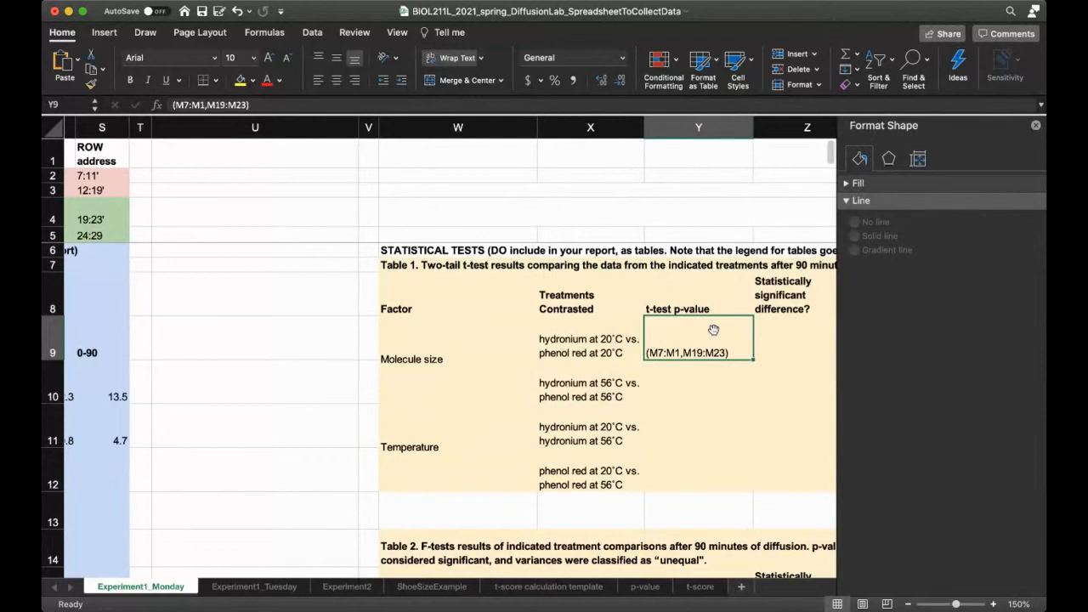
Change the p-value entry to the formula =(M1:M7,M19:M23), which returns #VALUE!, and reopen it.
double_click(697, 352)
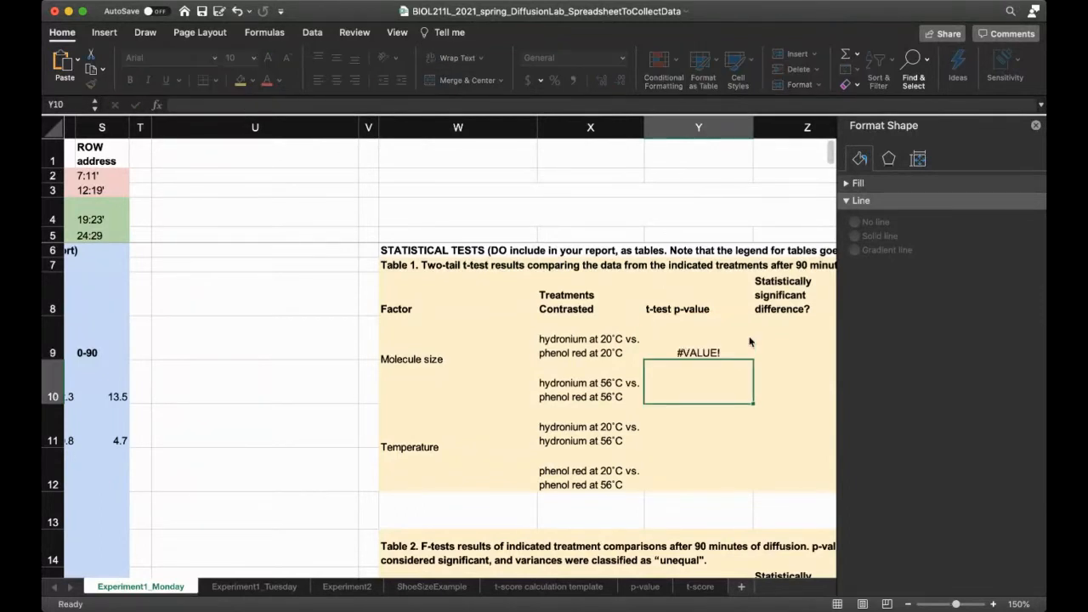
click(699, 352)
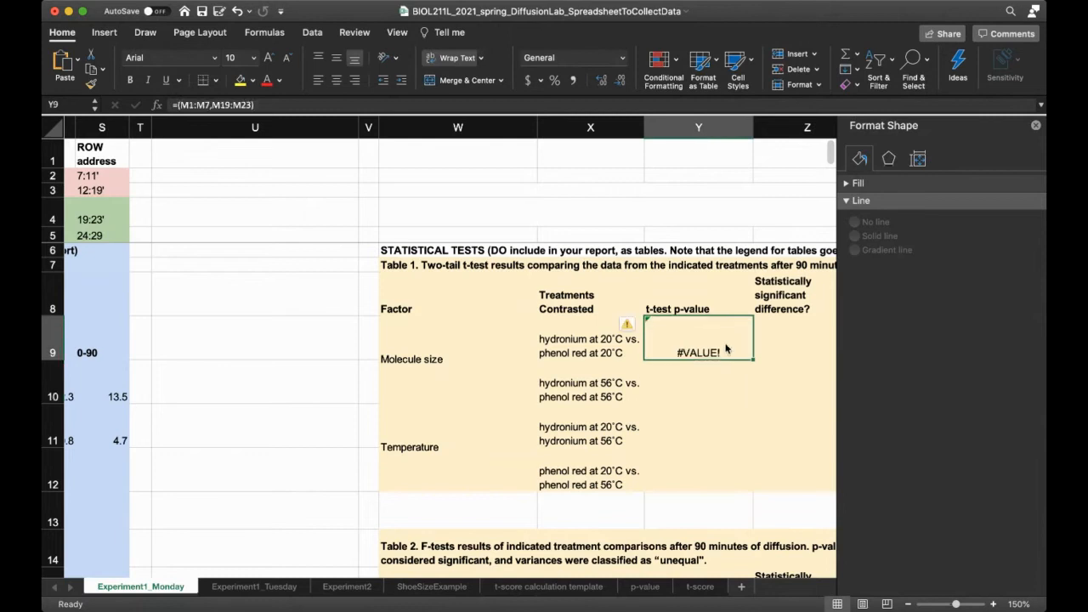
mouse_move(741, 347)
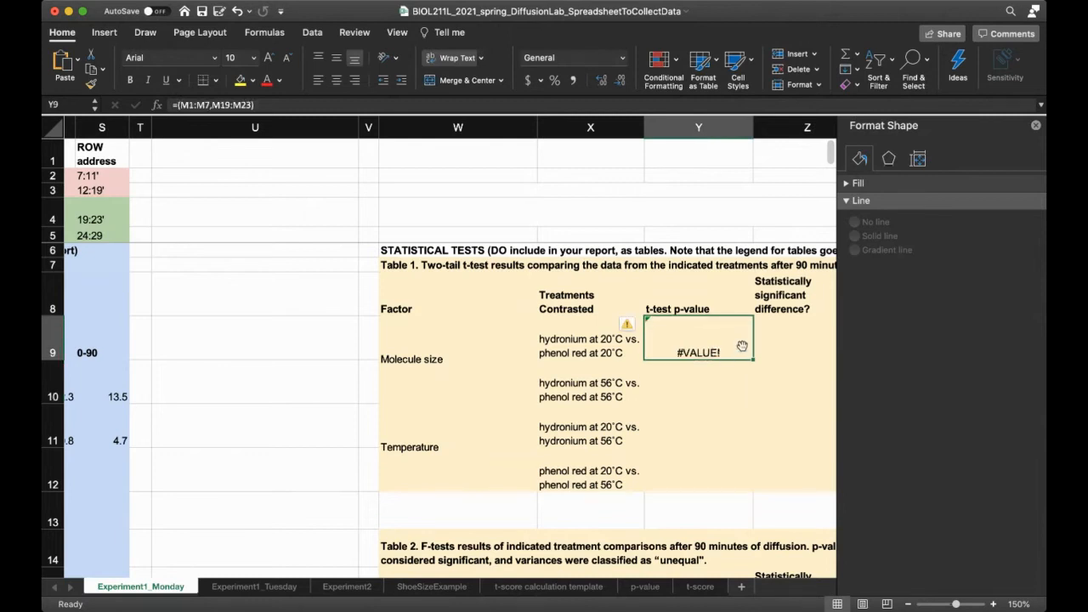
double_click(697, 351)
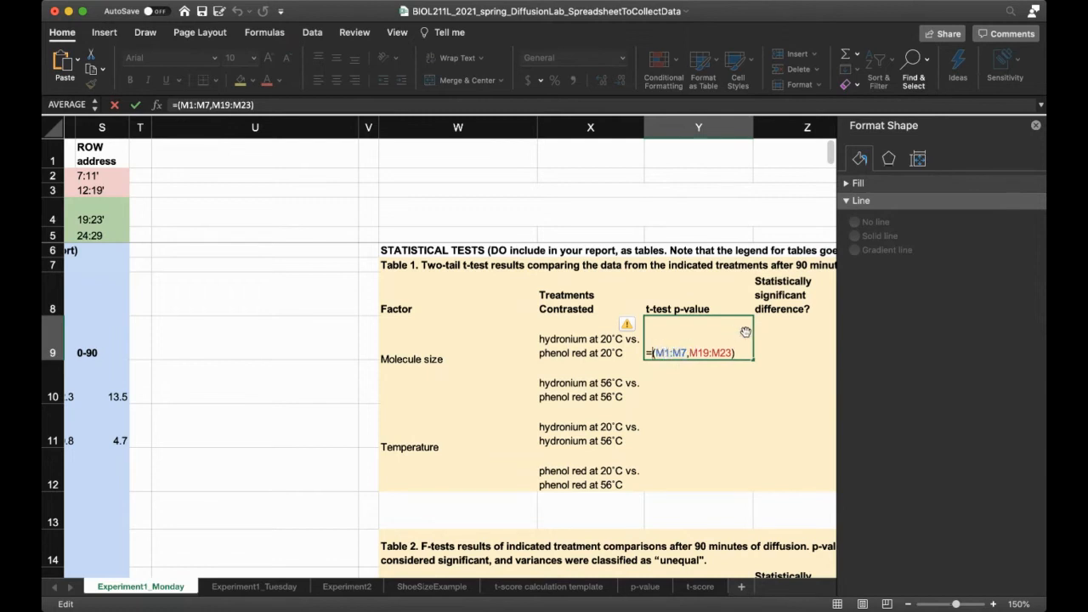
Edit the cell toward =T.TEST(M1:M7,M19:M23,2,4) by adding T.TEST and the tails argument 2.
text(t.te)
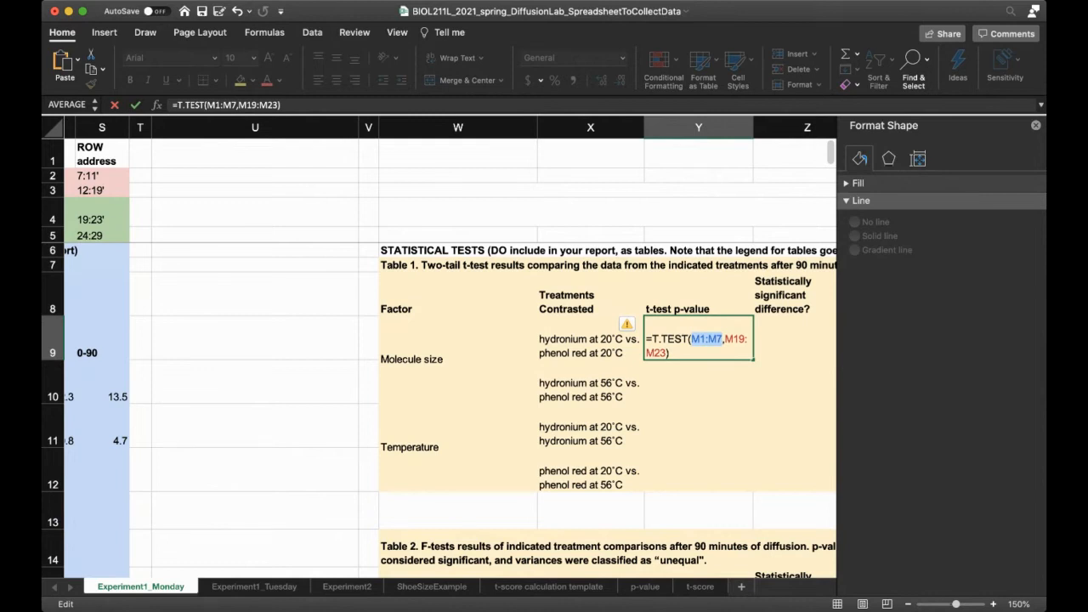
mouse_move(727, 376)
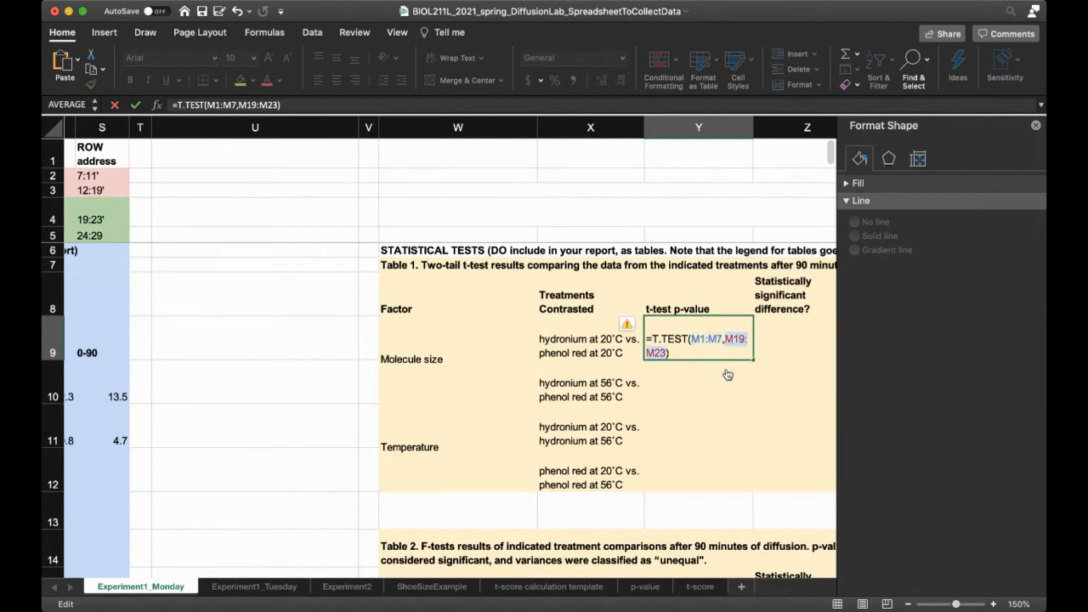
mouse_move(746, 375)
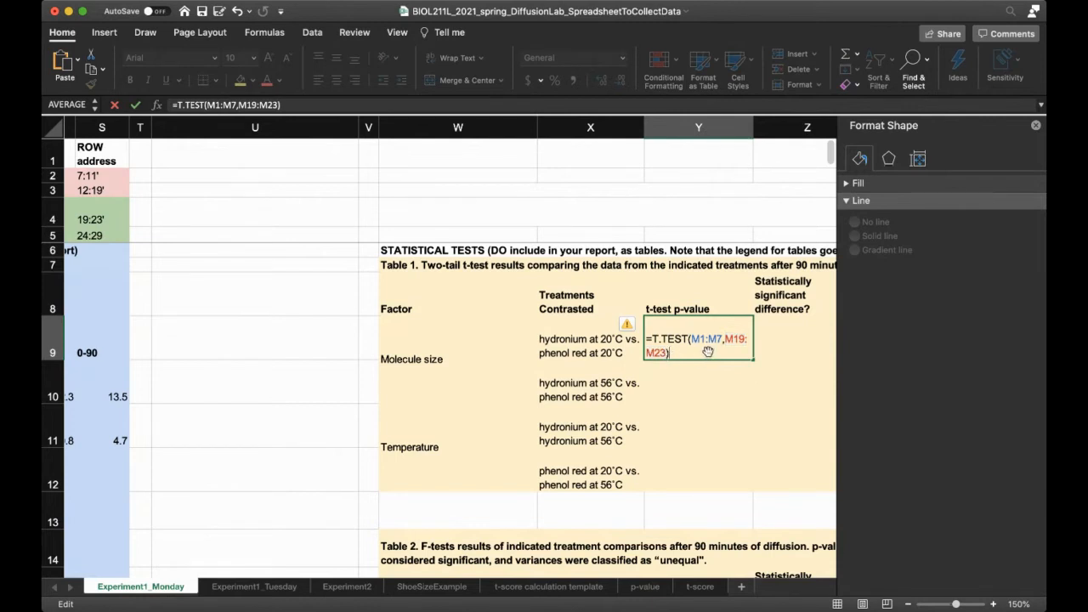
text(,)
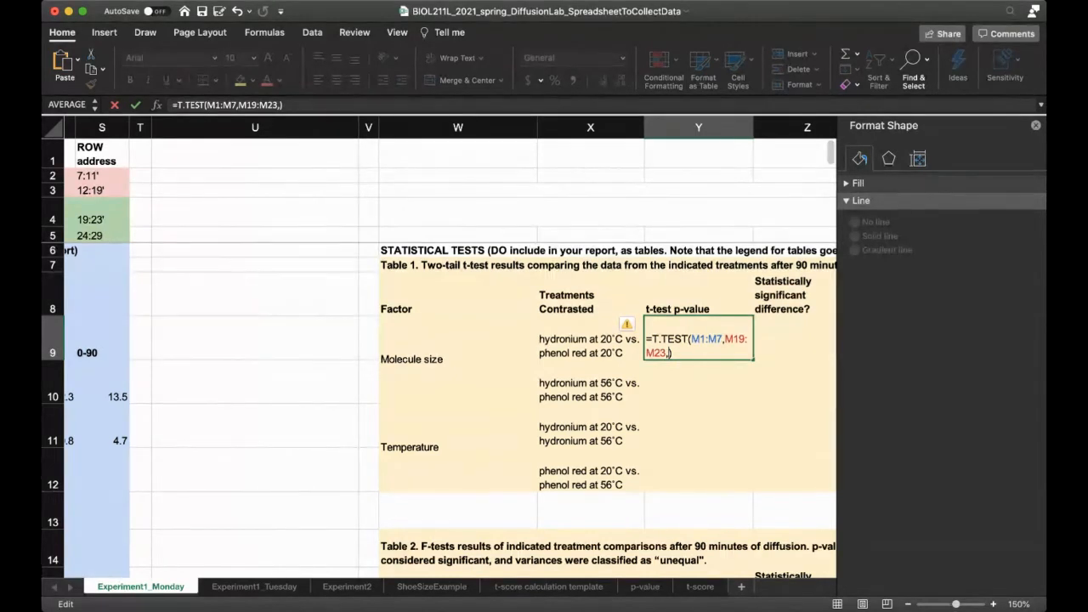
text(2,)
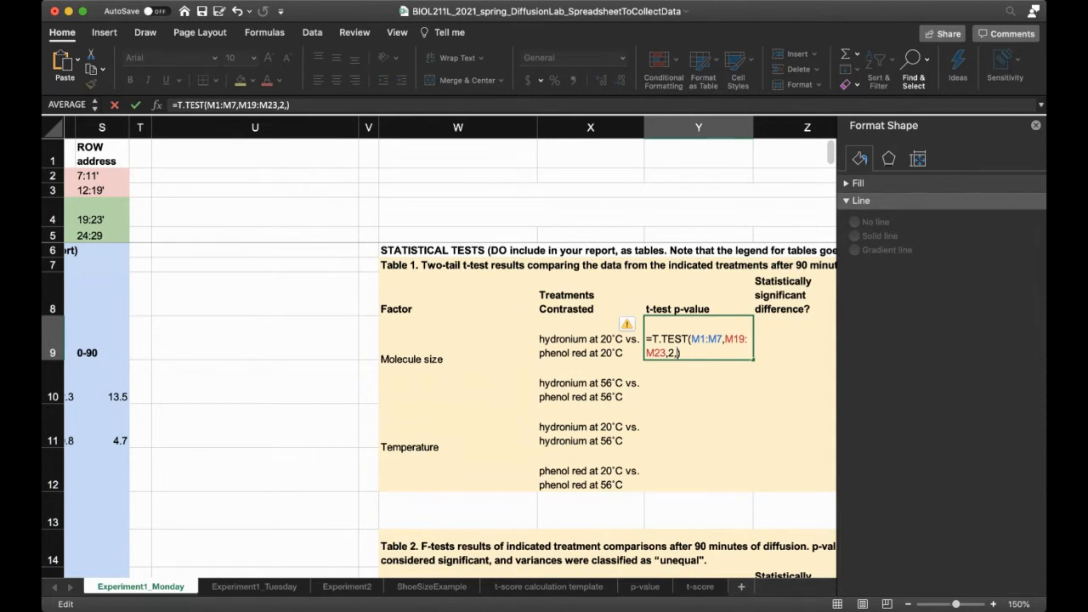
mouse_move(585, 364)
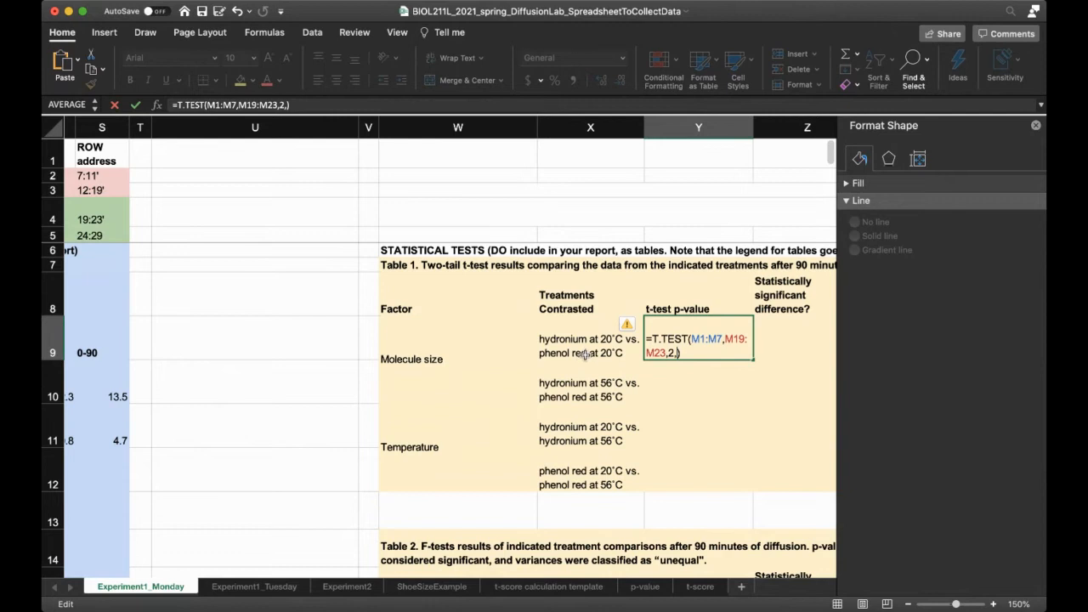
mouse_move(665, 374)
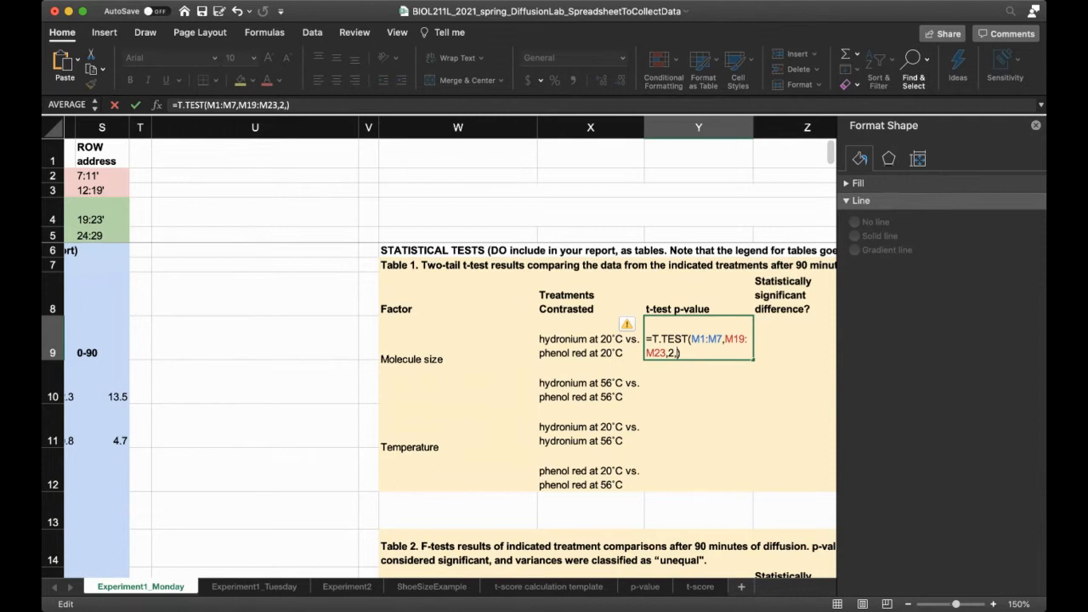
text(?)
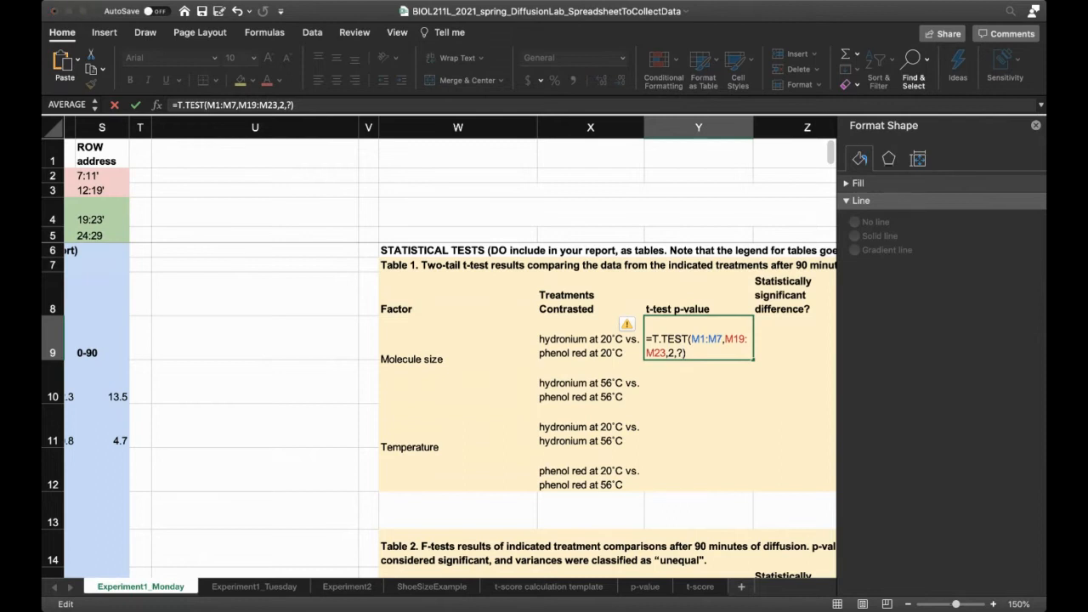
mouse_move(508, 270)
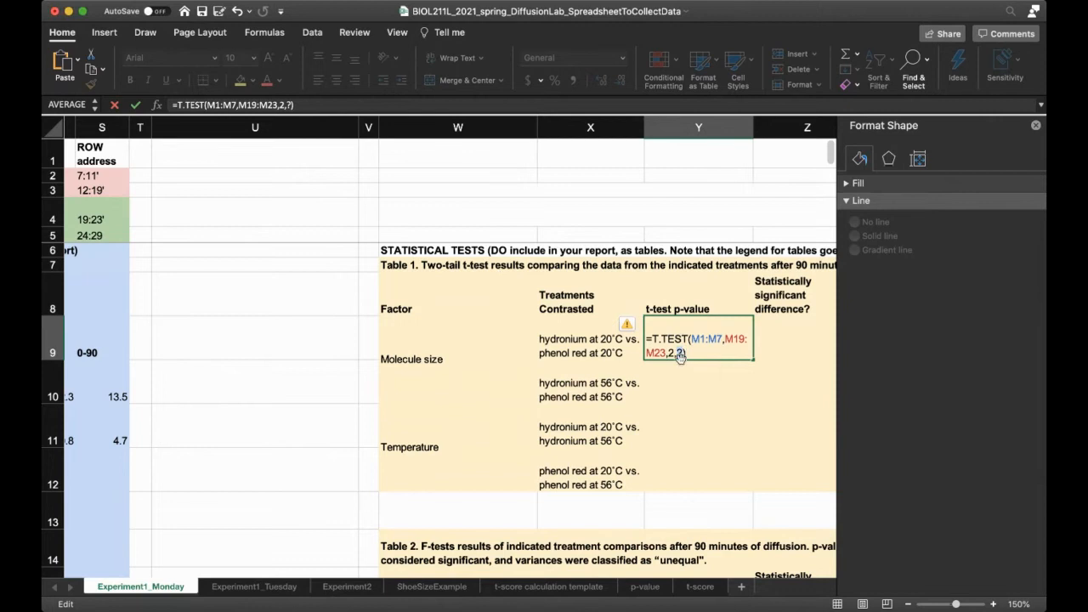
mouse_move(741, 347)
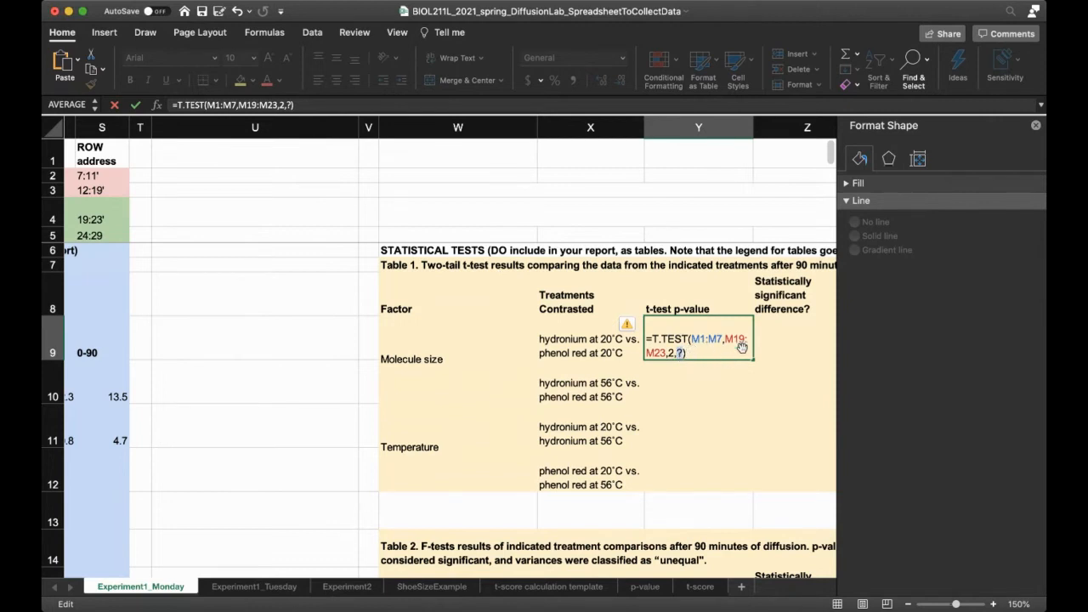
Add type 4, commit =T.TEST(M1:M7,M19:M23,2,4) giving #NUM!, and scroll to Table 2's F-test section.
text(4)
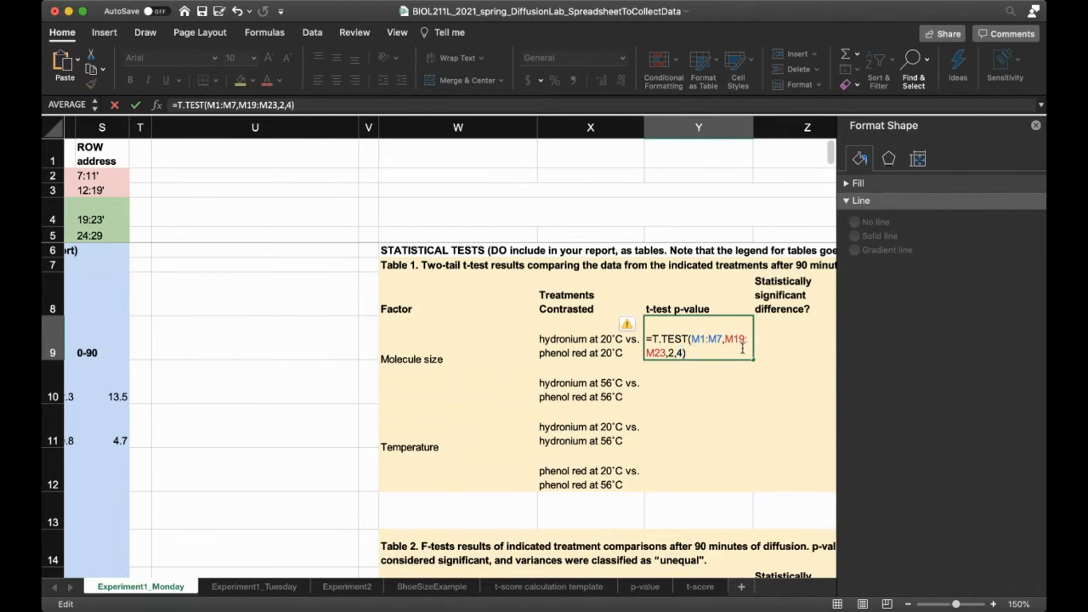
key(Return)
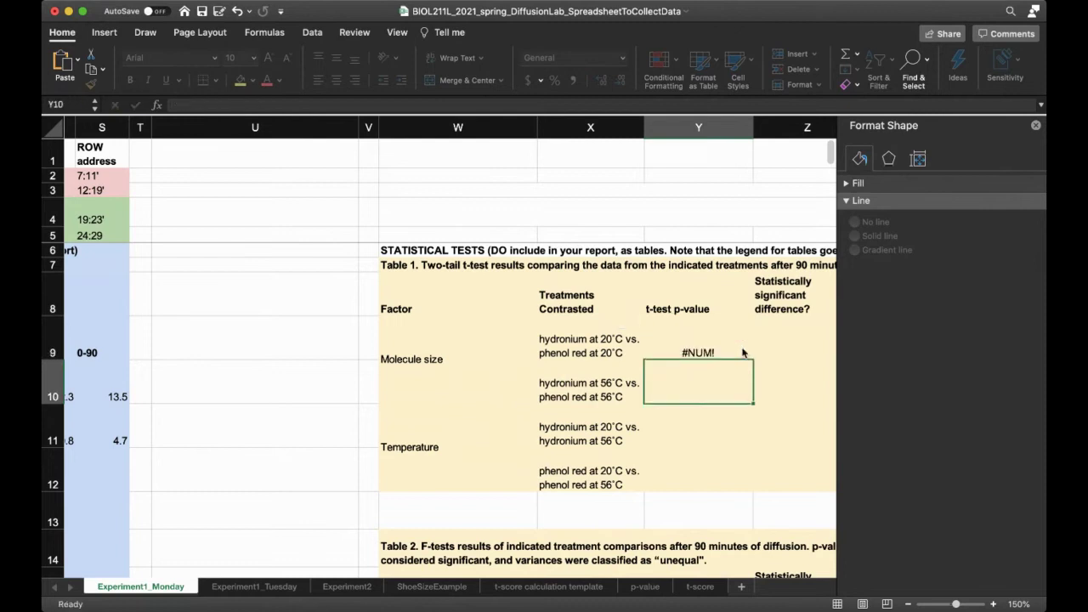
click(697, 352)
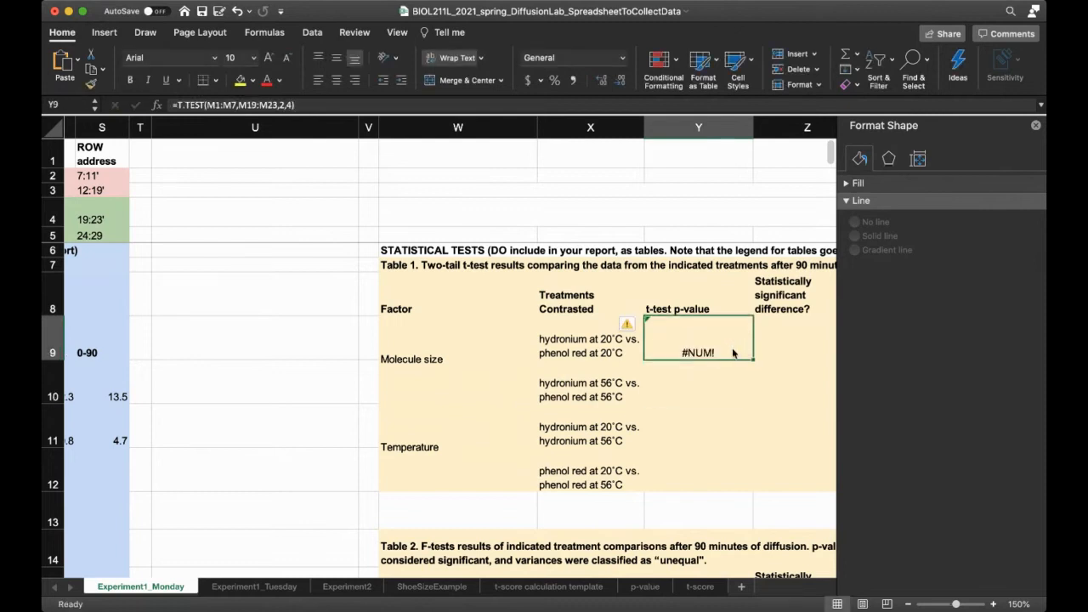
double_click(697, 346)
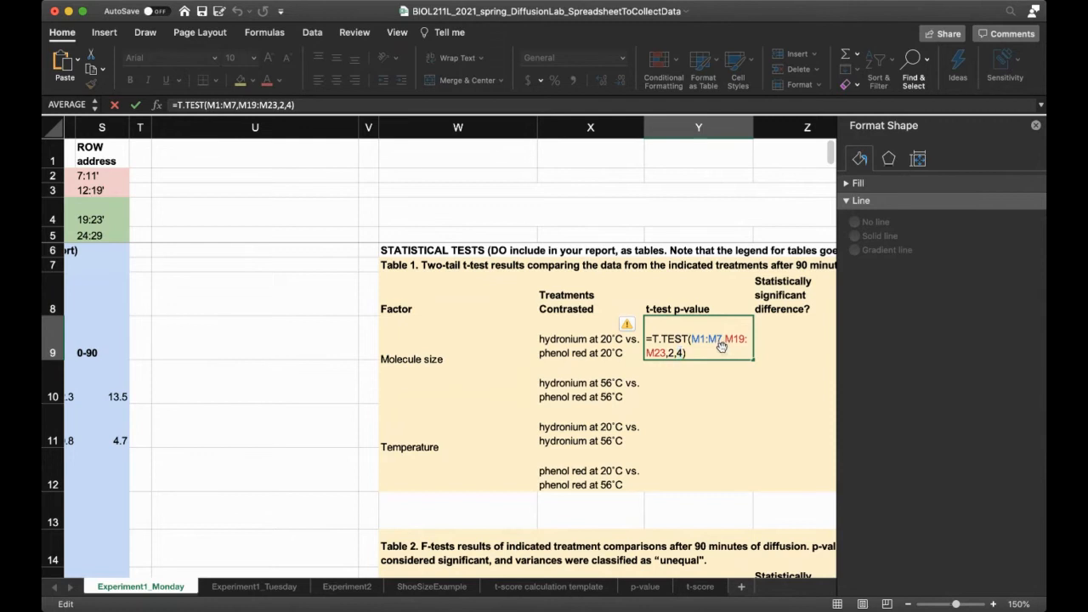
key(Return)
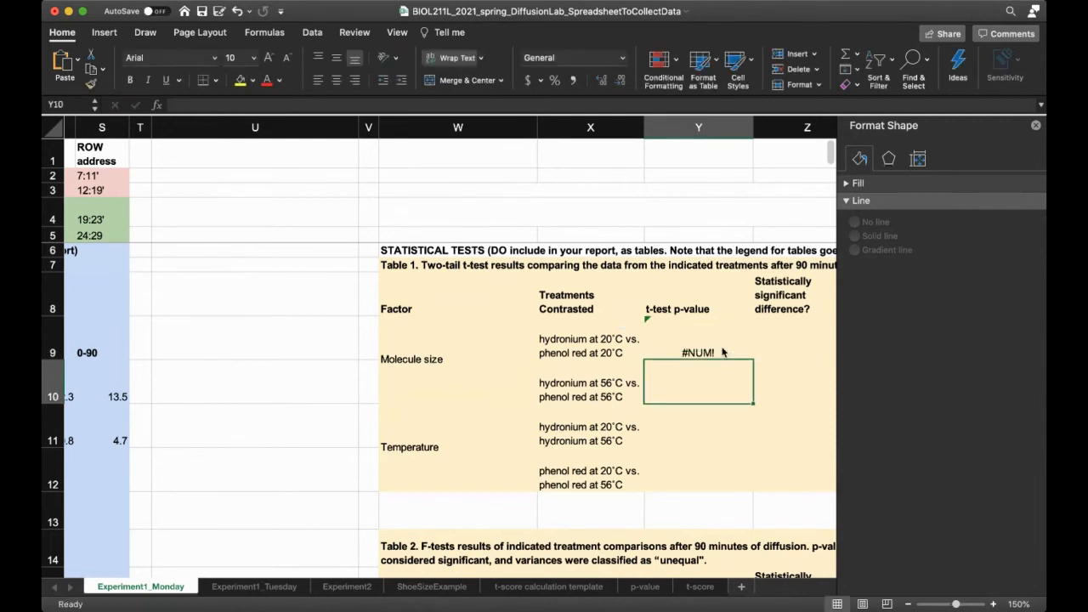
mouse_move(714, 351)
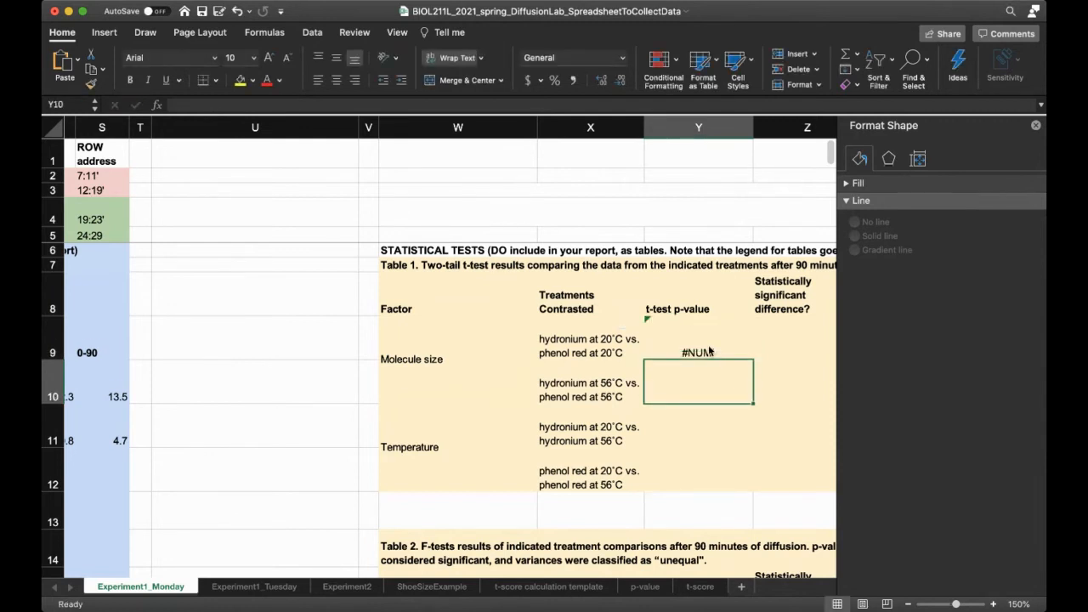
scroll(down, 3)
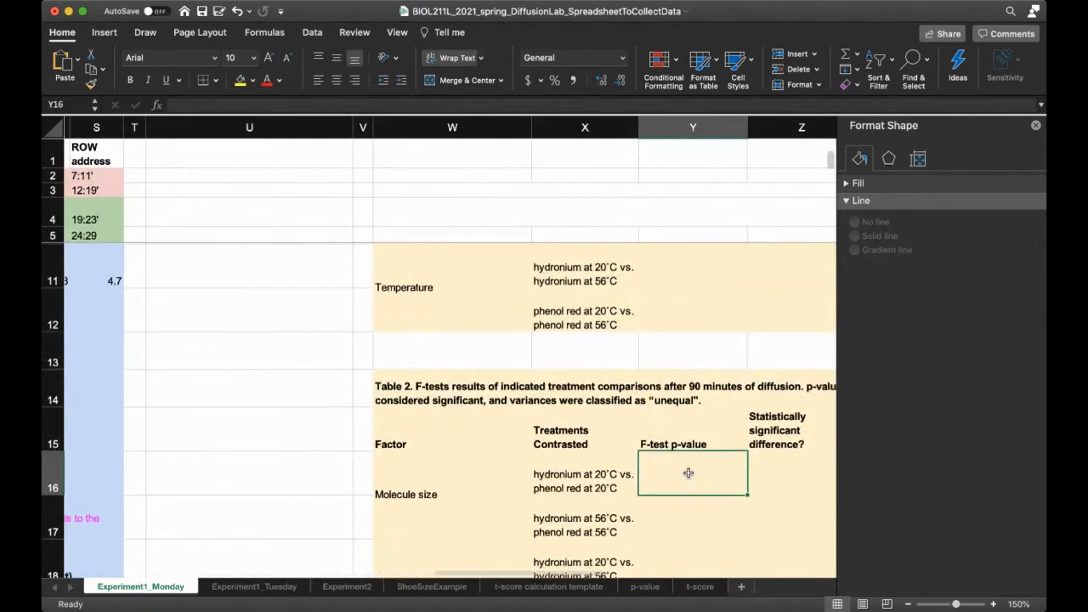
scroll(up, 3)
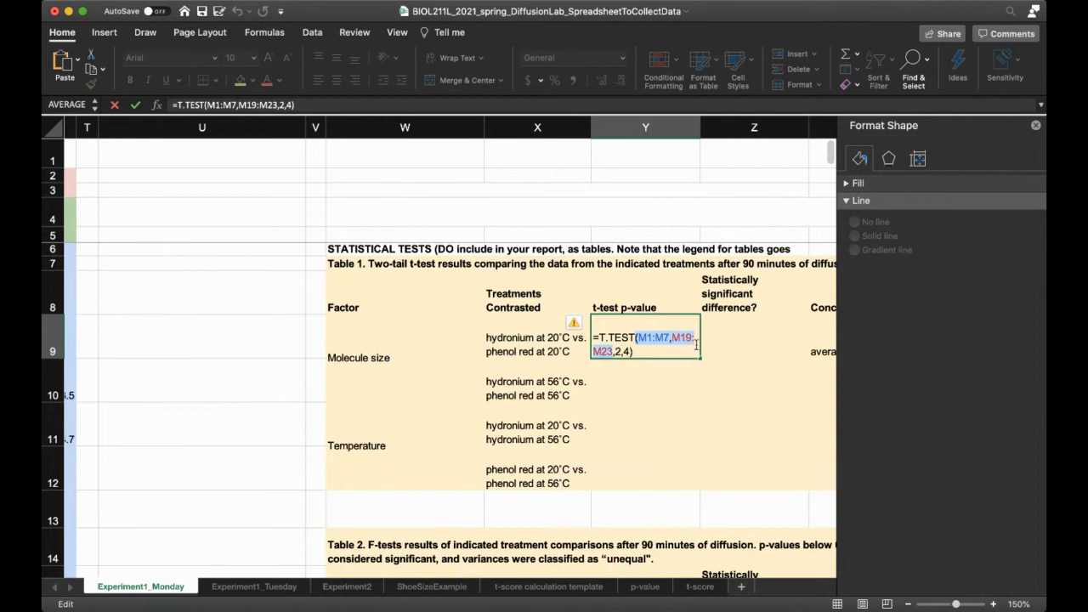
mouse_move(697, 349)
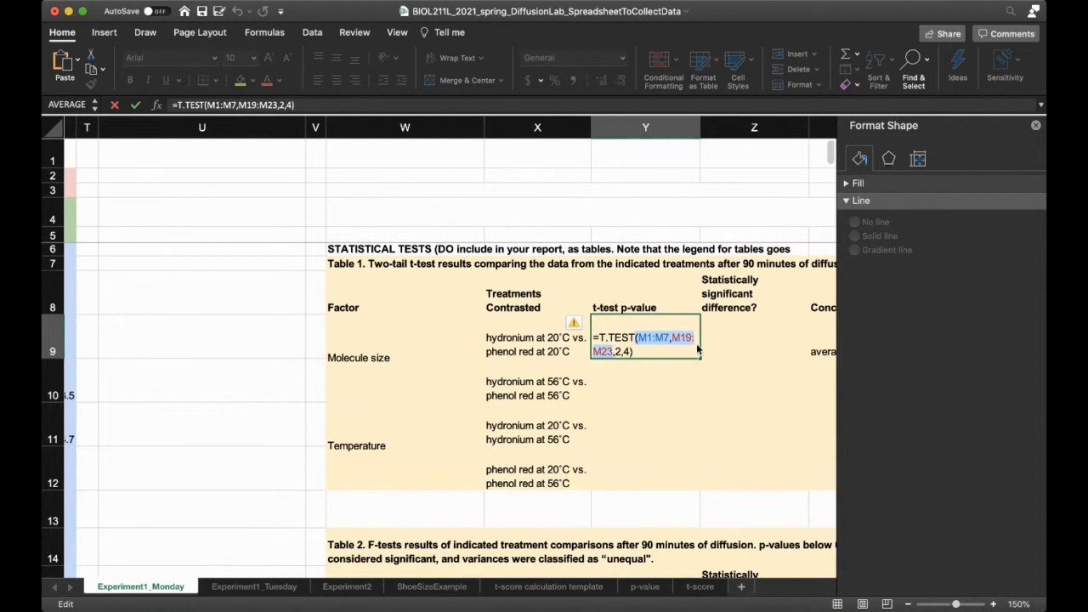
key(Return)
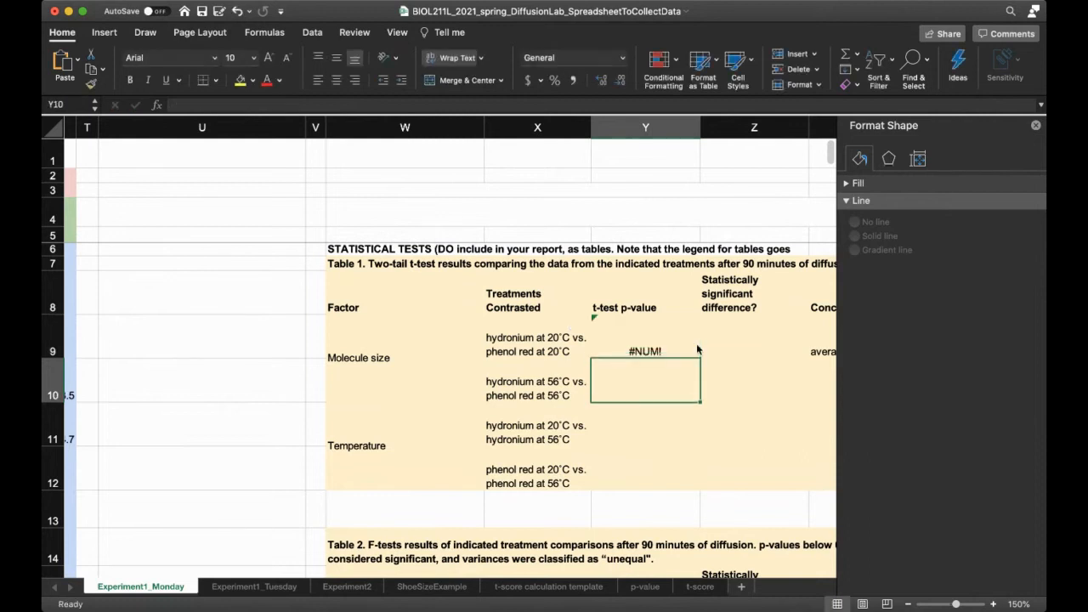
scroll(down, 3)
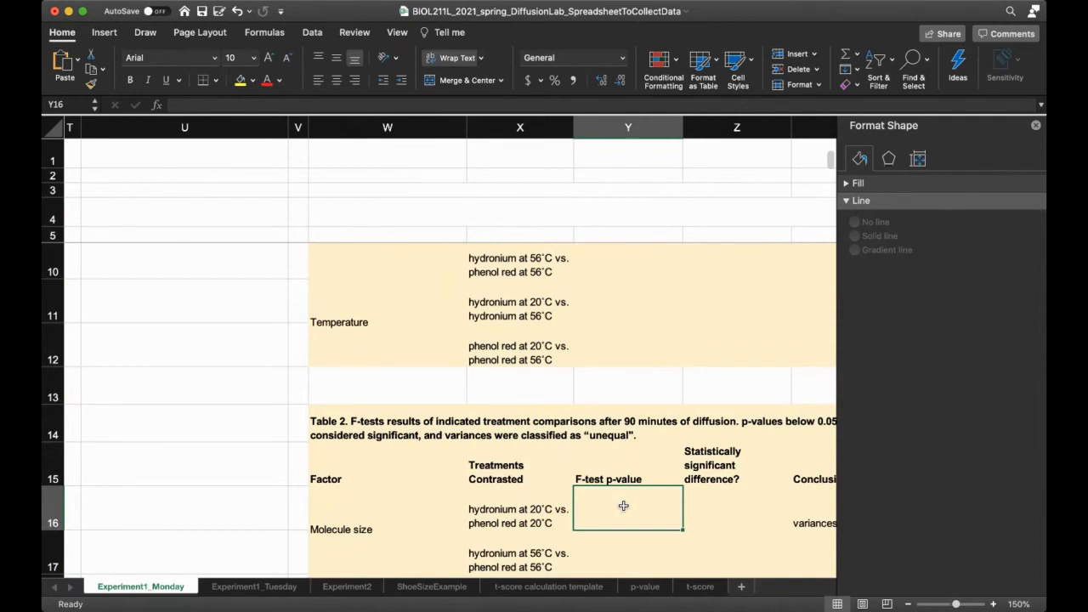
scroll(down, 3)
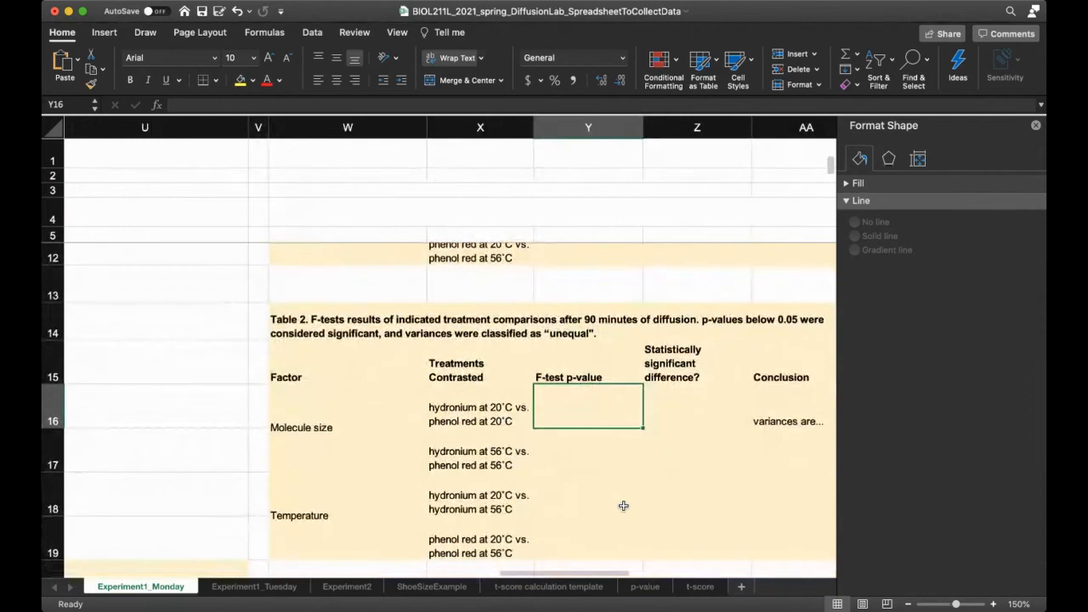
Enter =F.TEST(M1:M7,M19:M23) in Table 2's molecule-size p-value cell, which returns #DIV/0!
text(=)
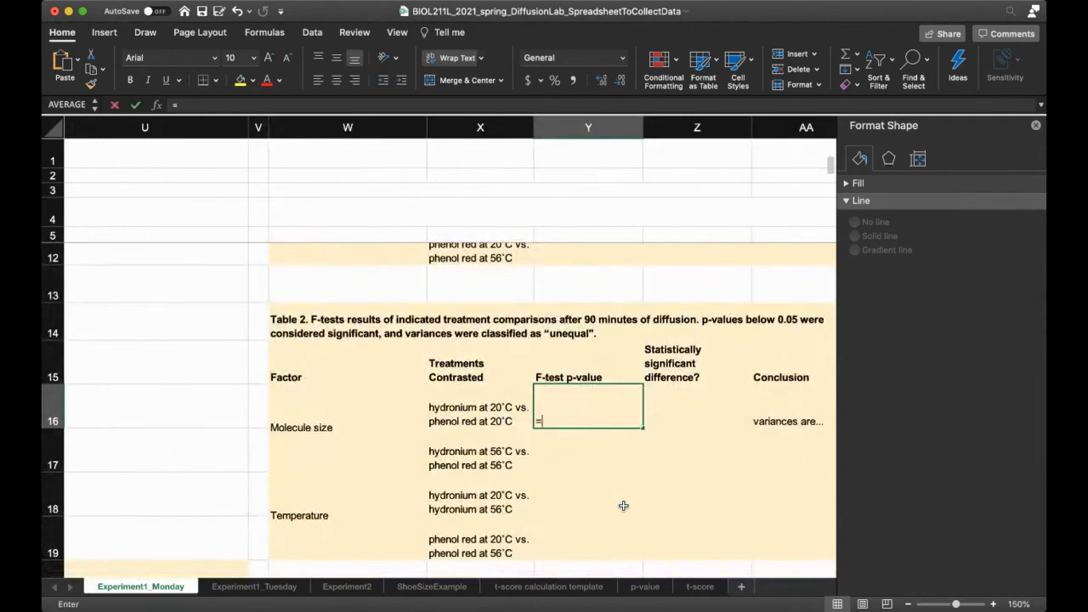
text(f.)
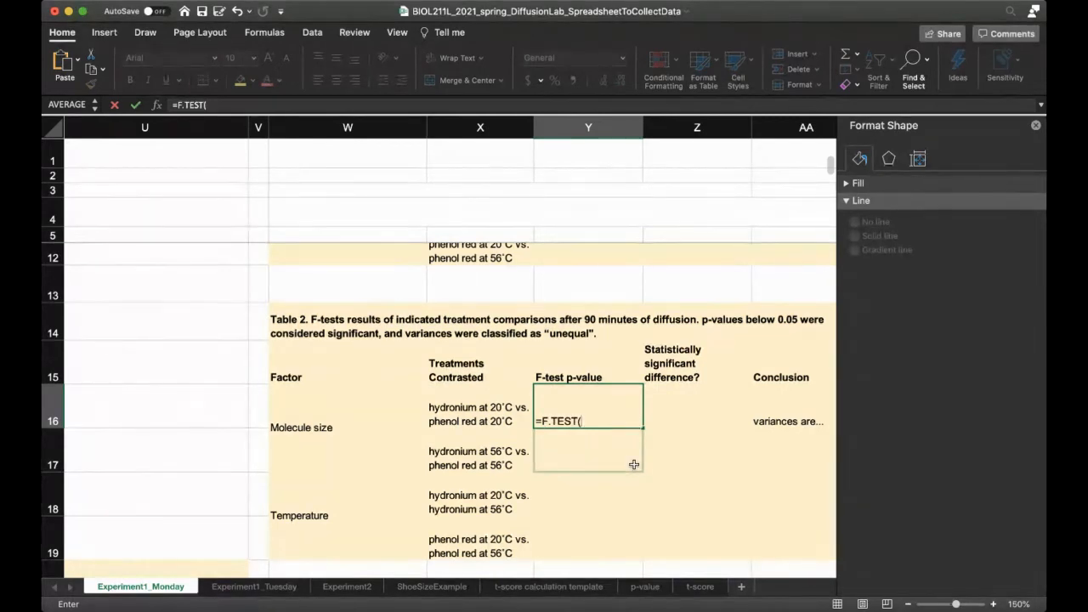
text((M1:M7,M19:M23)
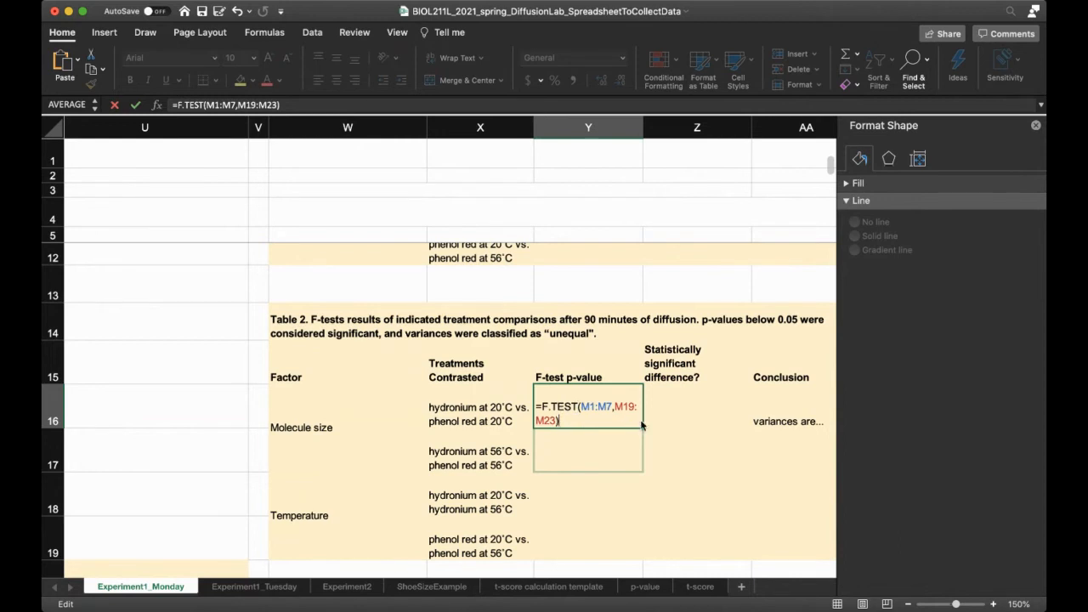
key(Return)
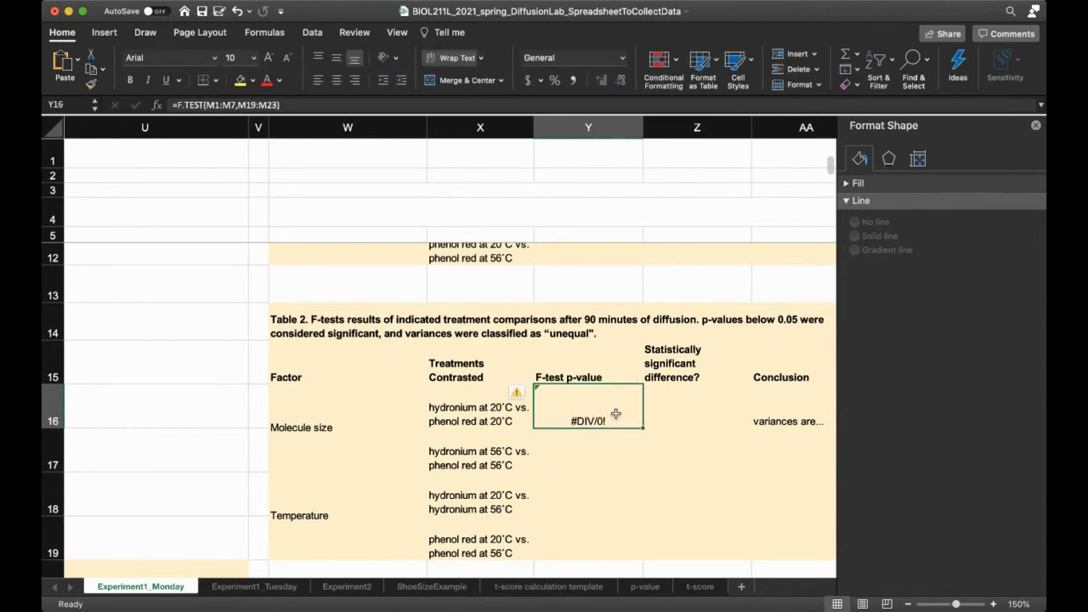
double_click(588, 415)
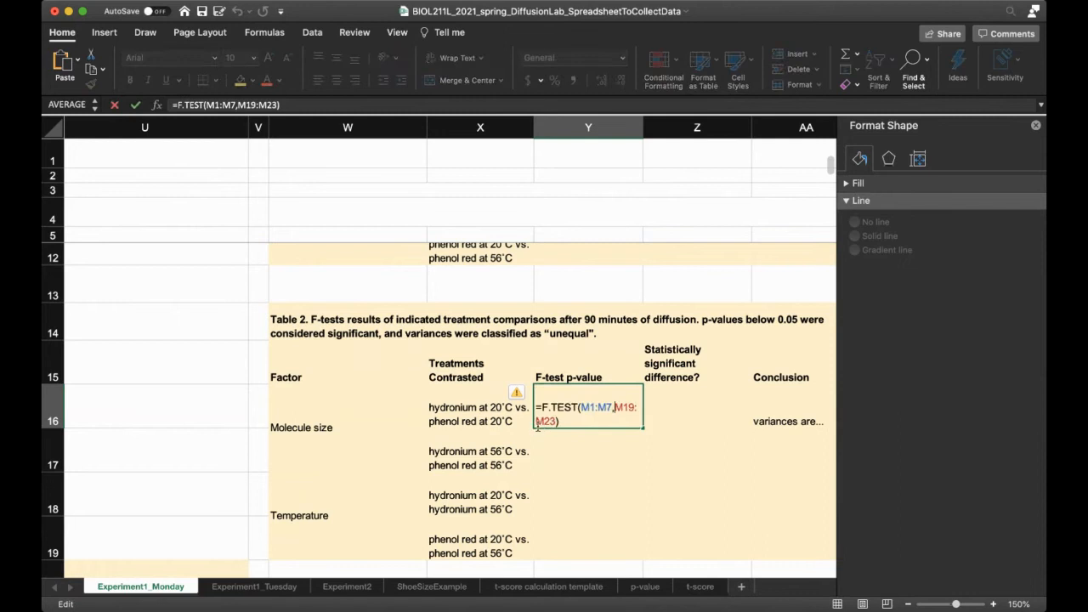
mouse_move(632, 433)
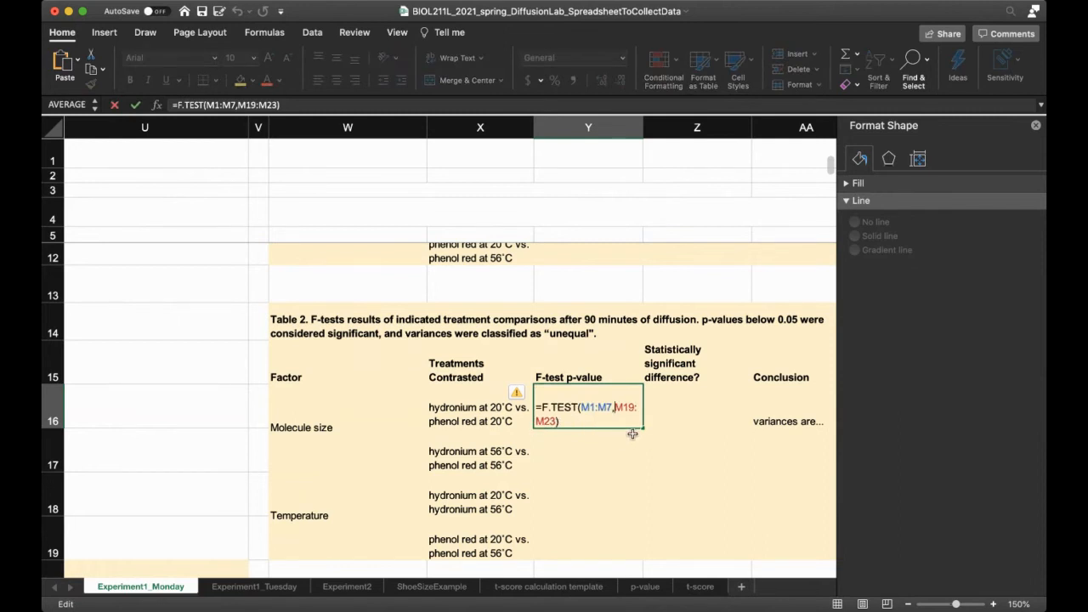
mouse_move(575, 422)
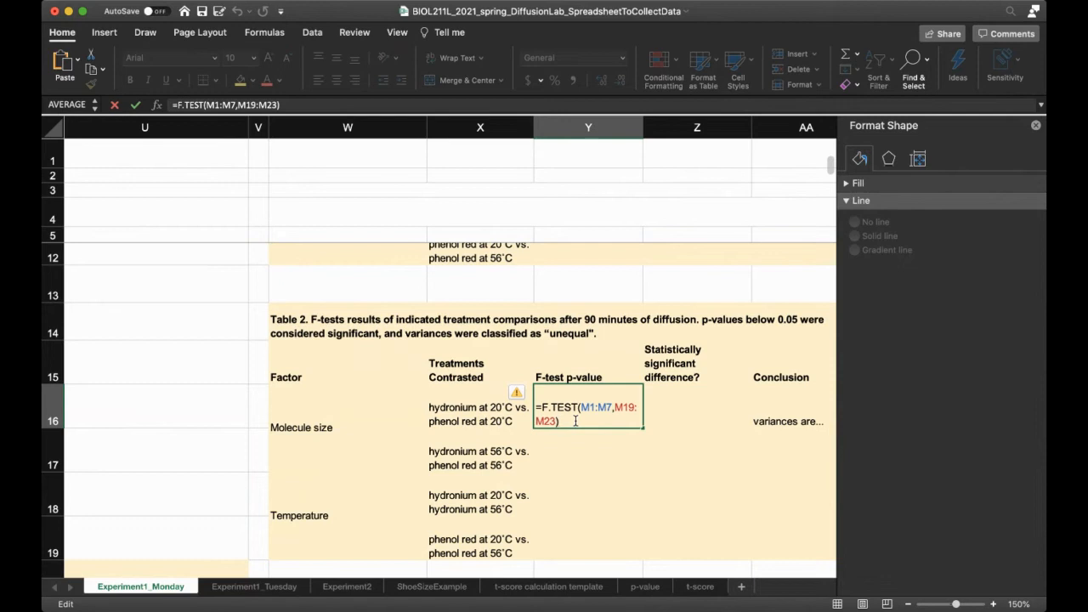
key(Return)
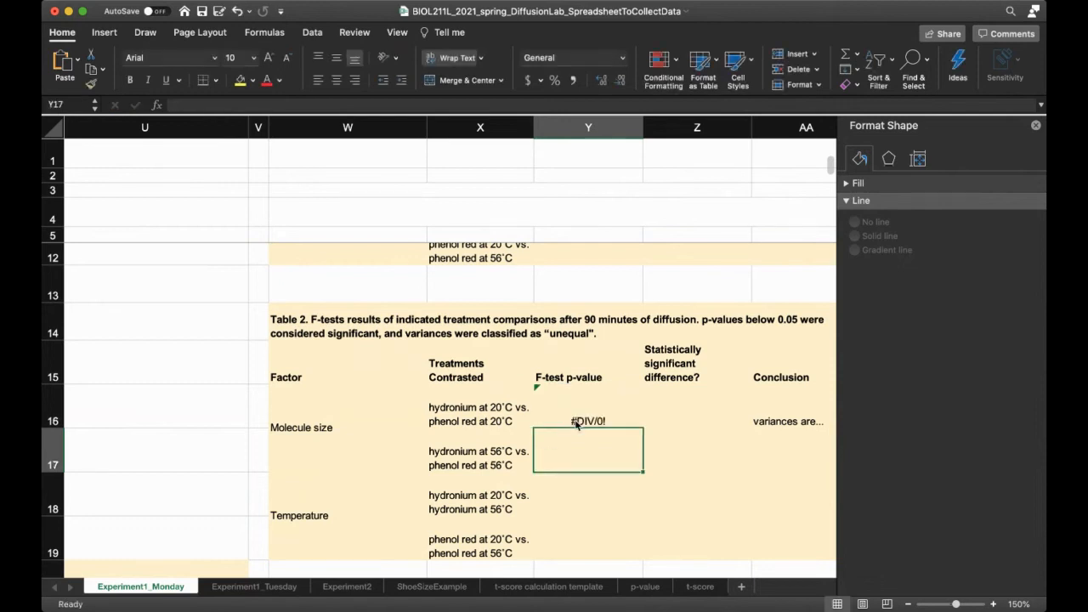
click(588, 422)
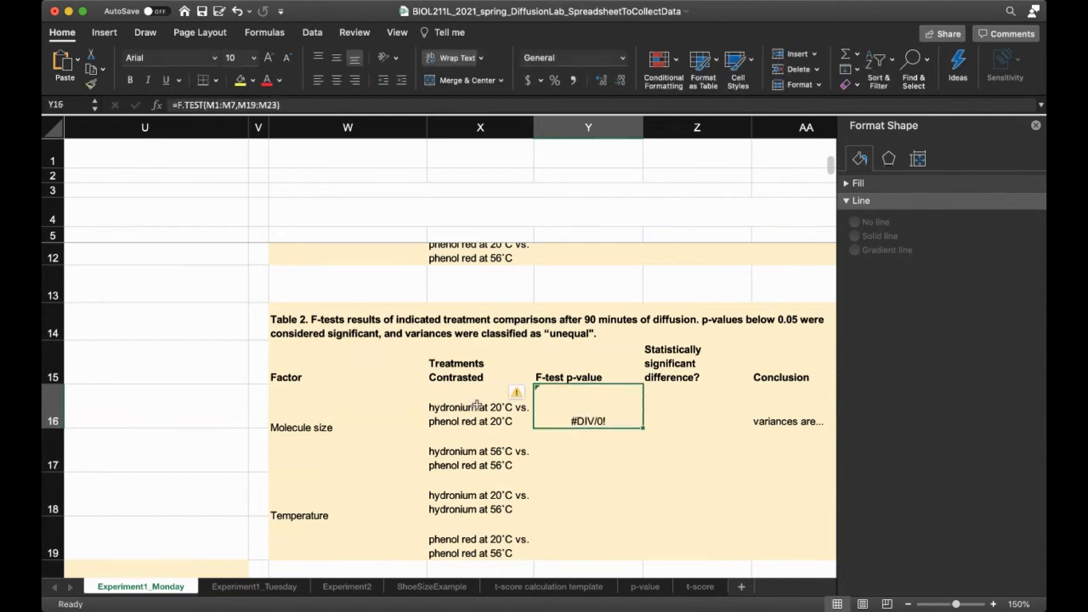
mouse_move(202, 375)
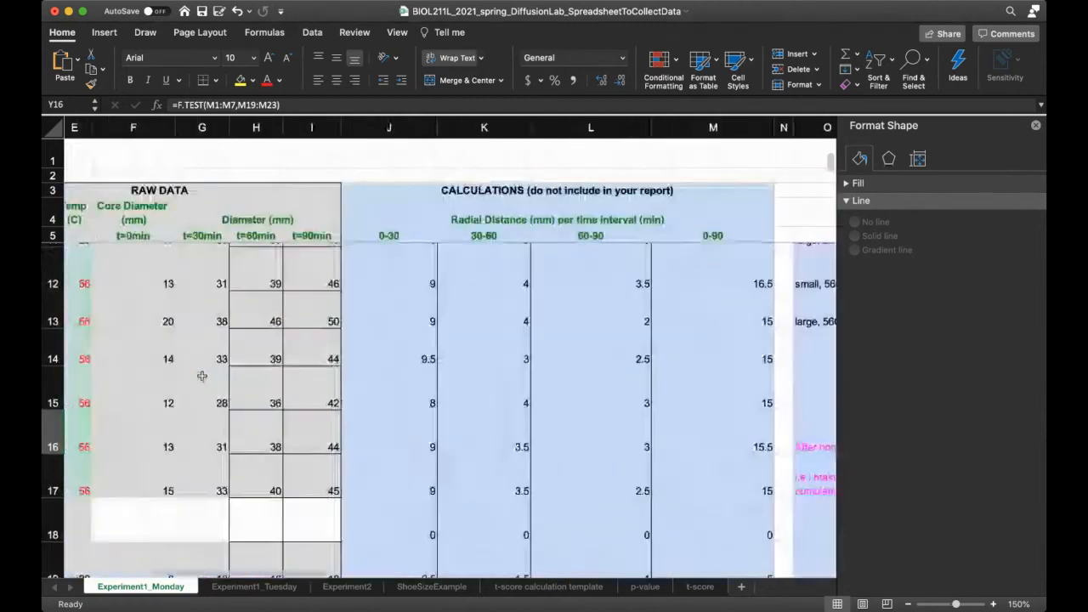
scroll(left, 3)
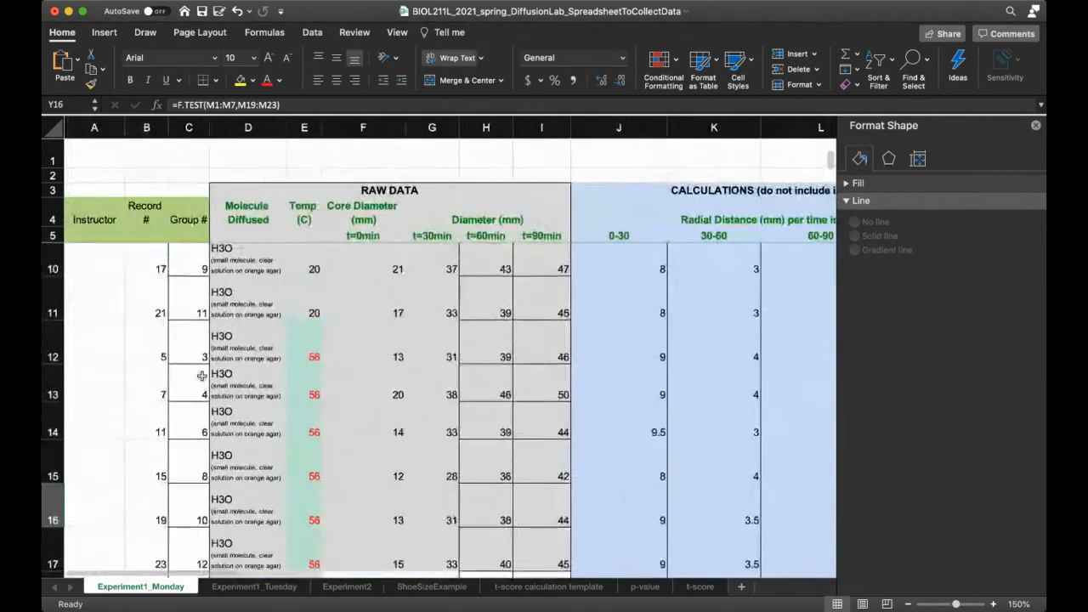
scroll(down, 3)
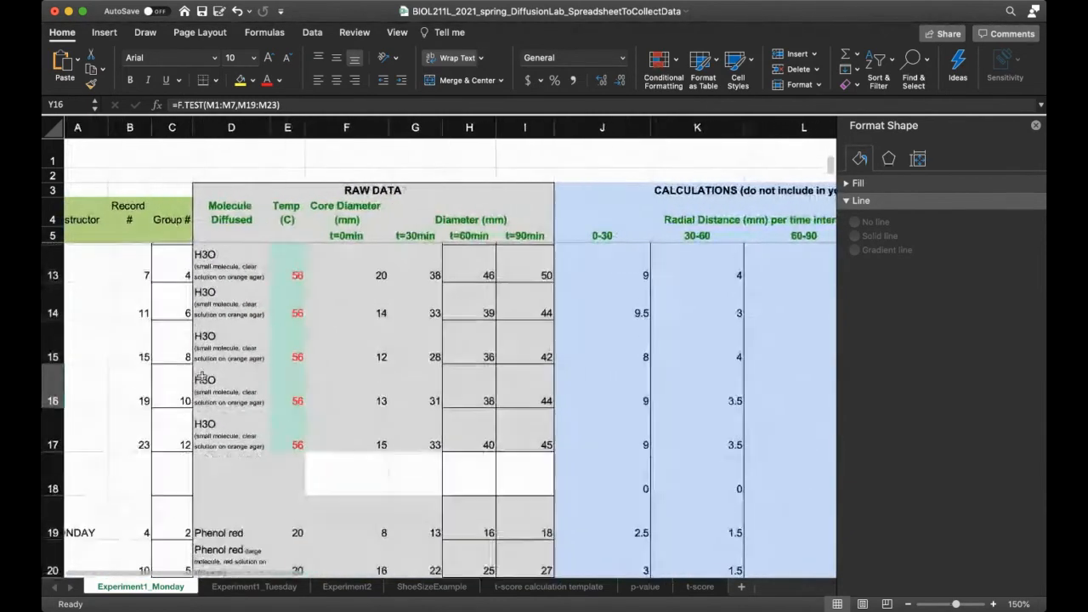
scroll(down, 3)
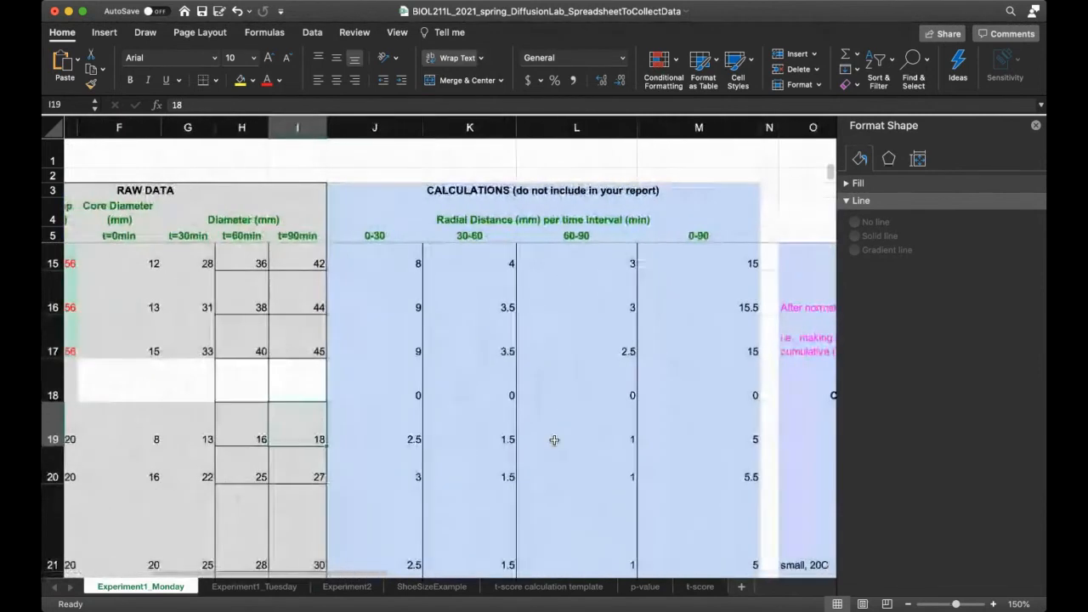
click(697, 438)
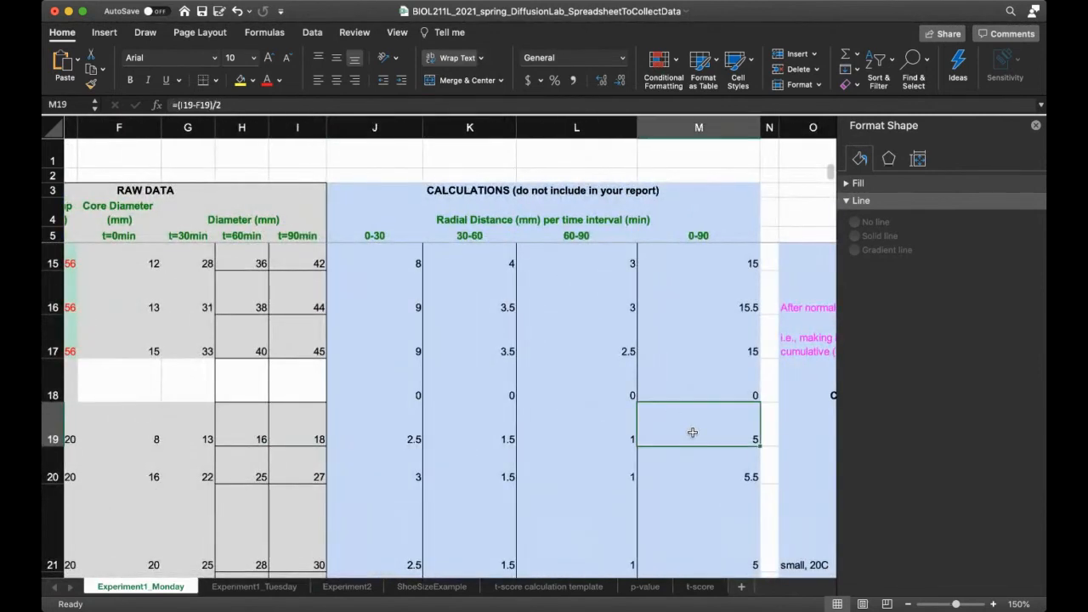
scroll(down, 3)
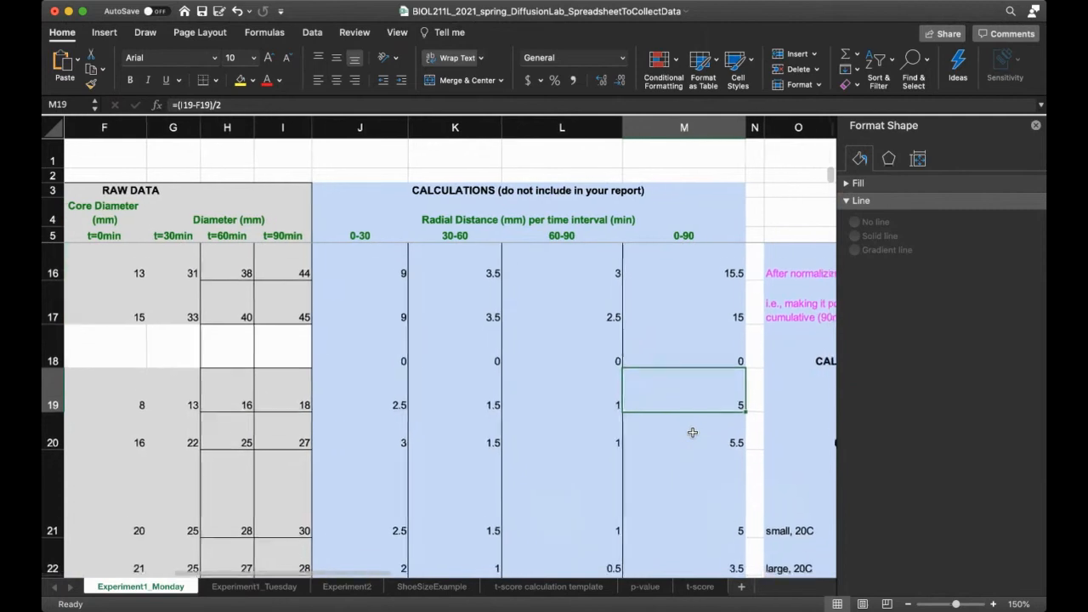
scroll(down, 3)
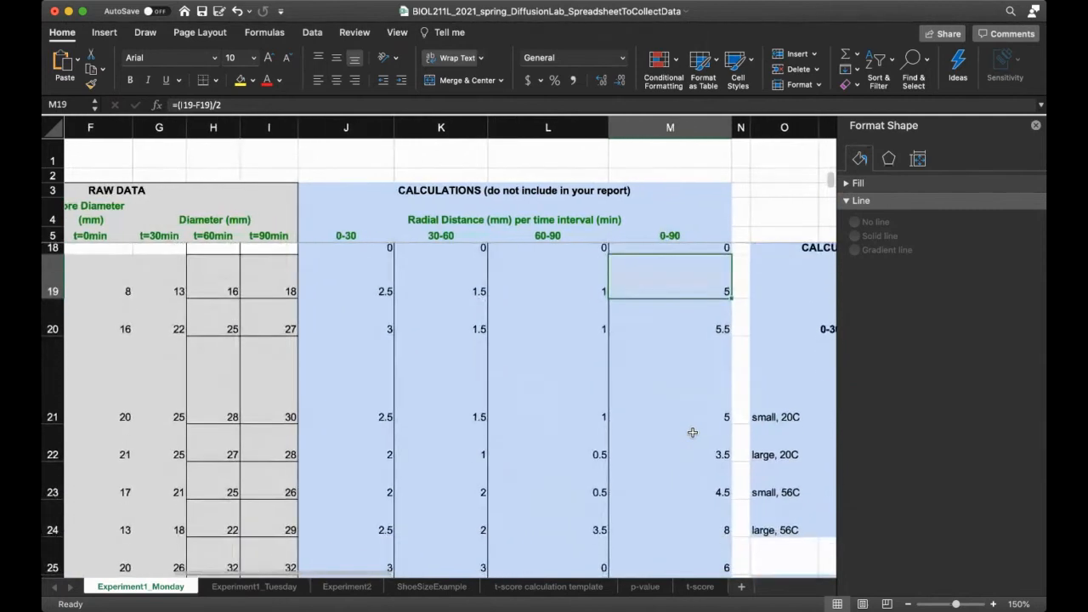
click(670, 486)
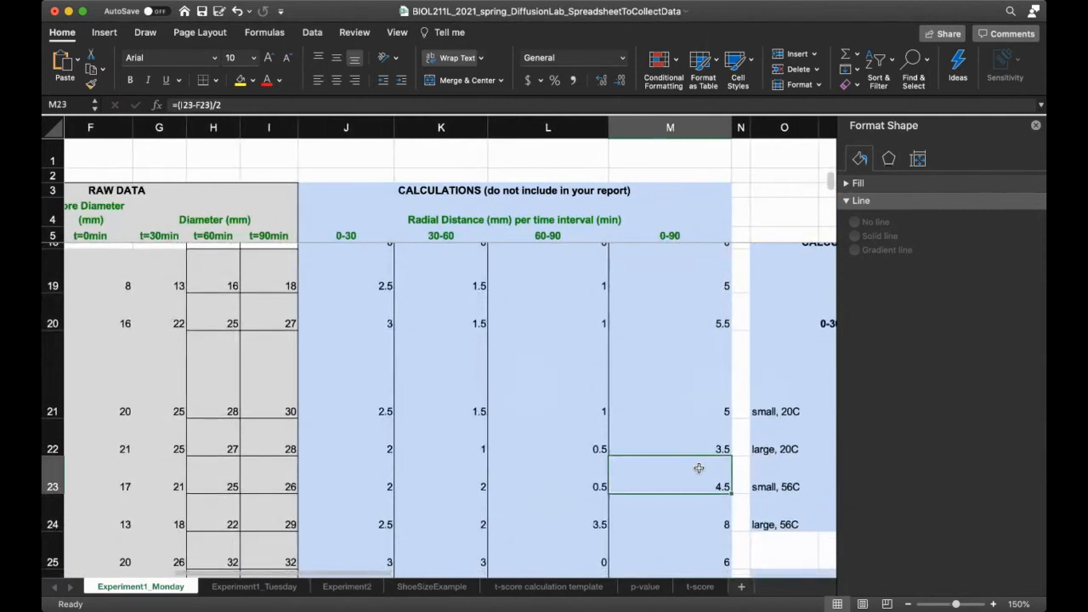
scroll(right, 3)
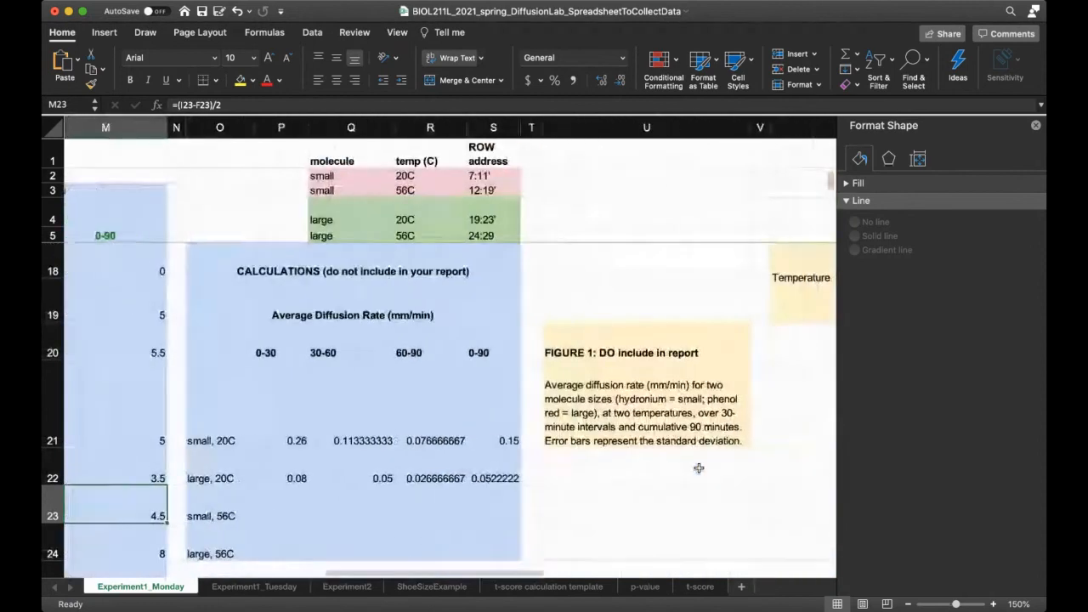
scroll(right, 3)
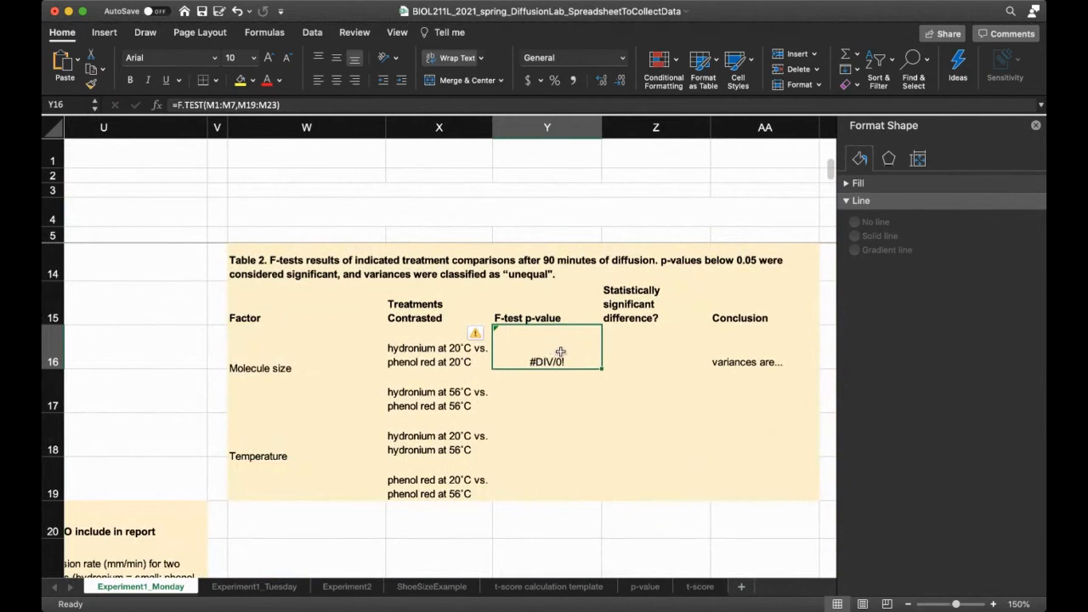
Edit the F-test to use M7:M11 as the first range, keeping M19:M23 as the second.
double_click(547, 349)
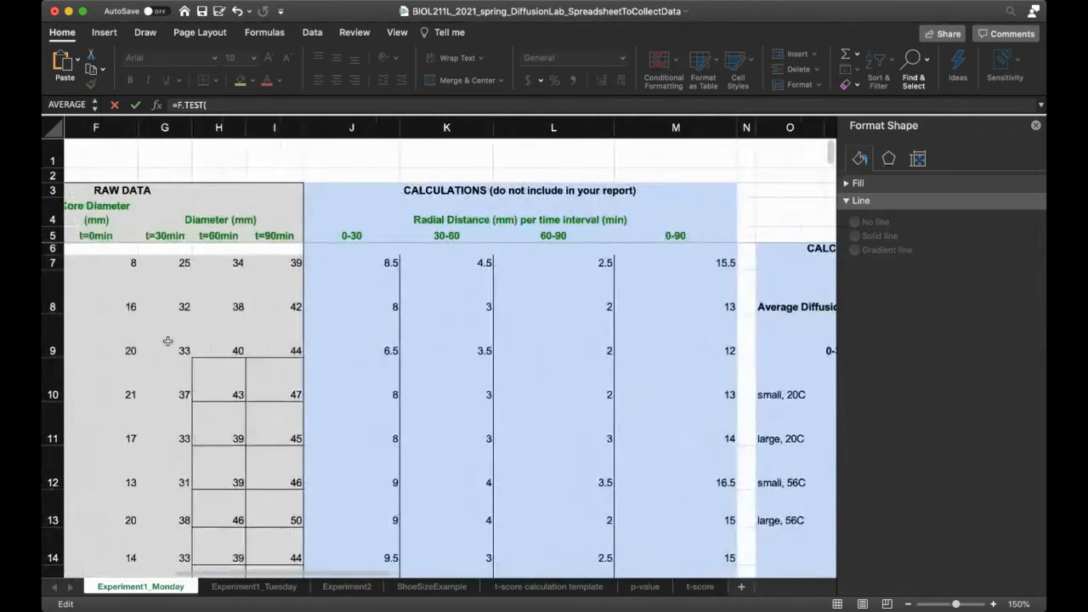
scroll(left, 3)
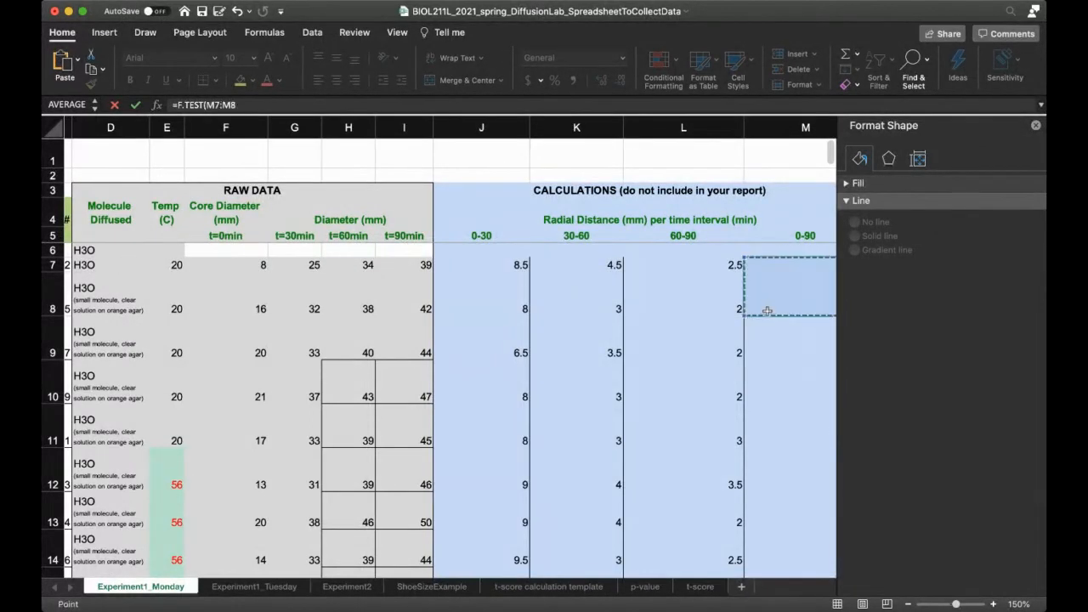
drag(765, 309, 757, 438)
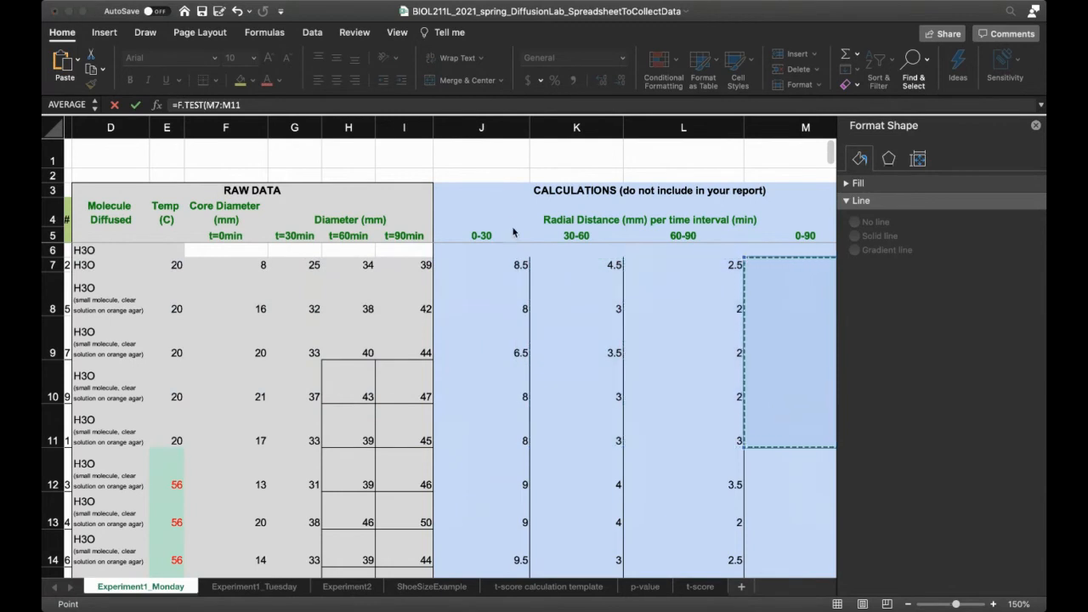
scroll(right, 3)
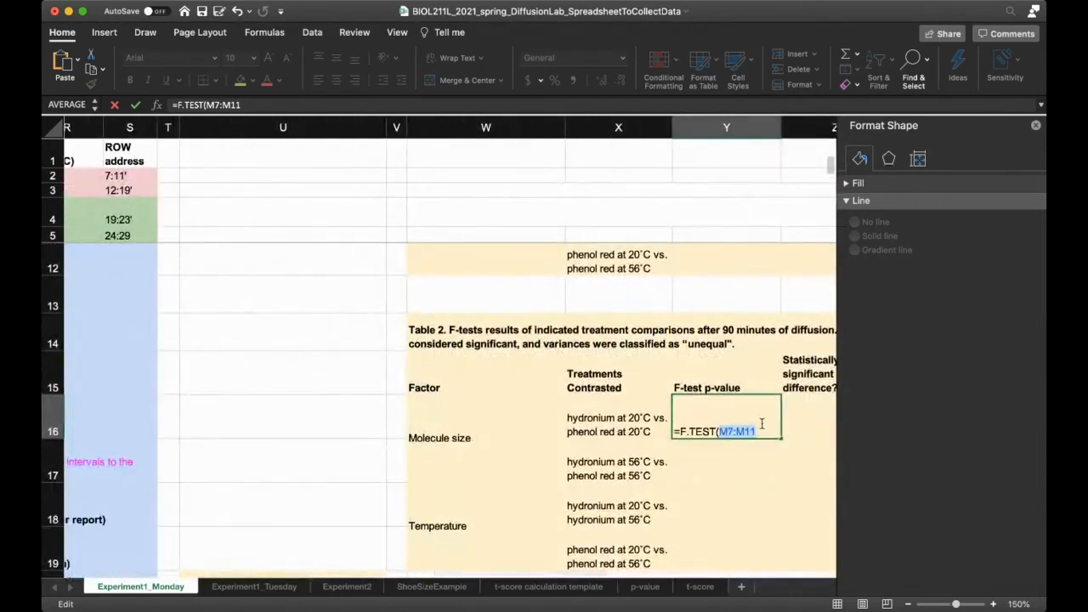
text(,)
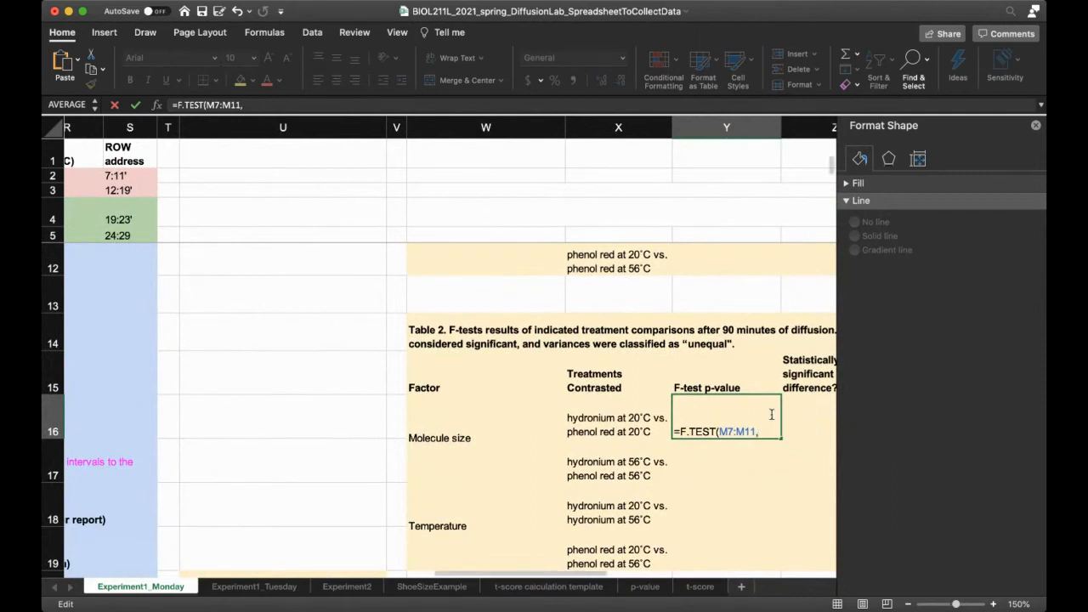
mouse_move(564, 448)
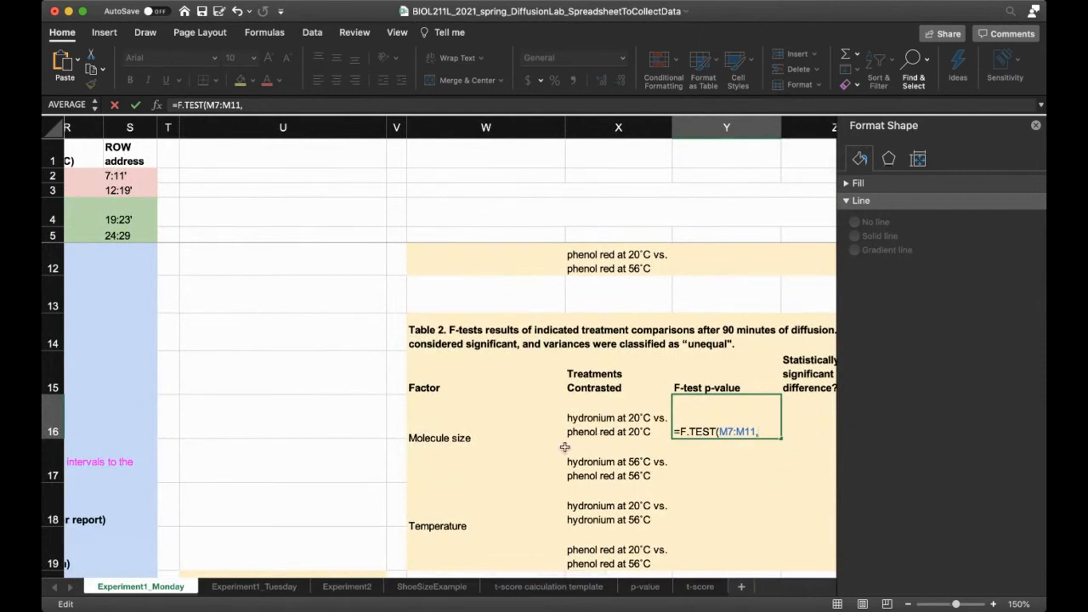
scroll(left, 3)
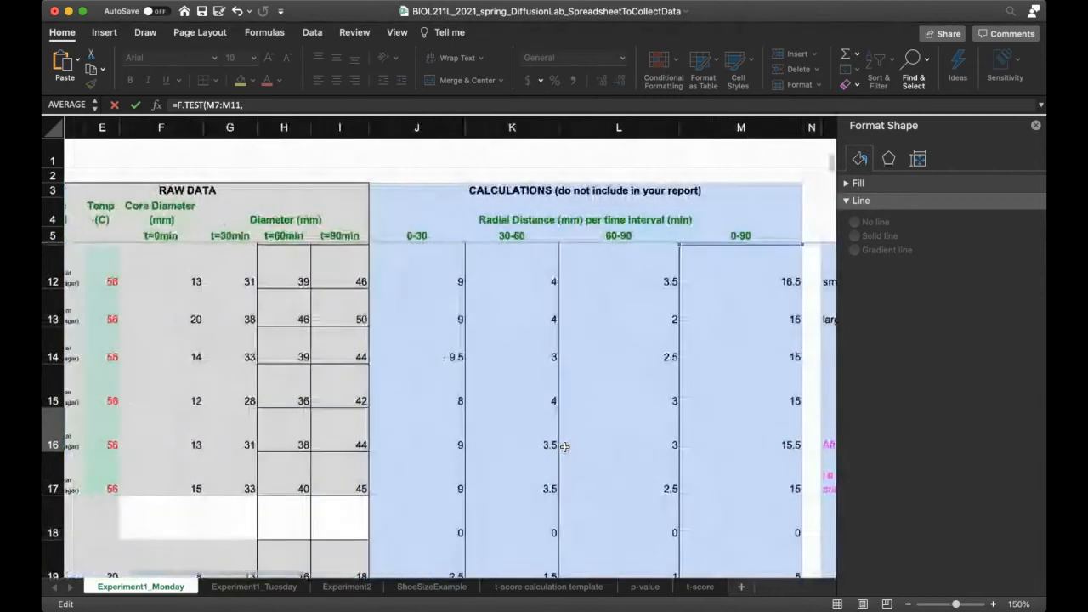
scroll(down, 3)
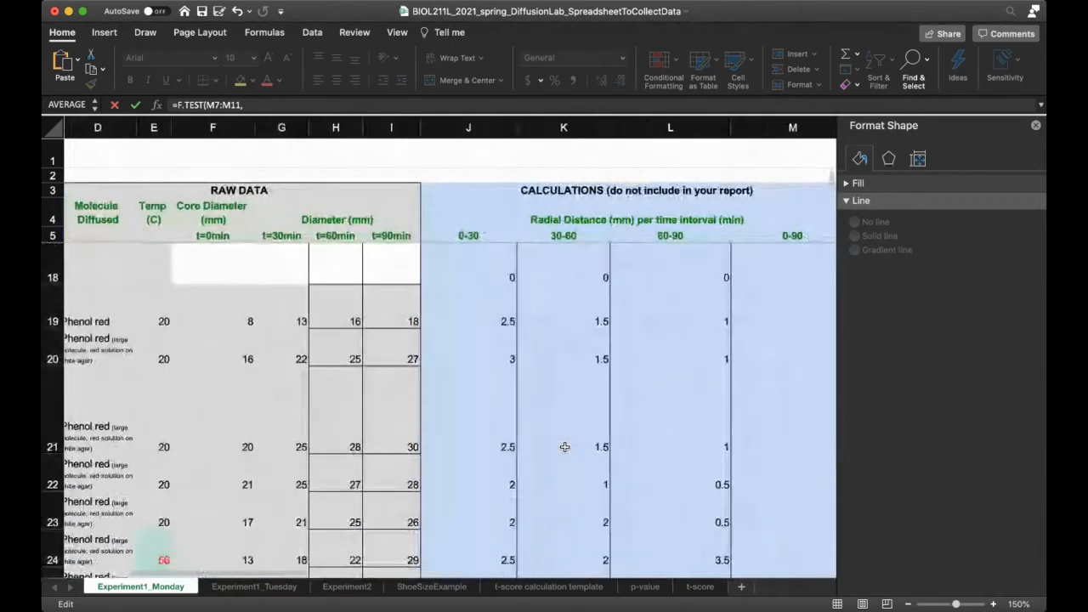
scroll(right, 3)
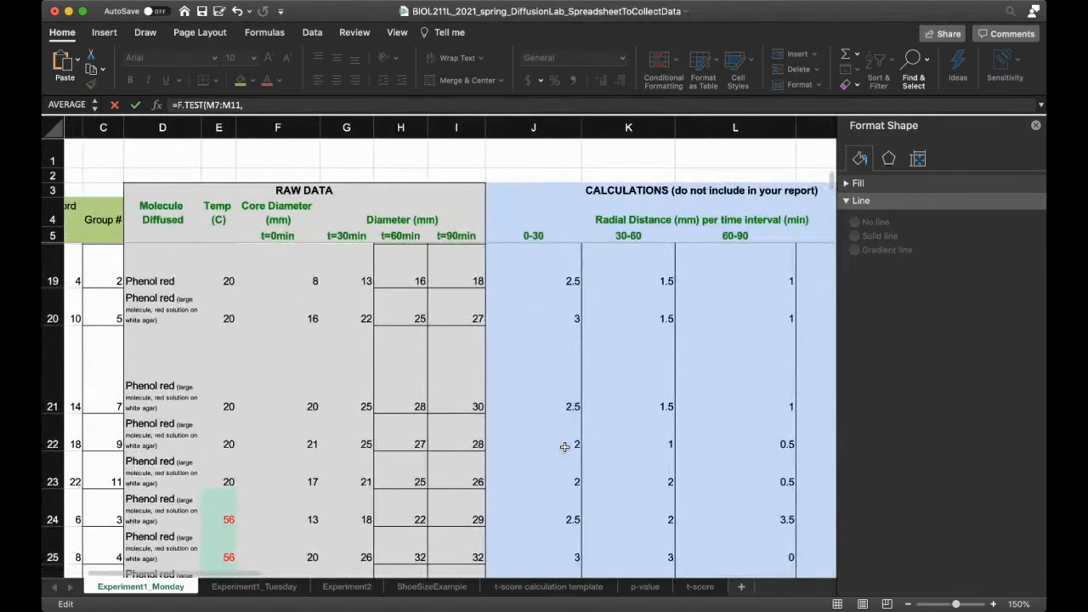
scroll(right, 3)
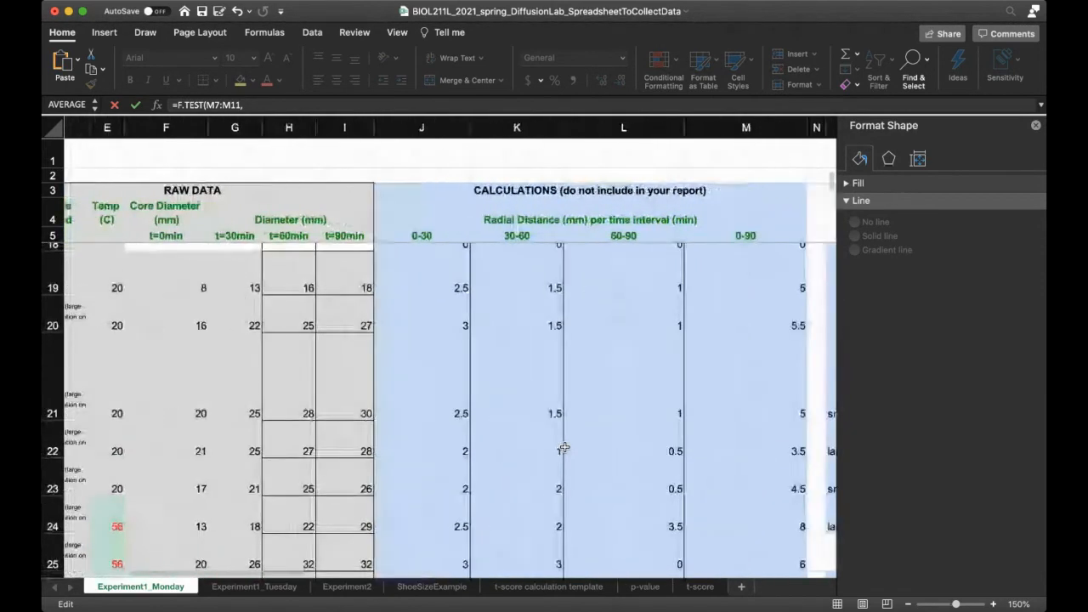
scroll(left, 3)
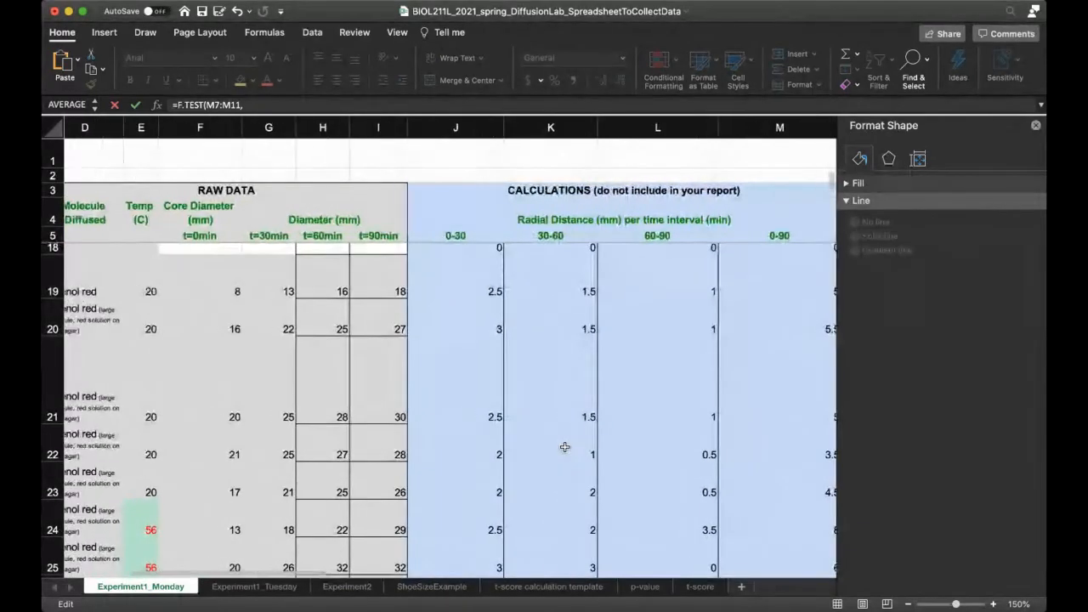
scroll(right, 3)
text(M19:M23))
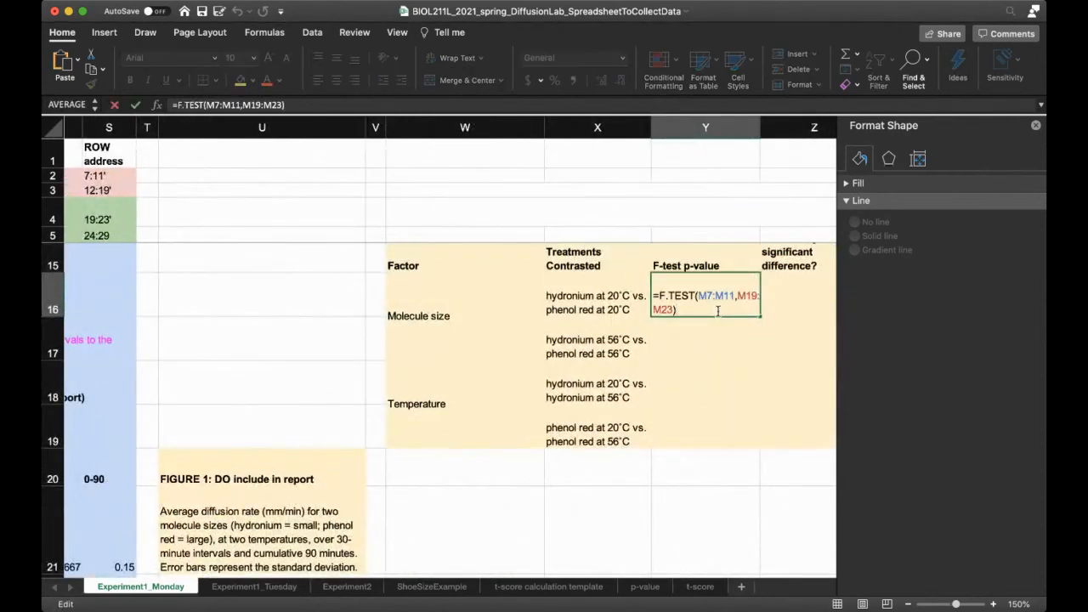
key(Return)
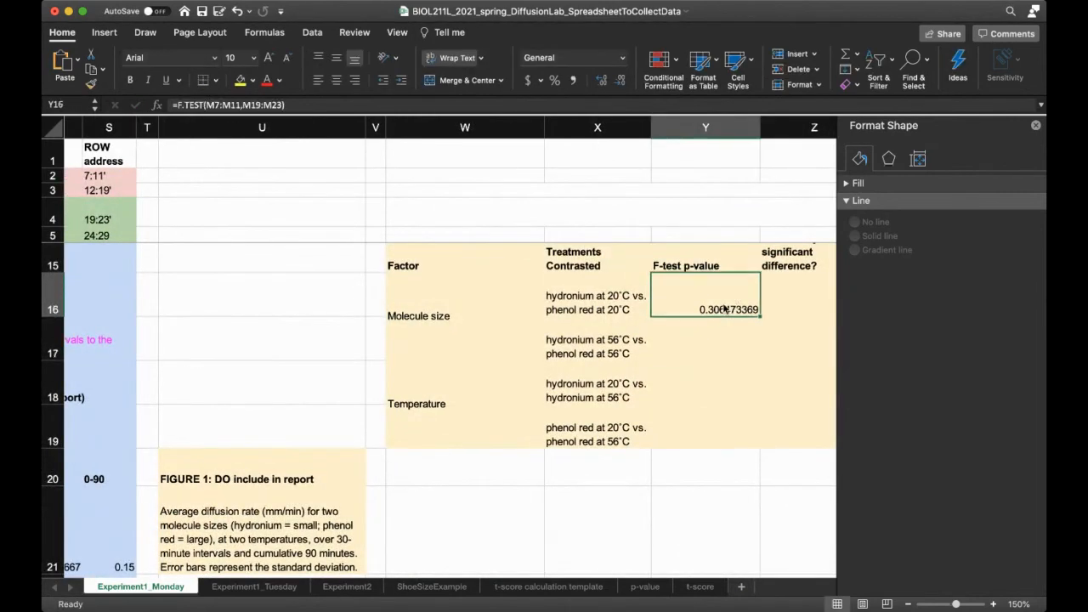
double_click(706, 309)
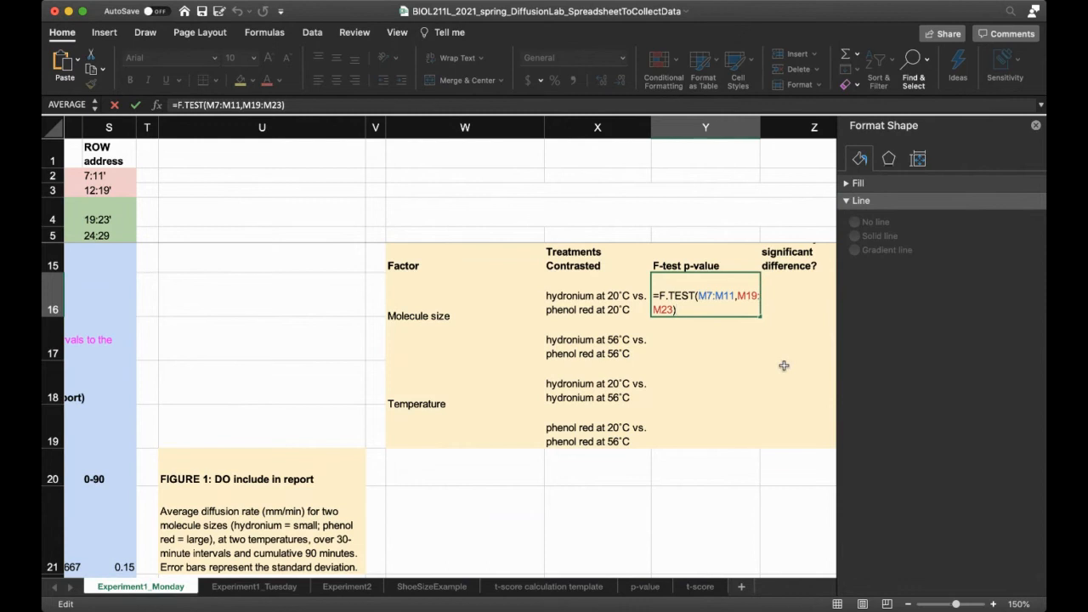
key(Return)
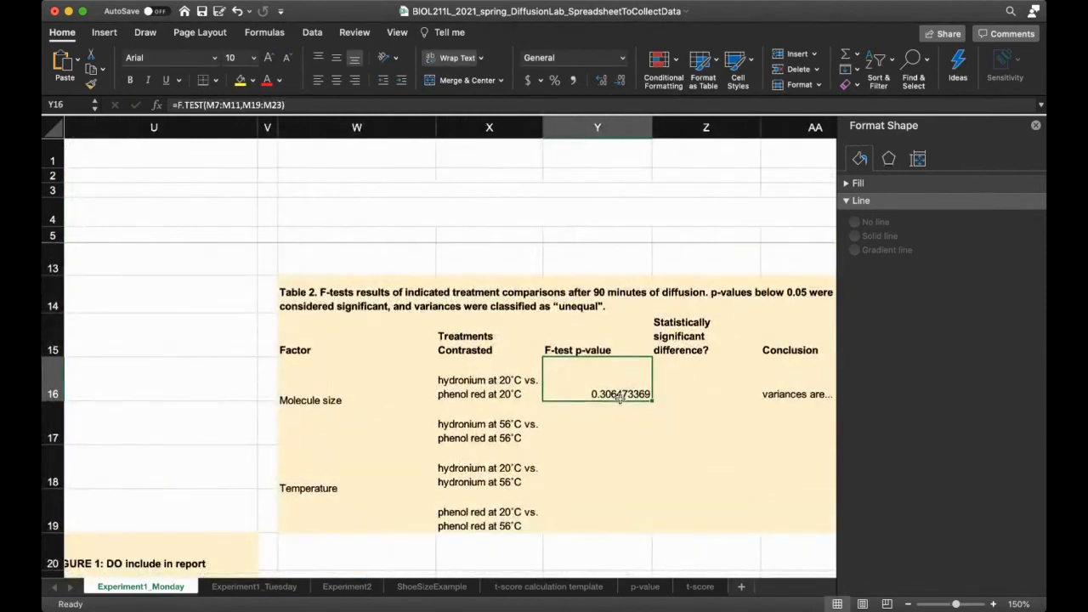
mouse_move(632, 420)
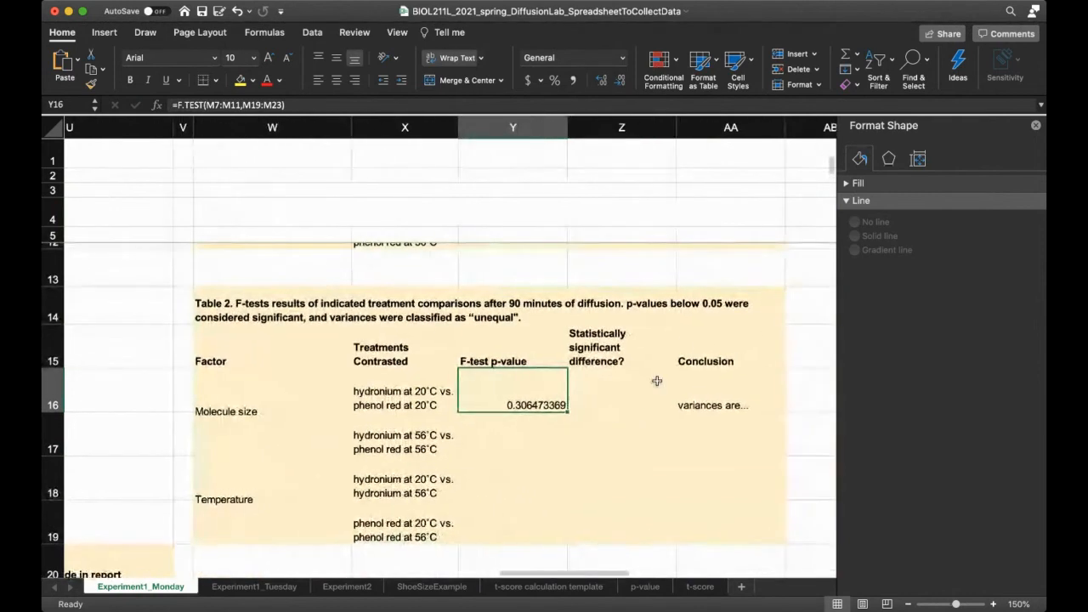
mouse_move(653, 315)
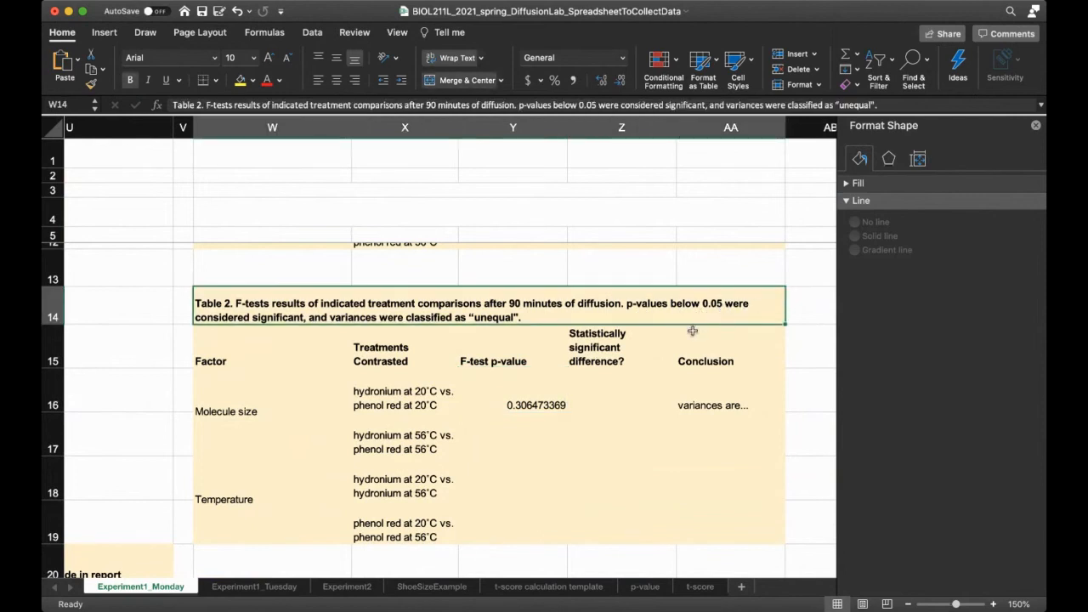
mouse_move(730, 311)
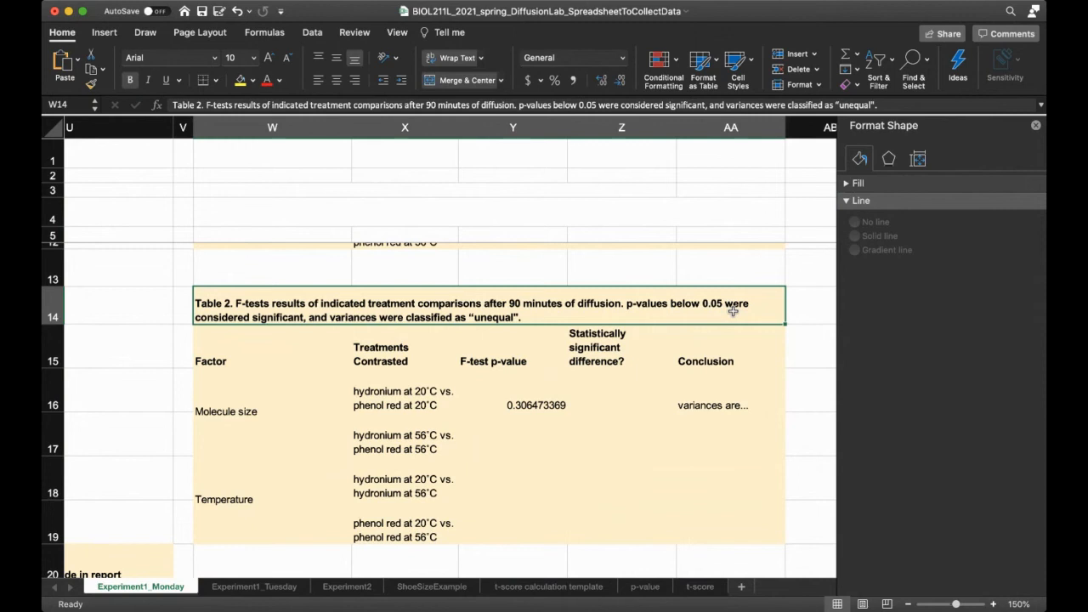
mouse_move(516, 401)
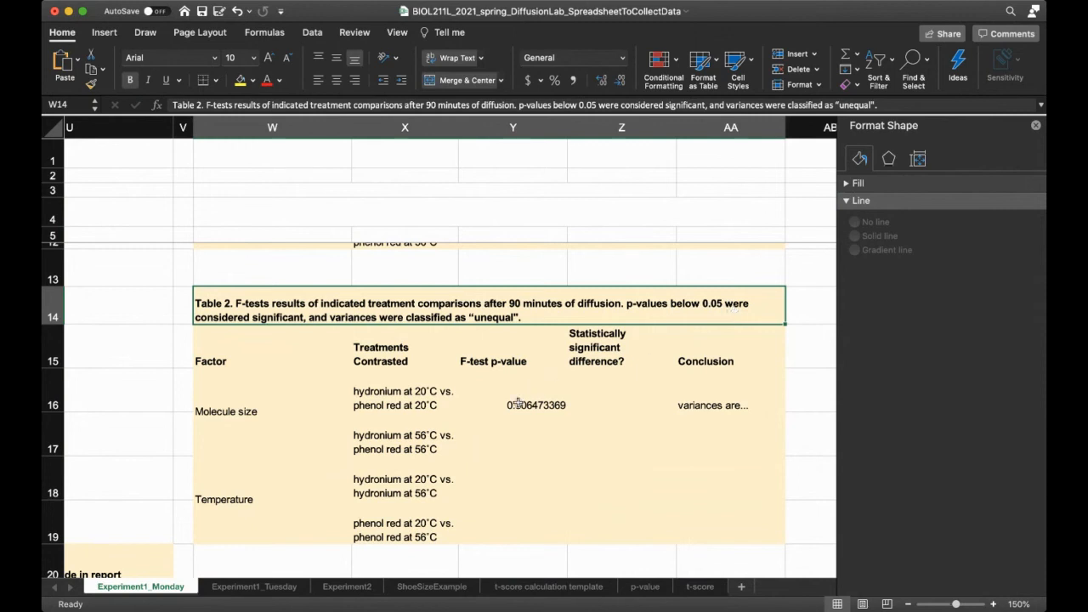
click(513, 405)
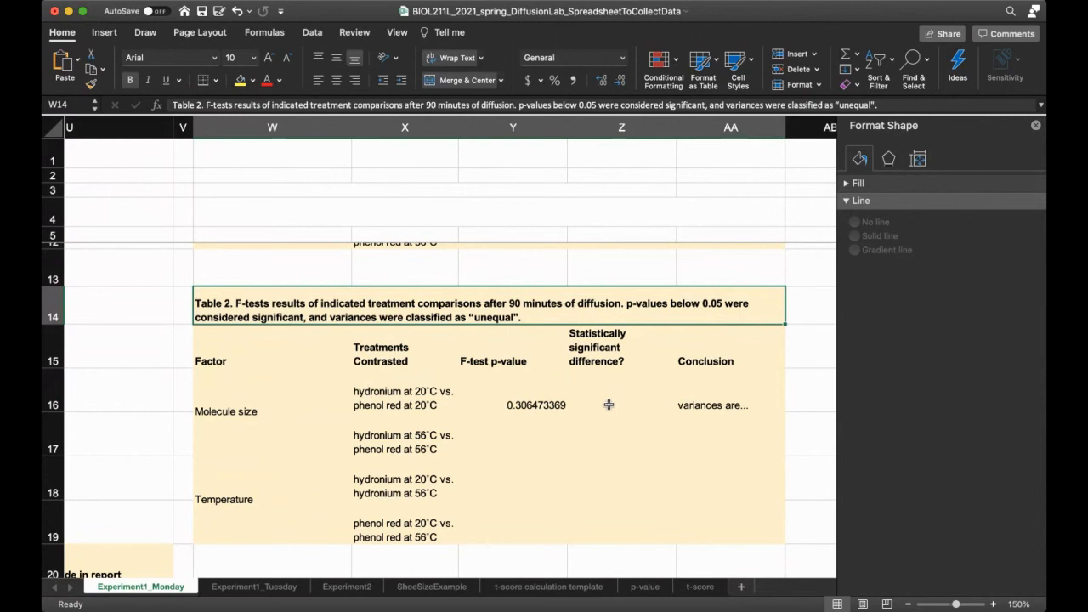
Record 'no' for significant difference in Table 2's molecule-size row after checking the F-test and caption.
click(620, 391)
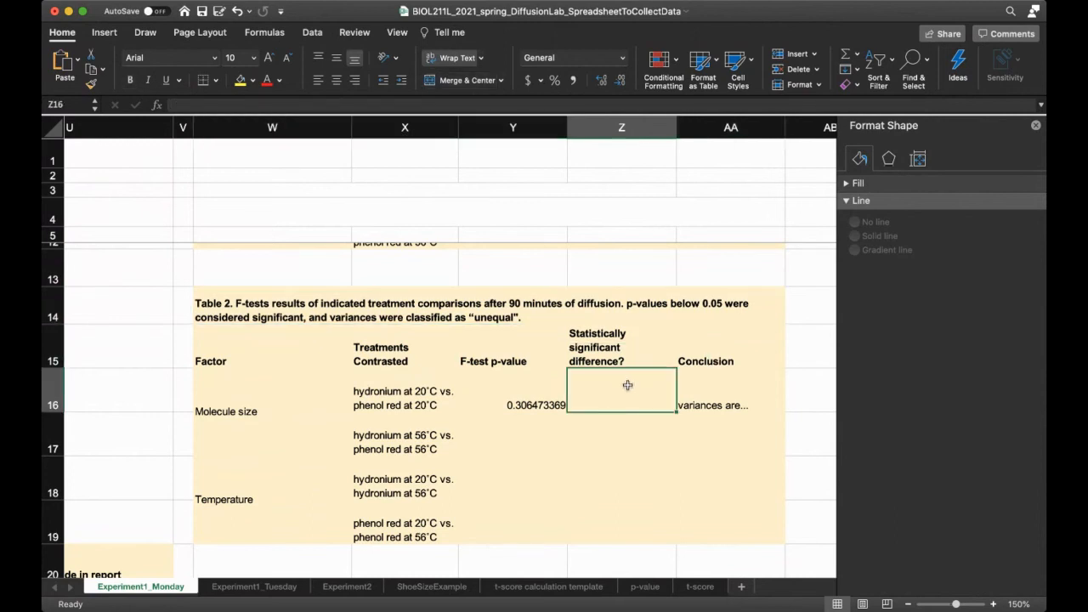
mouse_move(436, 418)
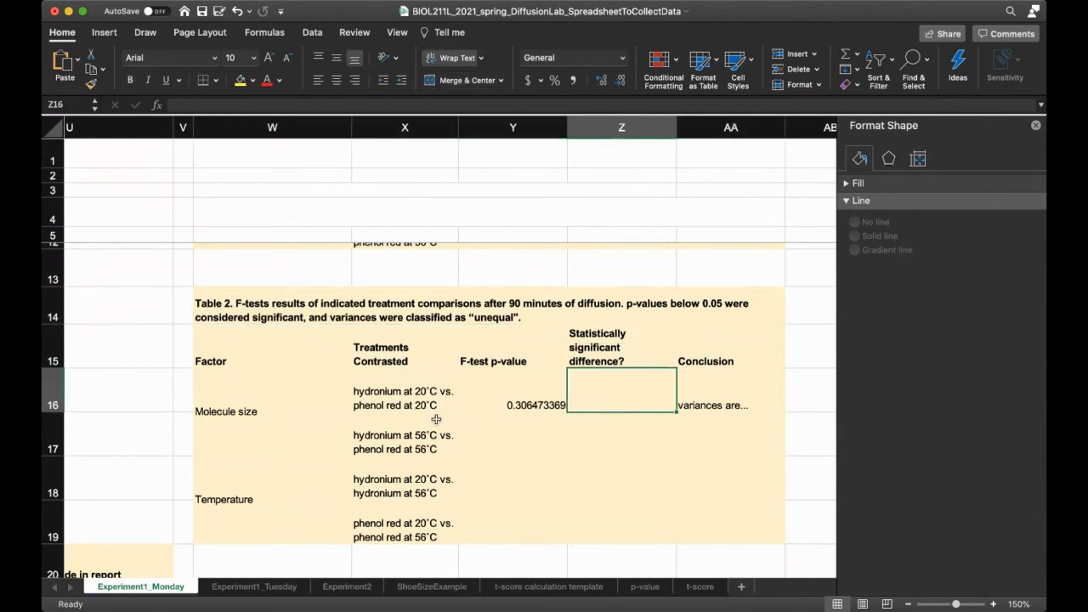
mouse_move(415, 389)
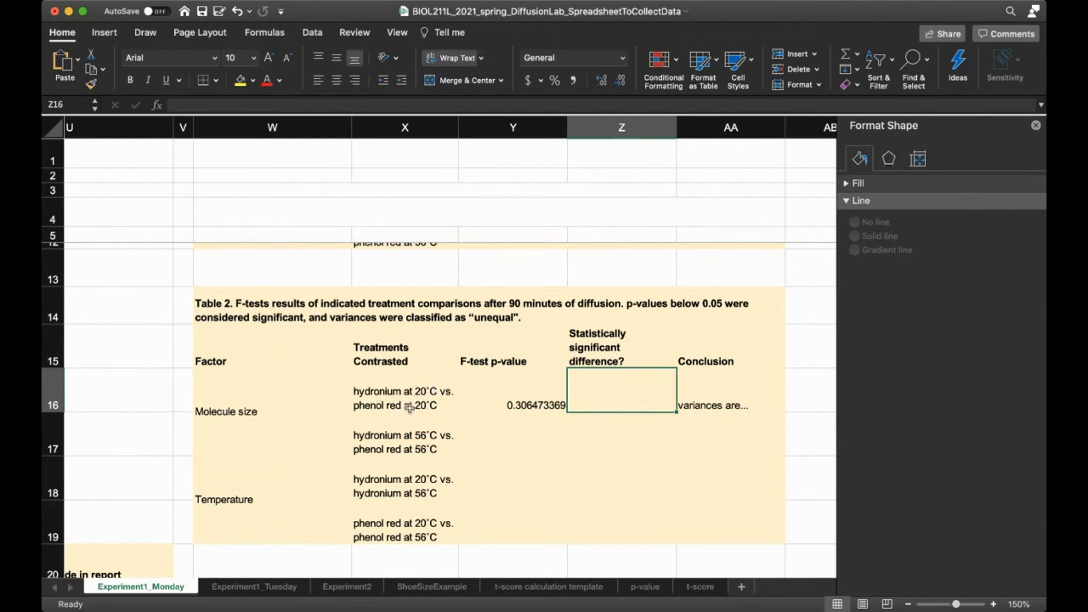
mouse_move(619, 355)
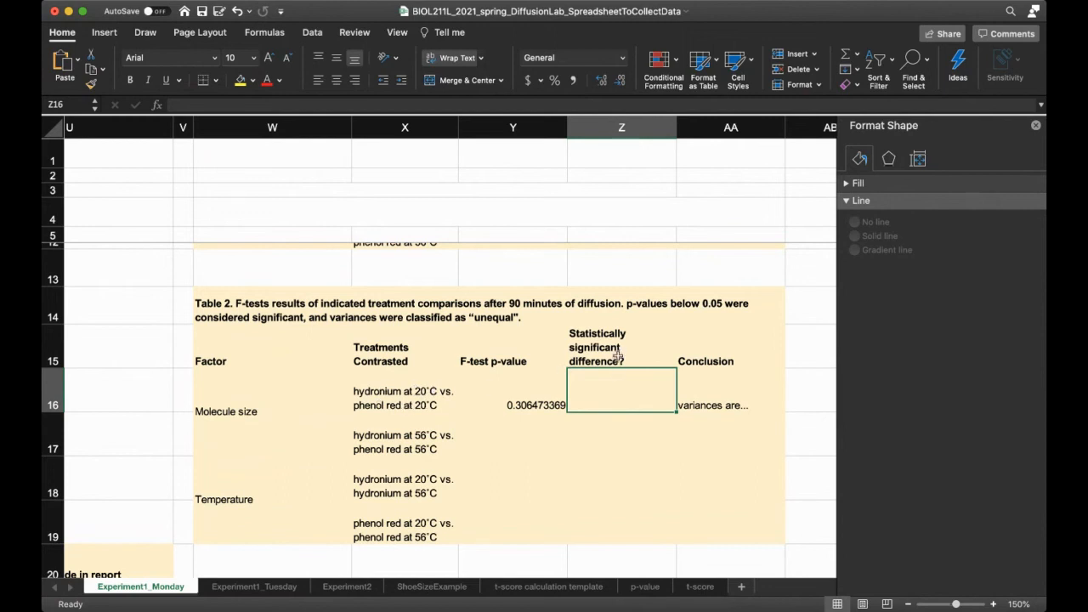
mouse_move(614, 391)
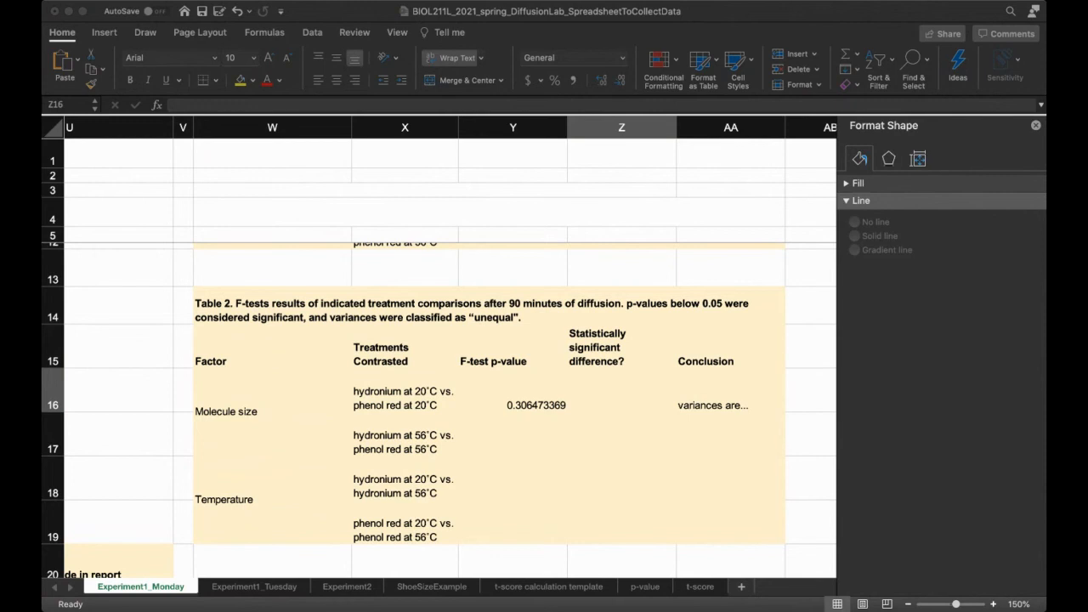
click(622, 391)
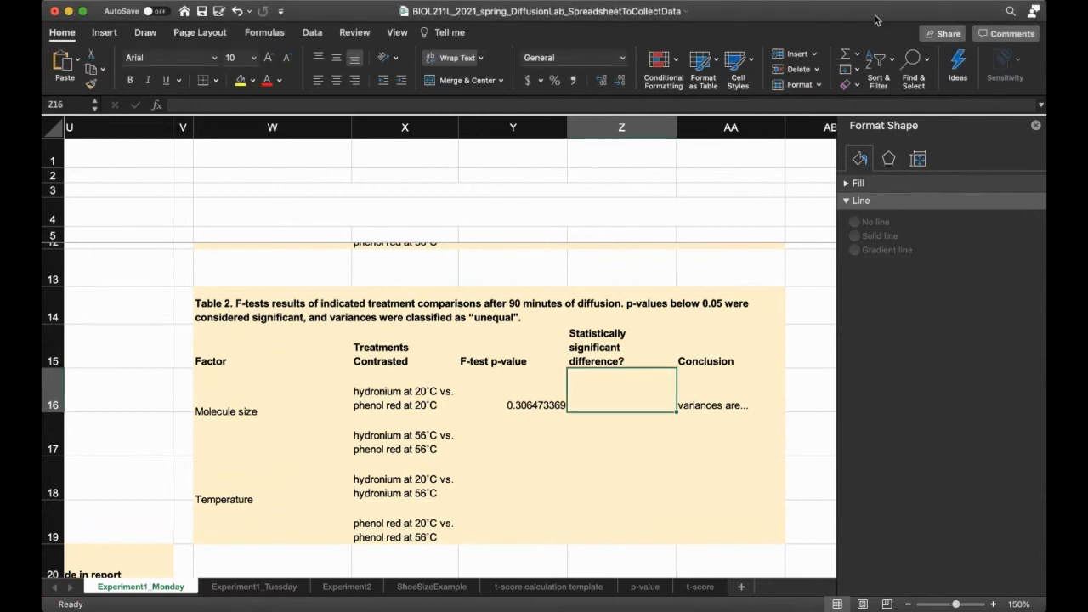
mouse_move(642, 386)
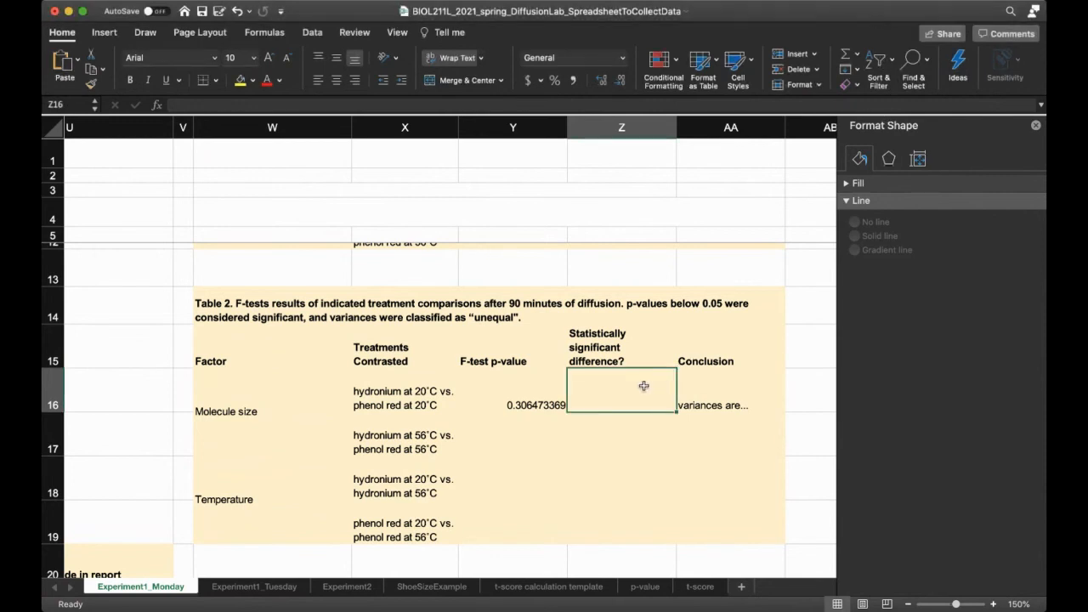
mouse_move(584, 404)
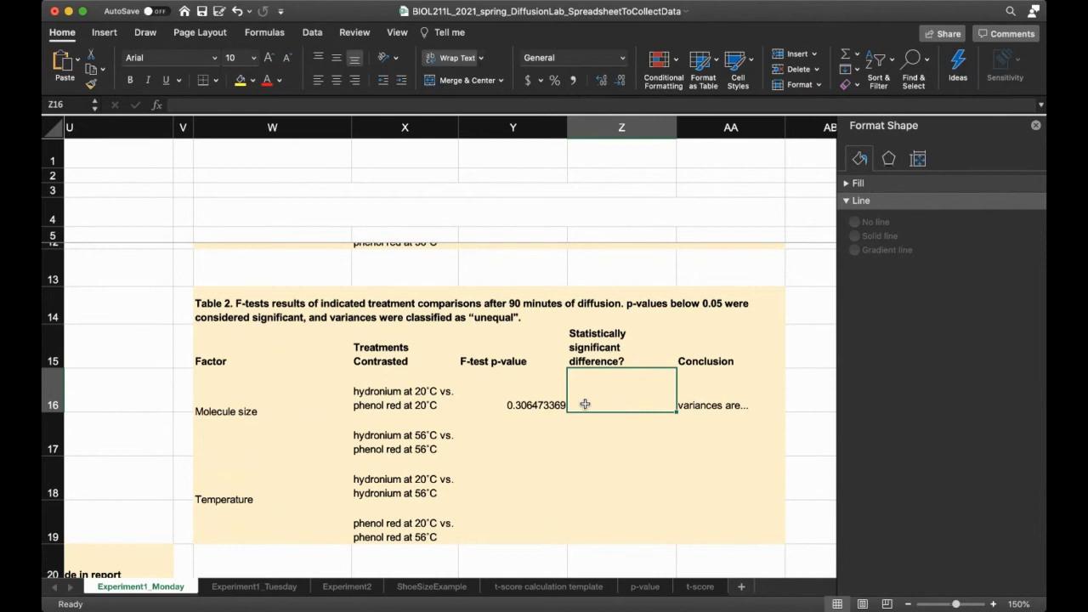
click(513, 405)
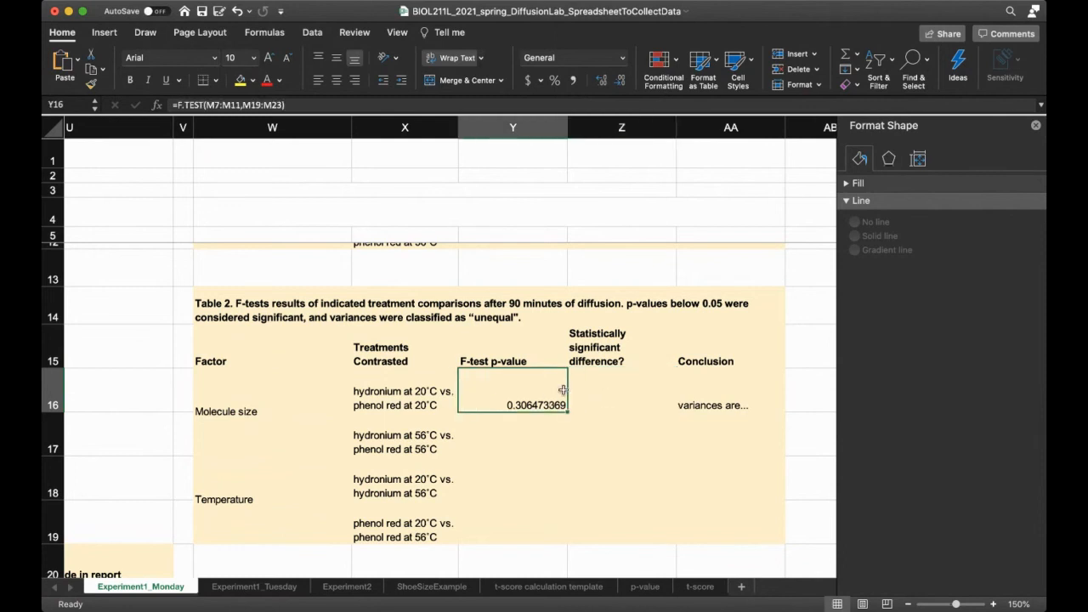
mouse_move(745, 306)
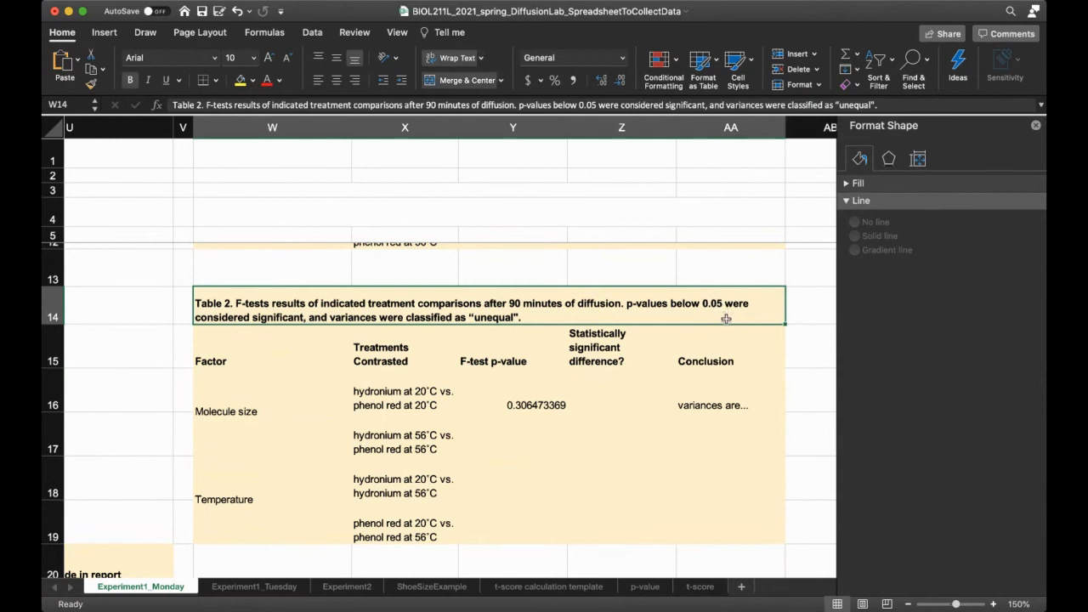
click(513, 405)
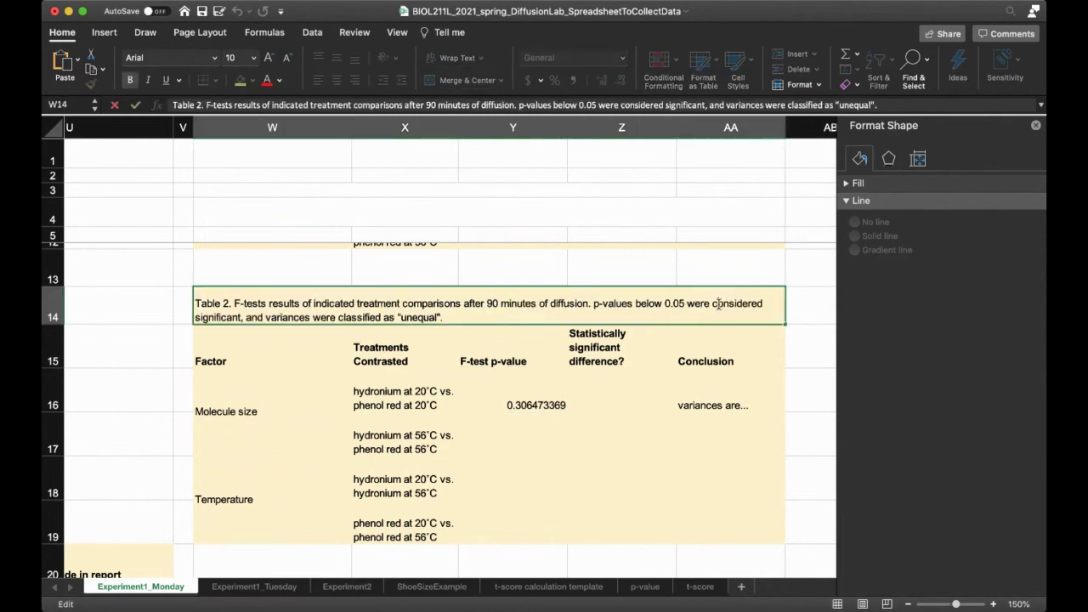
double_click(673, 303)
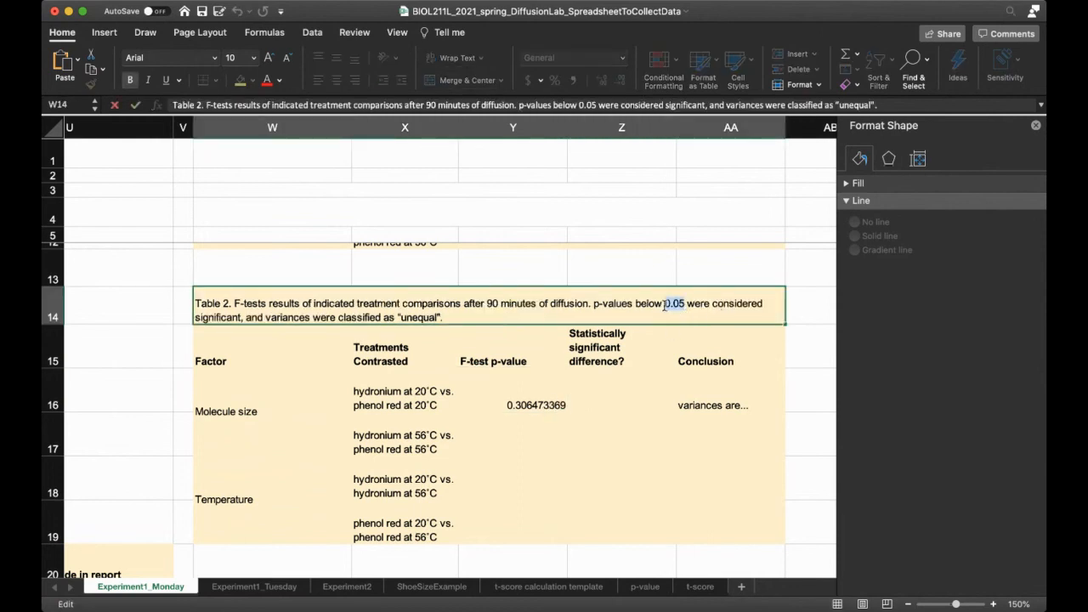
click(272, 361)
text(no)
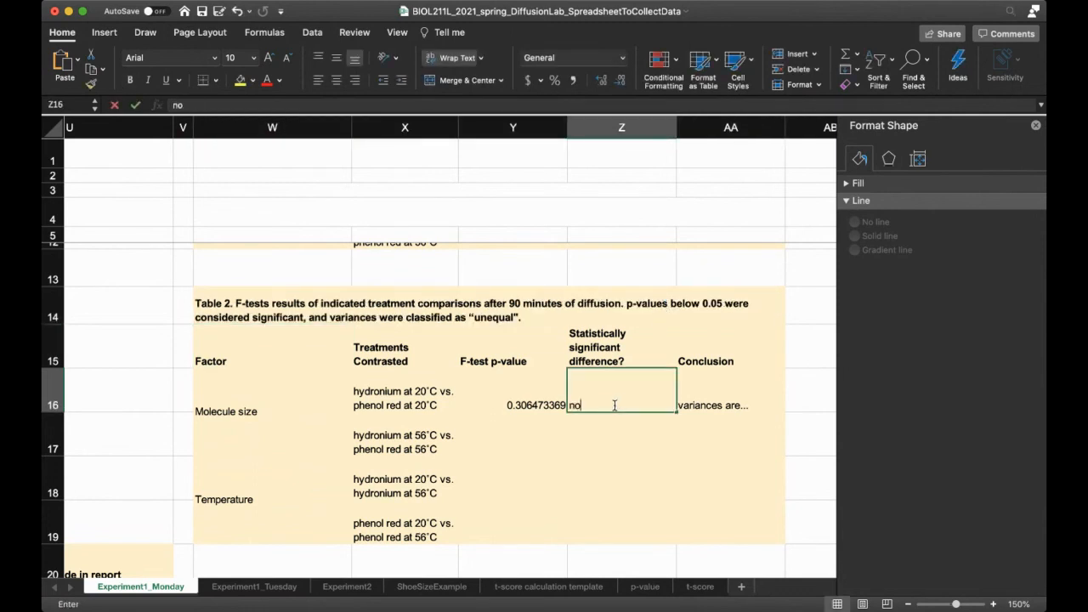
key(Return)
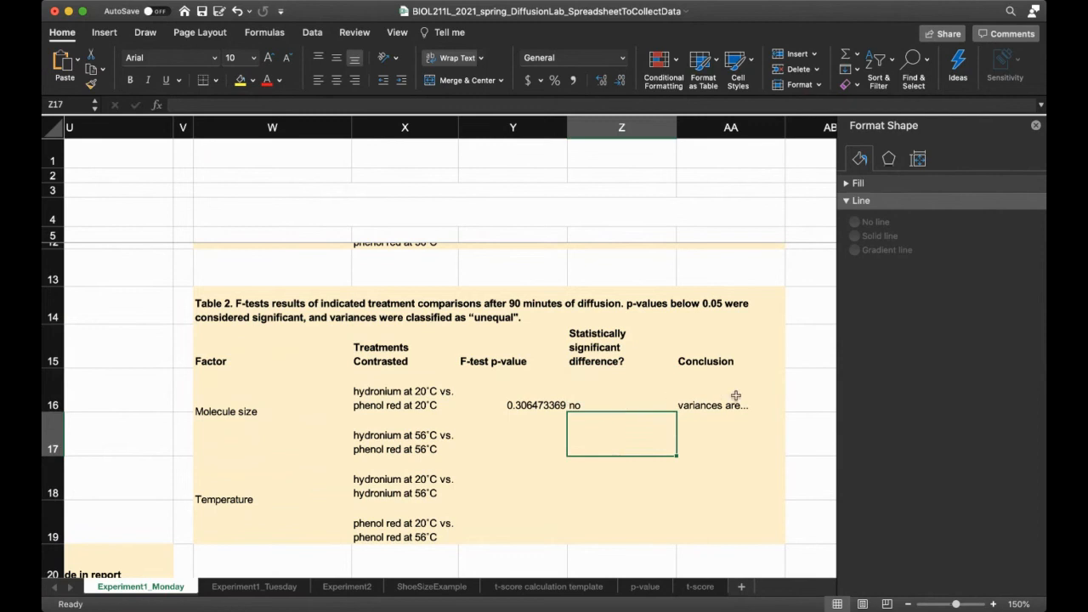
Finish the molecule-size conclusion as 'variances are equal'.
click(731, 391)
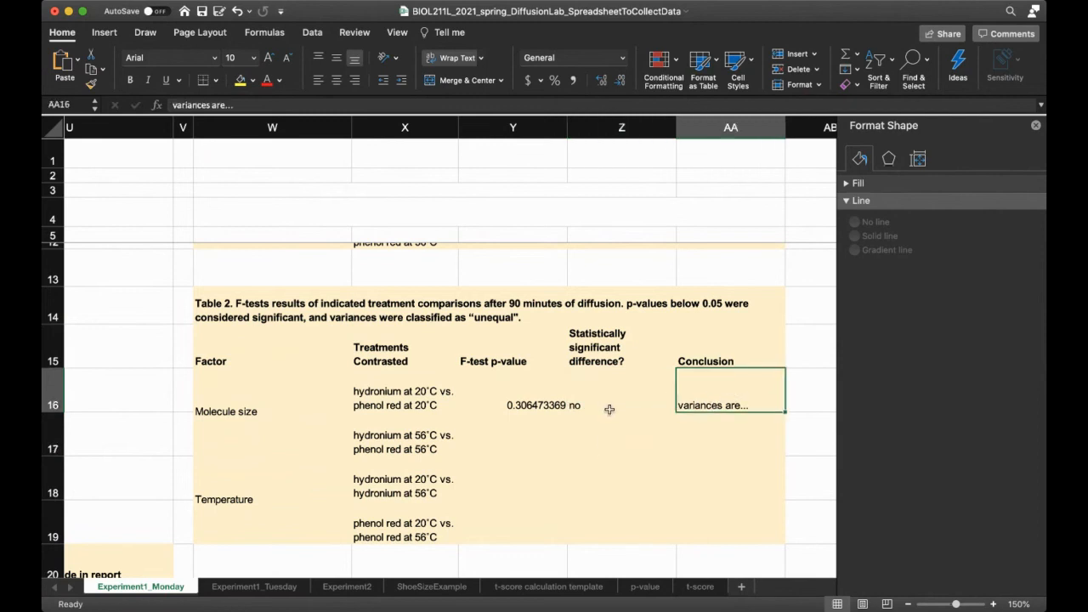
double_click(729, 405)
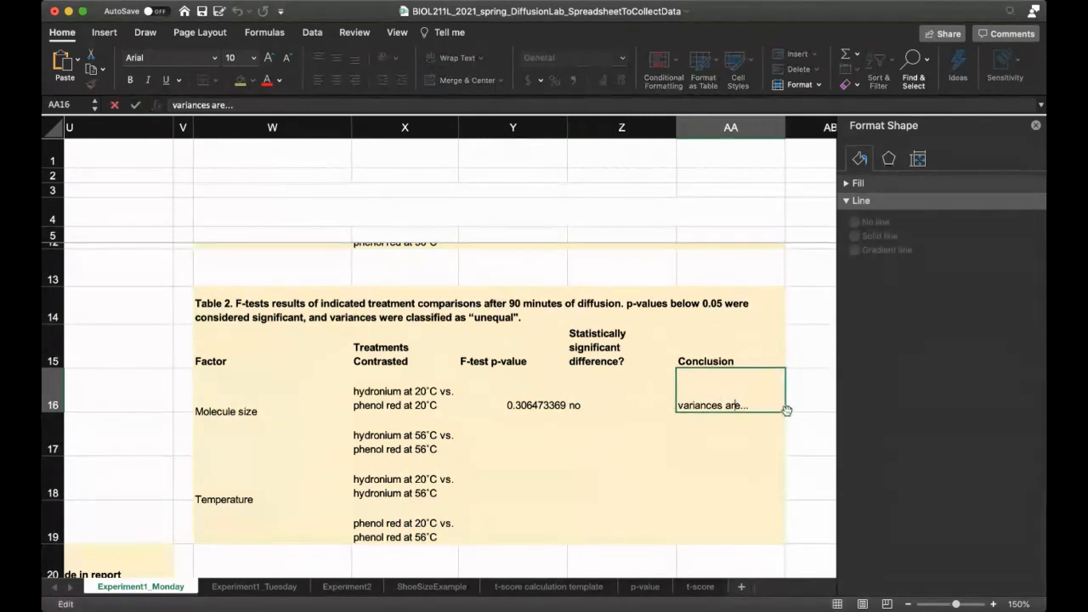
key(backspace)
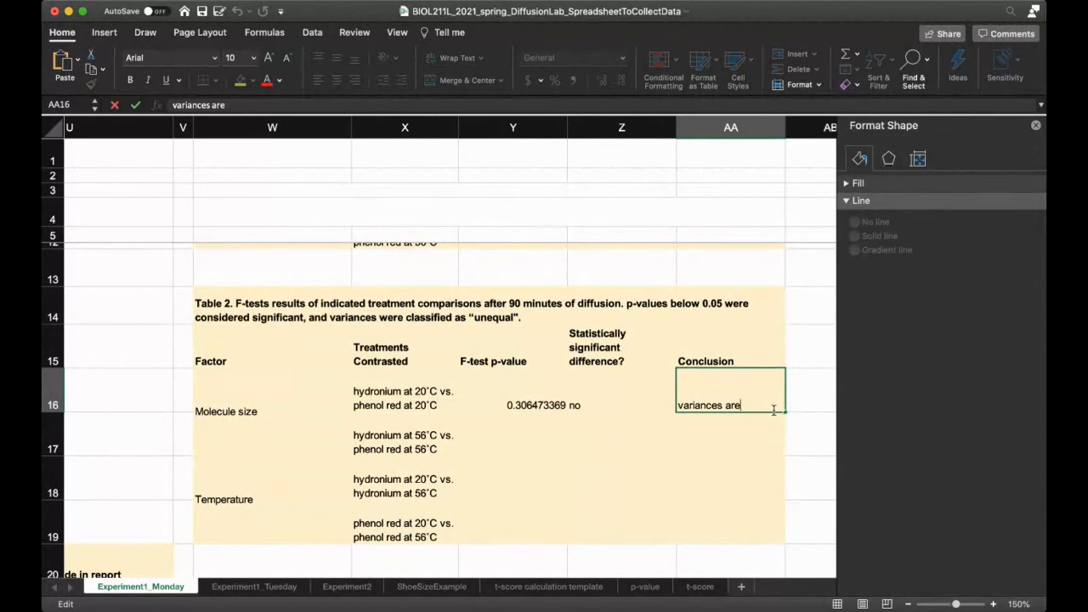
text(equal)
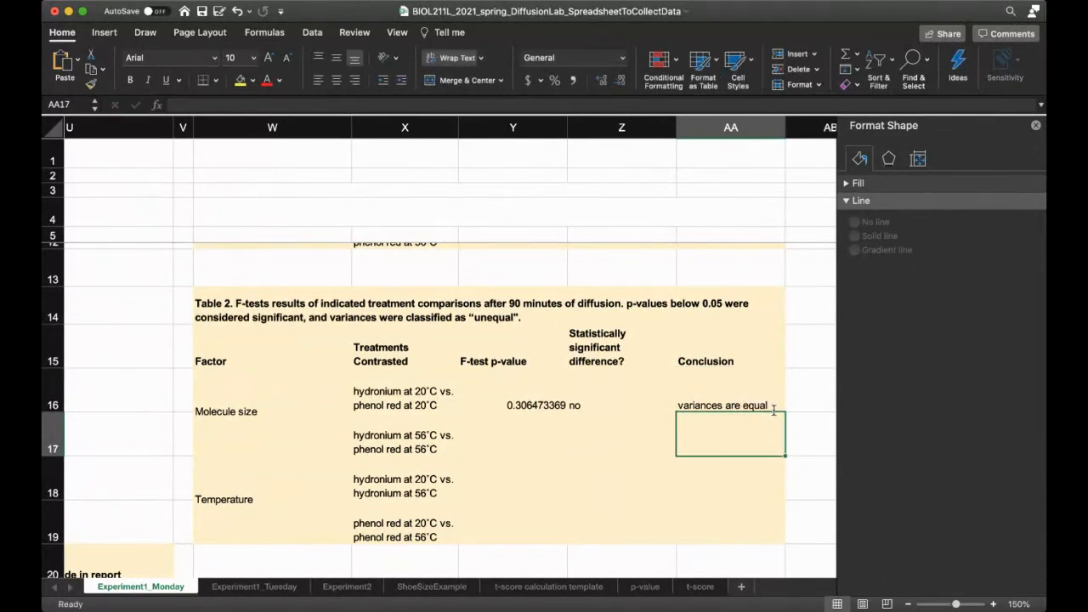
click(730, 391)
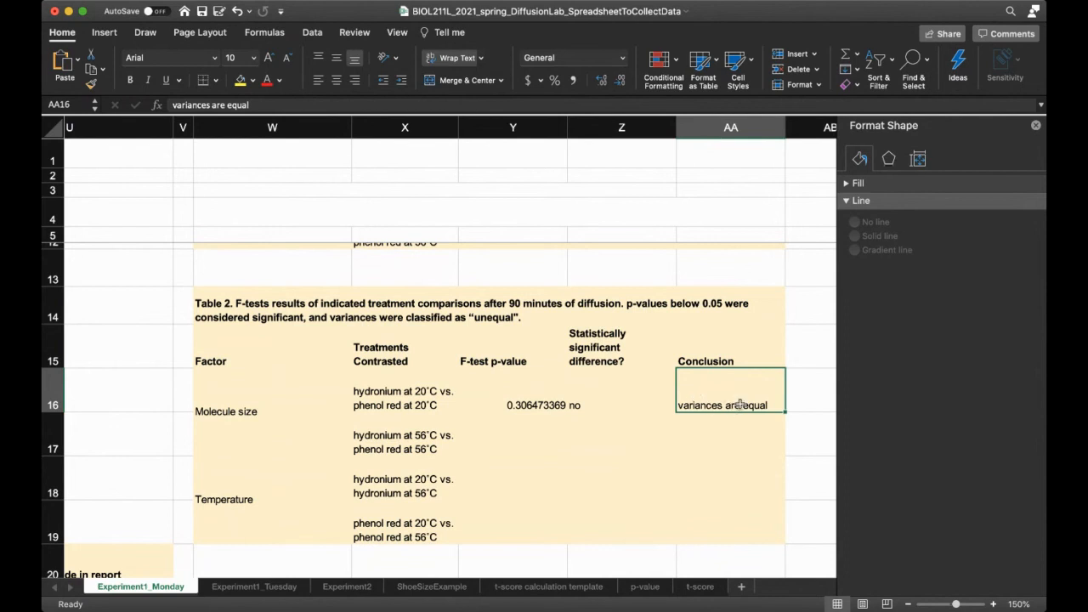
click(425, 391)
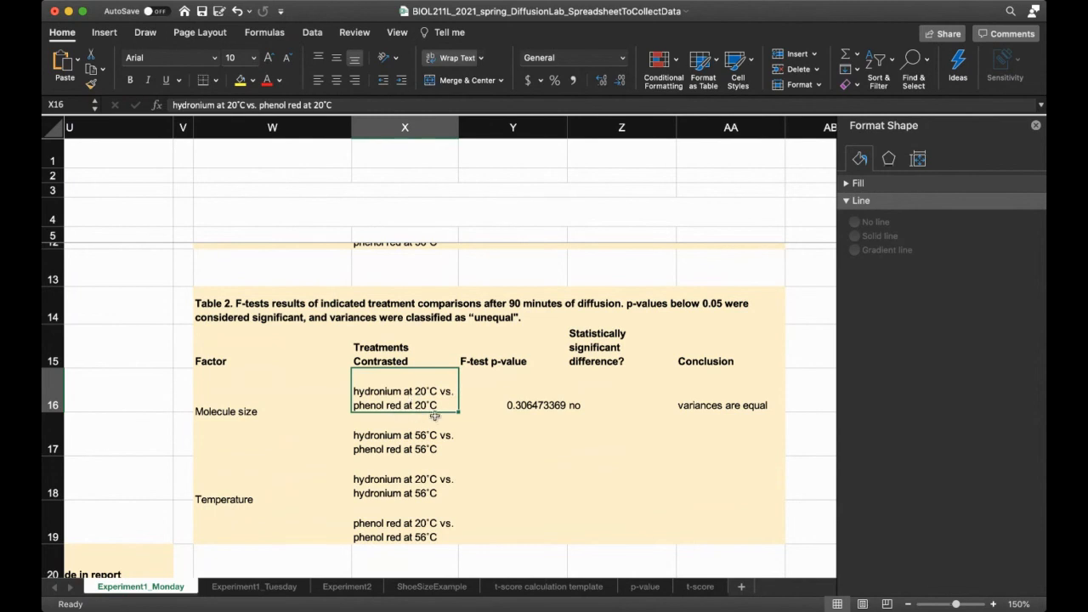
Change the T.TEST type argument in Table 1's first p-value cell from 4 to 2.
scroll(up, 3)
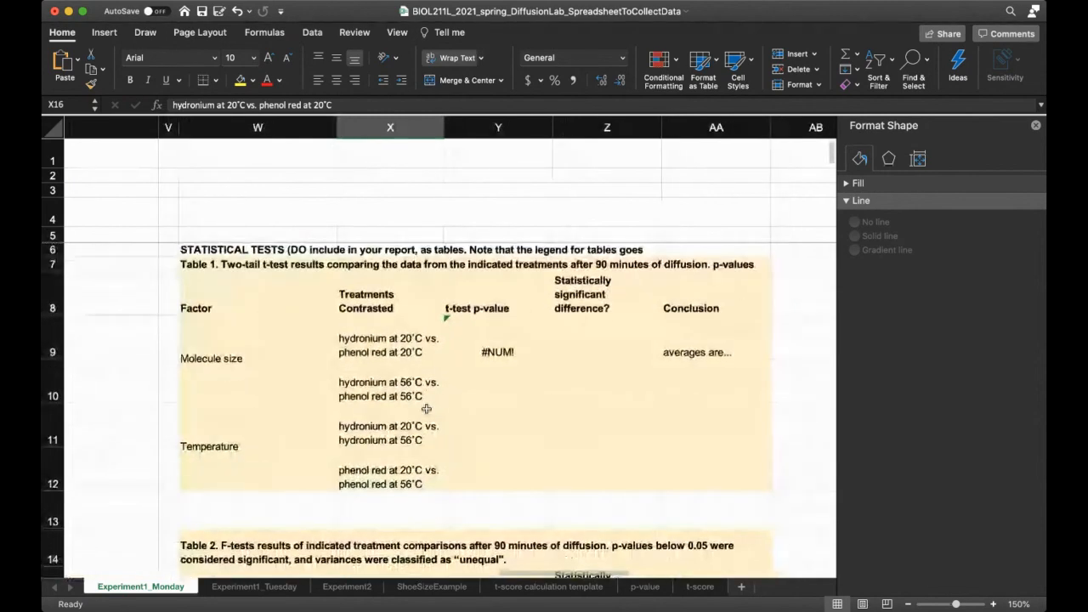
click(499, 352)
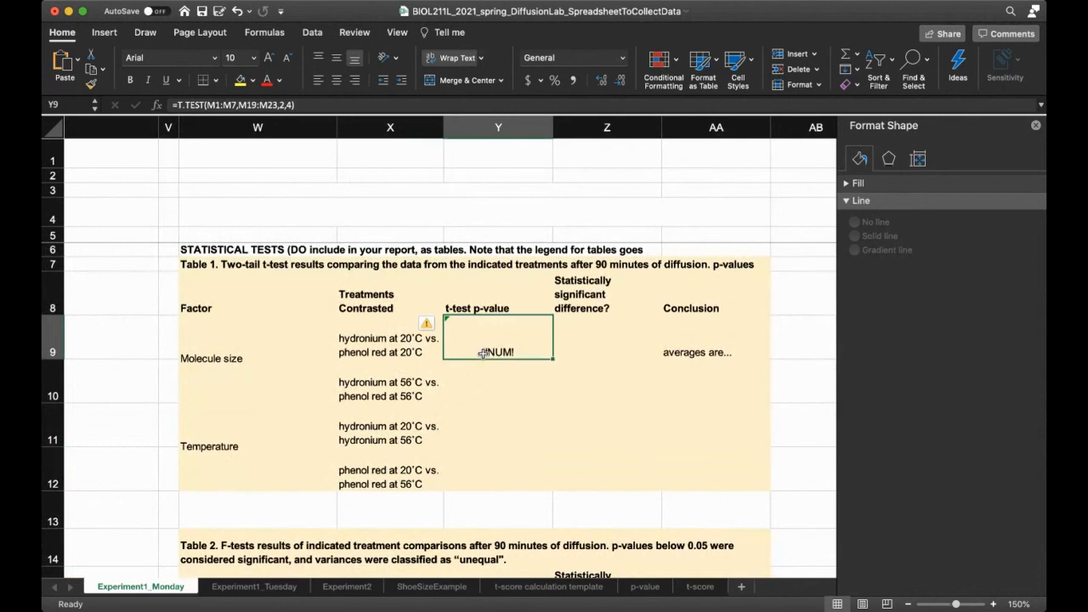
double_click(498, 344)
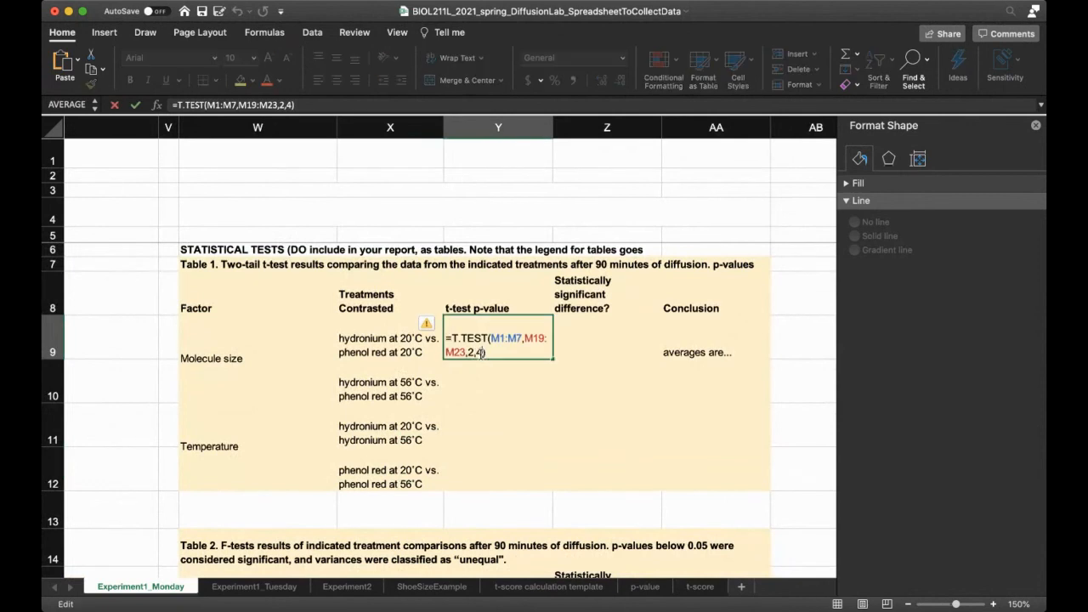
key(Backspace)
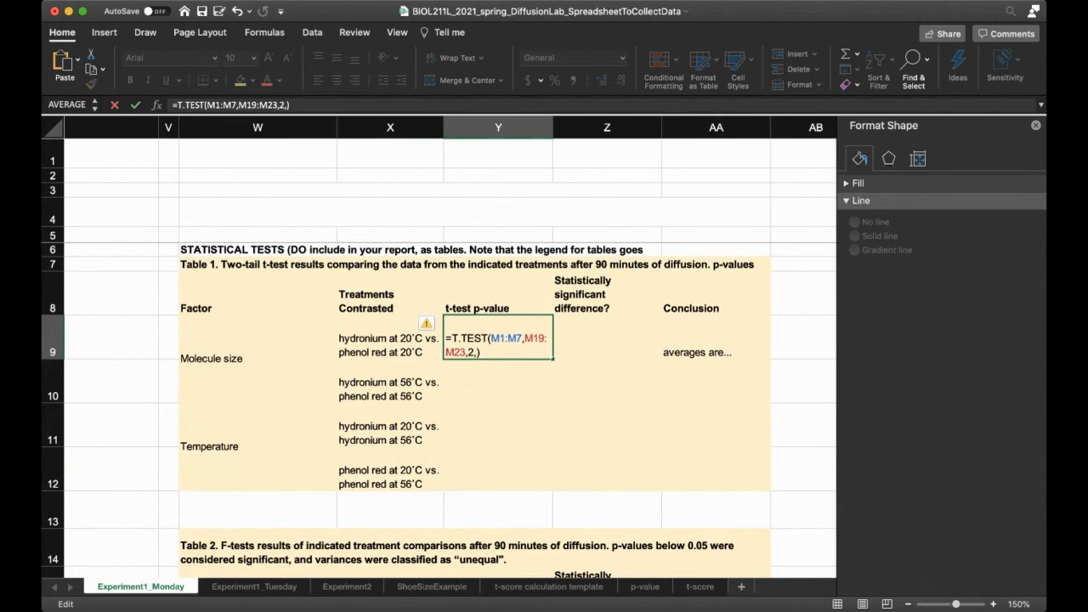
text(2)
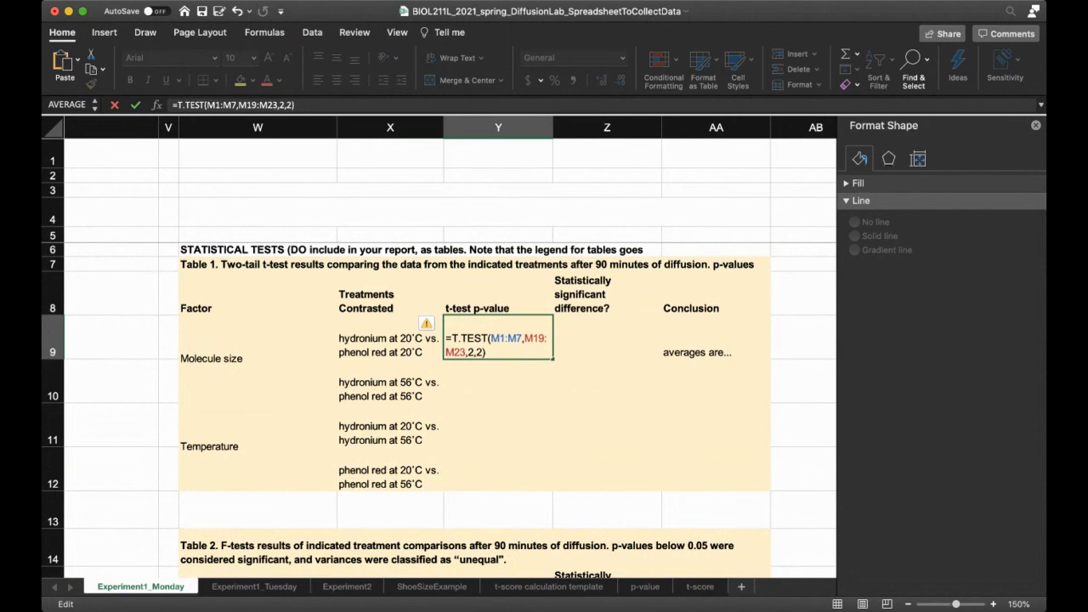
mouse_move(534, 427)
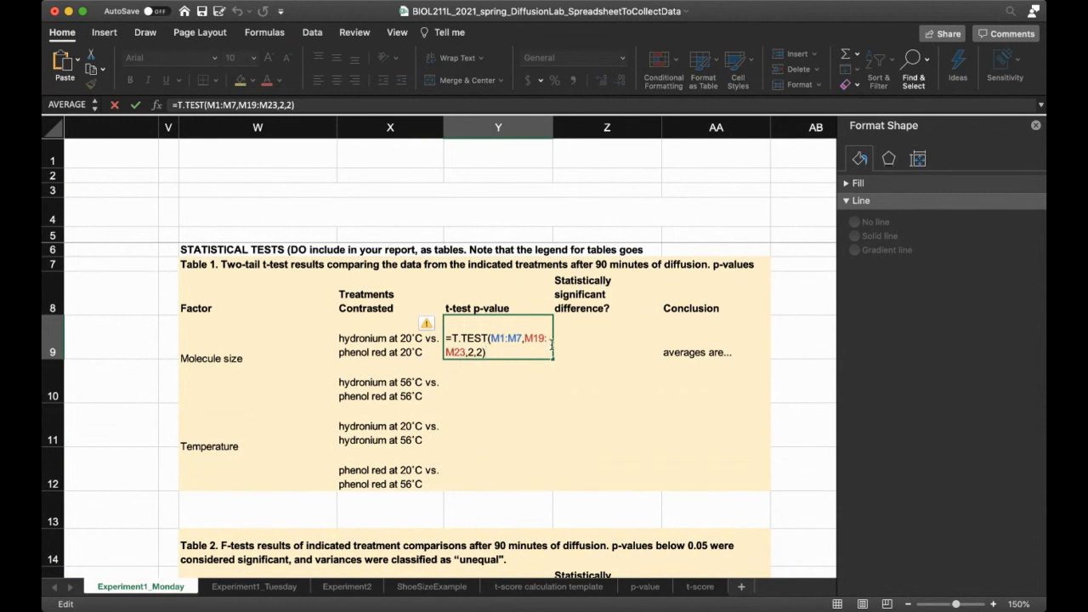
mouse_move(468, 395)
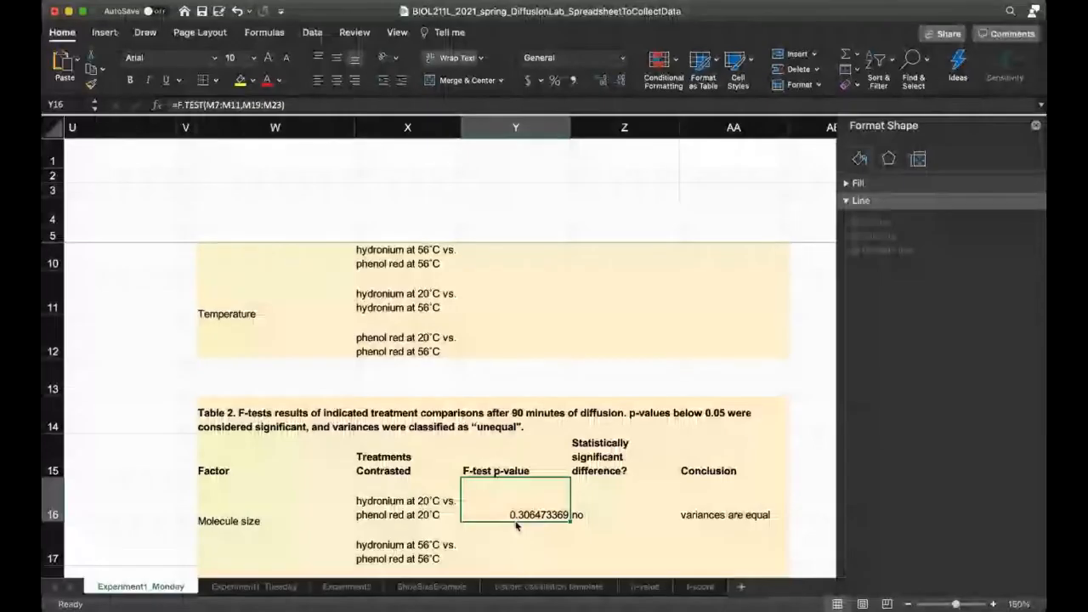
Match the F-test ranges to get =T.TEST(M7:M11,M19:M23,2,2), returning about 1.23E-06.
double_click(517, 513)
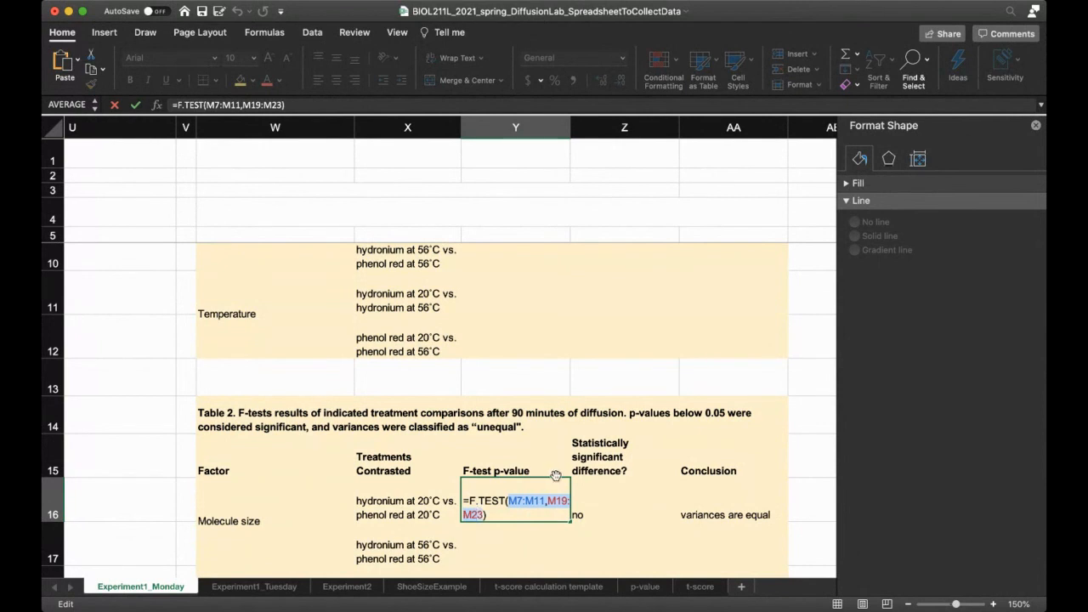
scroll(up, 3)
text(=T.TEST(,2,2)
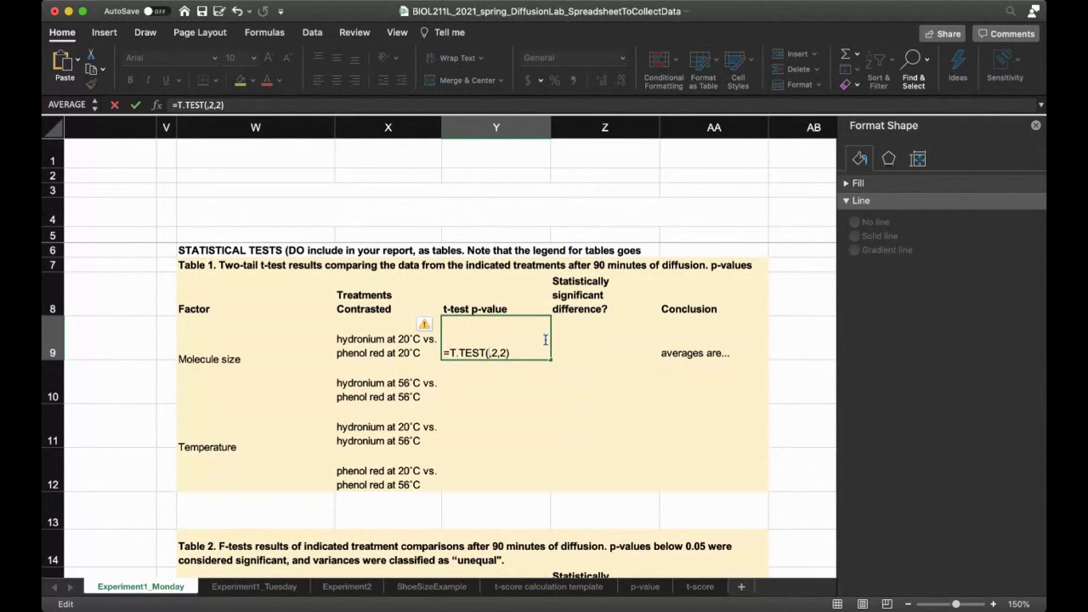
text(M7:M11,M19:M23)
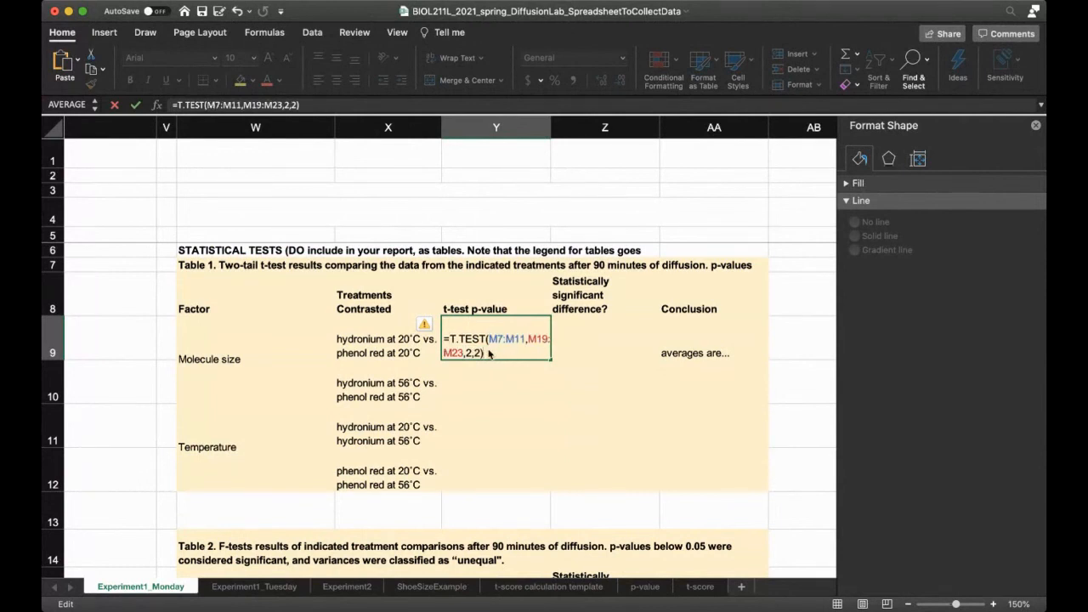
key(Return)
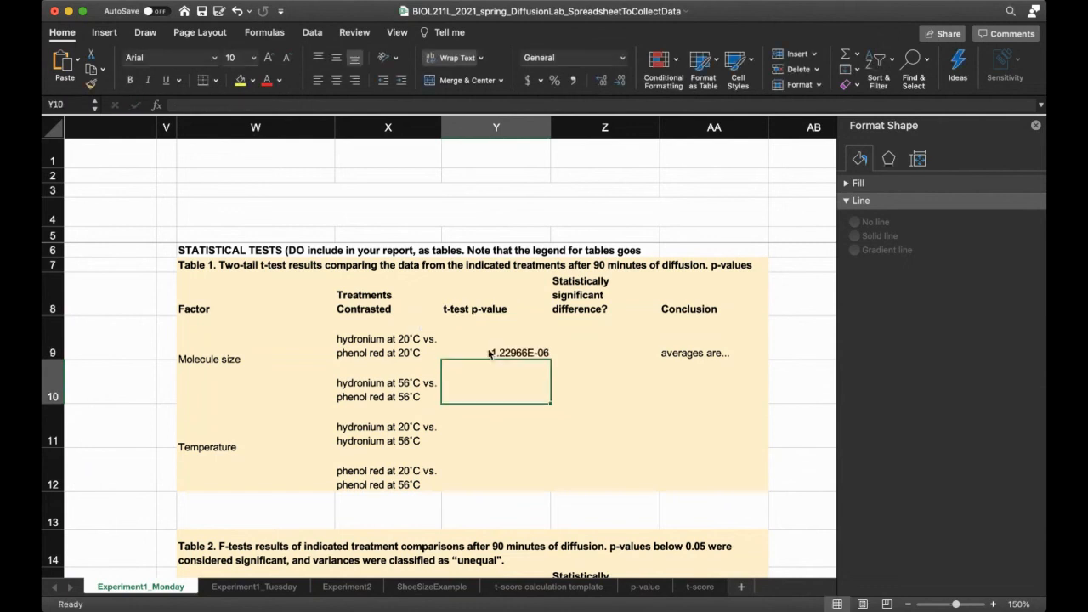
click(497, 346)
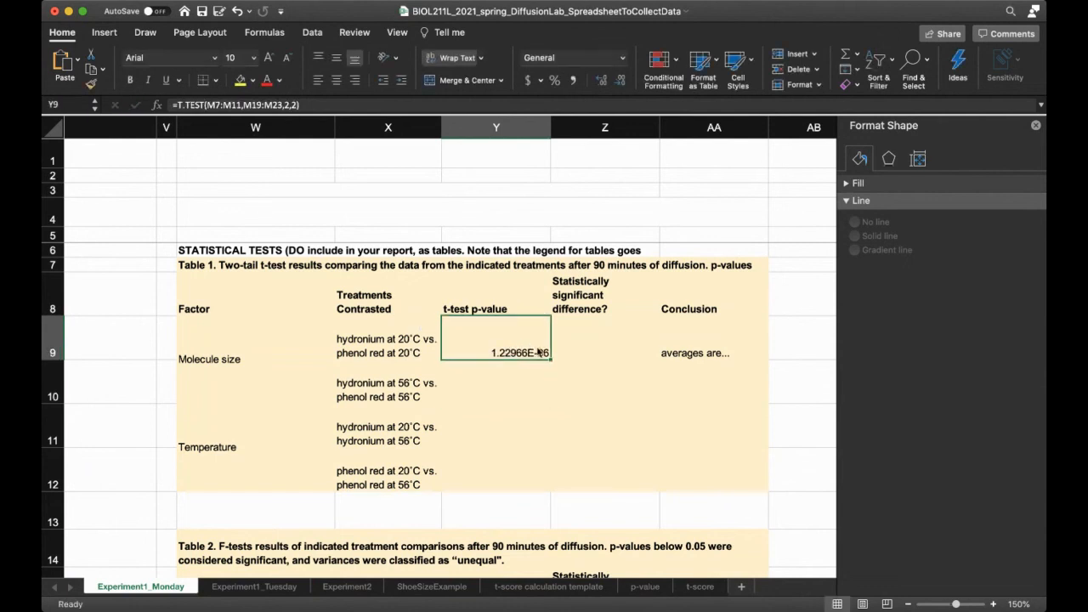
mouse_move(561, 389)
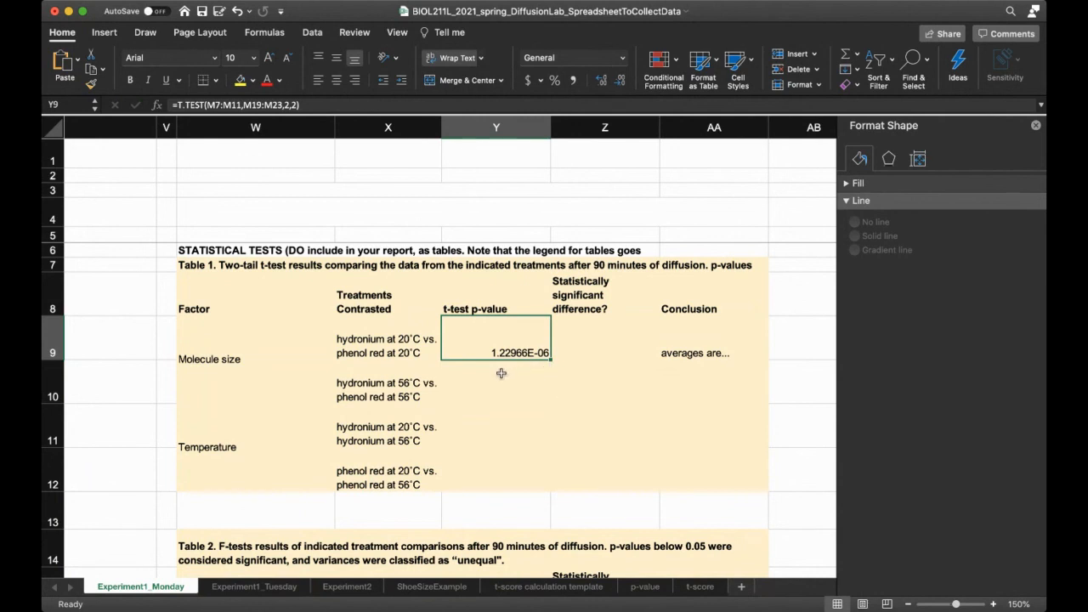
mouse_move(517, 367)
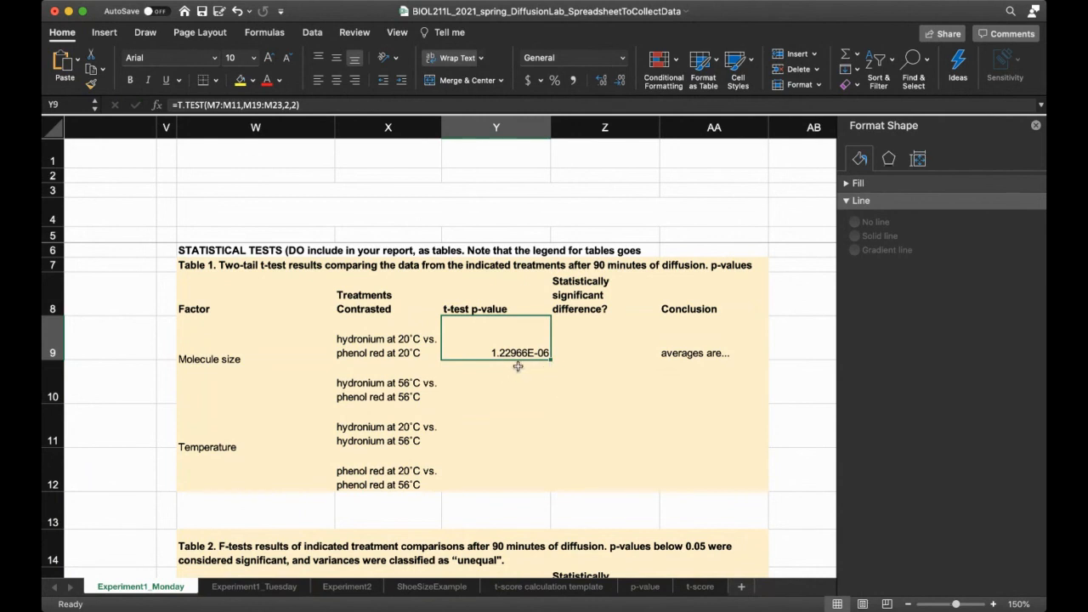
mouse_move(503, 375)
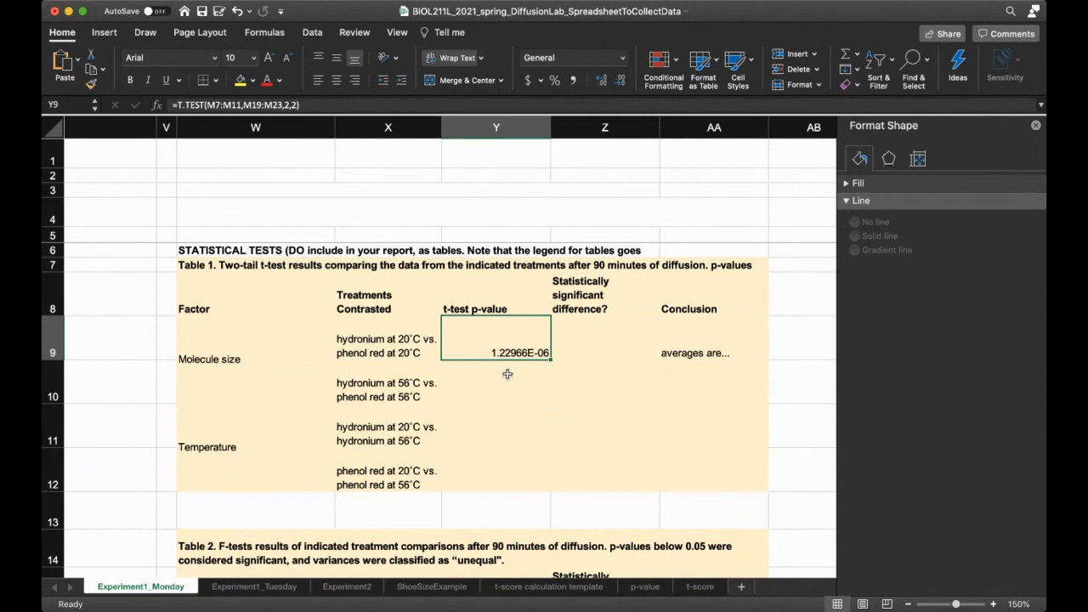
mouse_move(555, 366)
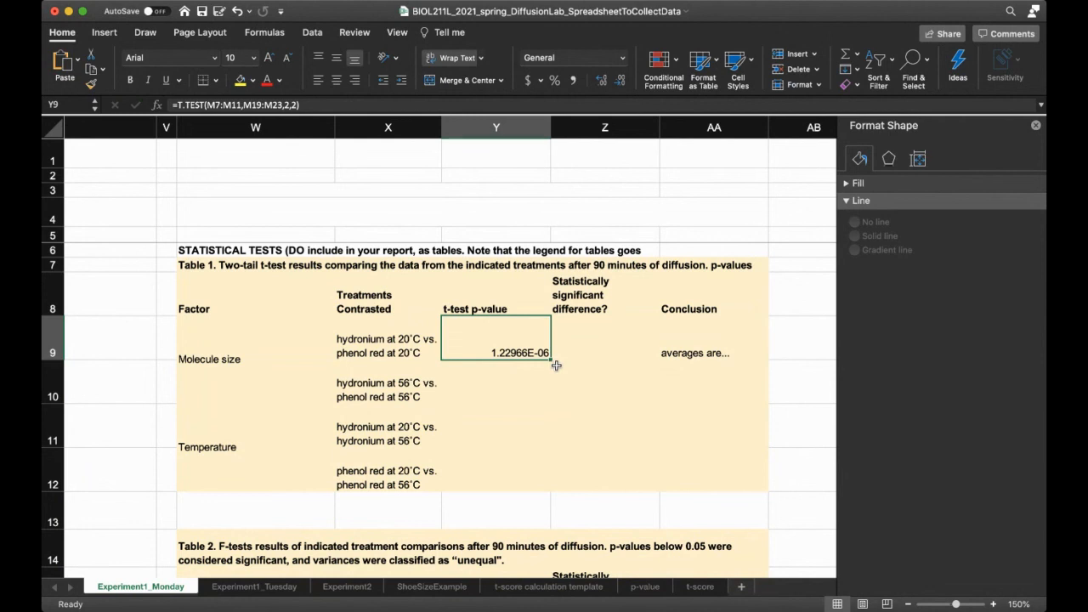
mouse_move(514, 377)
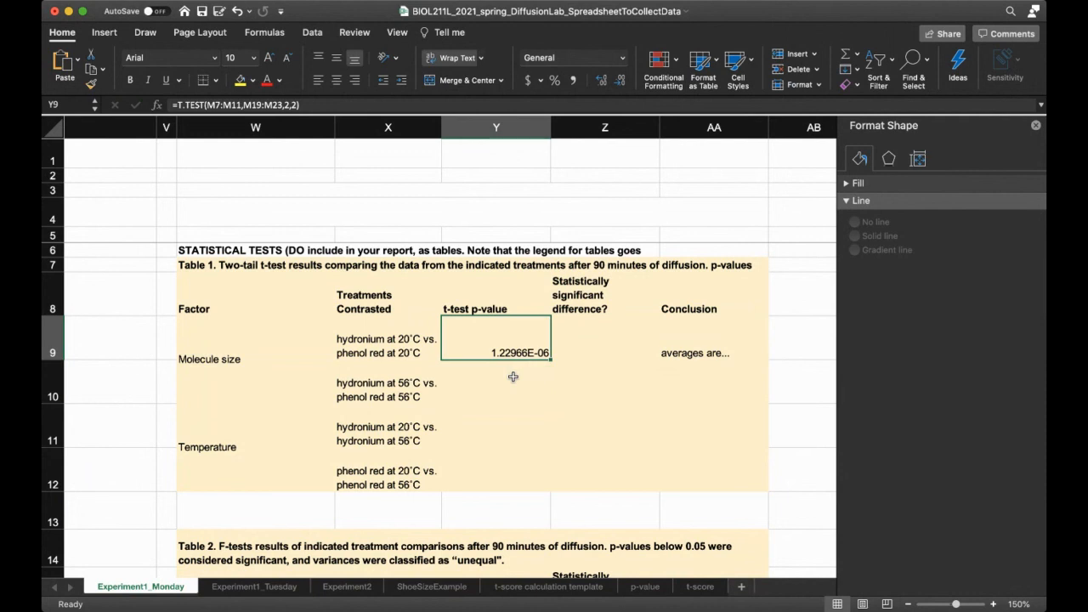
mouse_move(504, 356)
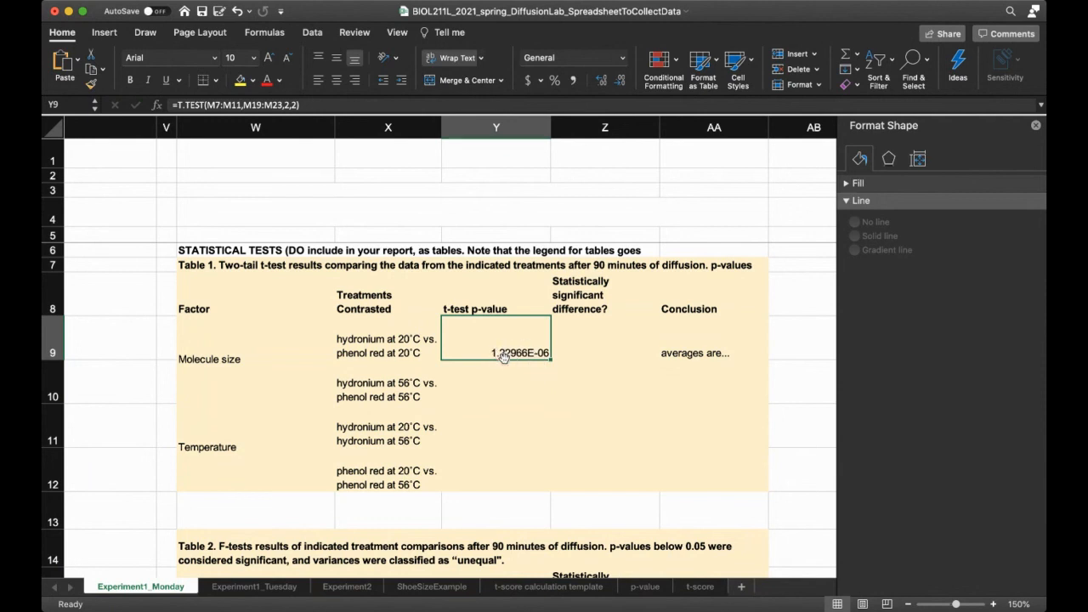
mouse_move(533, 370)
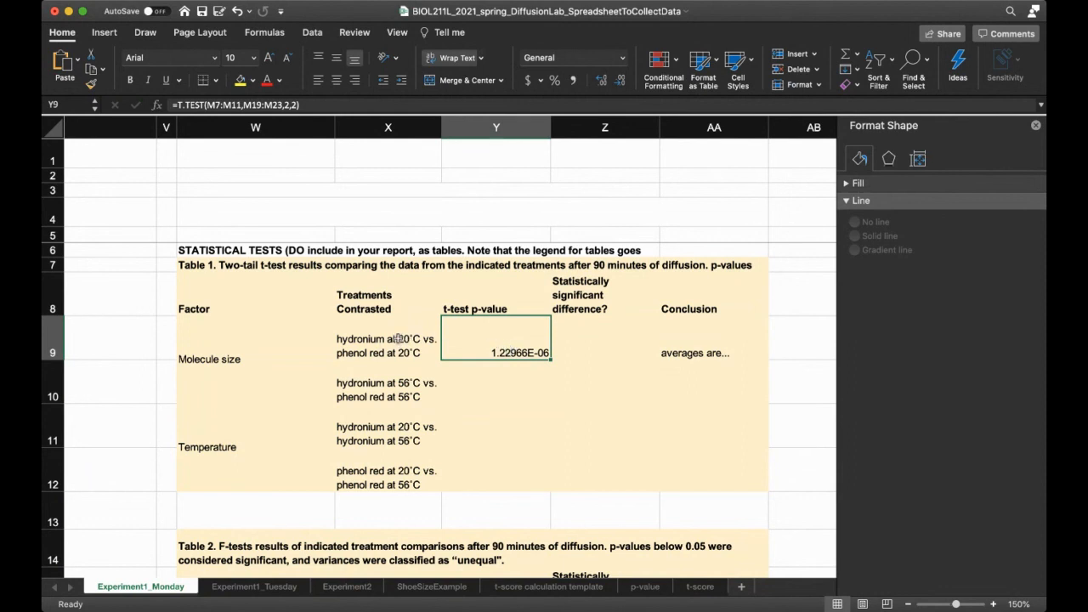
mouse_move(401, 372)
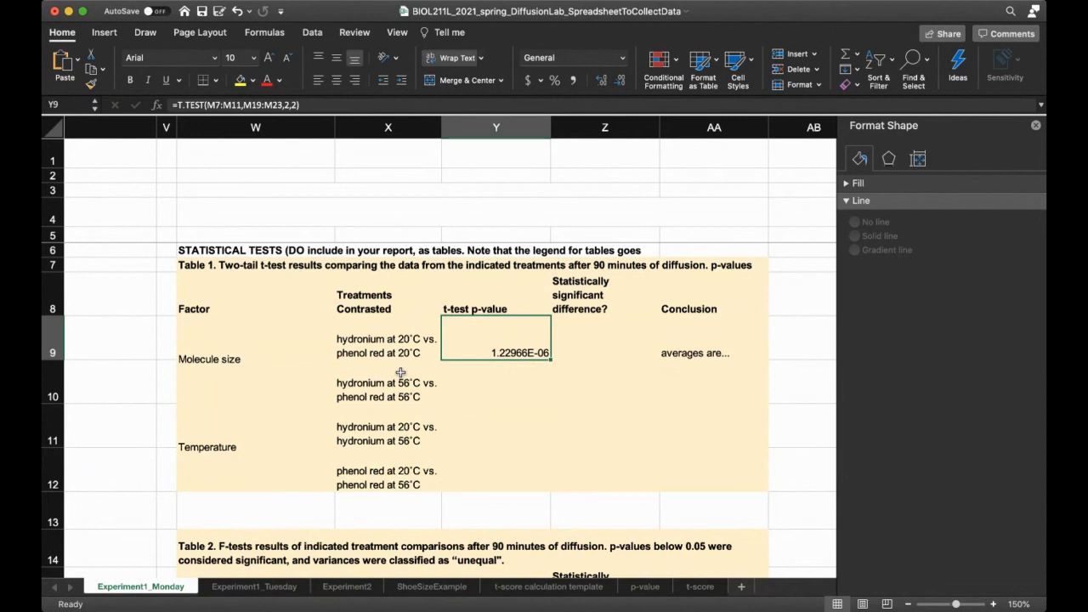
Enter 'Yes' for significance and set the conclusion to 'averages are statistically different'.
click(605, 352)
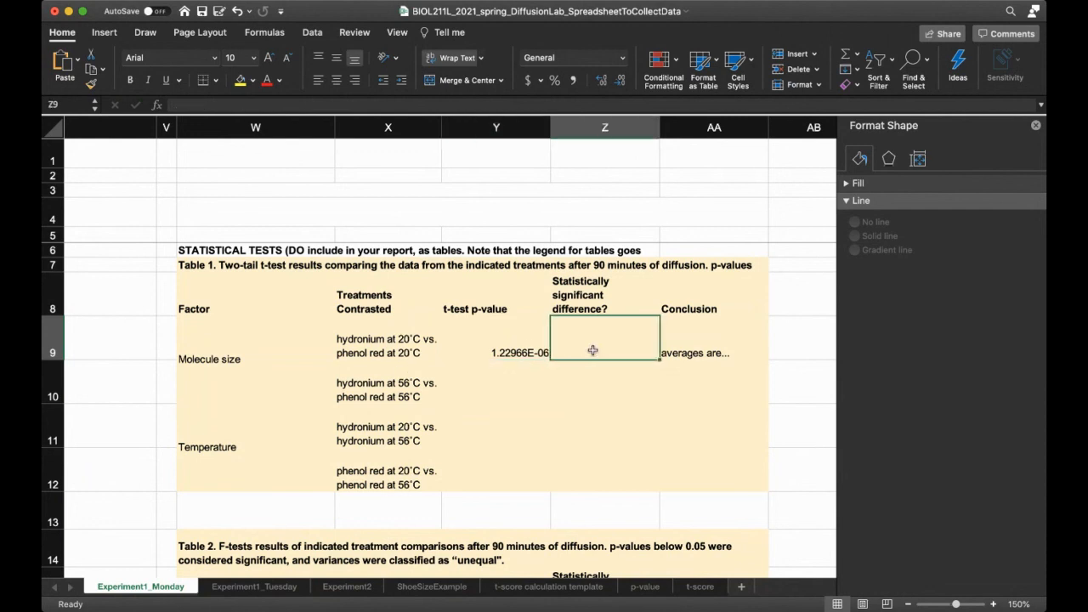
text(Yes)
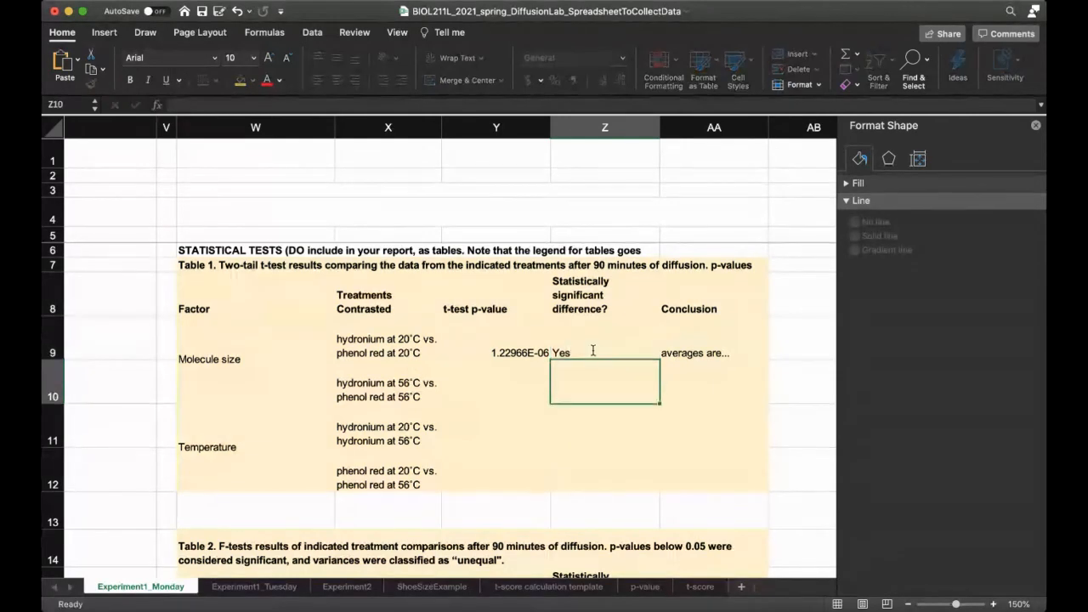
click(496, 352)
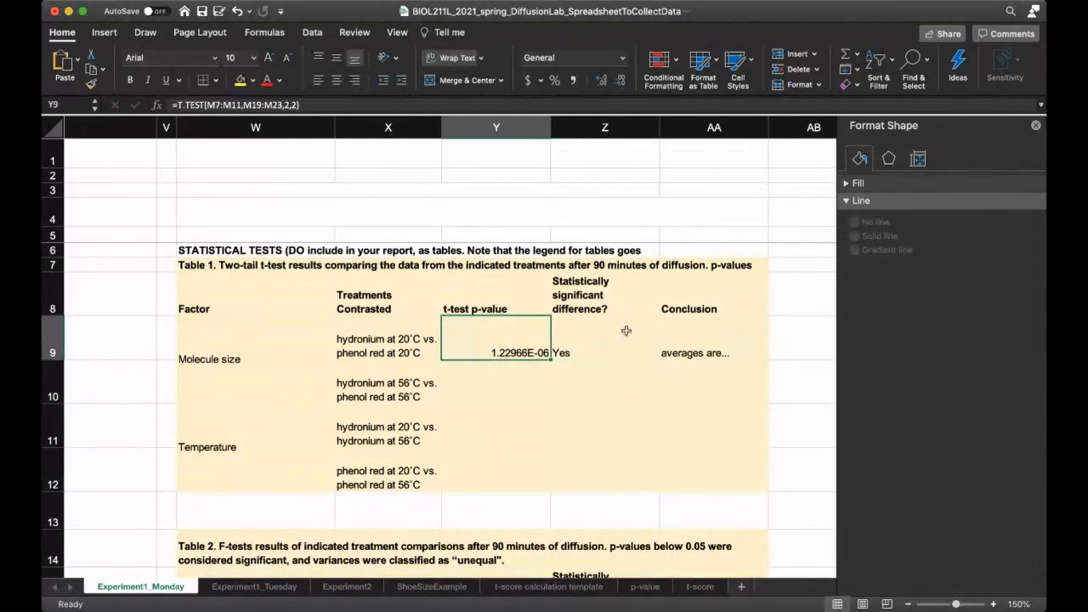
double_click(693, 351)
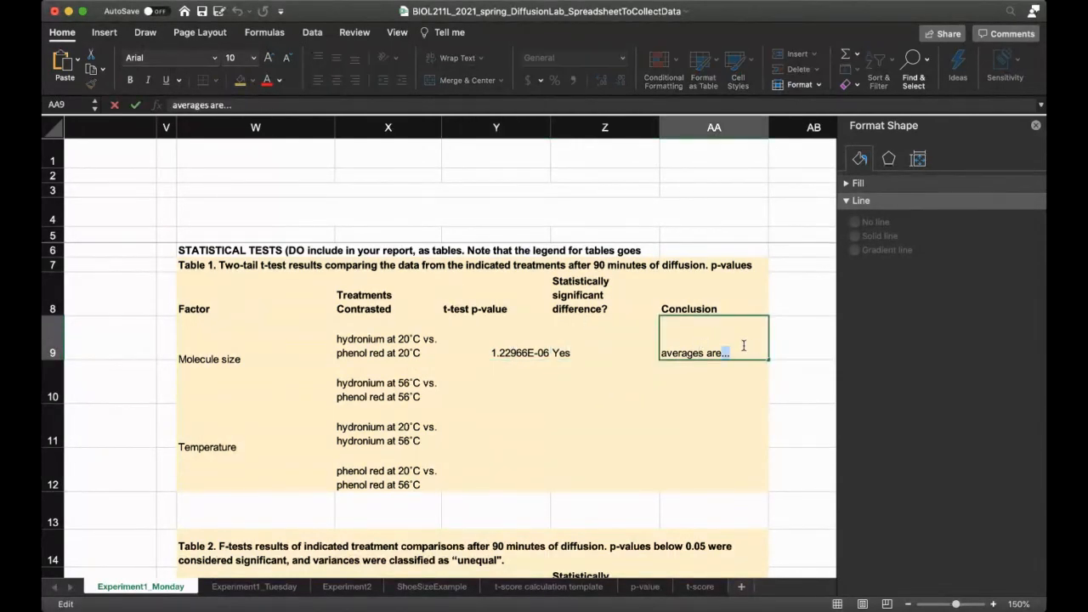
text(sta)
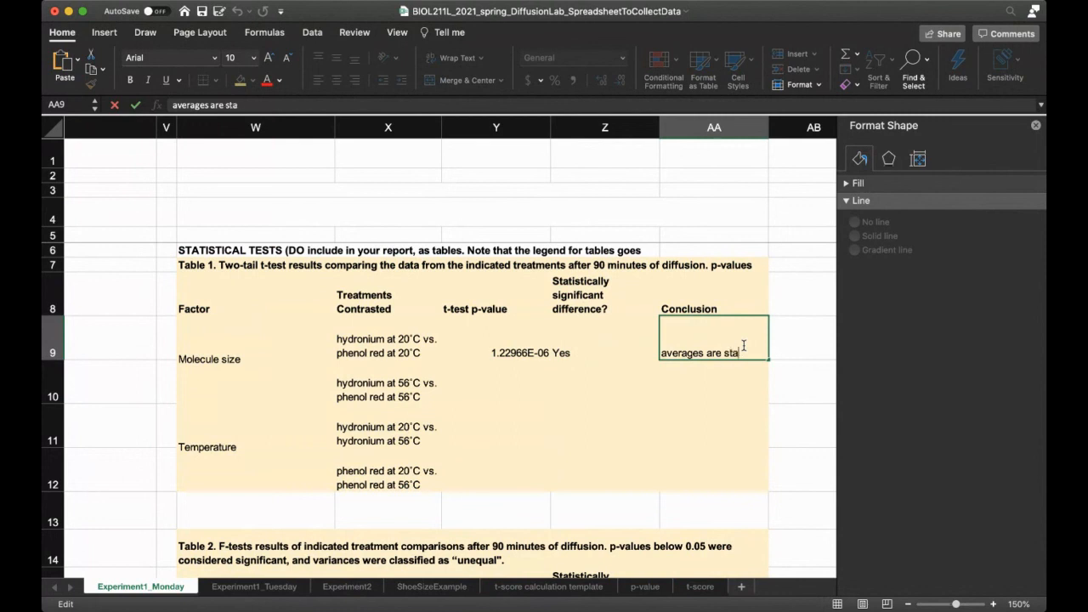
key(Backspace)
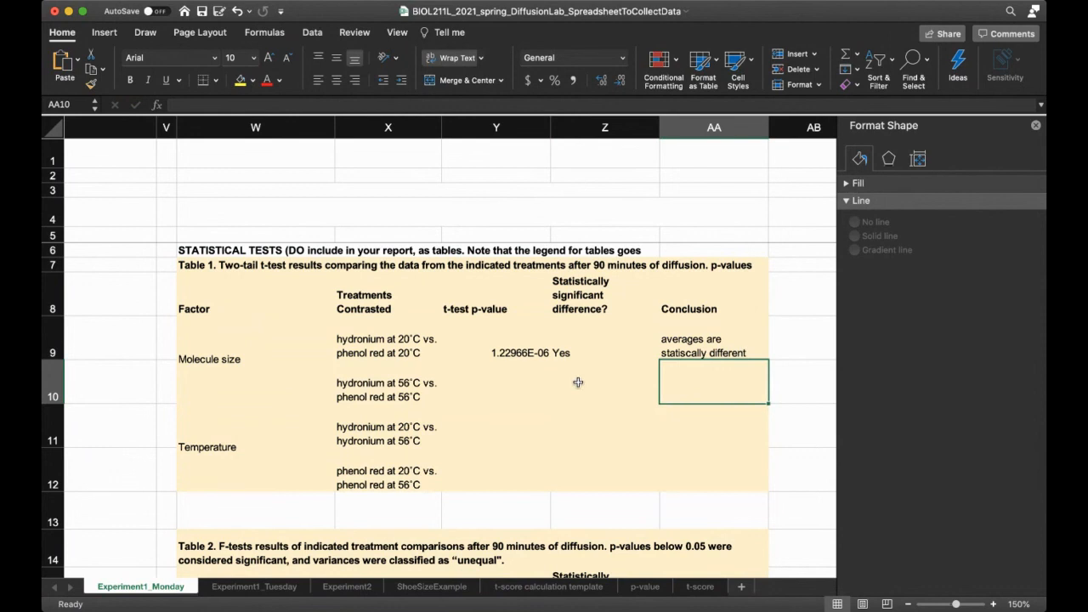
scroll(down, 3)
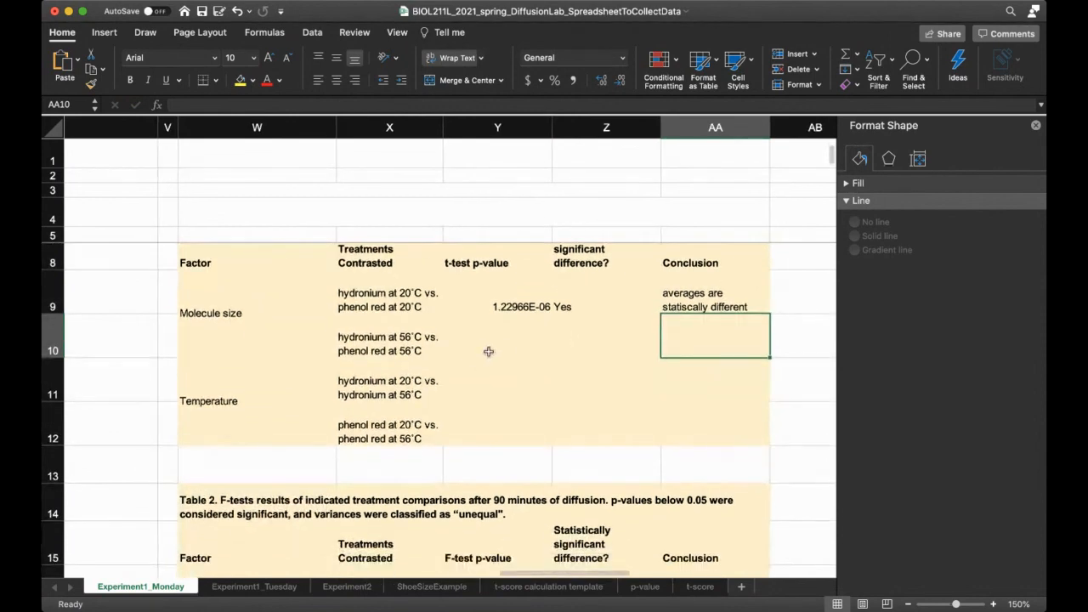
click(496, 425)
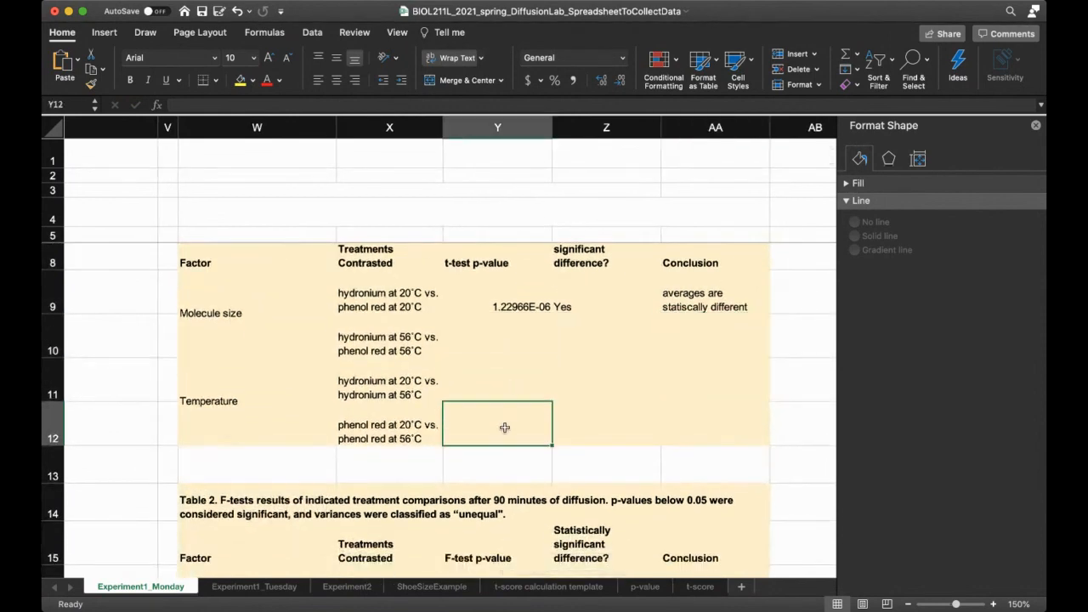
scroll(down, 3)
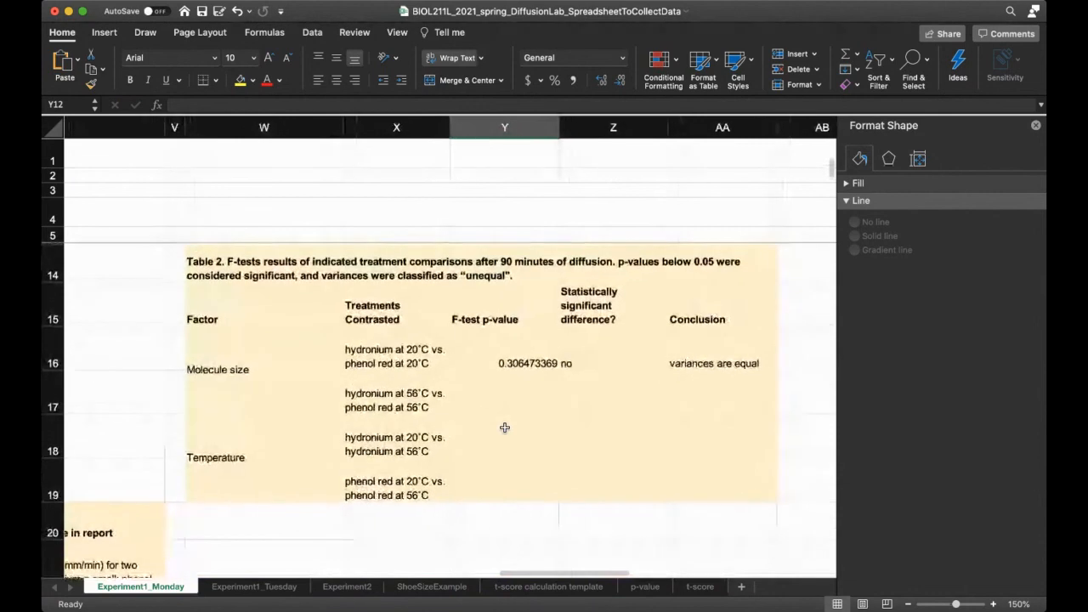
click(503, 435)
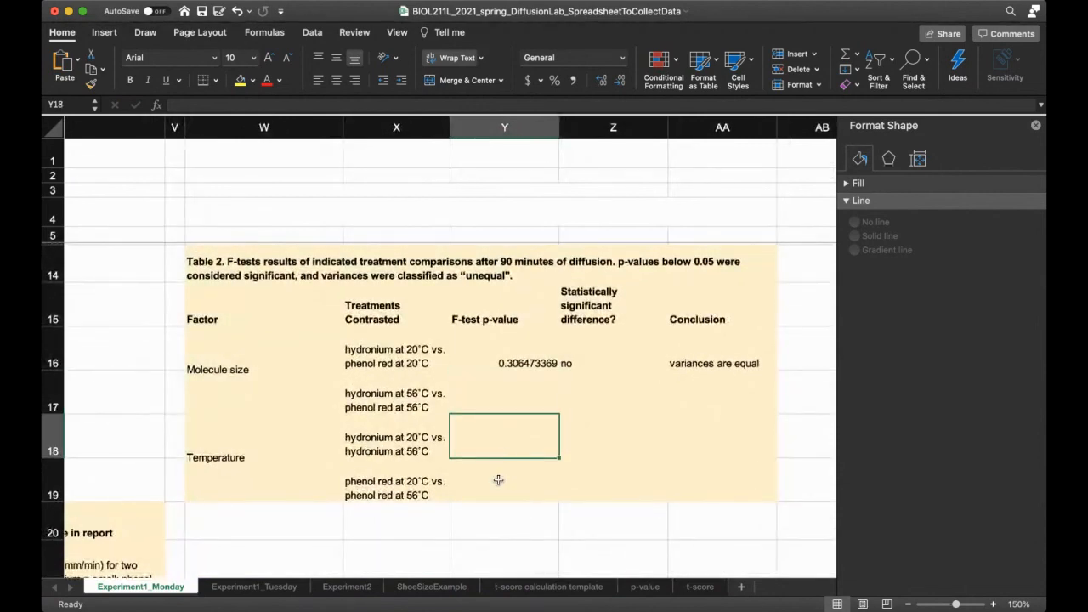
click(503, 480)
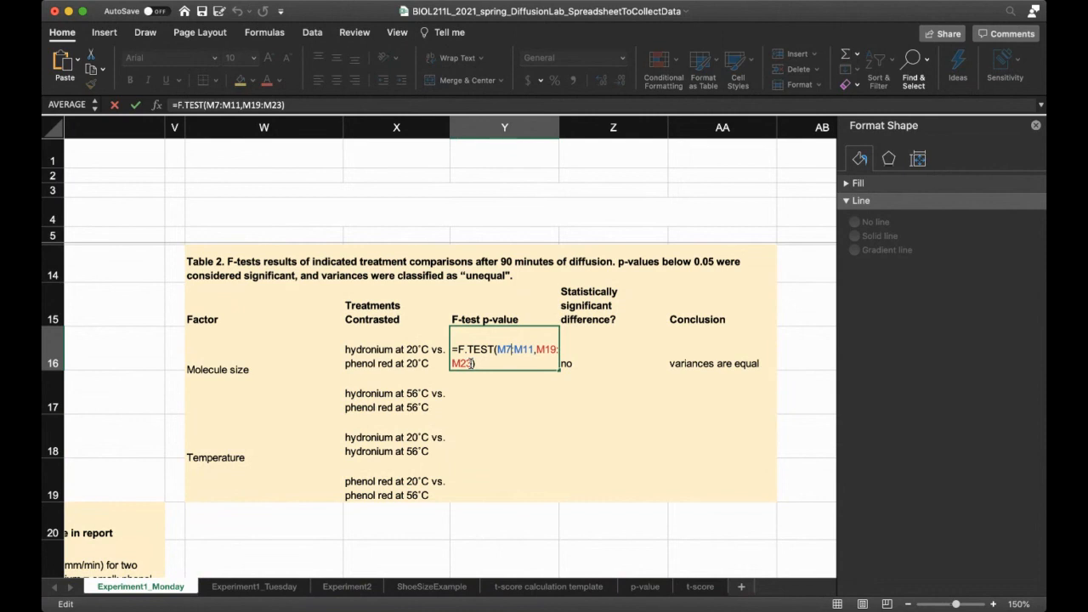
mouse_move(472, 374)
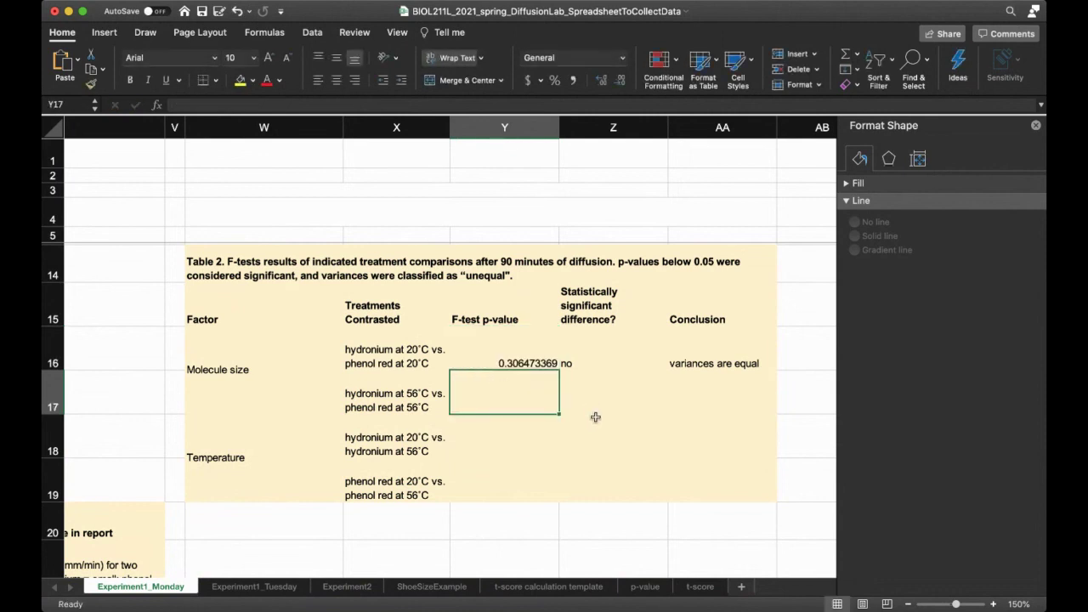
scroll(down, 3)
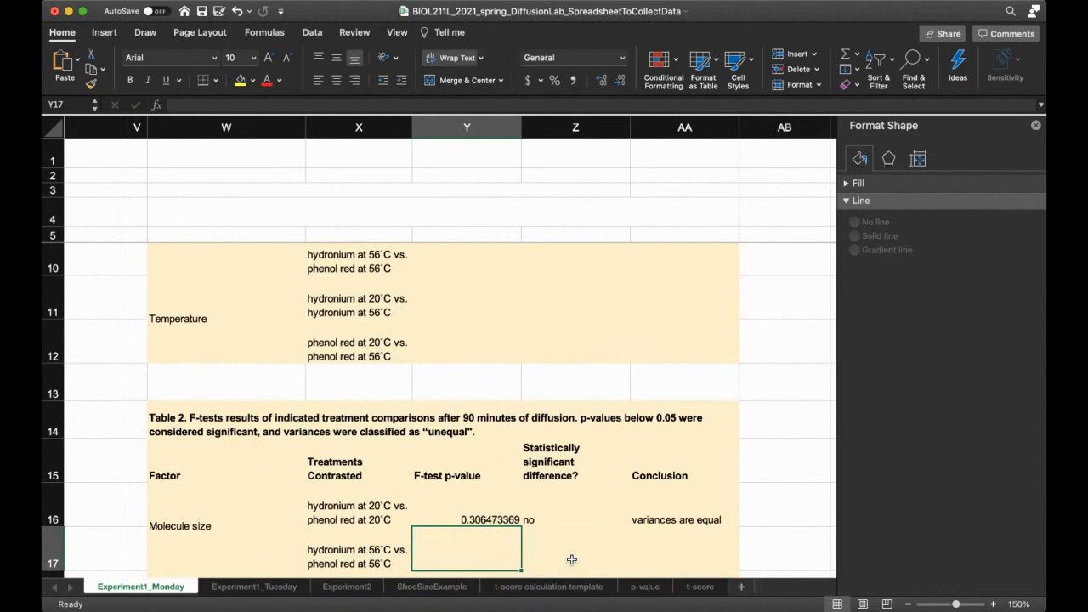
scroll(up, 3)
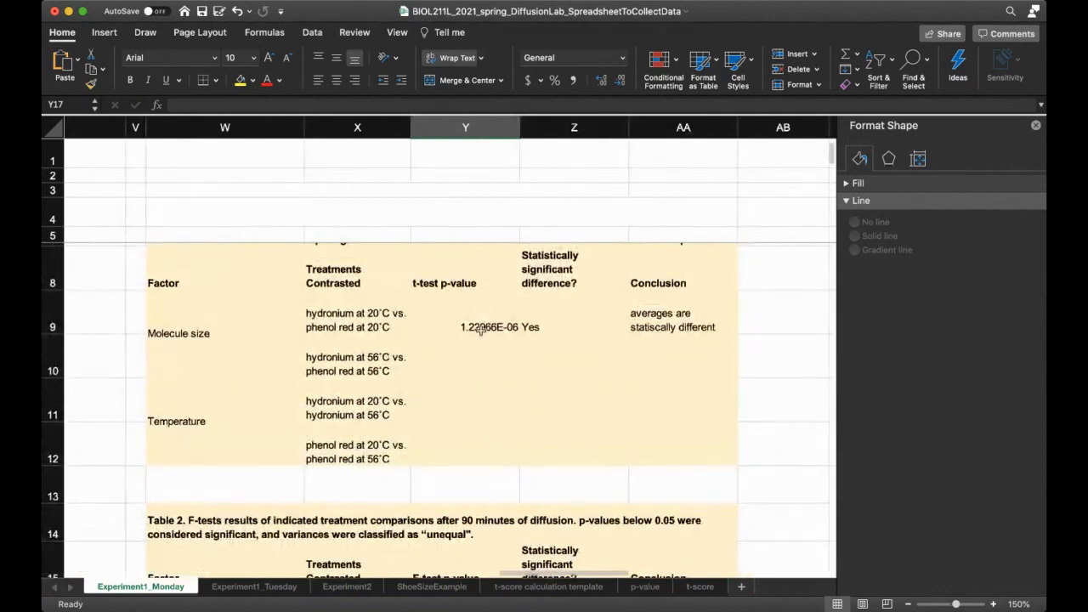
double_click(466, 327)
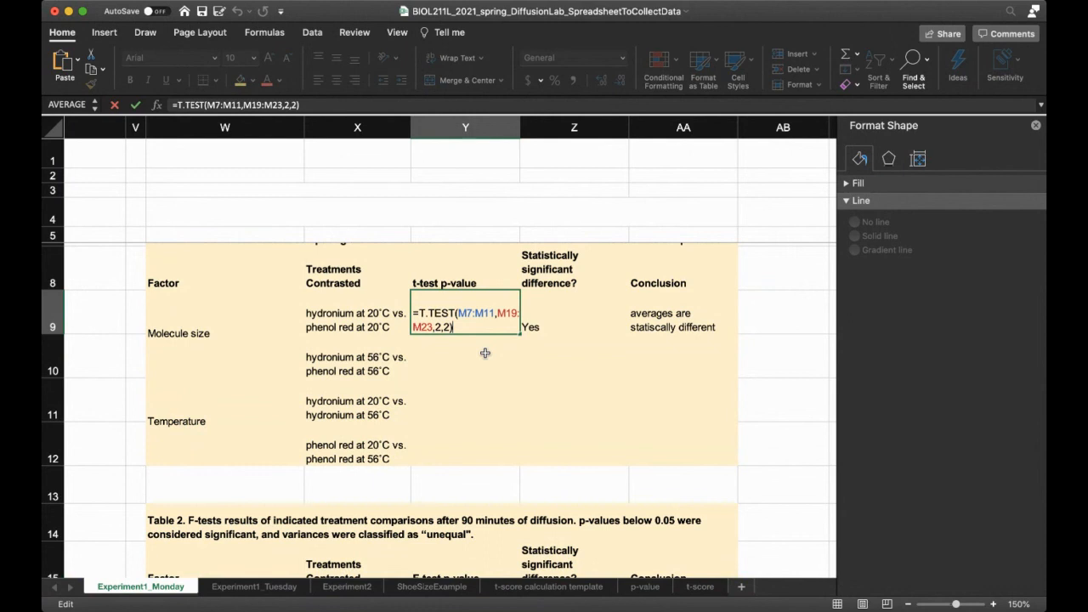
key(Return)
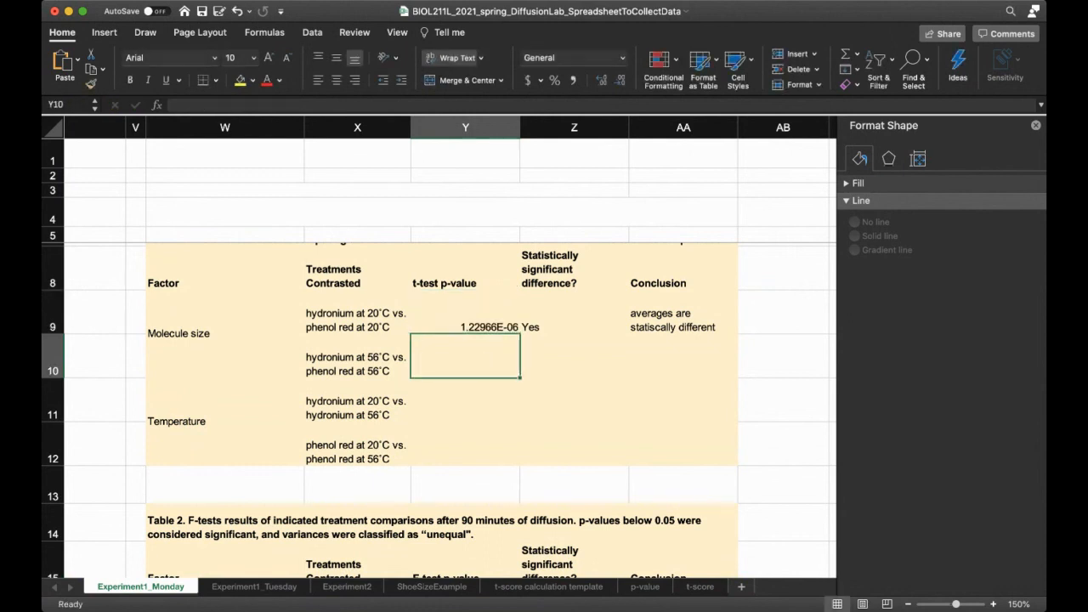